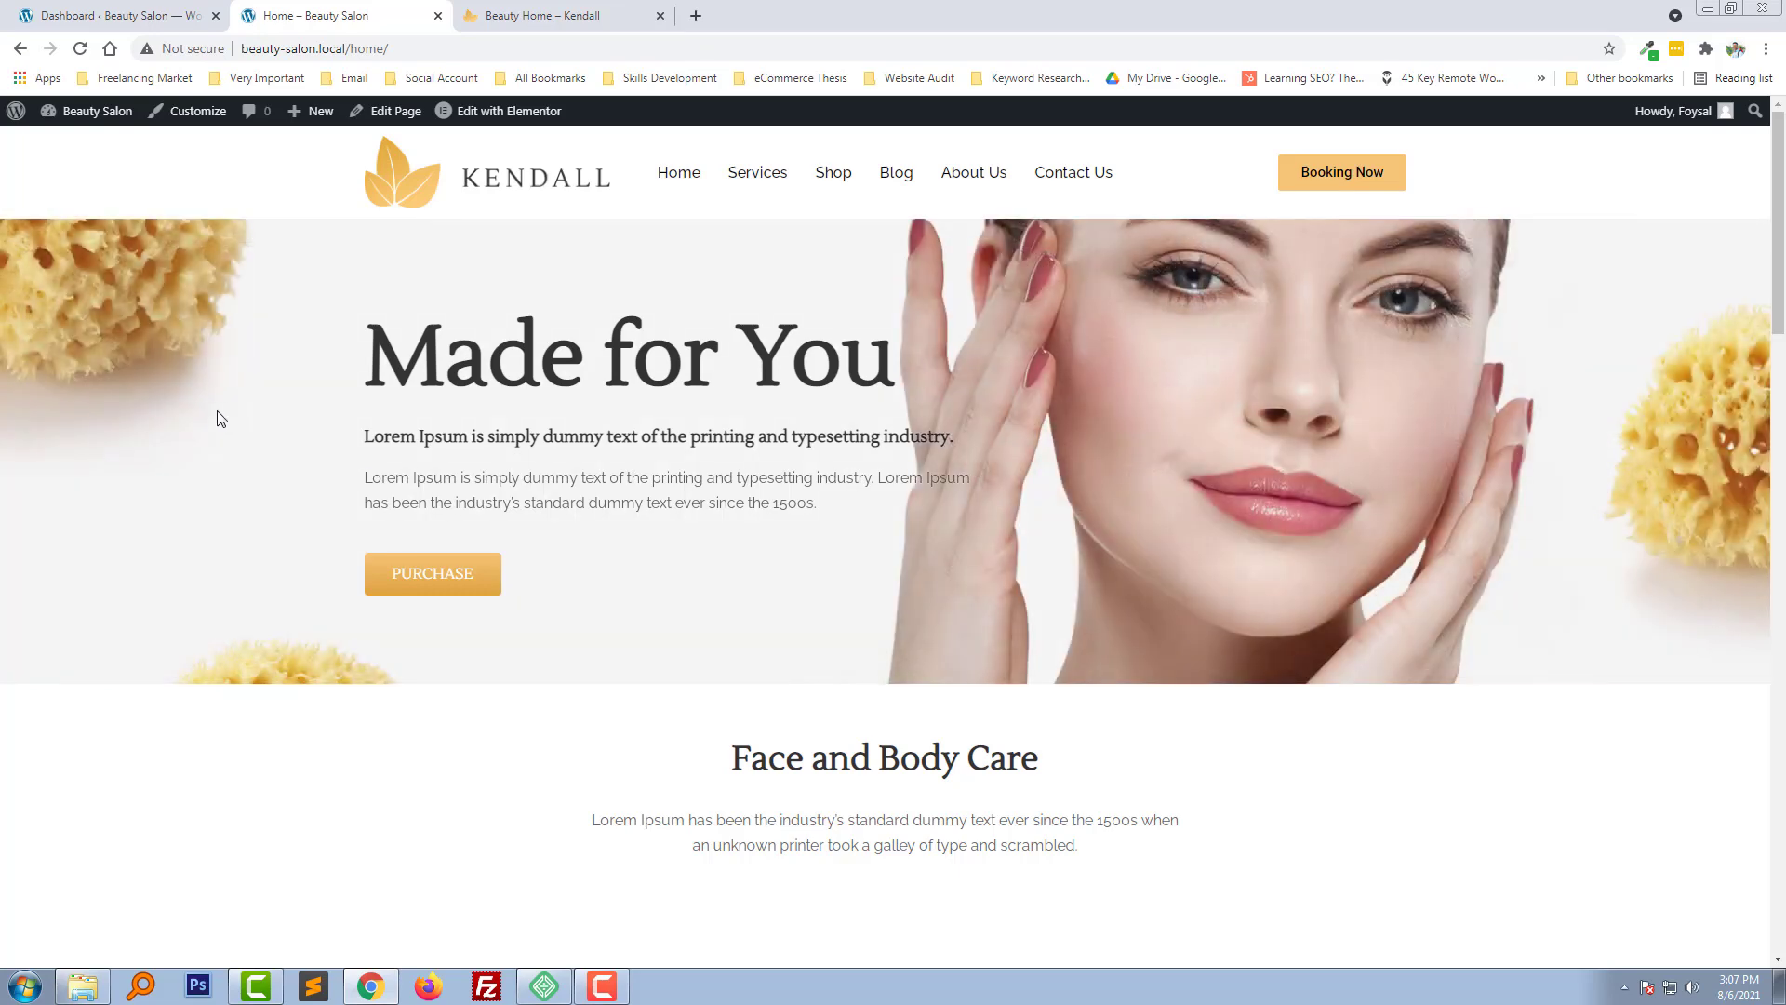
{"action": "mouse_move", "coordinate": [746, 479]}
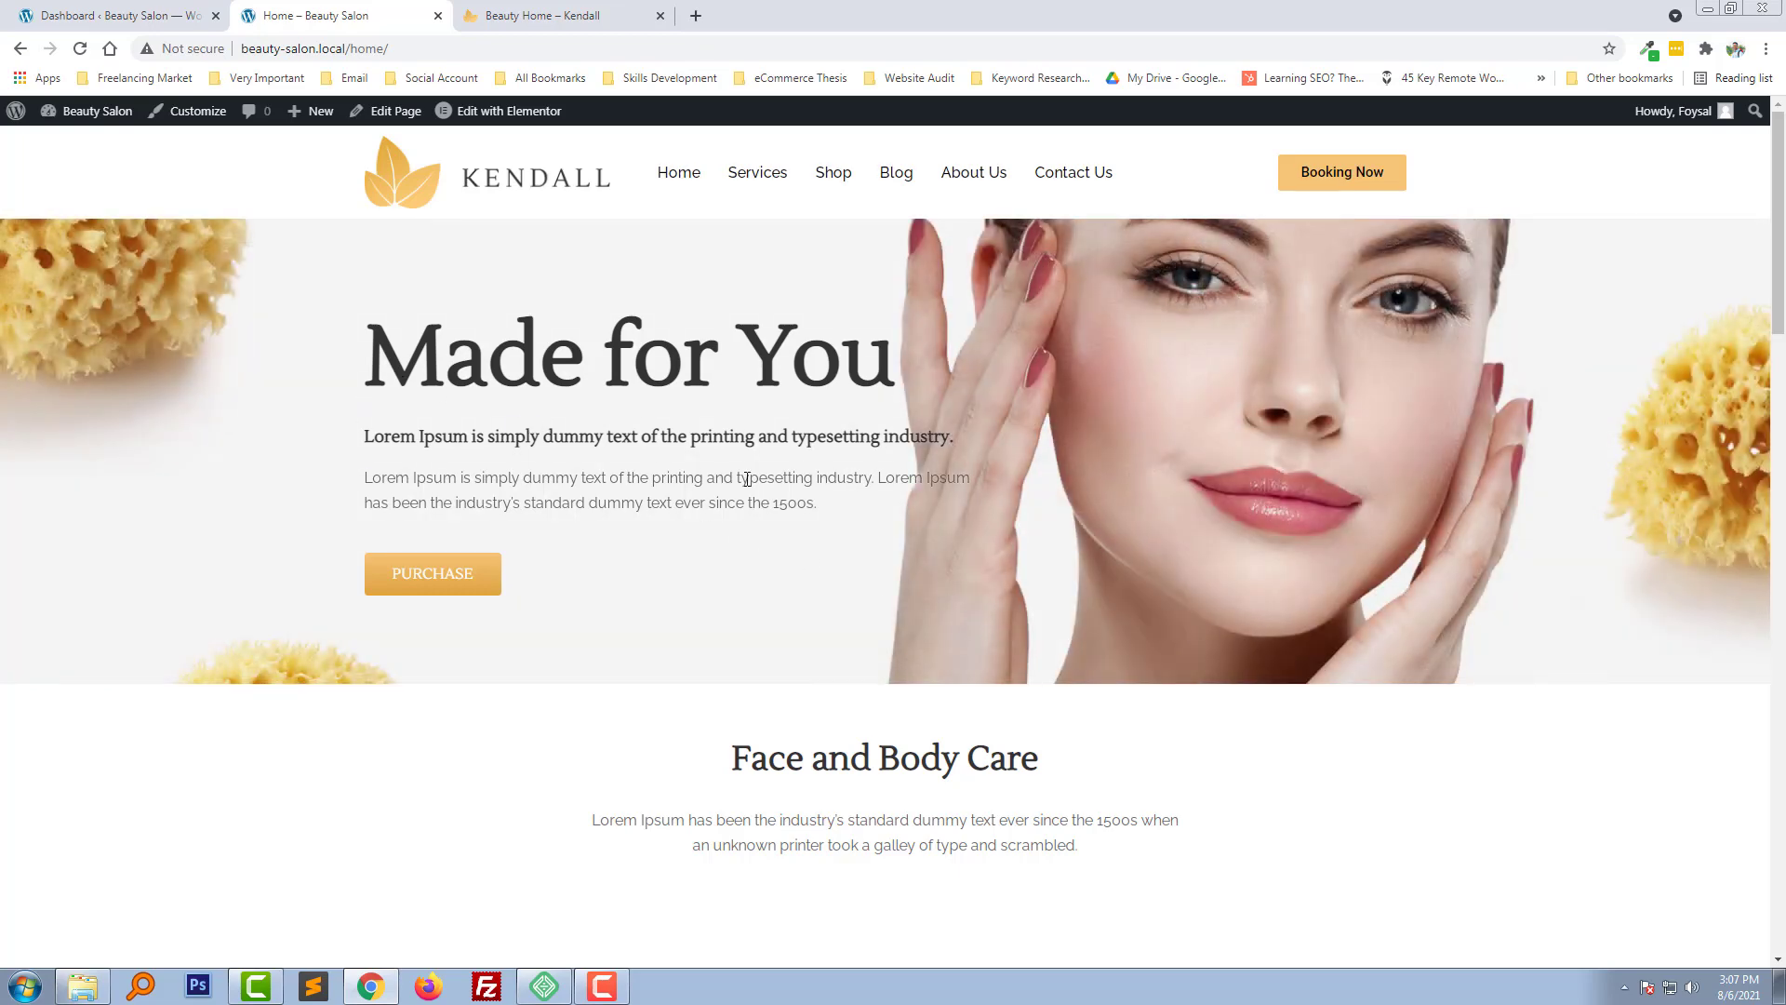
Look over the Kendall demo site's footer for reference
{"action": "scroll", "scroll_direction": "down", "scroll_amount": 3}
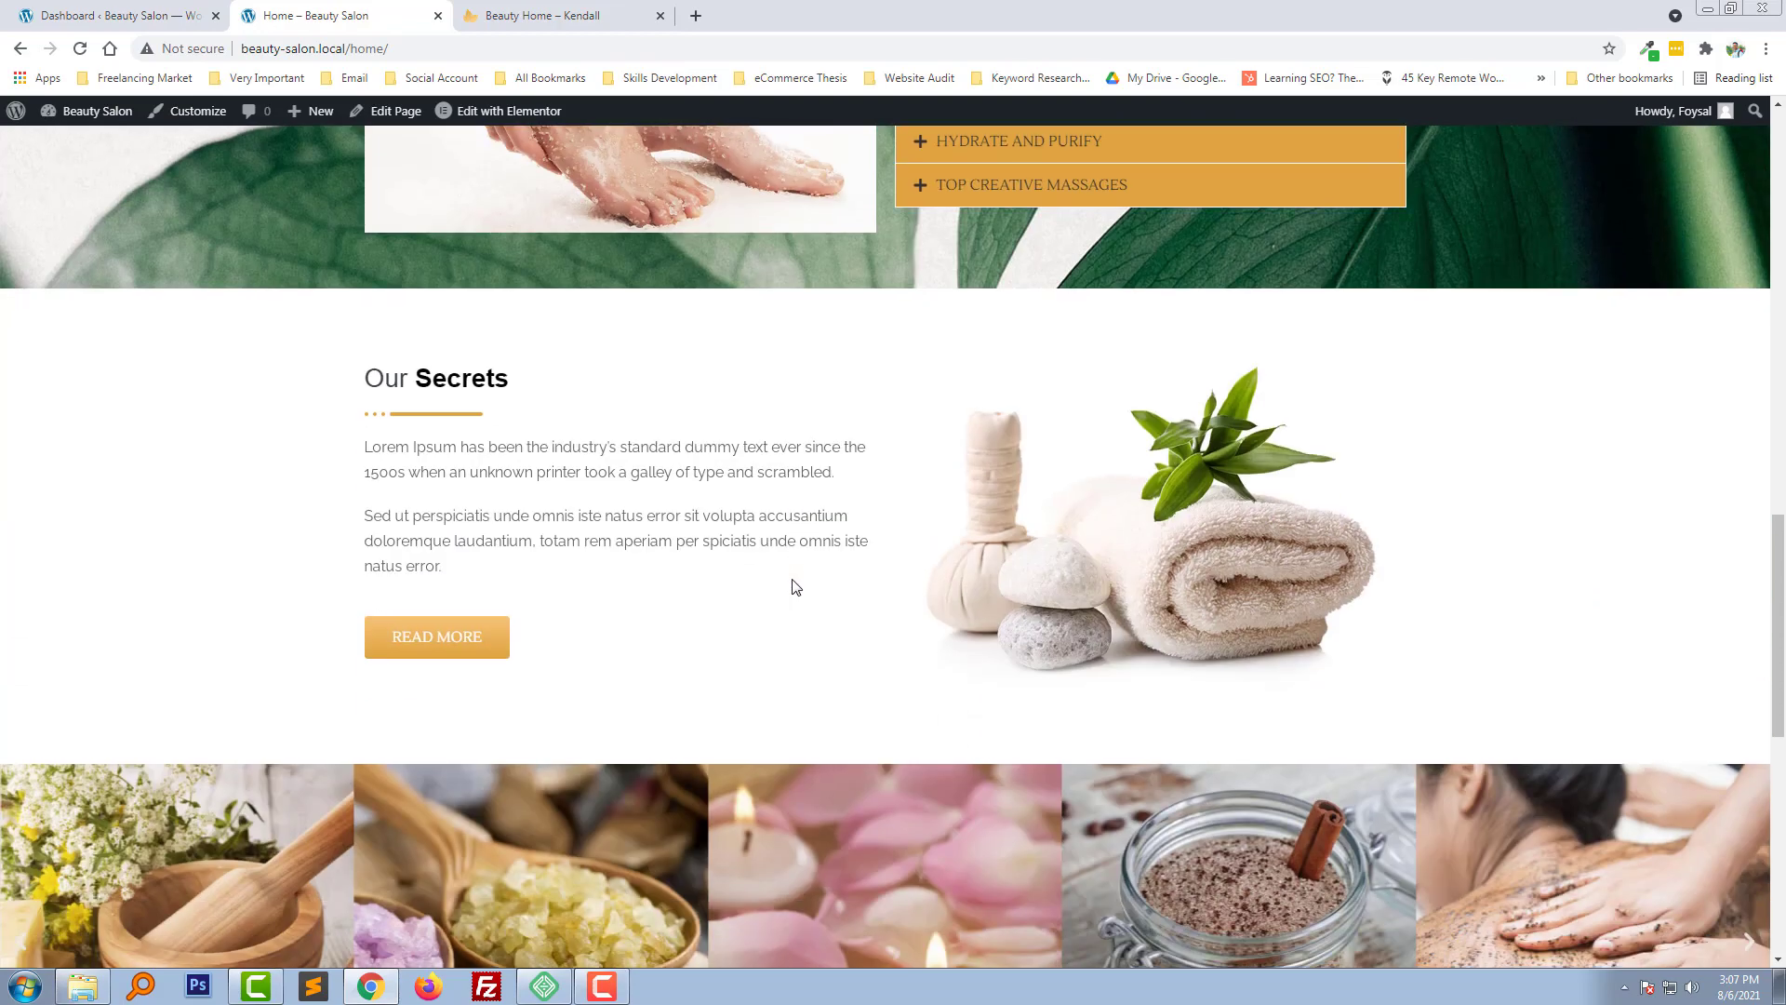
{"action": "scroll", "scroll_direction": "down", "scroll_amount": 3}
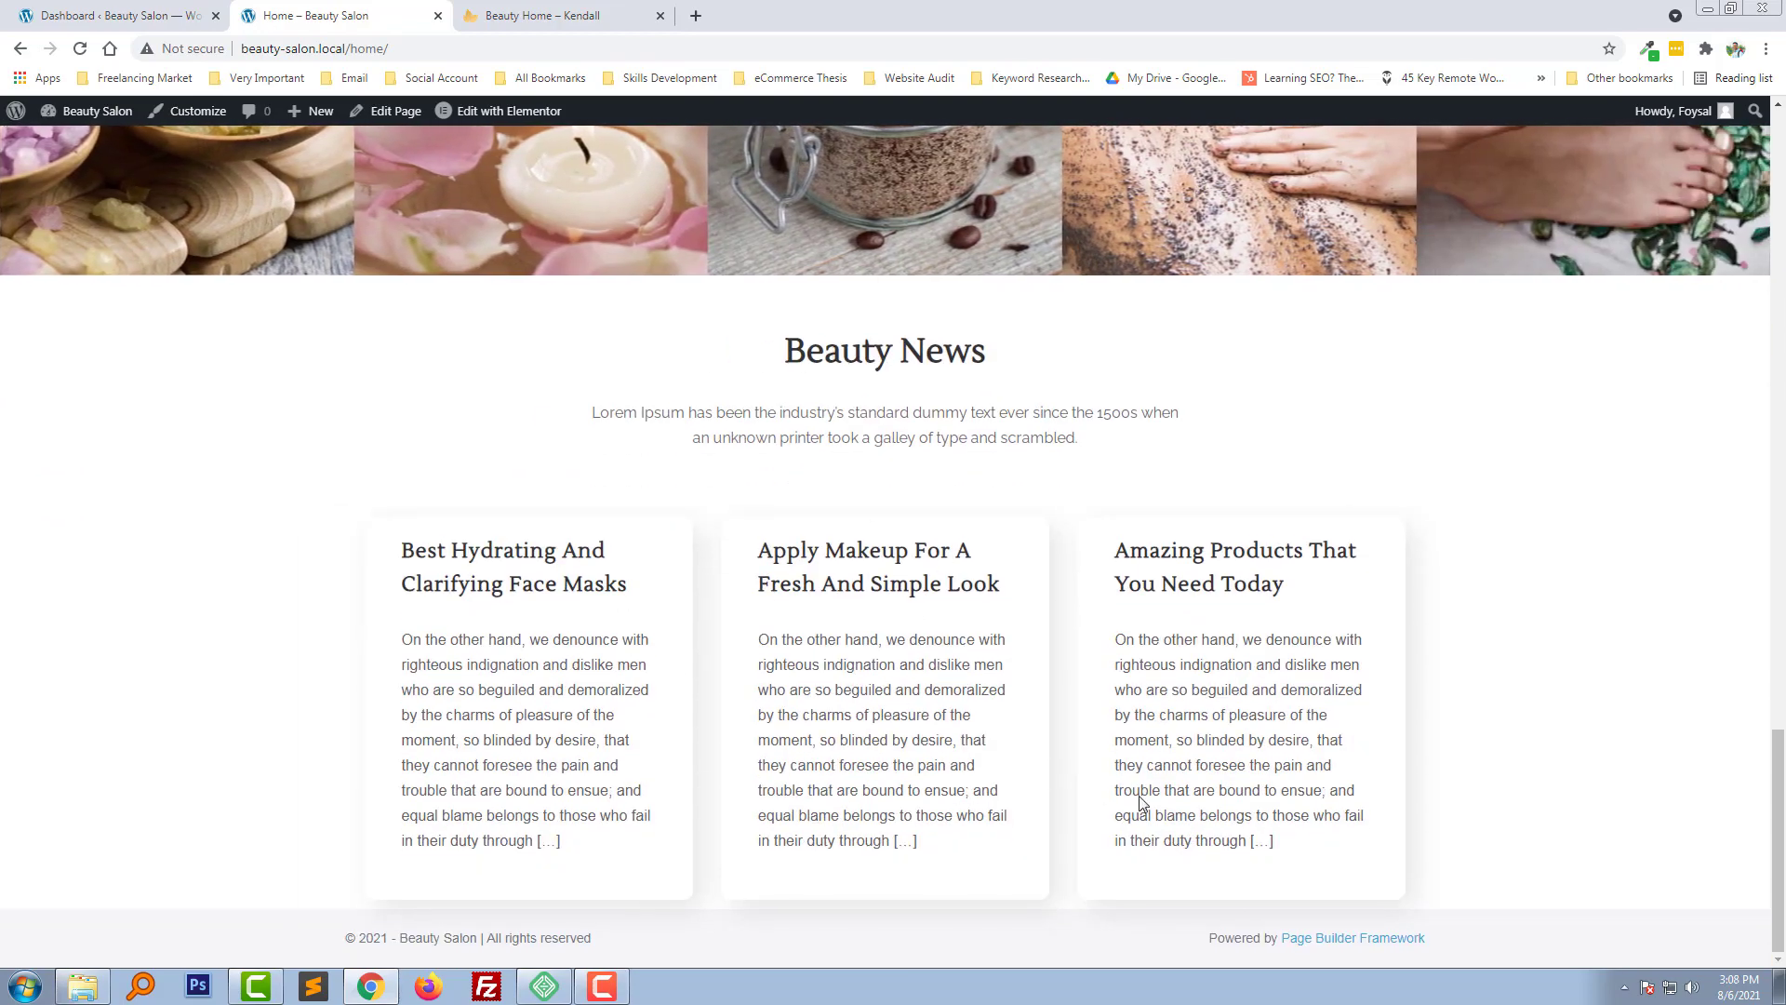
{"action": "left_click", "coordinate": [558, 15]}
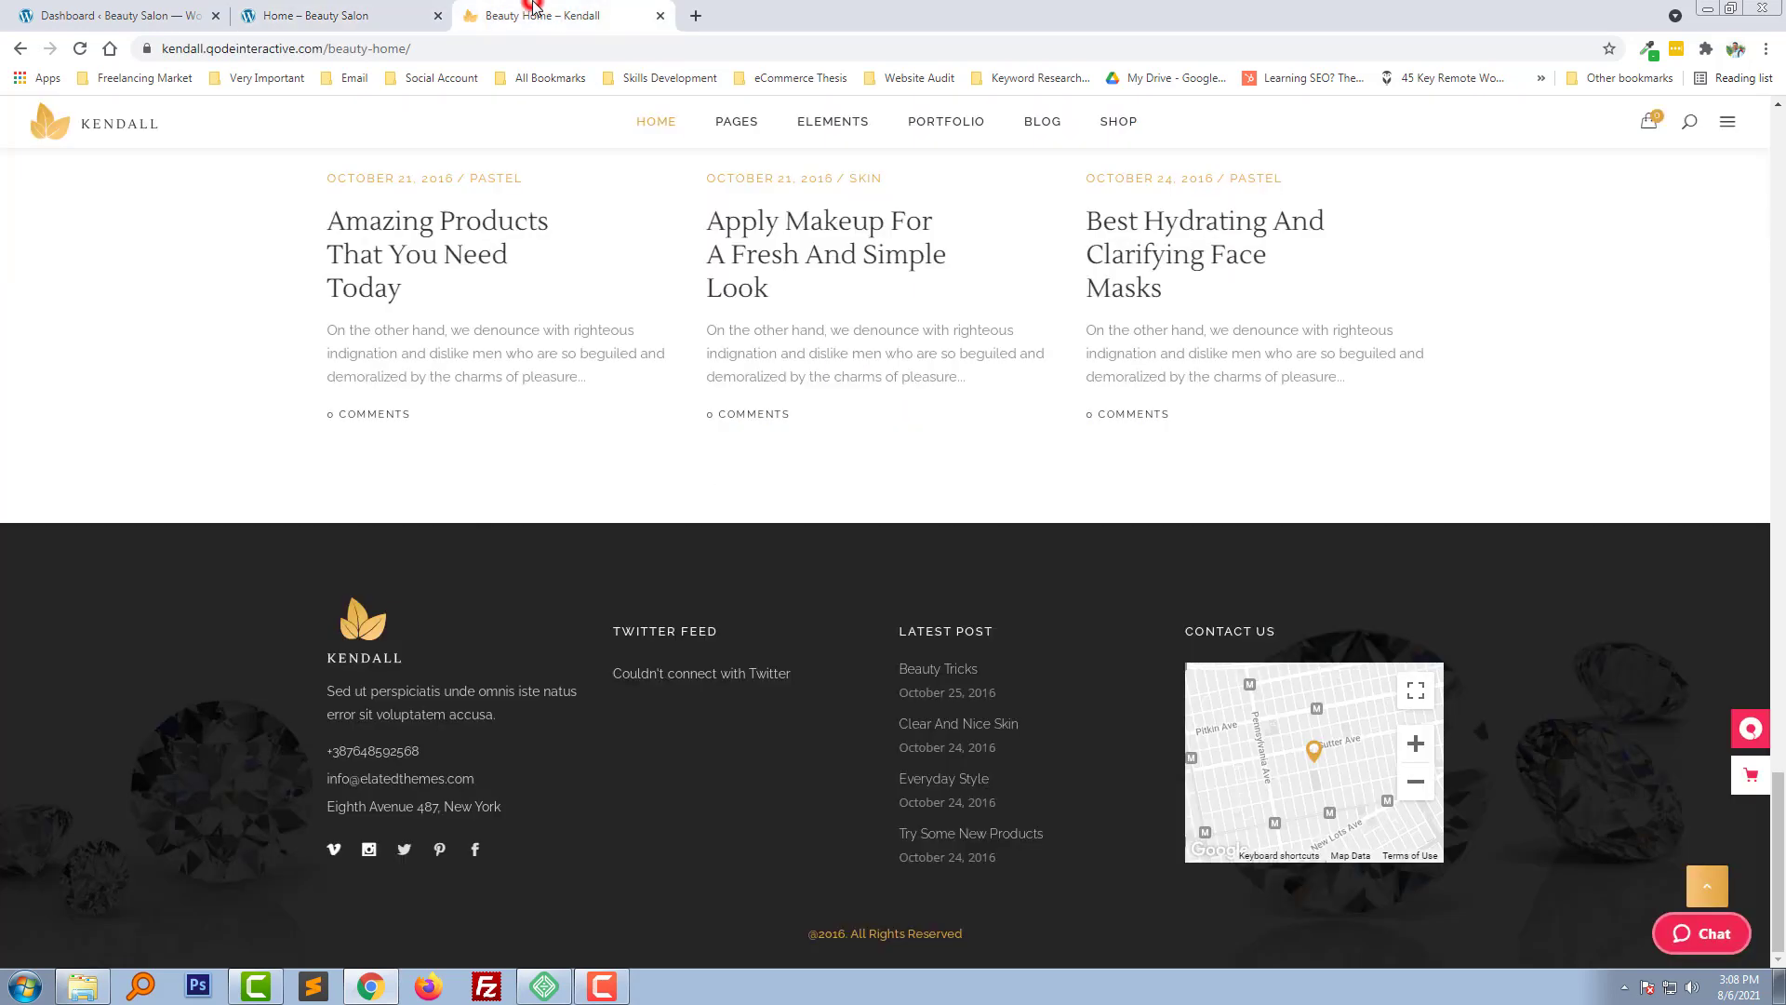
{"action": "mouse_move", "coordinate": [585, 588]}
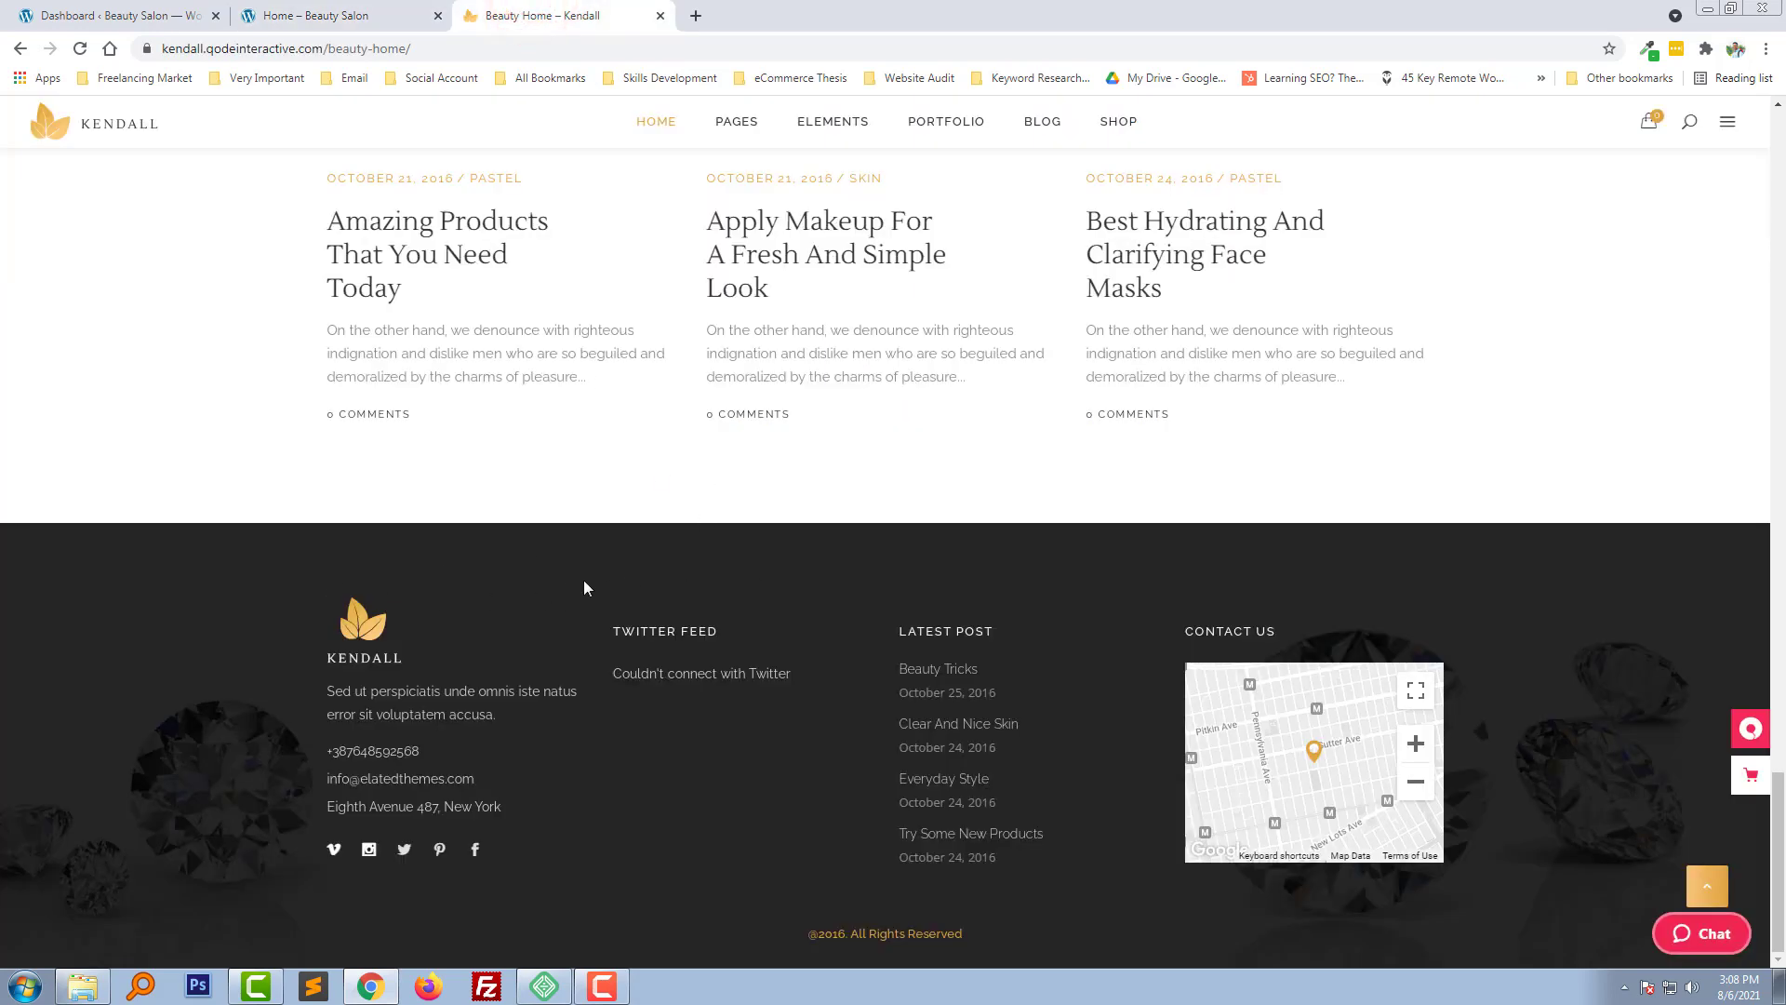
{"action": "mouse_move", "coordinate": [775, 663]}
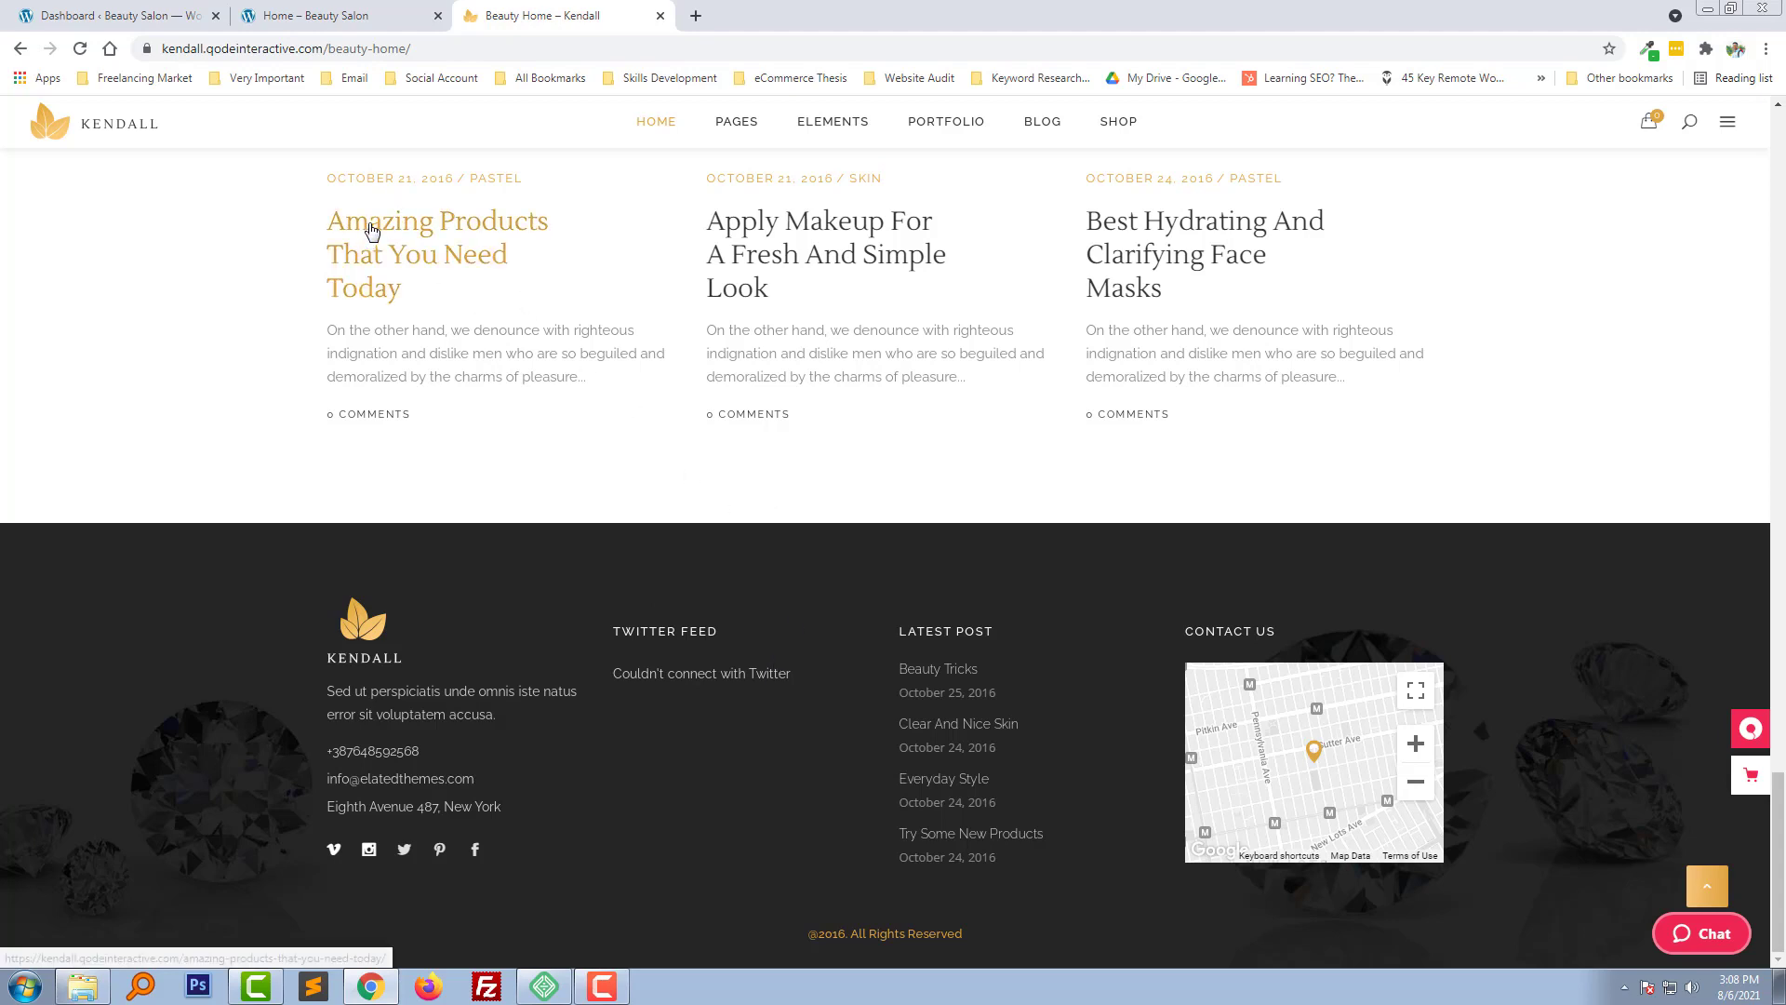
Return to the WordPress dashboard and open the ElementsKit Header Footer templates list
{"action": "left_click", "coordinate": [331, 15]}
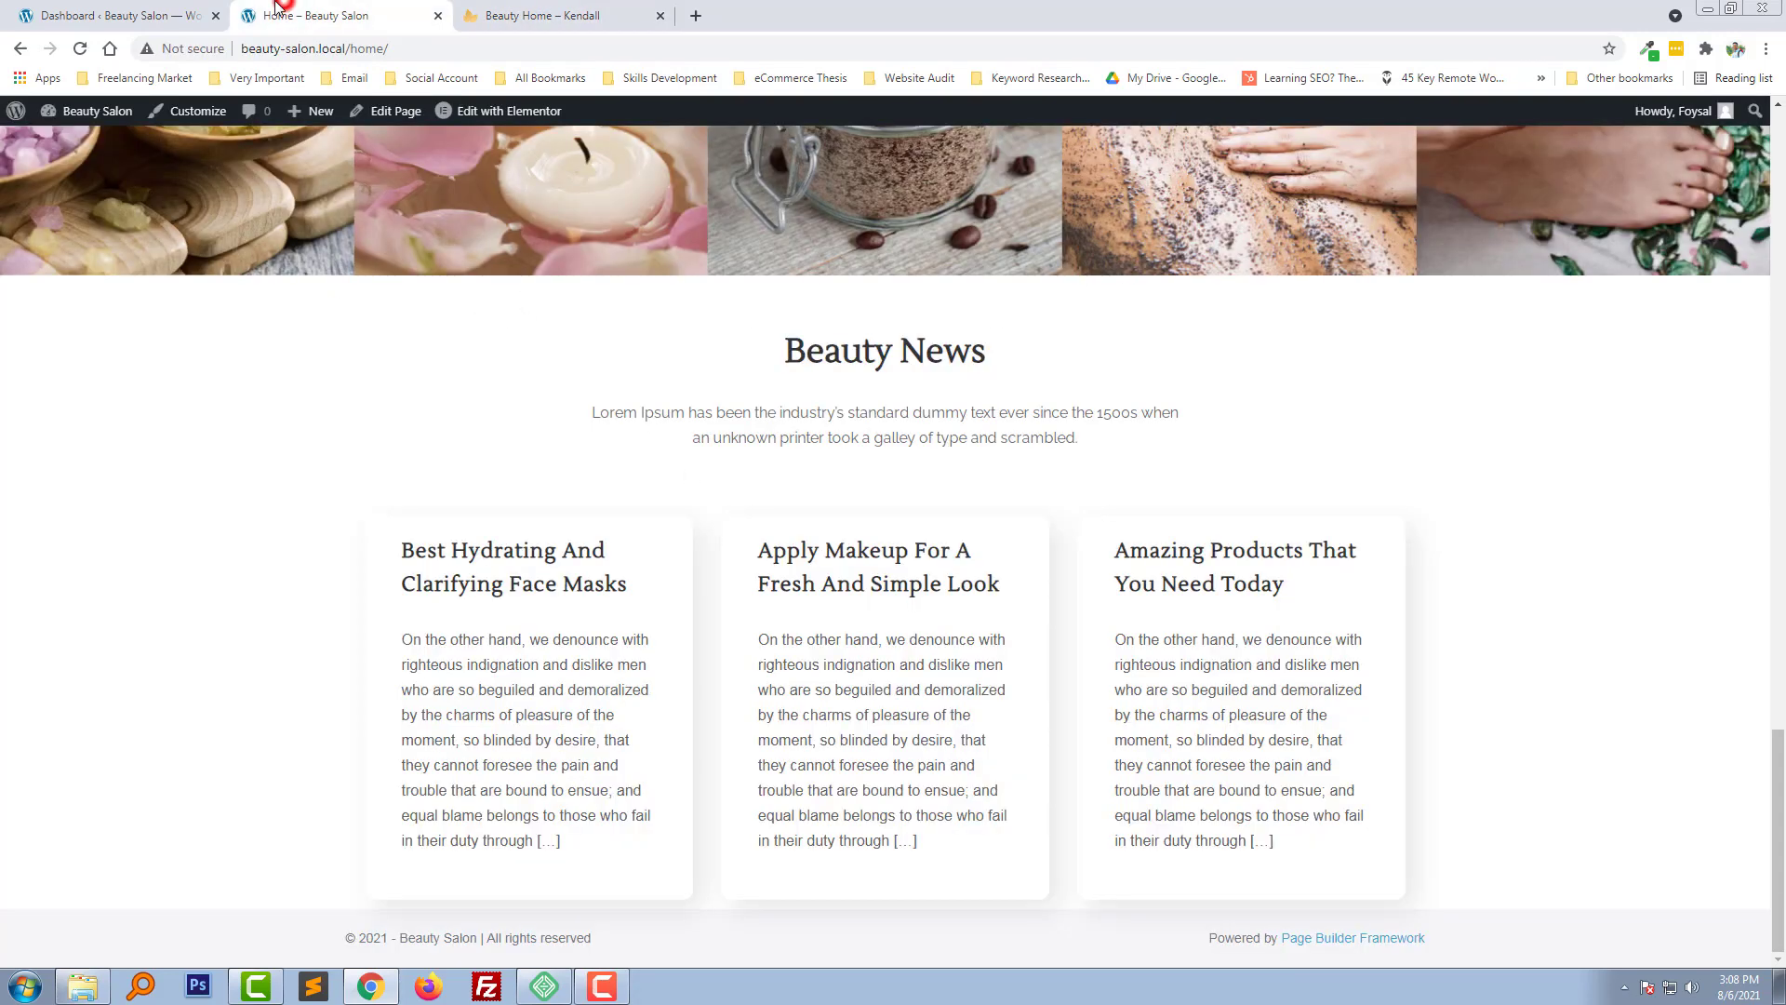
{"action": "left_click", "coordinate": [108, 15]}
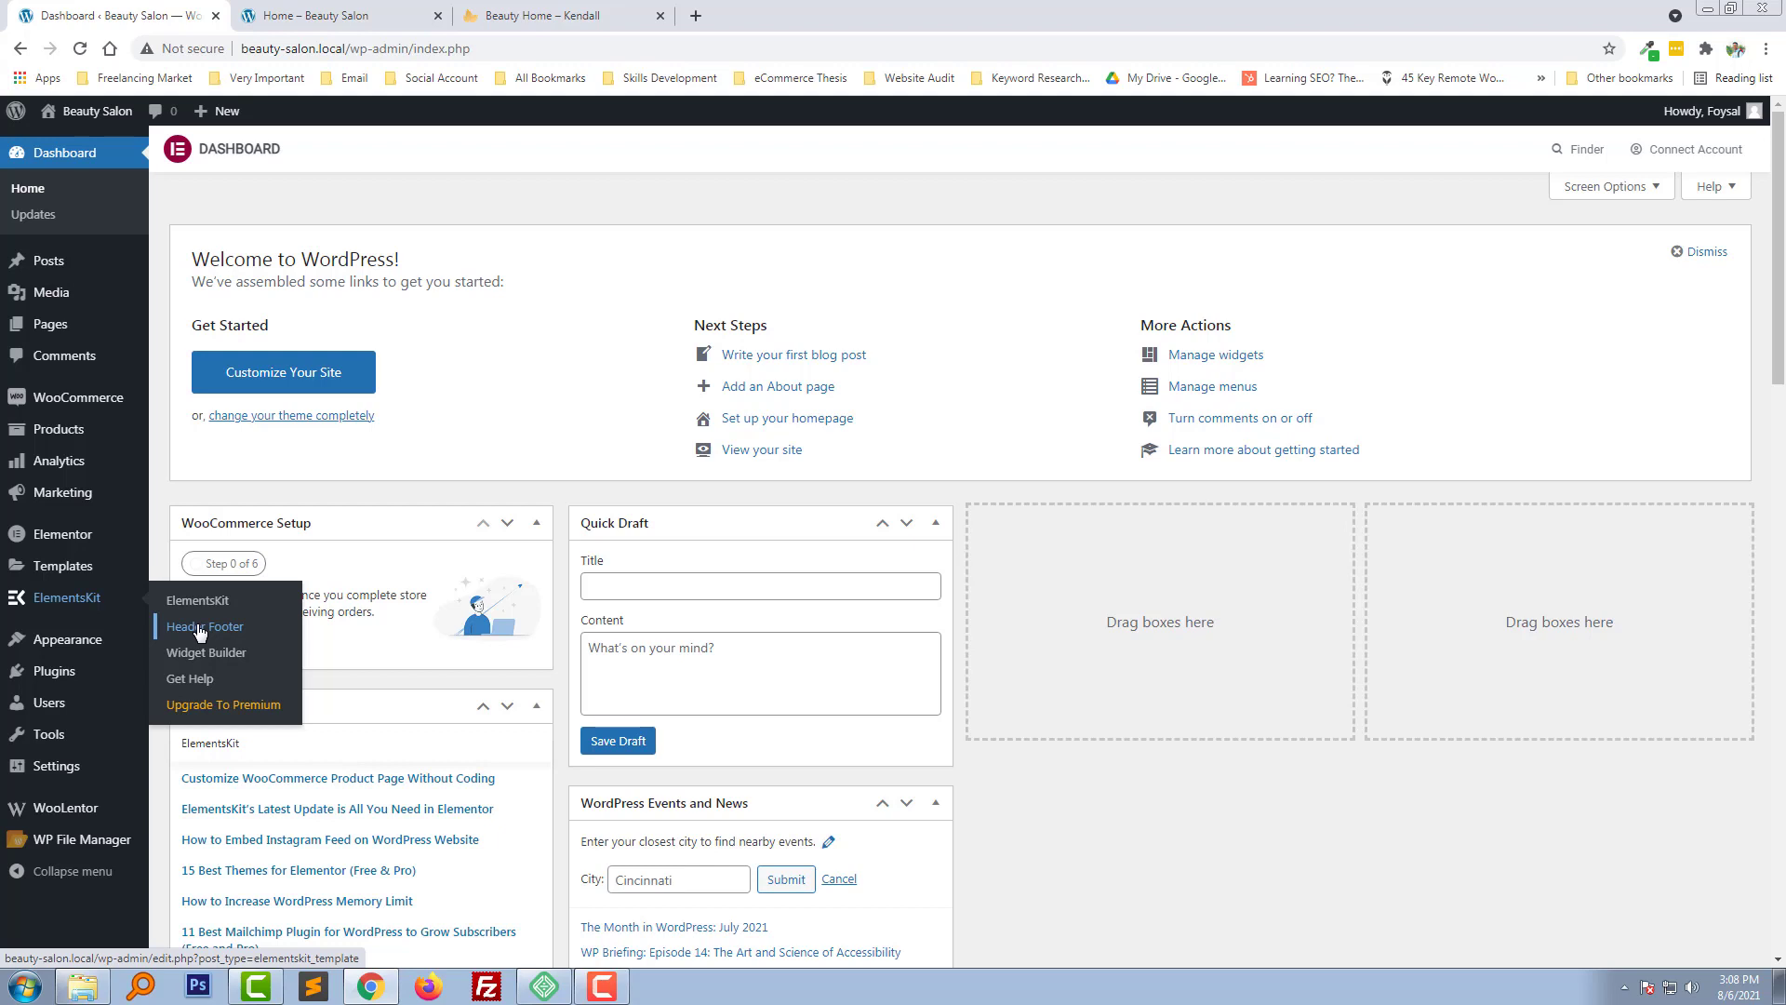
{"action": "mouse_move", "coordinate": [243, 634]}
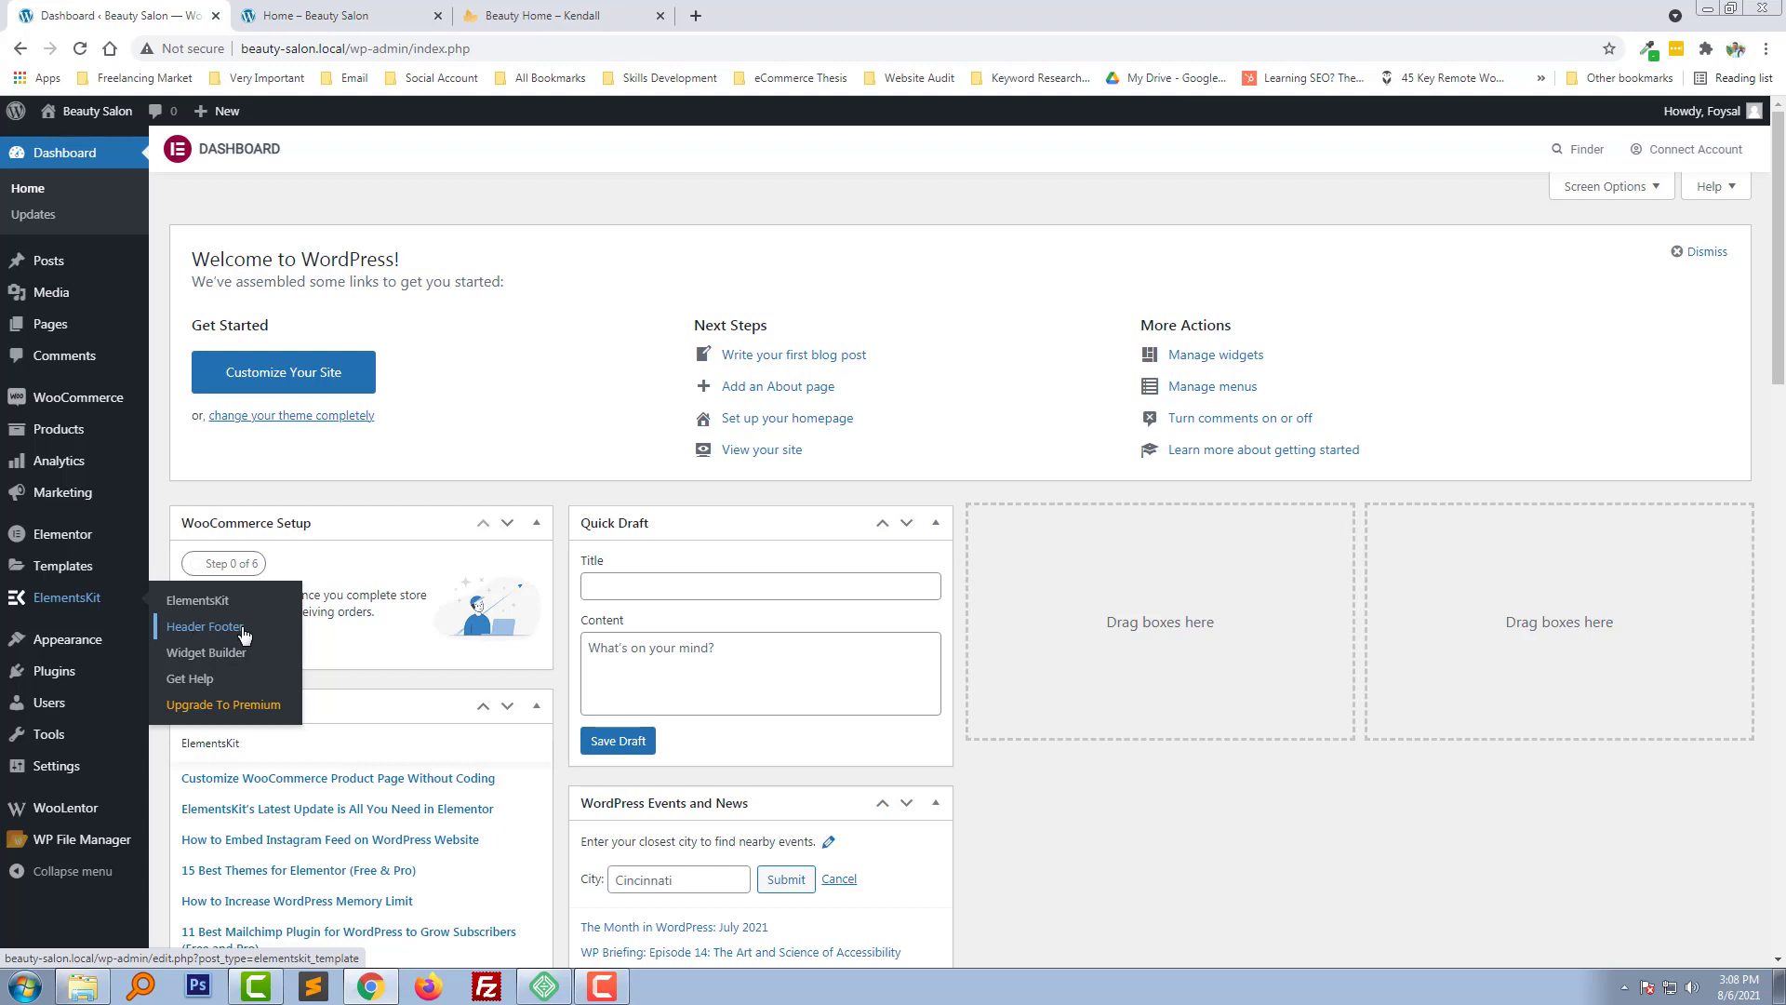
{"action": "left_click", "coordinate": [205, 625]}
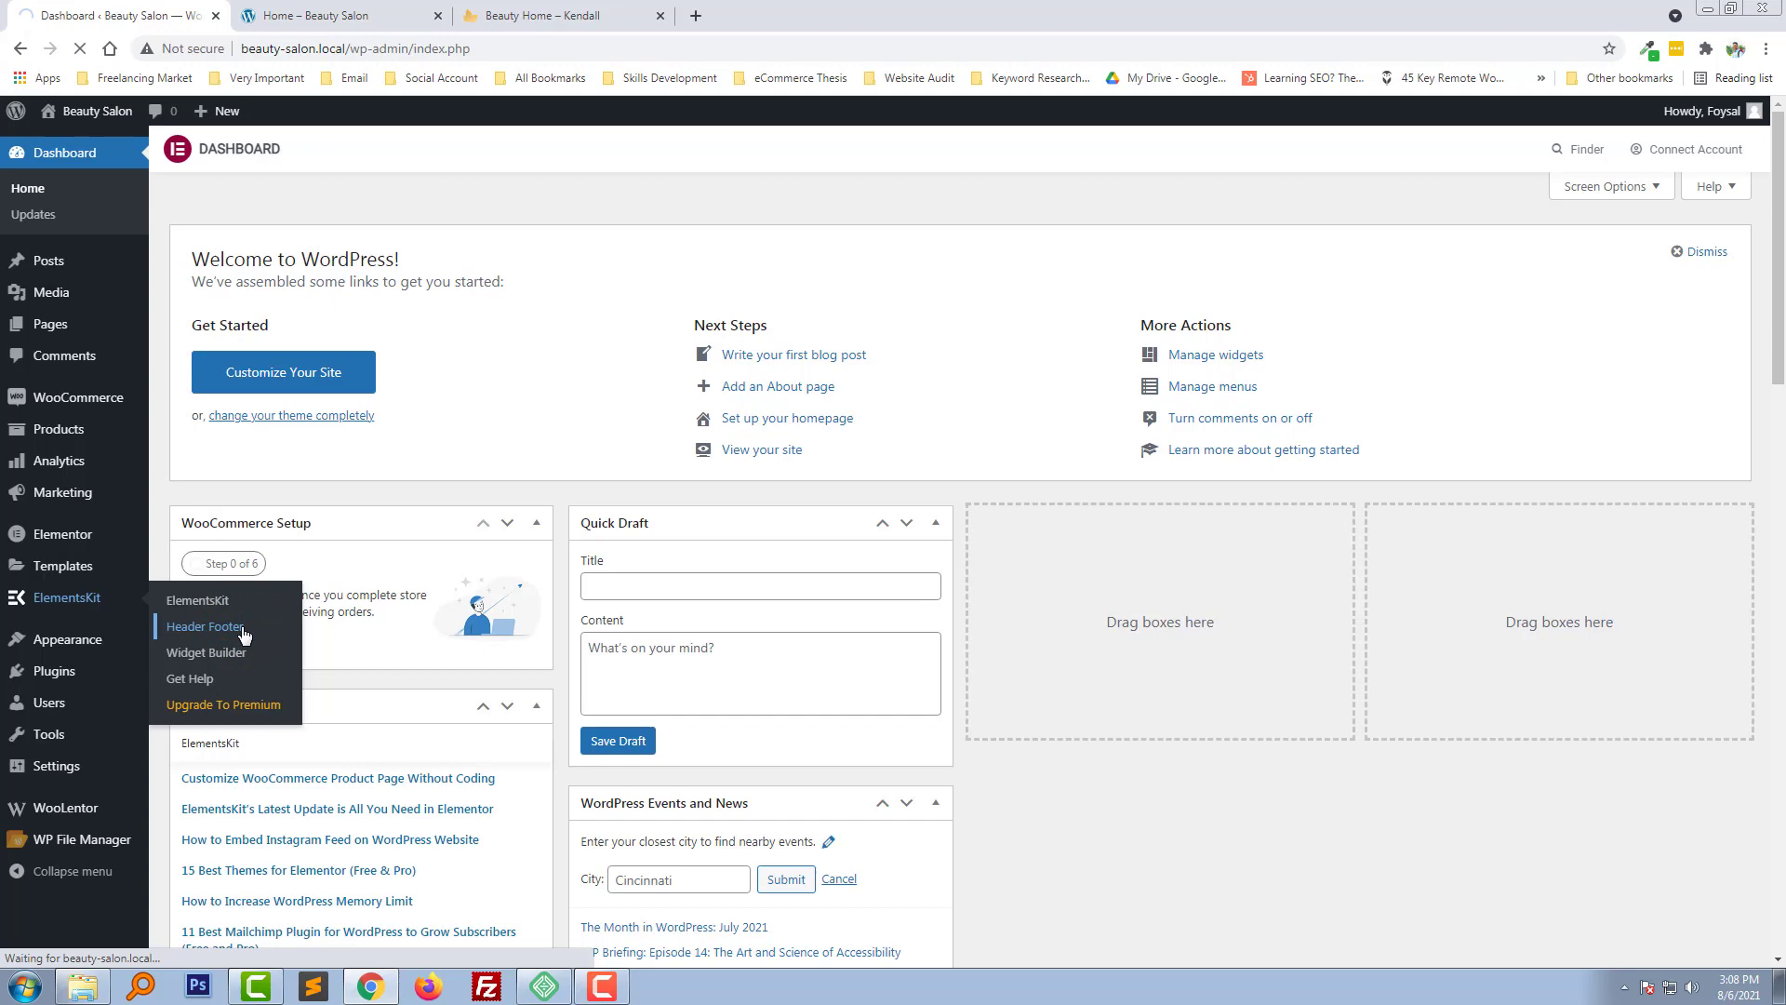
{"action": "left_click", "coordinate": [205, 626]}
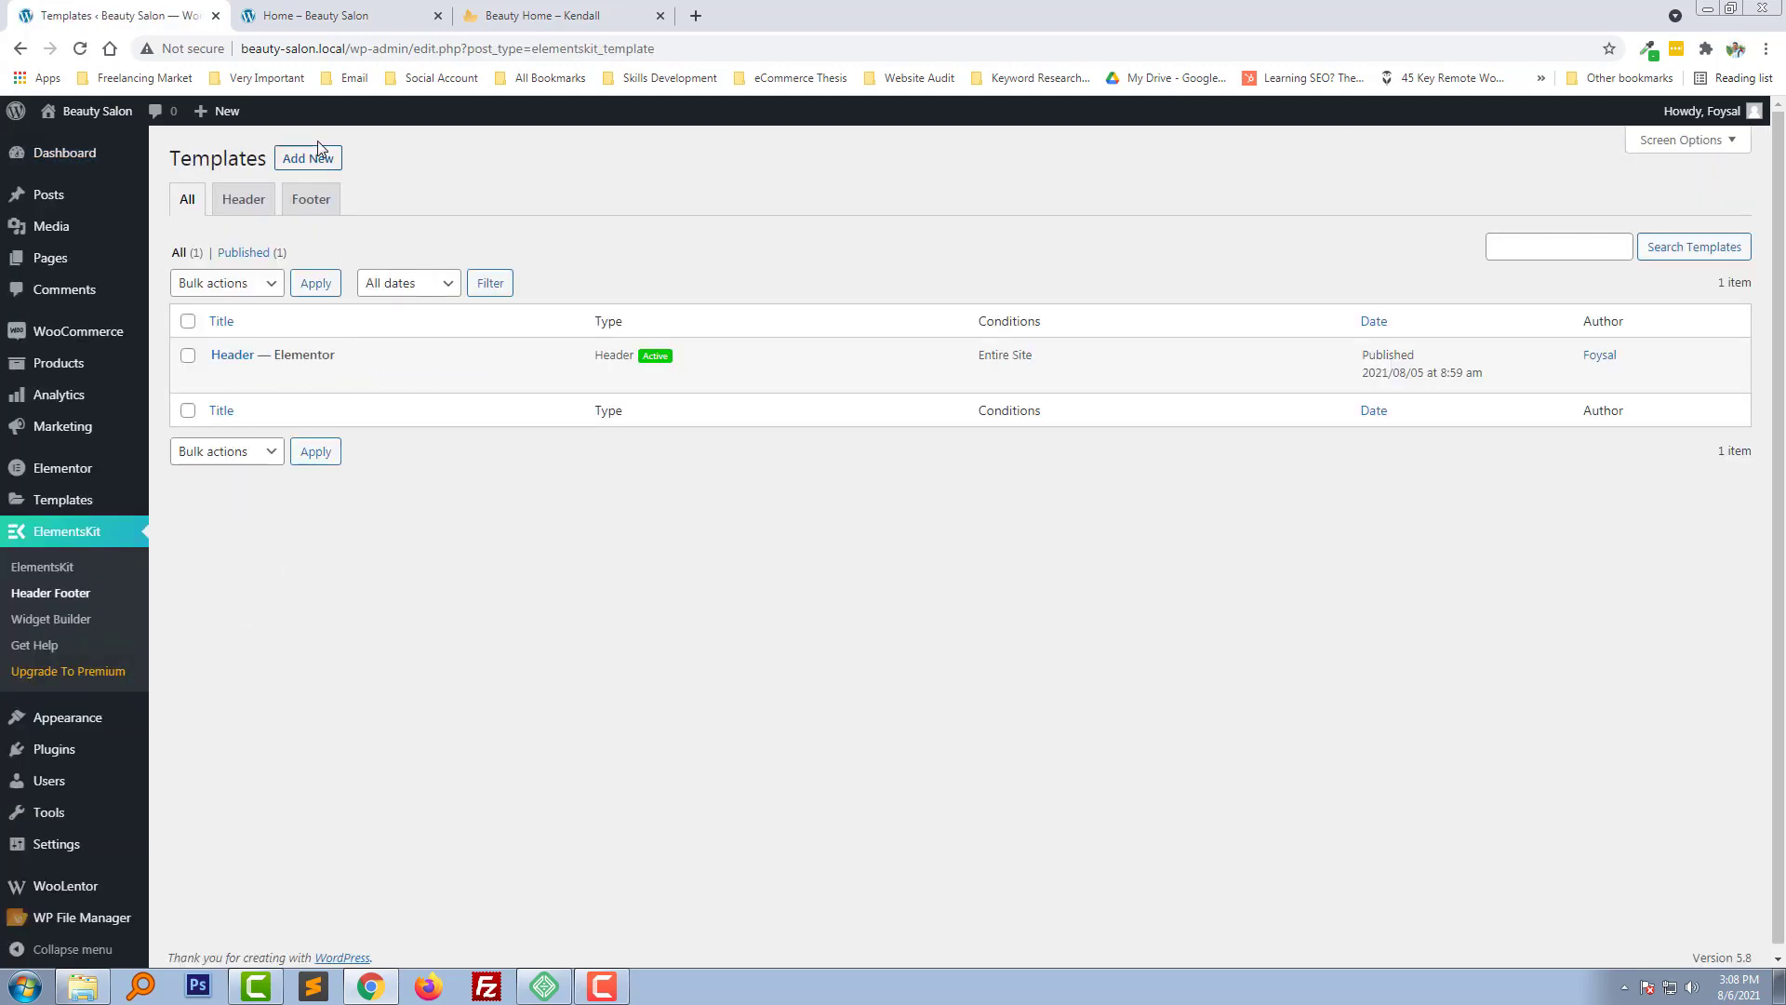
Create and save an activated template titled 'Footer' with type Footer
{"action": "left_click", "coordinate": [308, 157]}
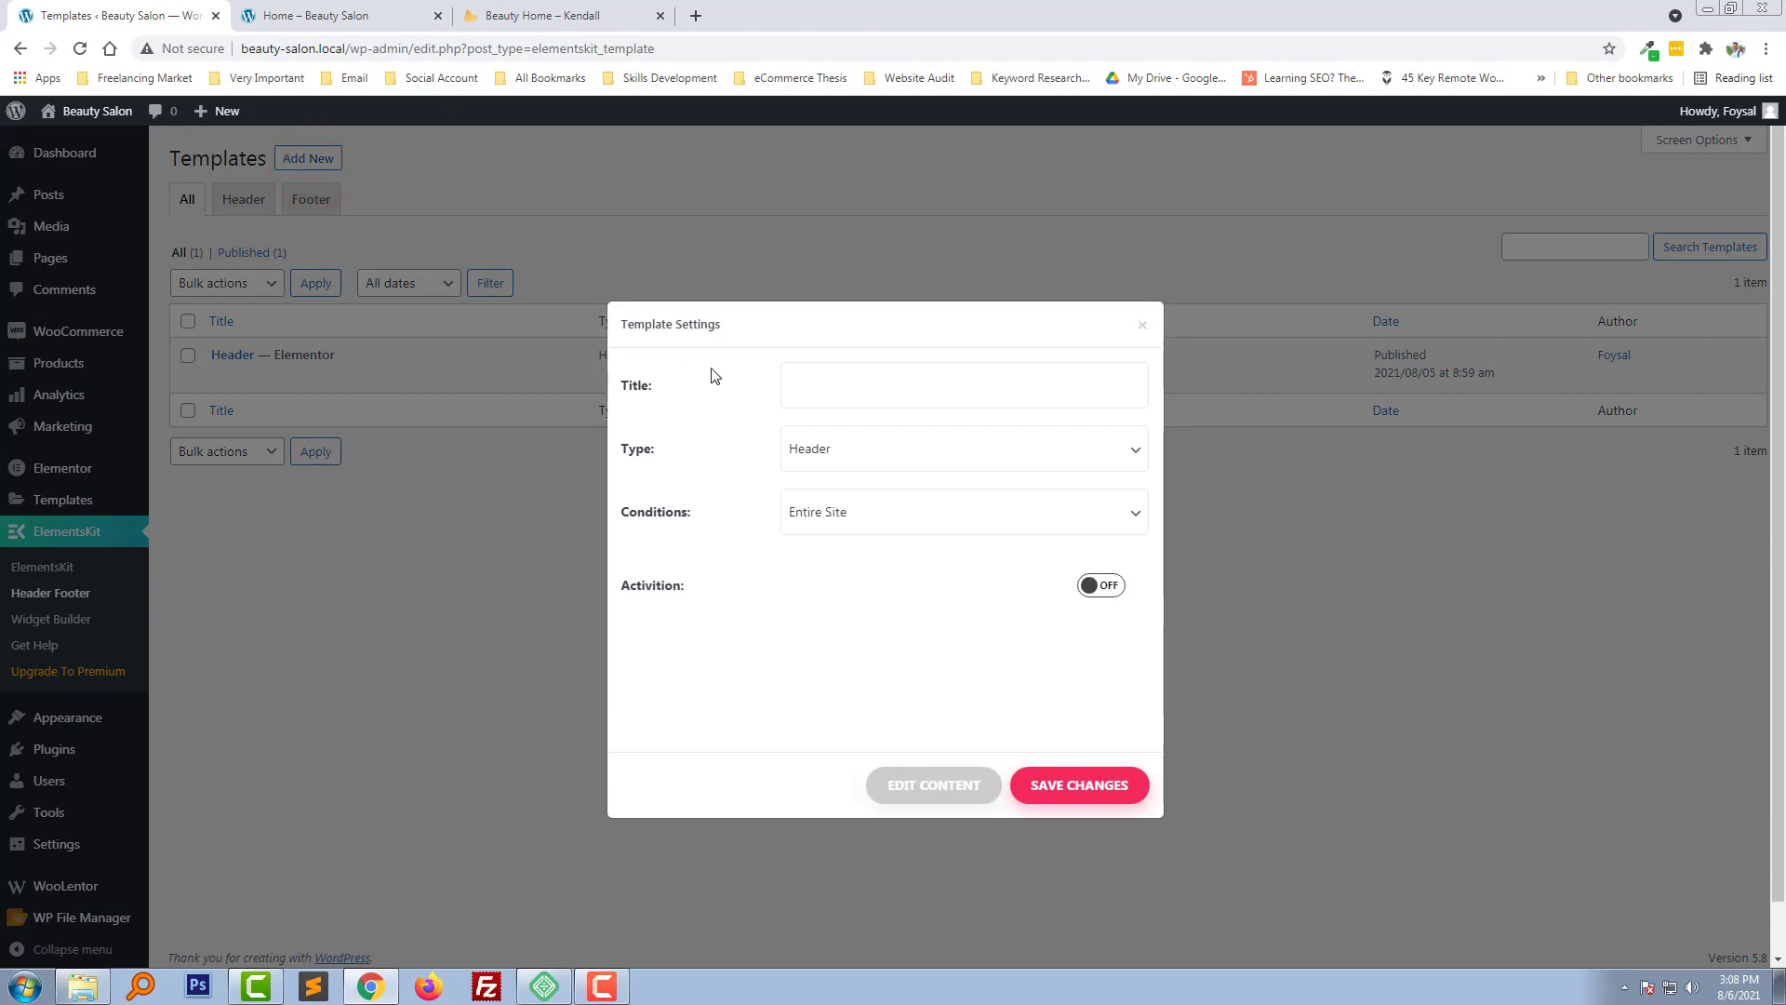
{"action": "left_click", "coordinate": [963, 385]}
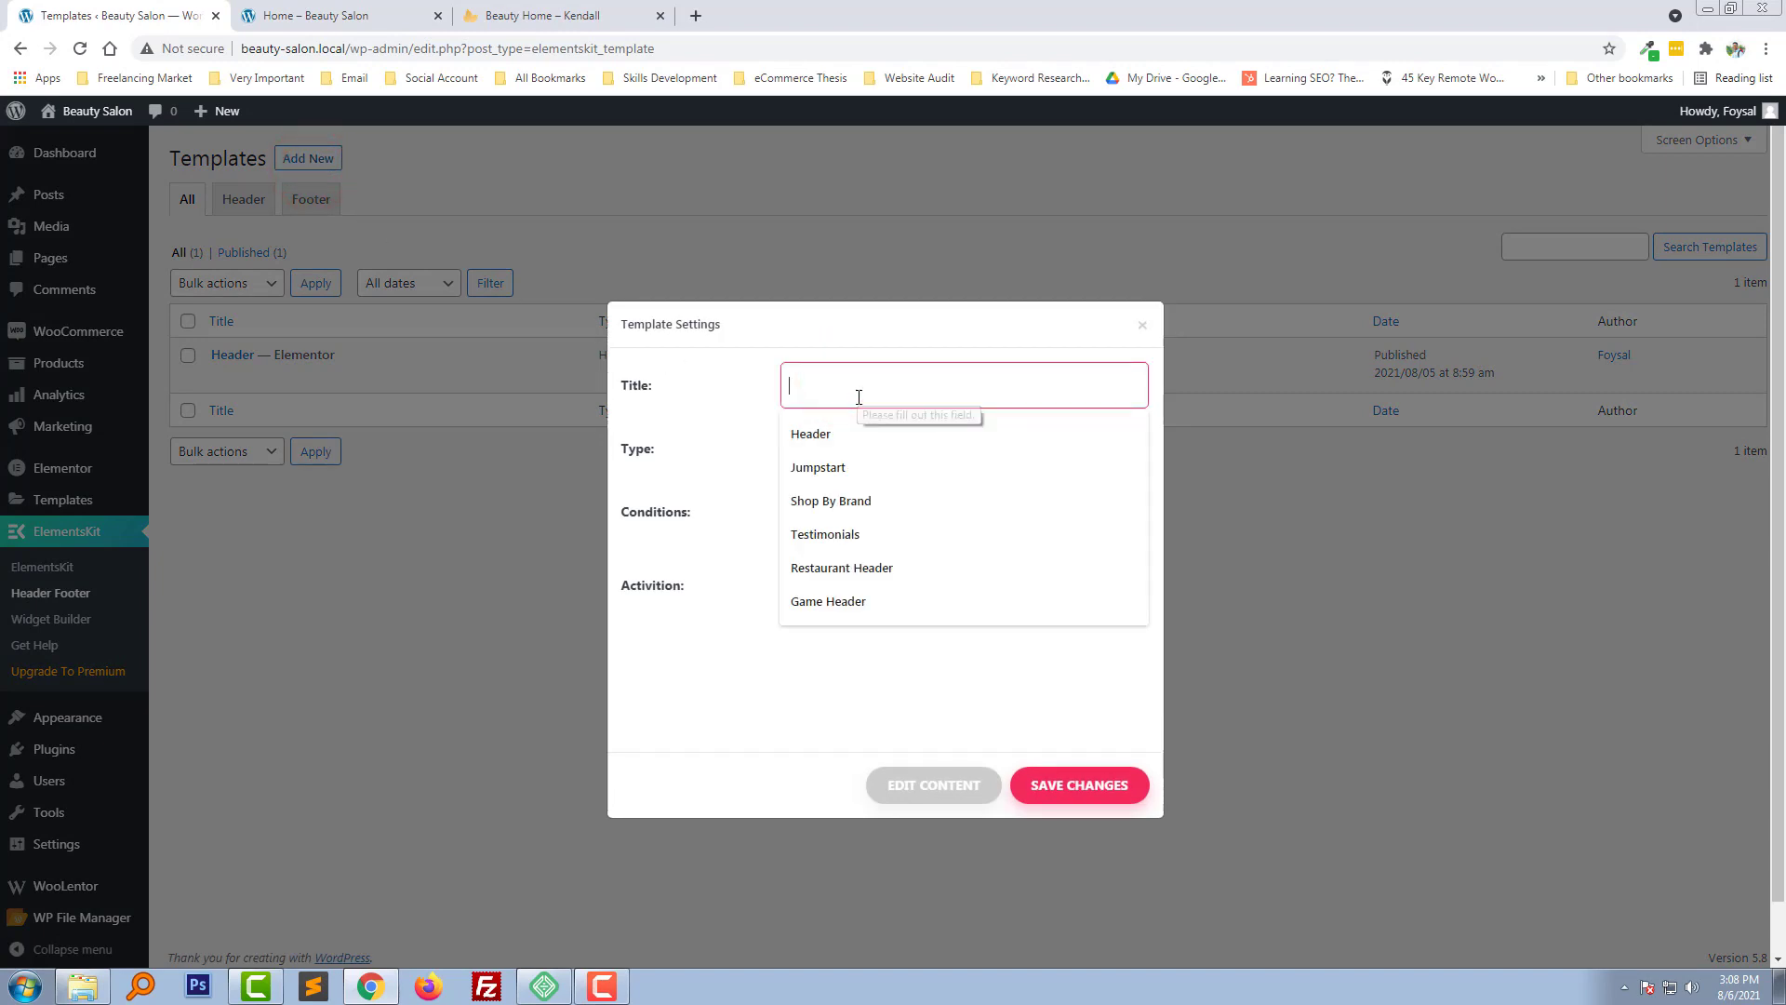
{"action": "type", "text": "Footer"}
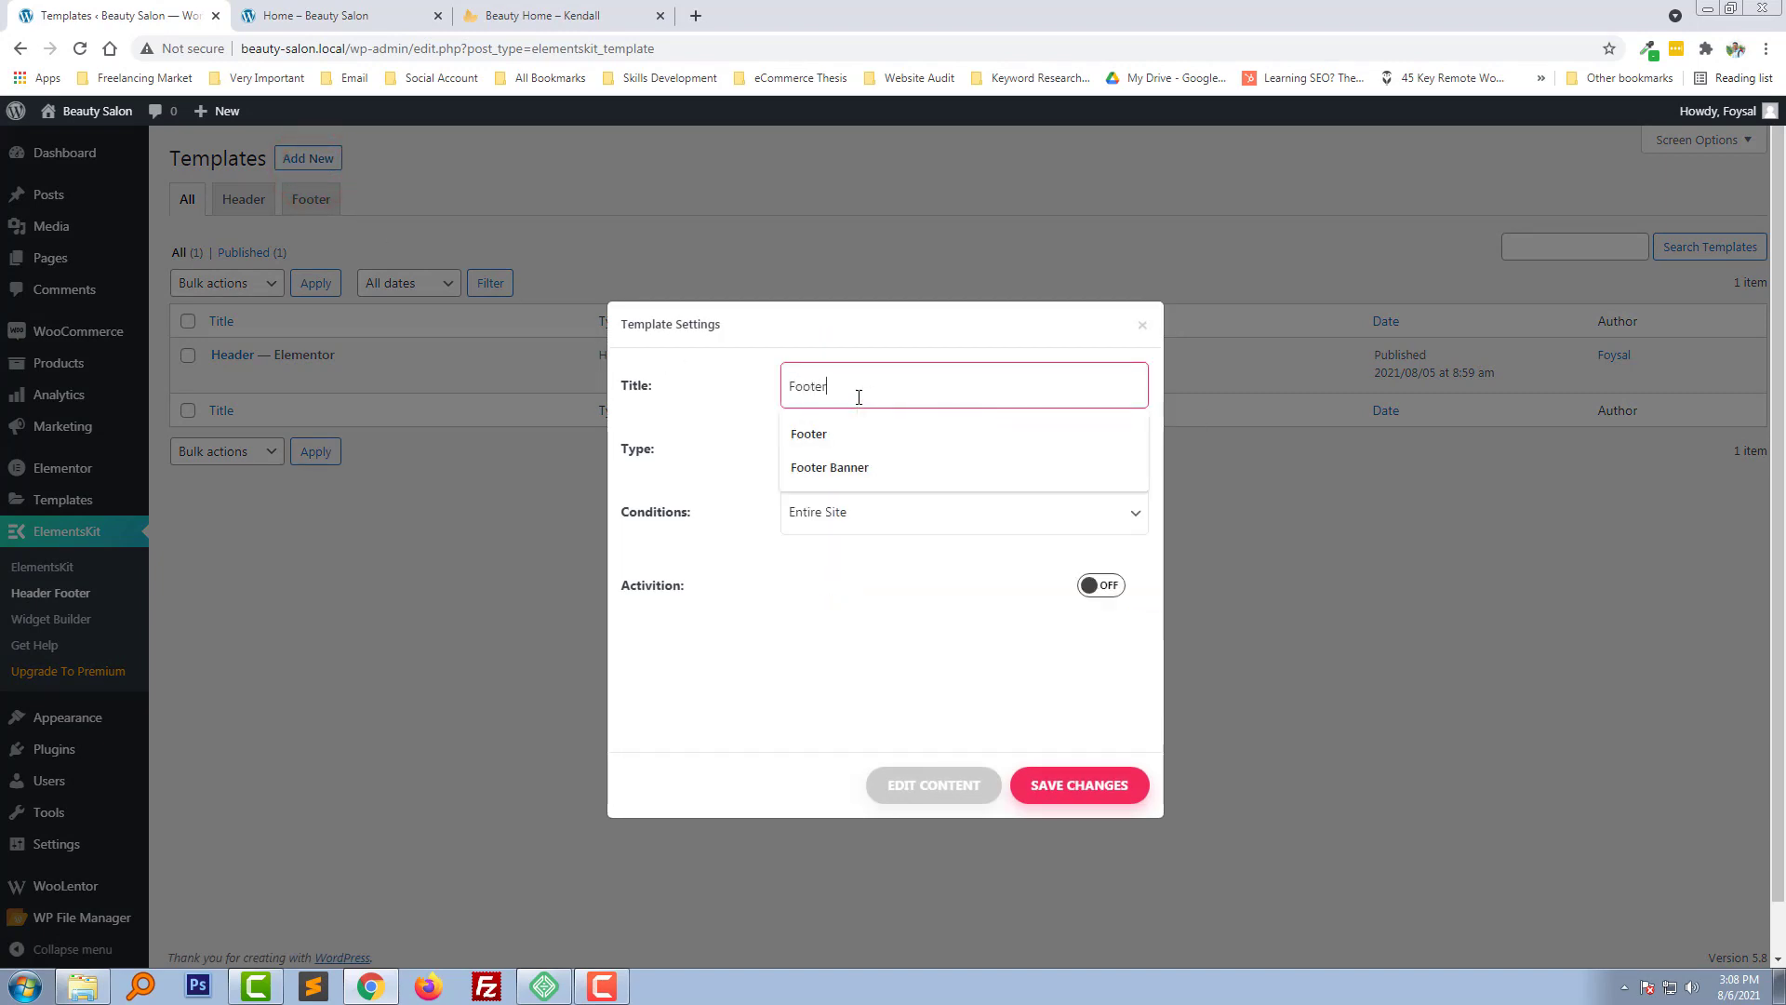
{"action": "left_click", "coordinate": [963, 448]}
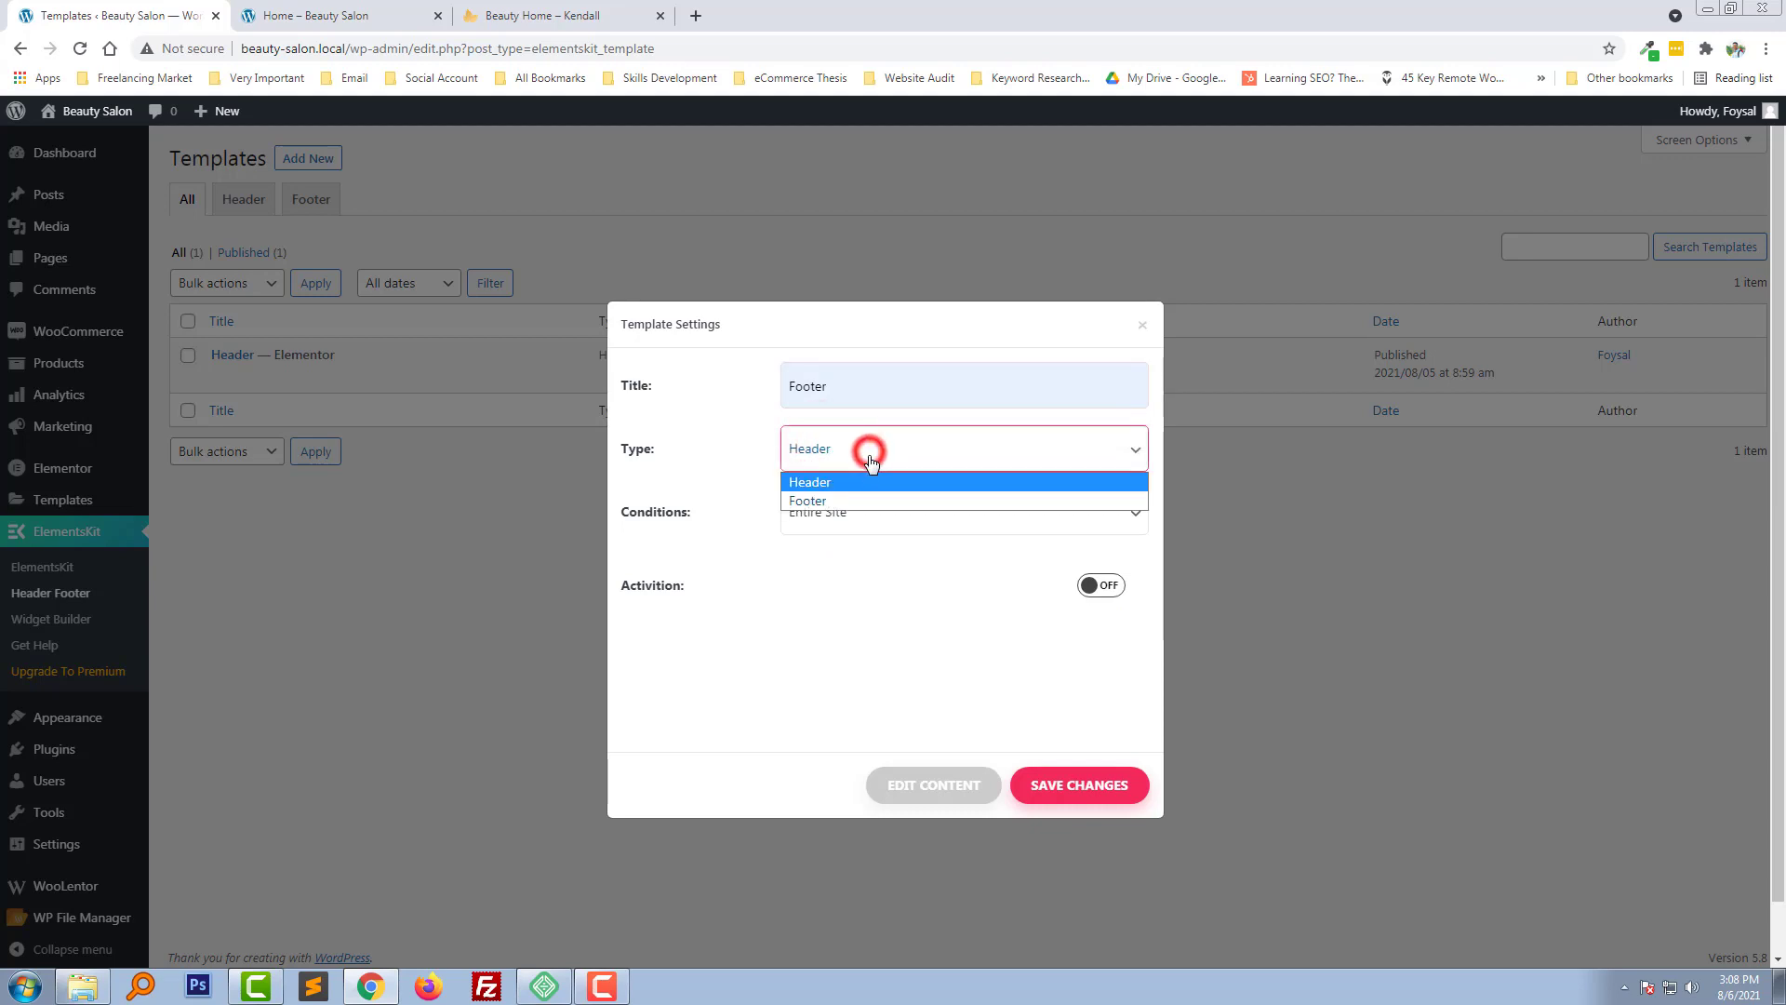
{"action": "left_click", "coordinate": [807, 500]}
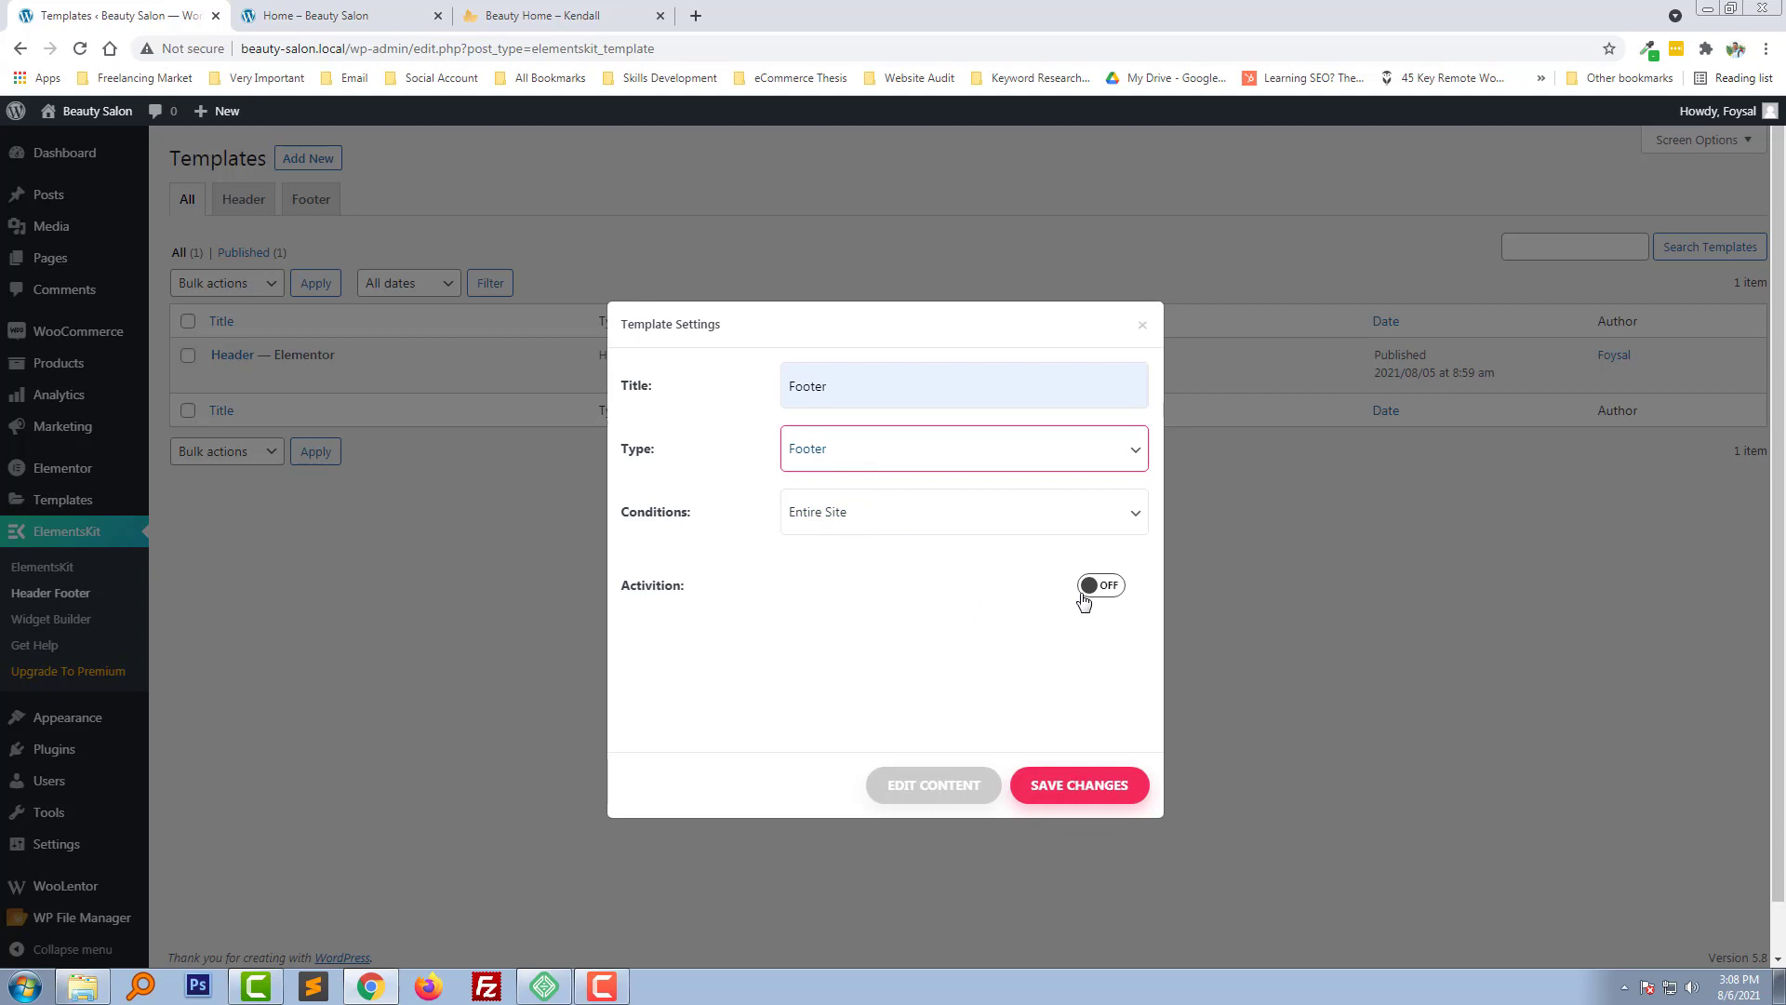
{"action": "left_click", "coordinate": [1100, 584]}
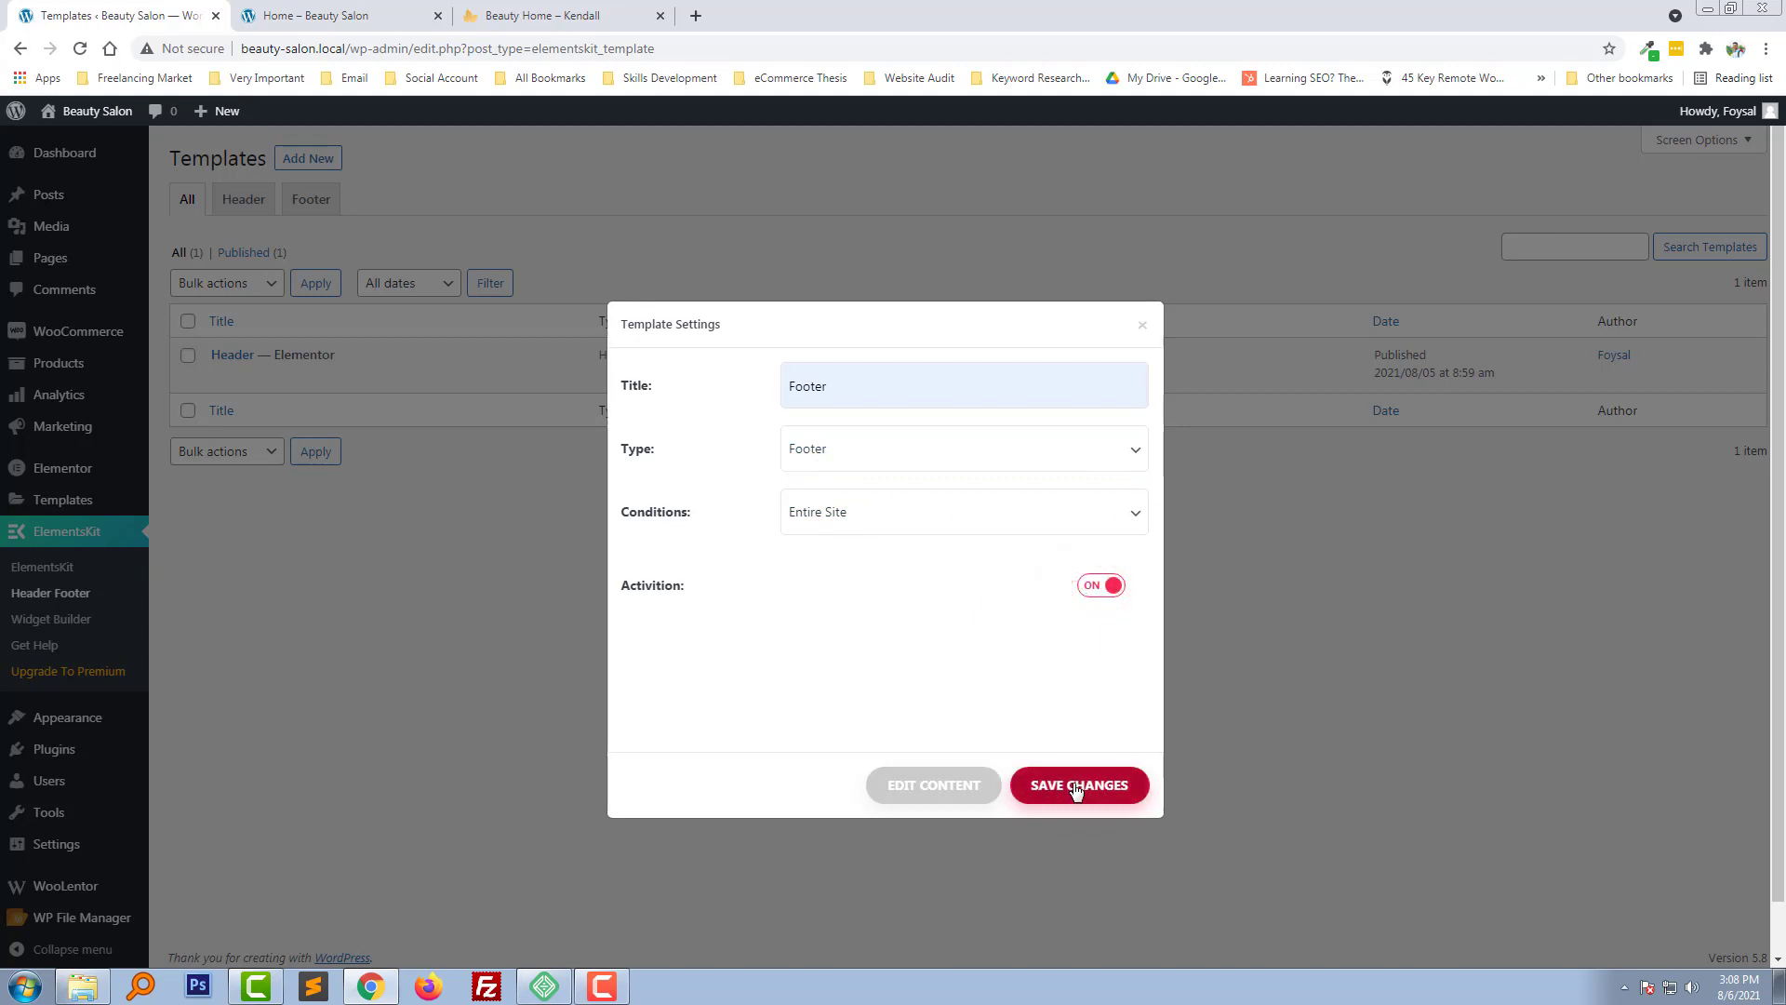
{"action": "left_click", "coordinate": [1077, 785]}
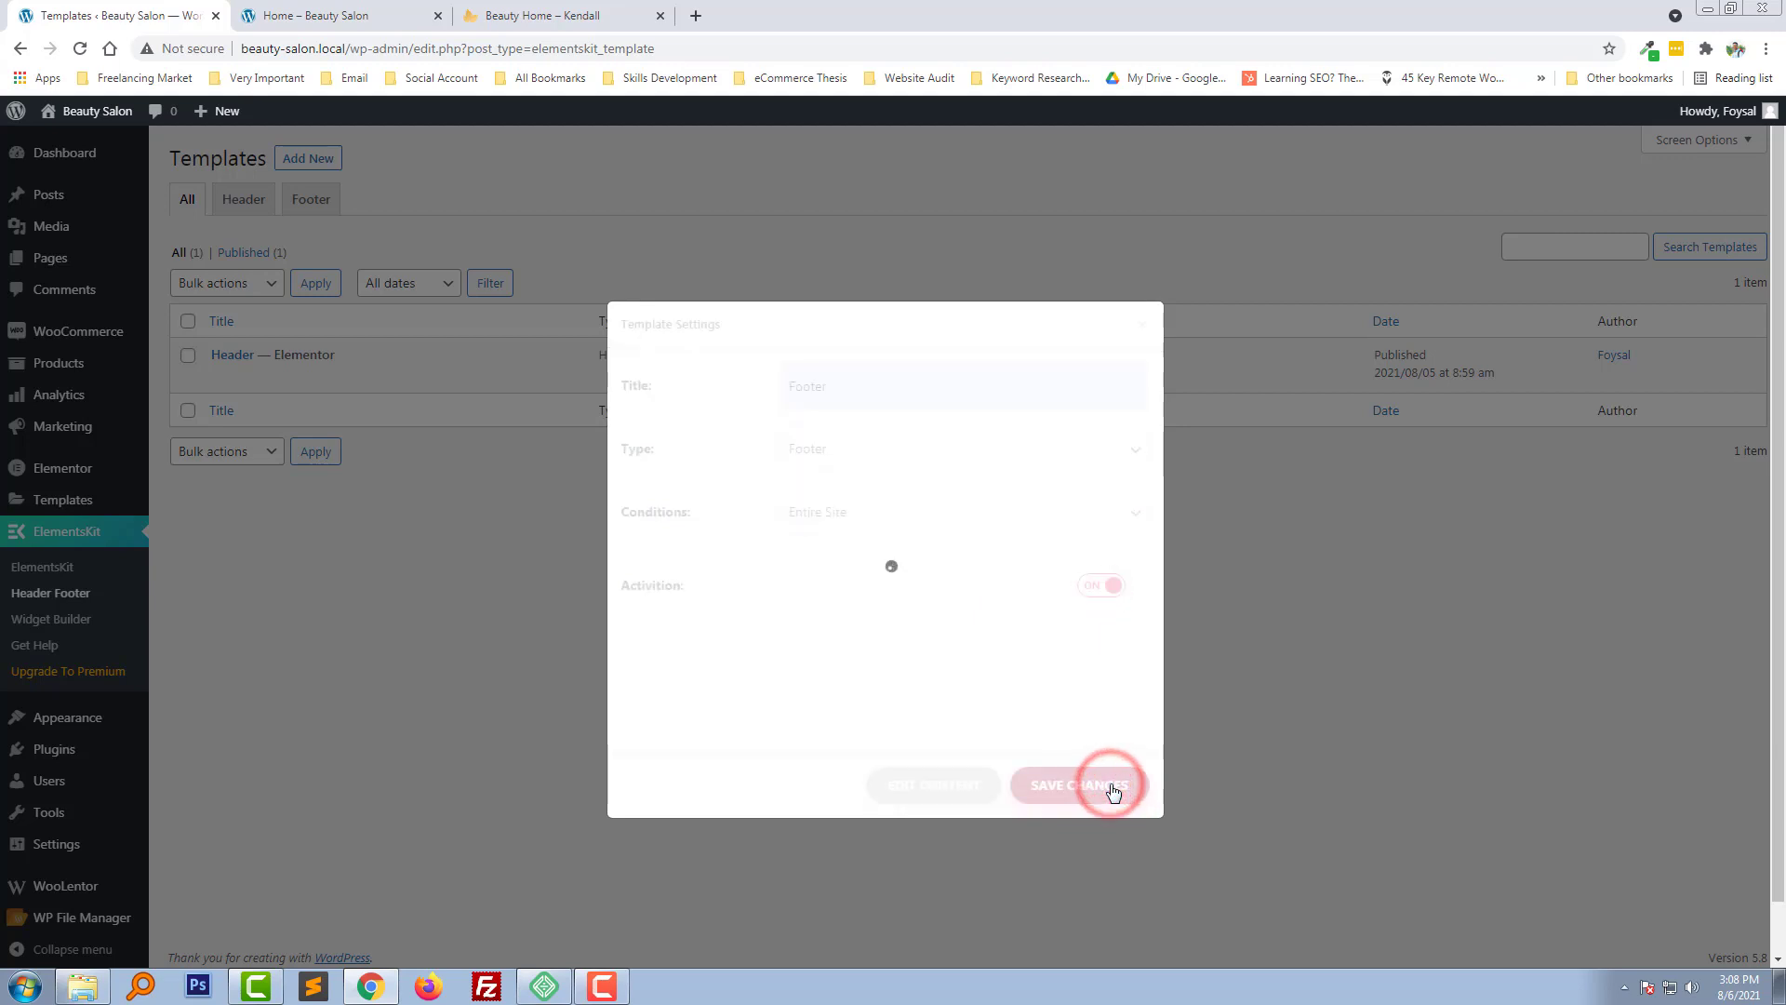
{"action": "left_click", "coordinate": [1078, 785]}
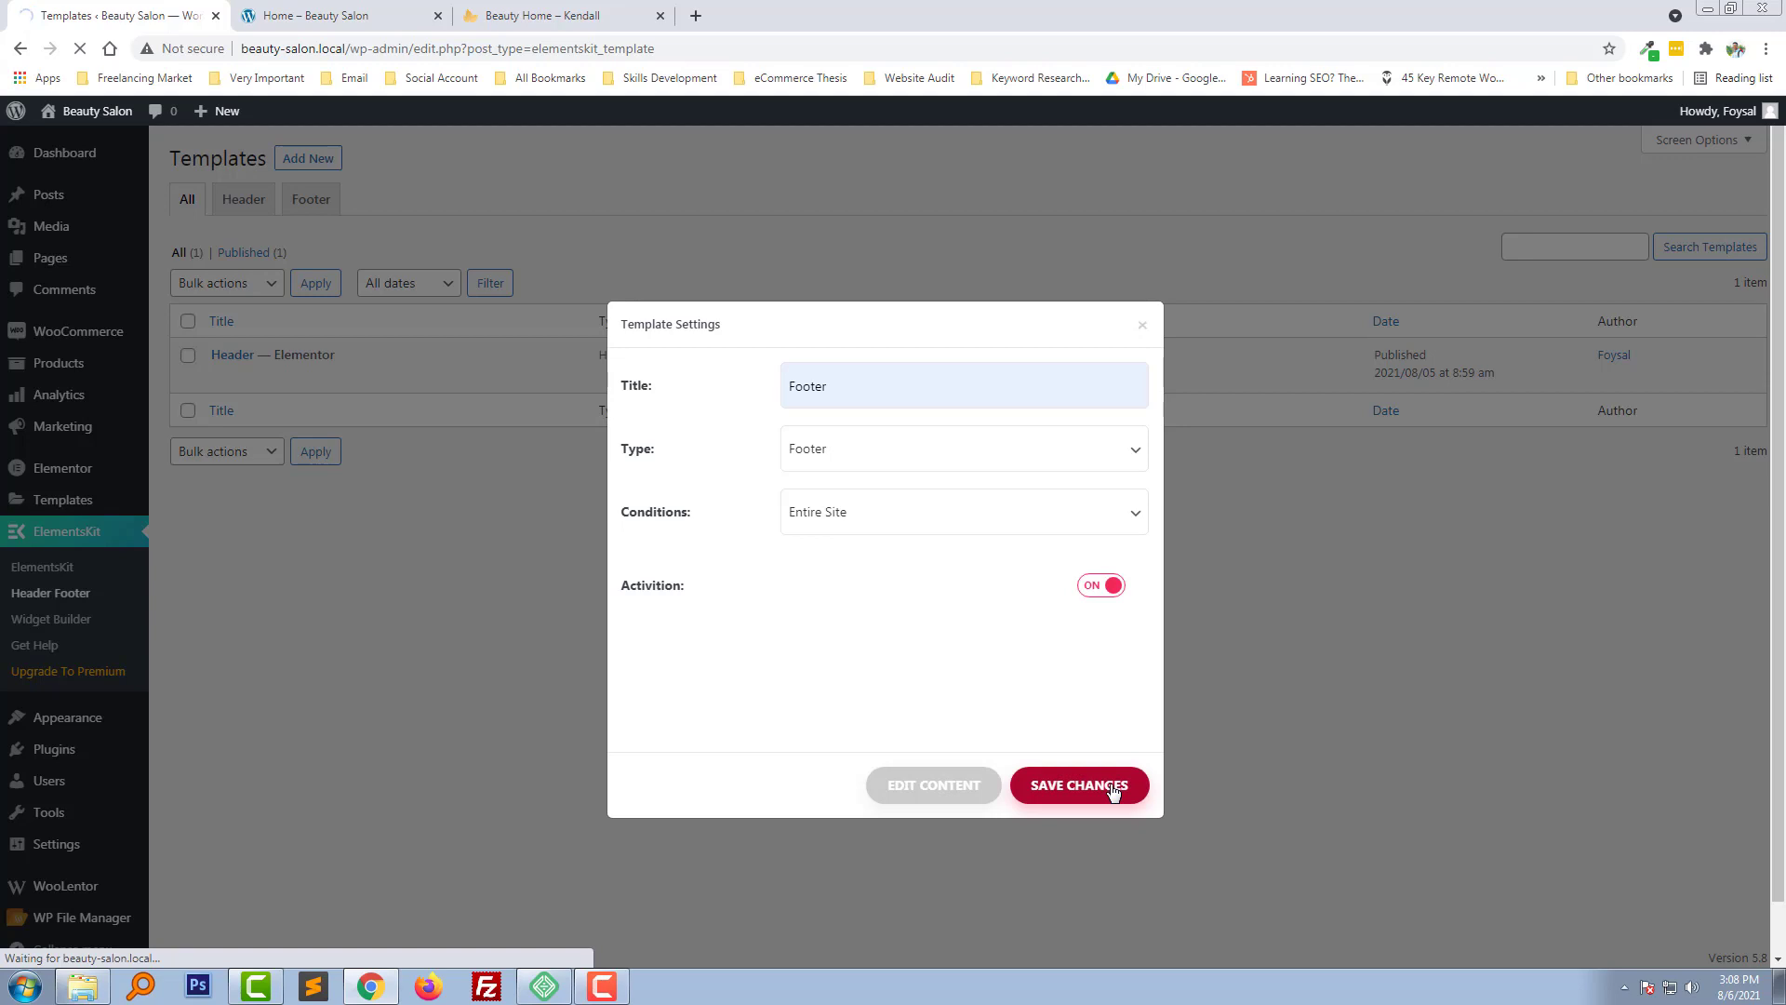
{"action": "left_click", "coordinate": [1078, 785]}
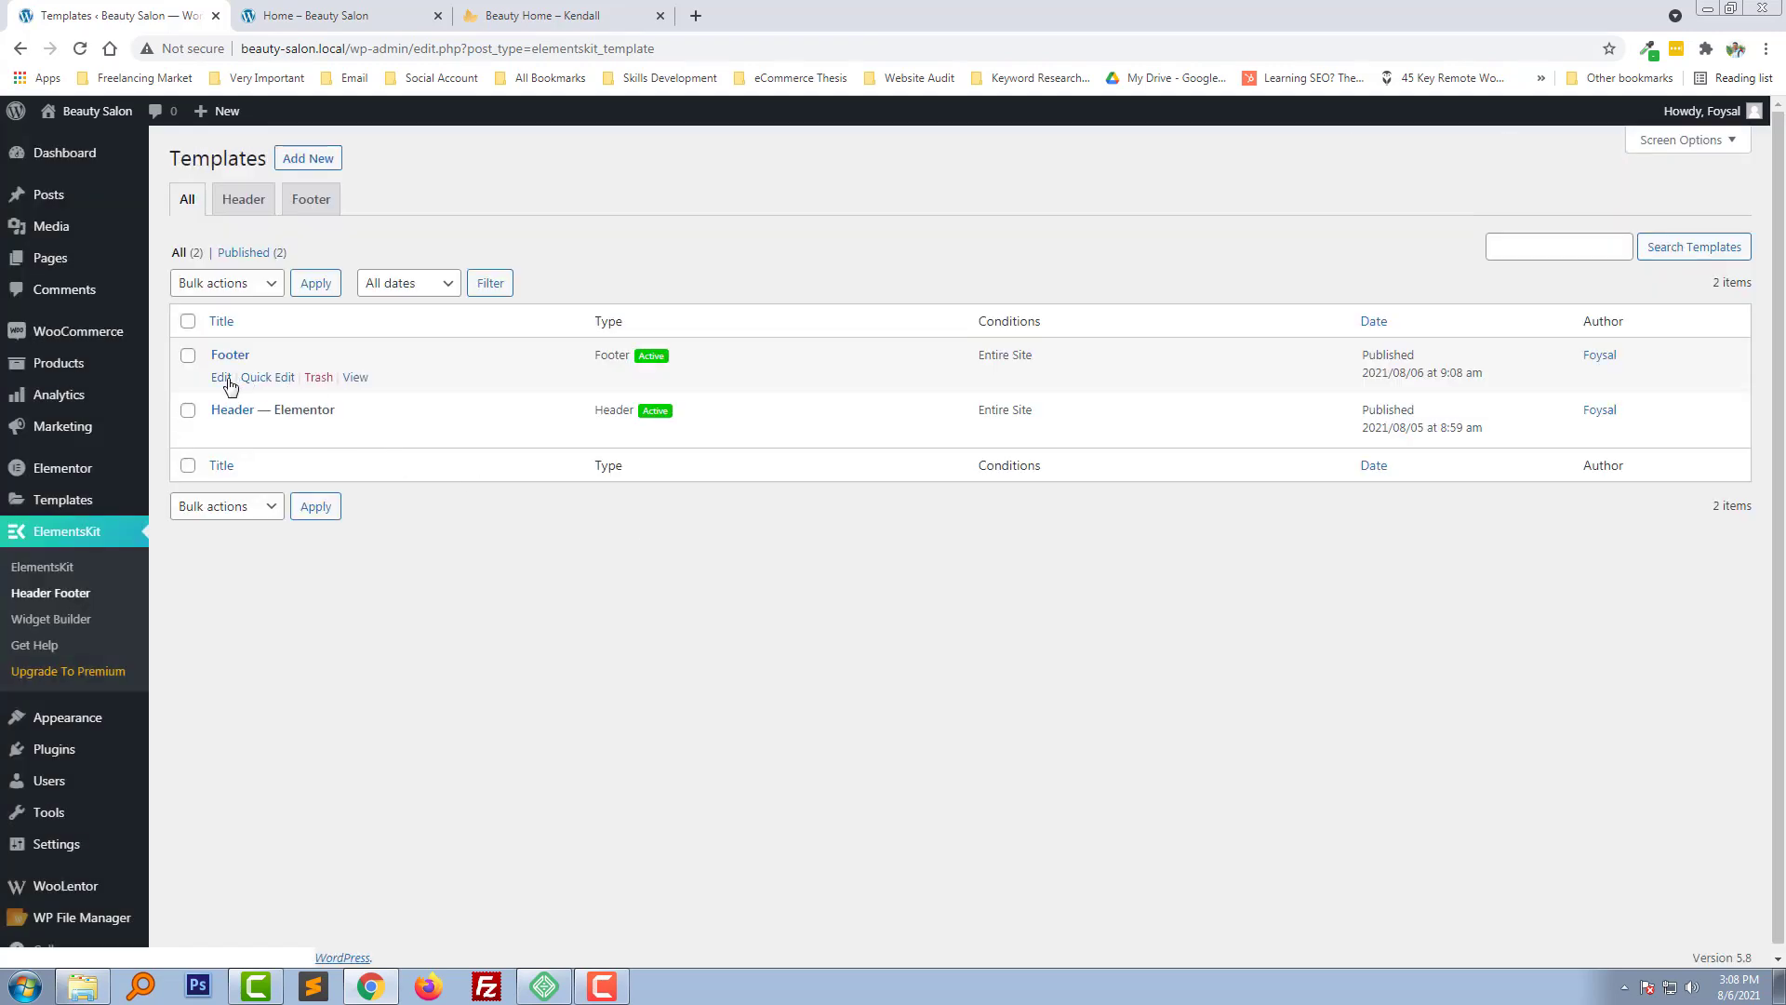
Open the Footer template's settings and launch its content in Elementor
{"action": "left_click", "coordinate": [219, 377]}
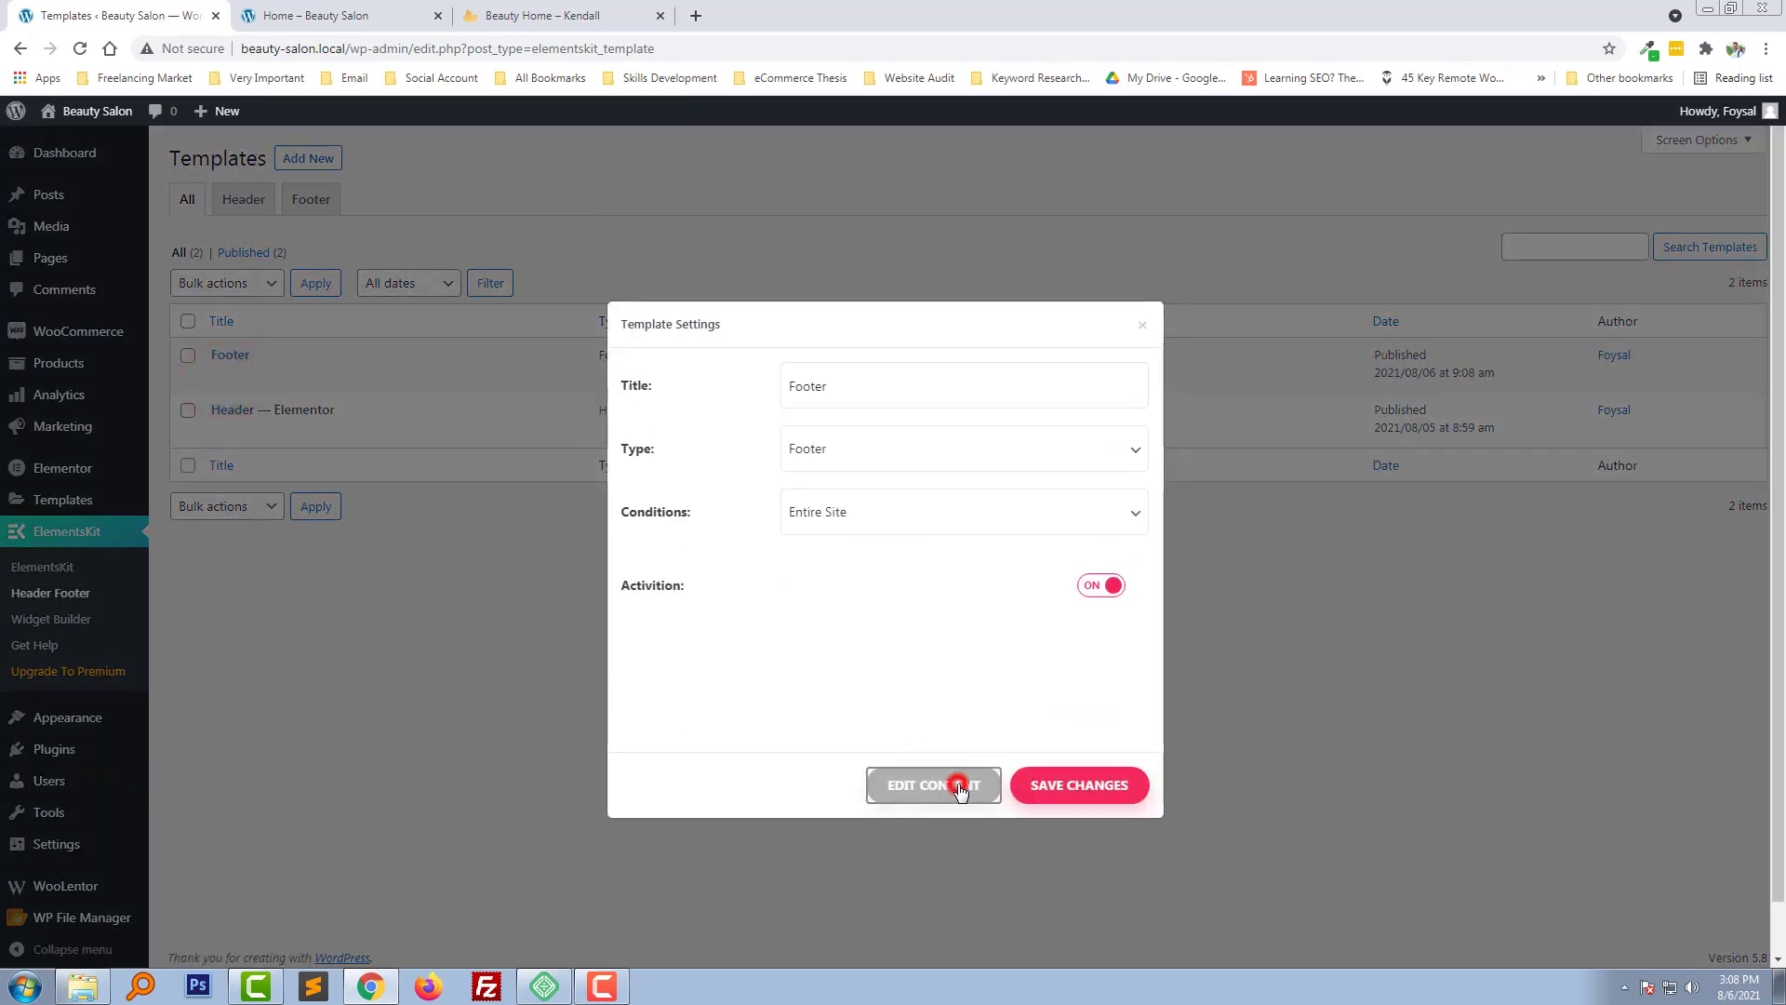
{"action": "left_click", "coordinate": [933, 786]}
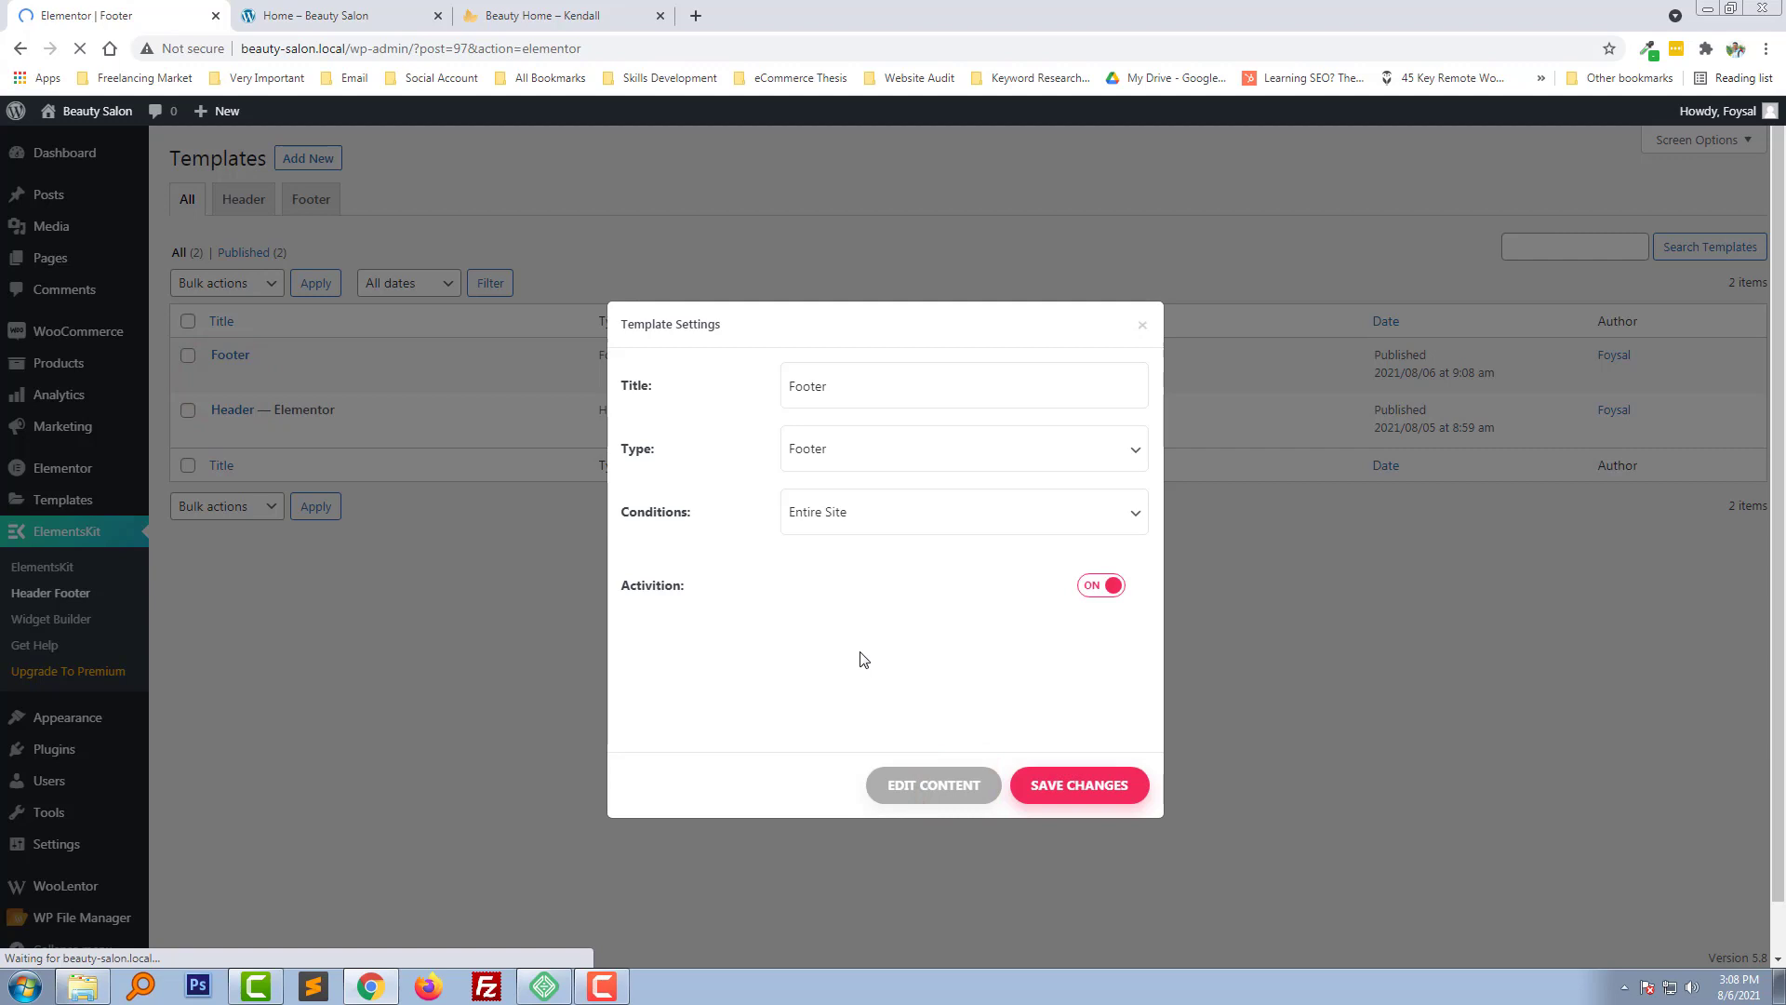
{"action": "left_click", "coordinate": [932, 783]}
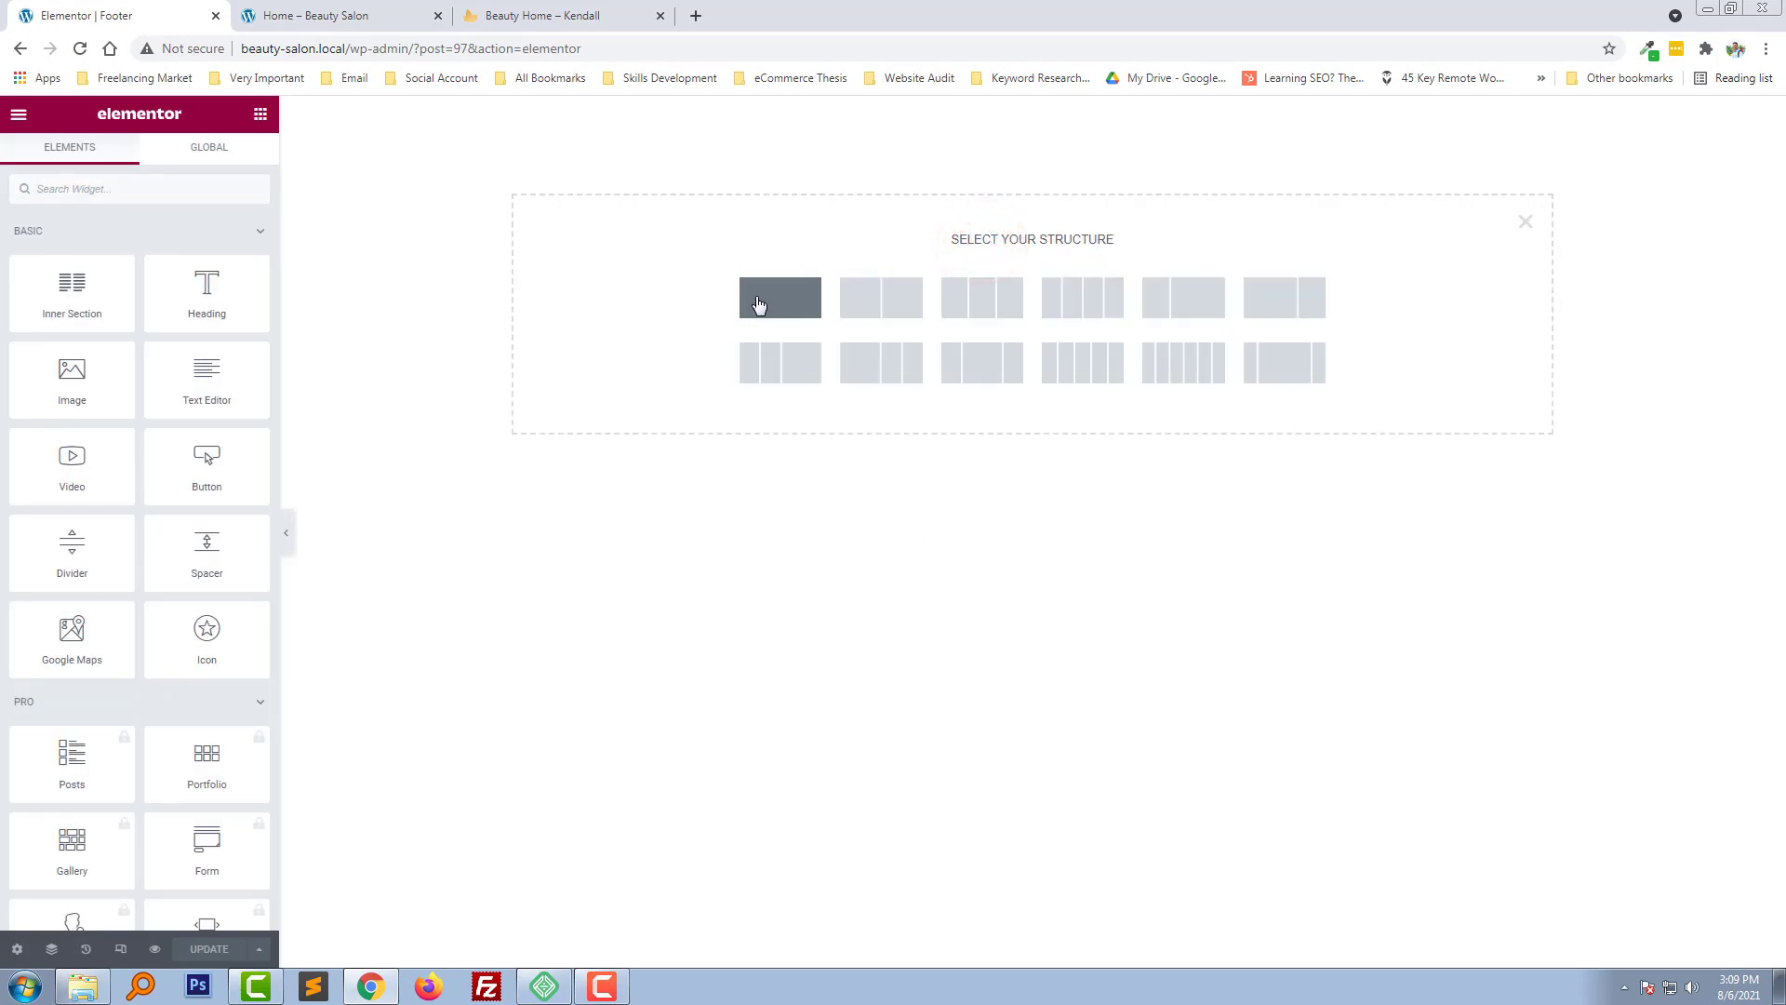
Add a four-column section with top padding, then revisit the Kendall demo footer
{"action": "left_click", "coordinate": [779, 298]}
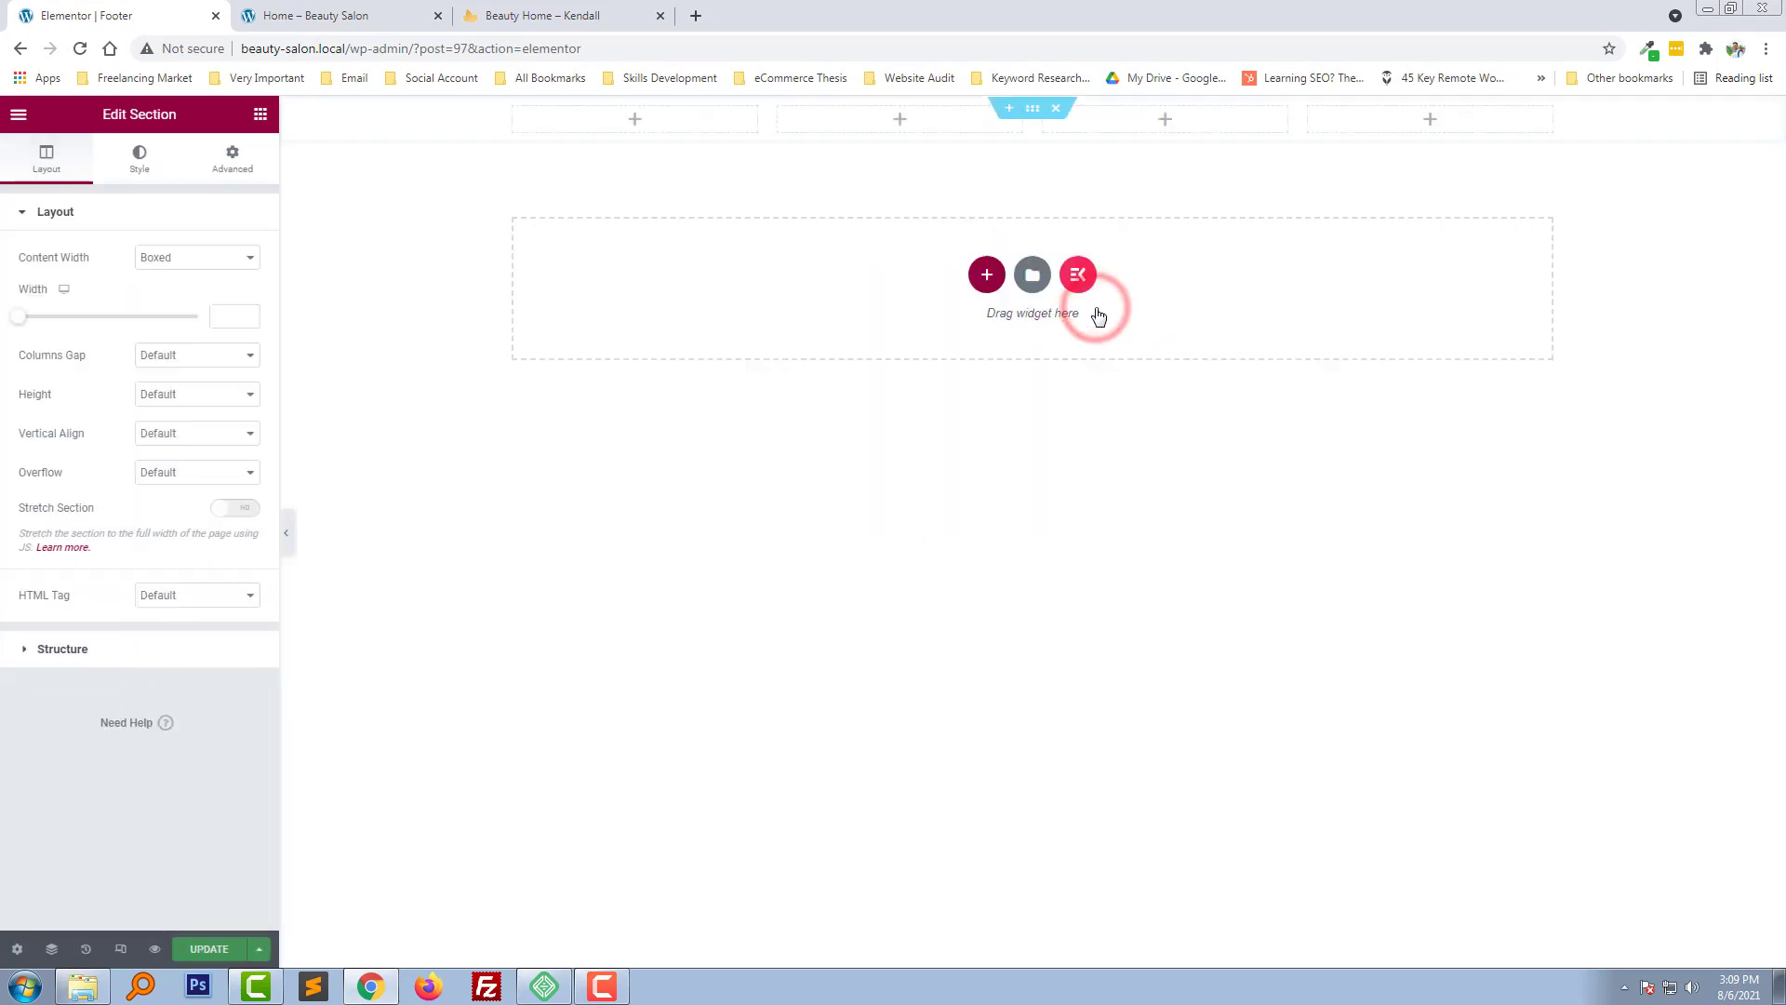
{"action": "mouse_move", "coordinate": [1023, 166]}
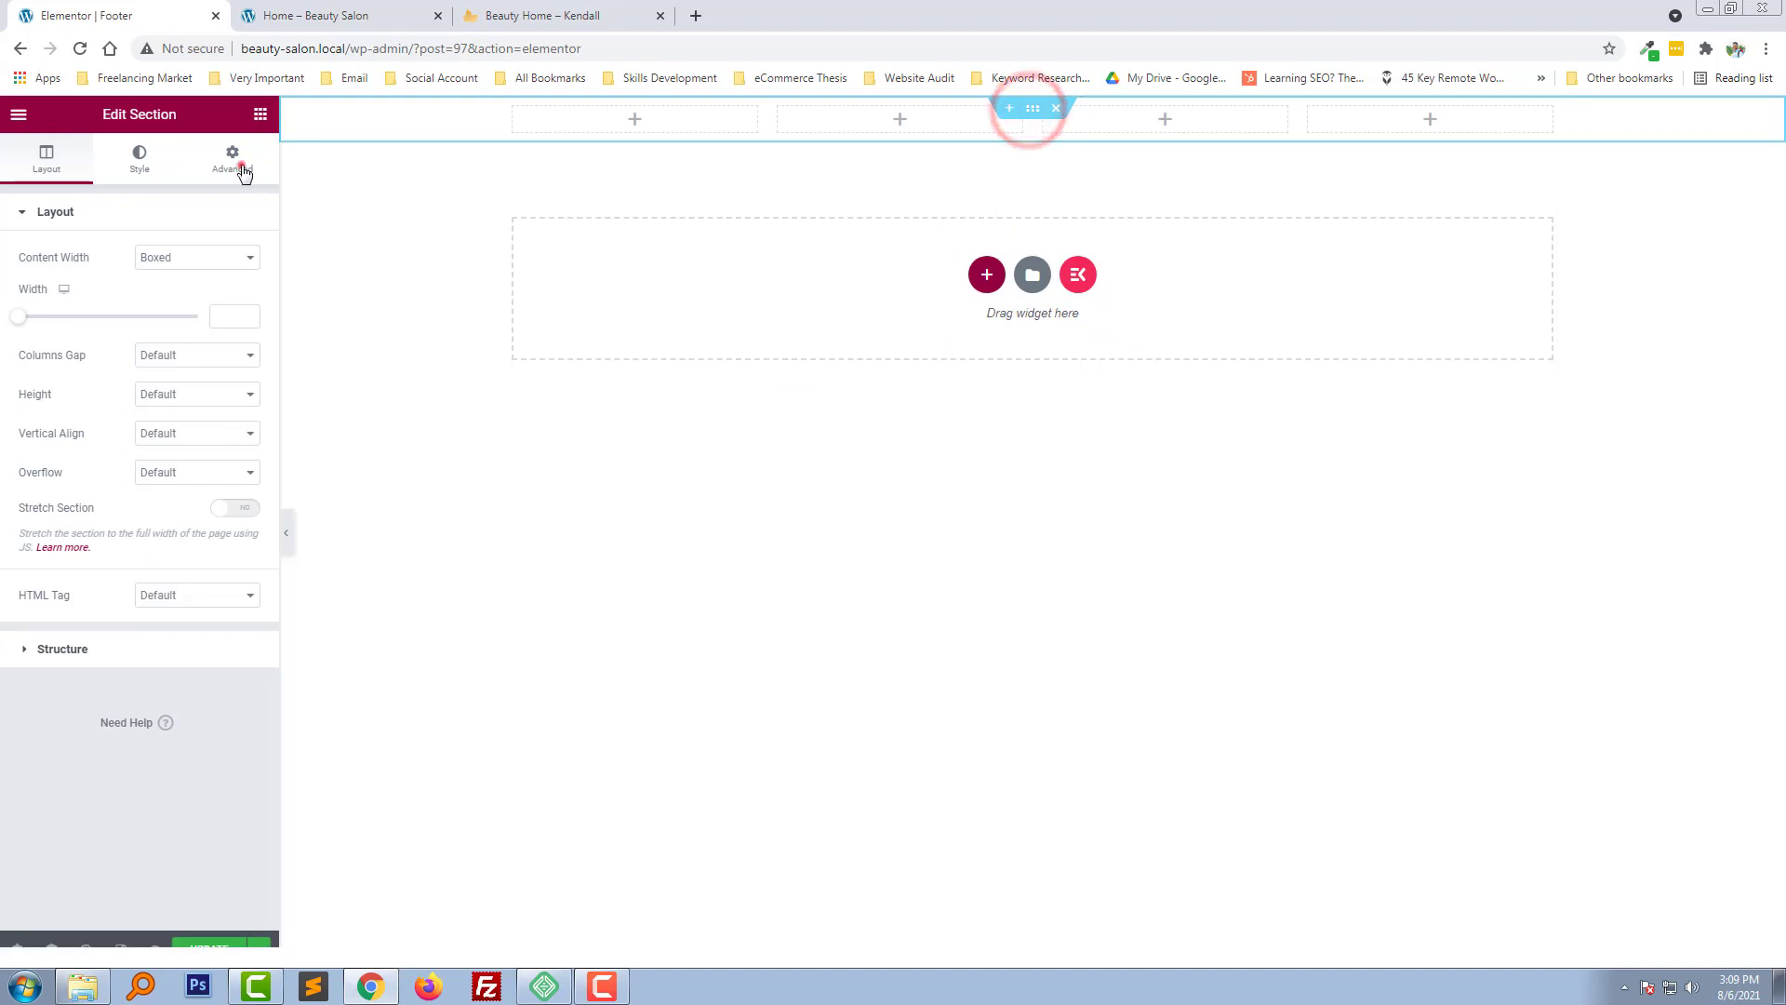
{"action": "left_click", "coordinate": [231, 157]}
{"action": "type", "text": "70"}
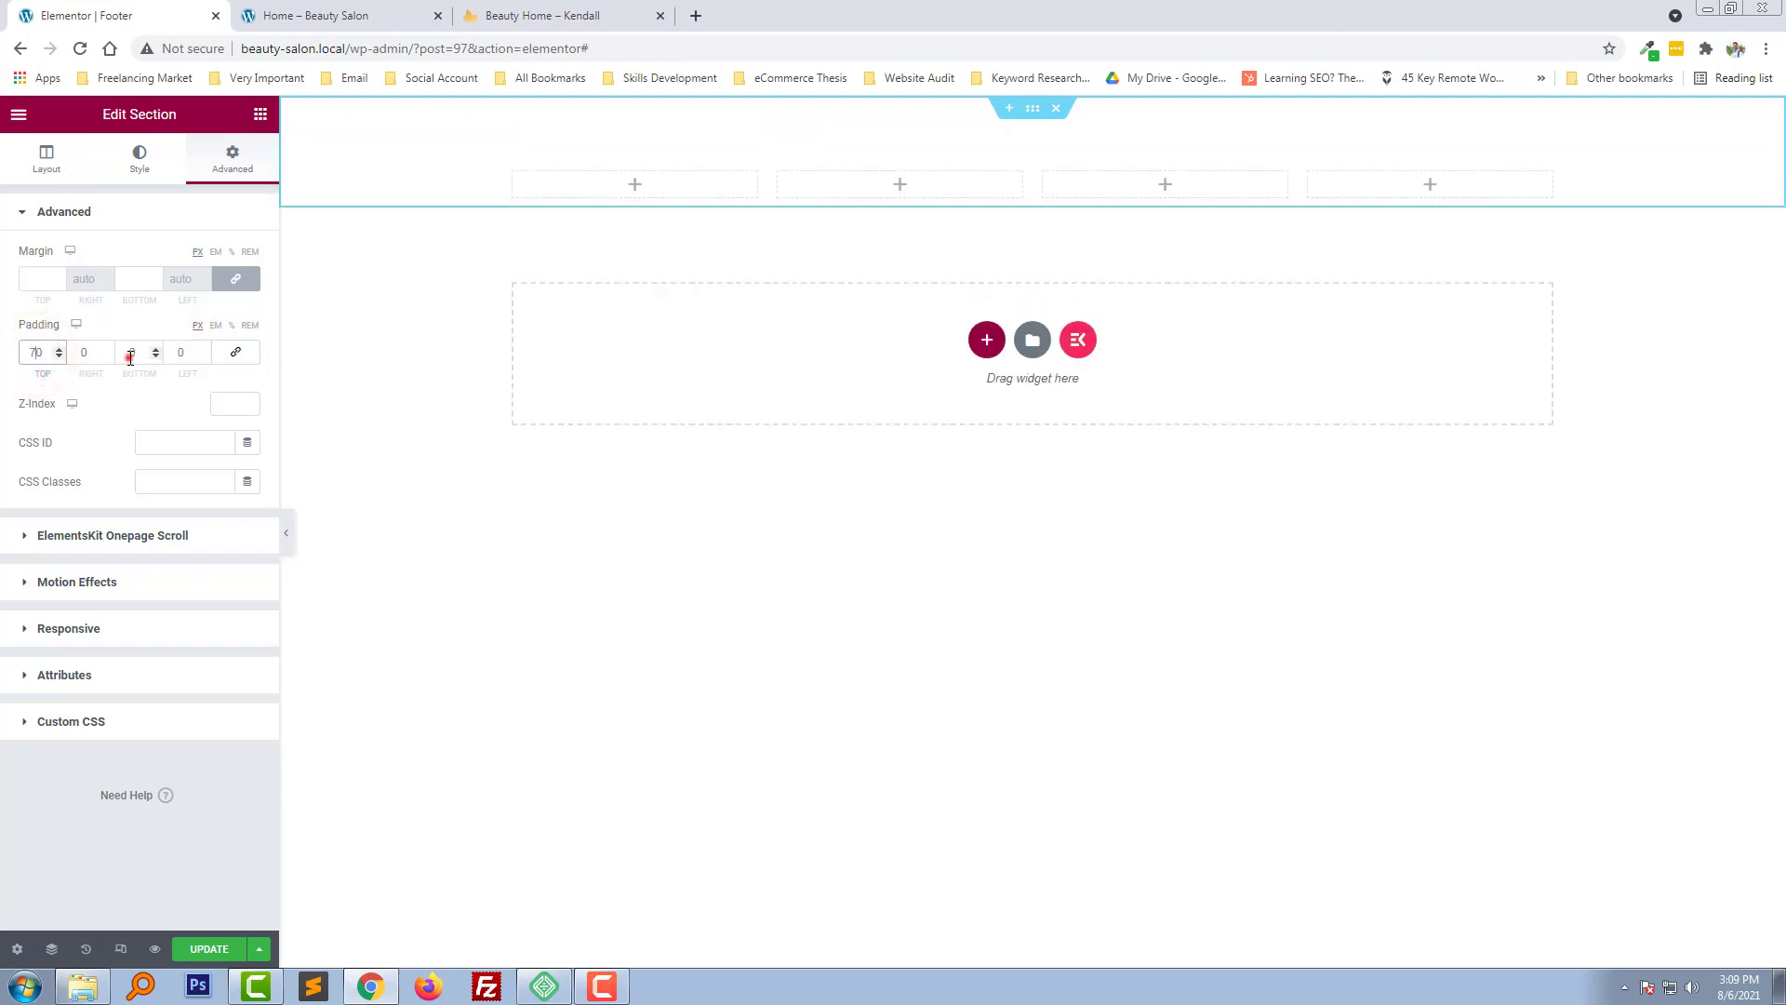
{"action": "left_click", "coordinate": [558, 15]}
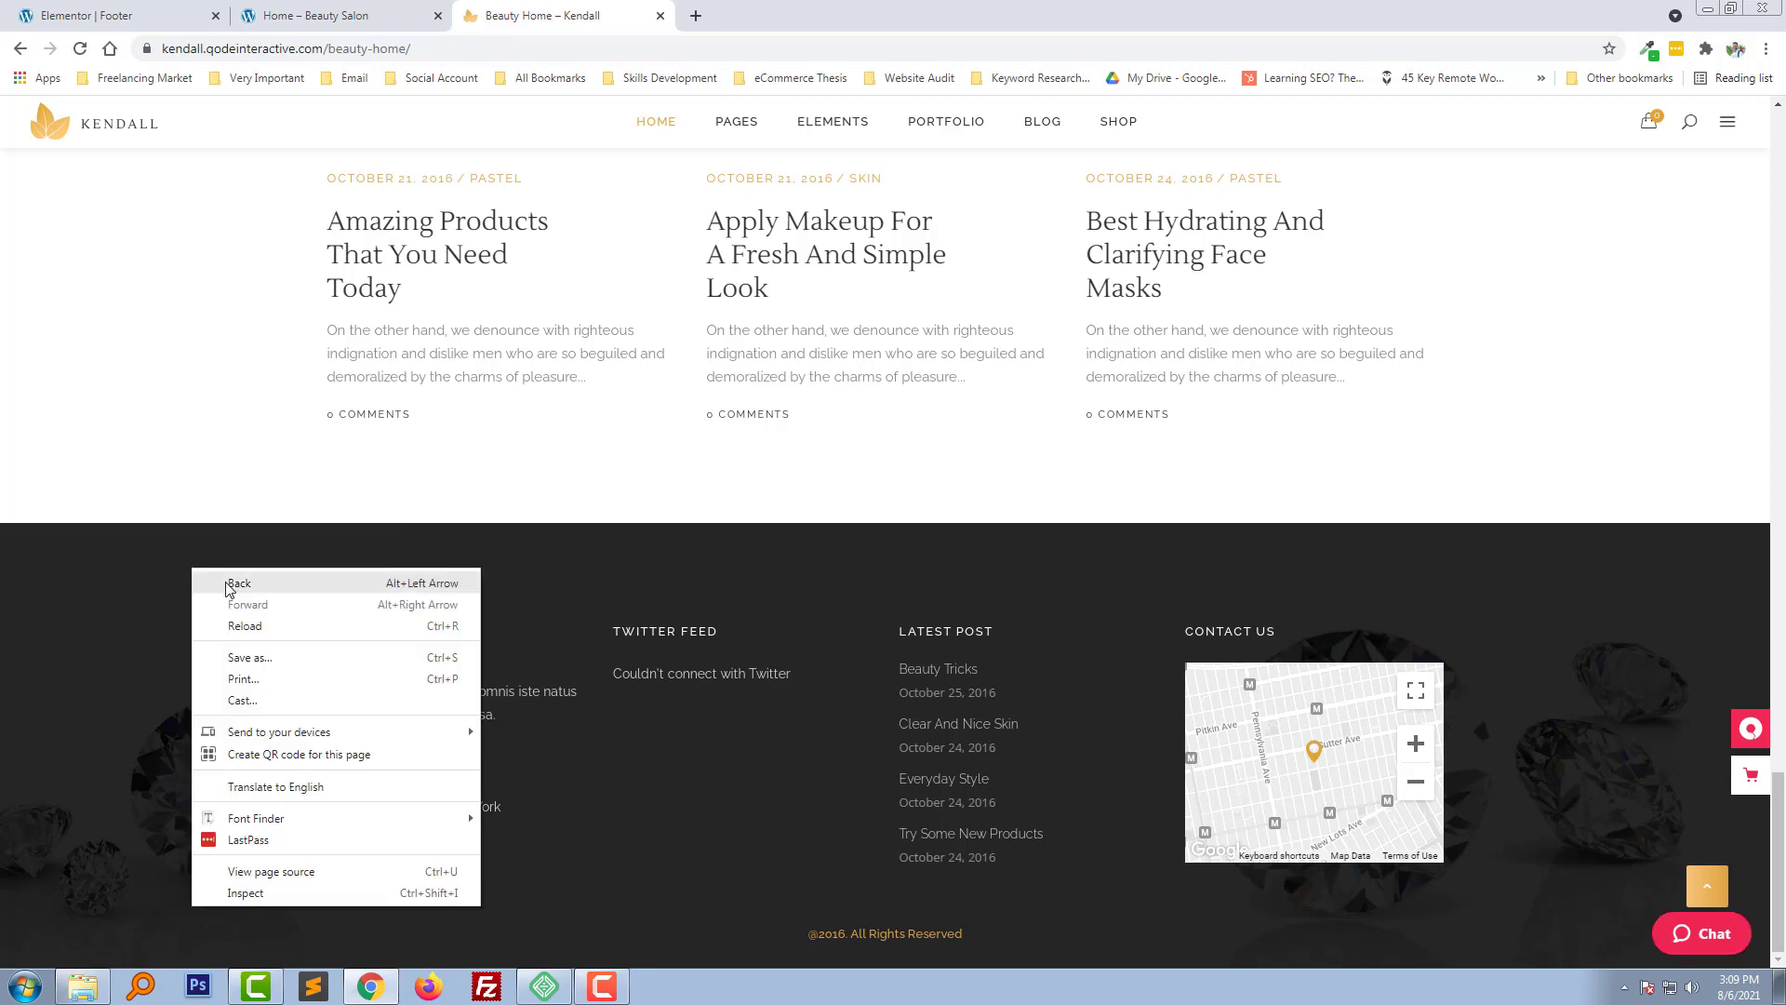
Inspect the demo footer in DevTools and save its background image as footer-img.jpg
{"action": "left_click", "coordinate": [245, 892]}
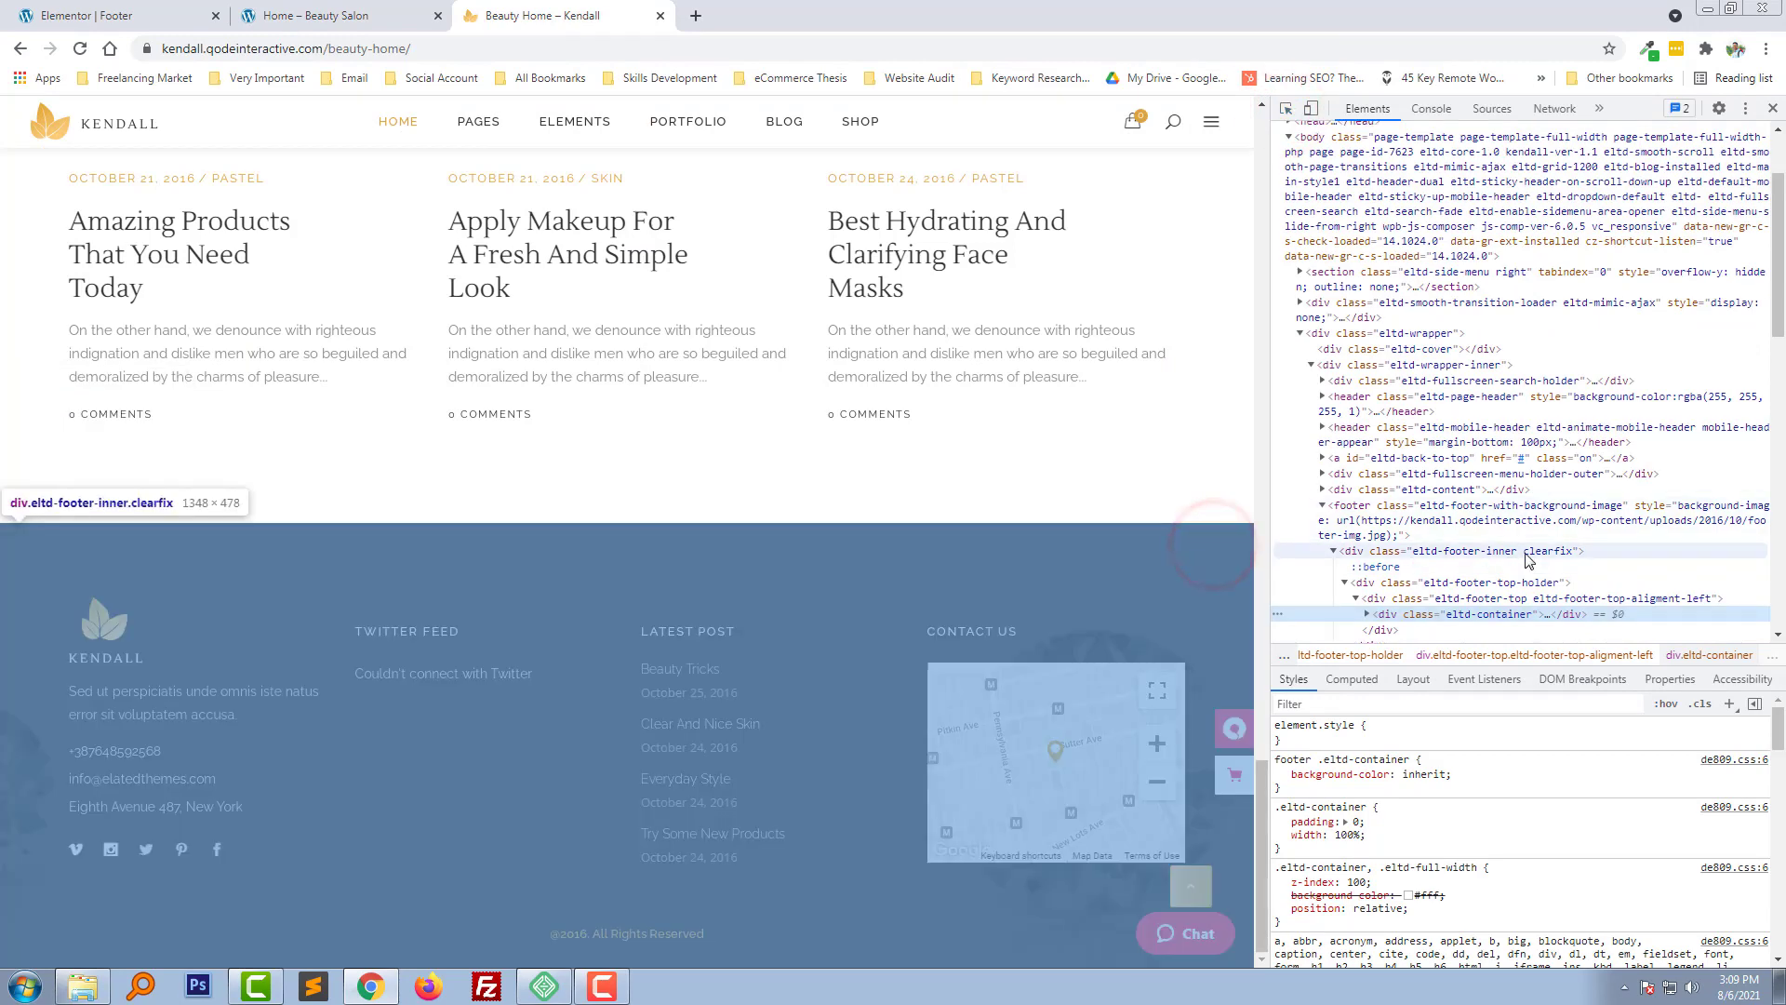
{"action": "scroll", "scroll_direction": "down", "scroll_amount": 3}
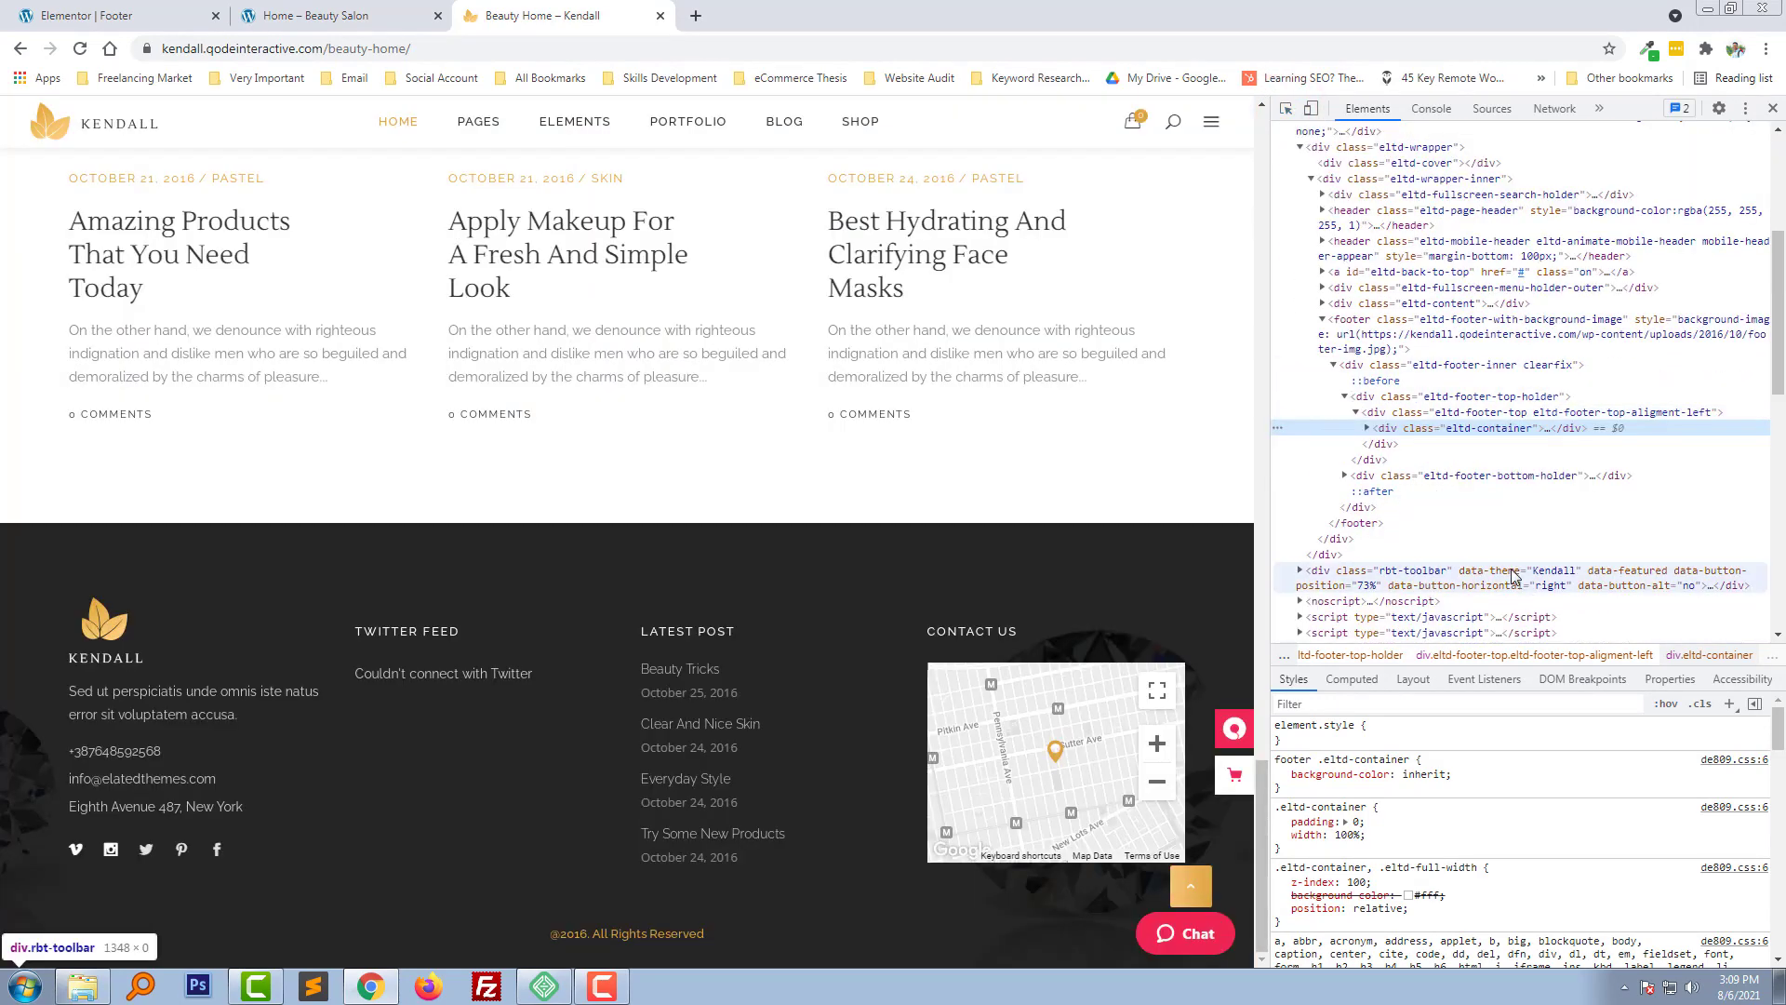
{"action": "left_click", "coordinate": [1458, 326]}
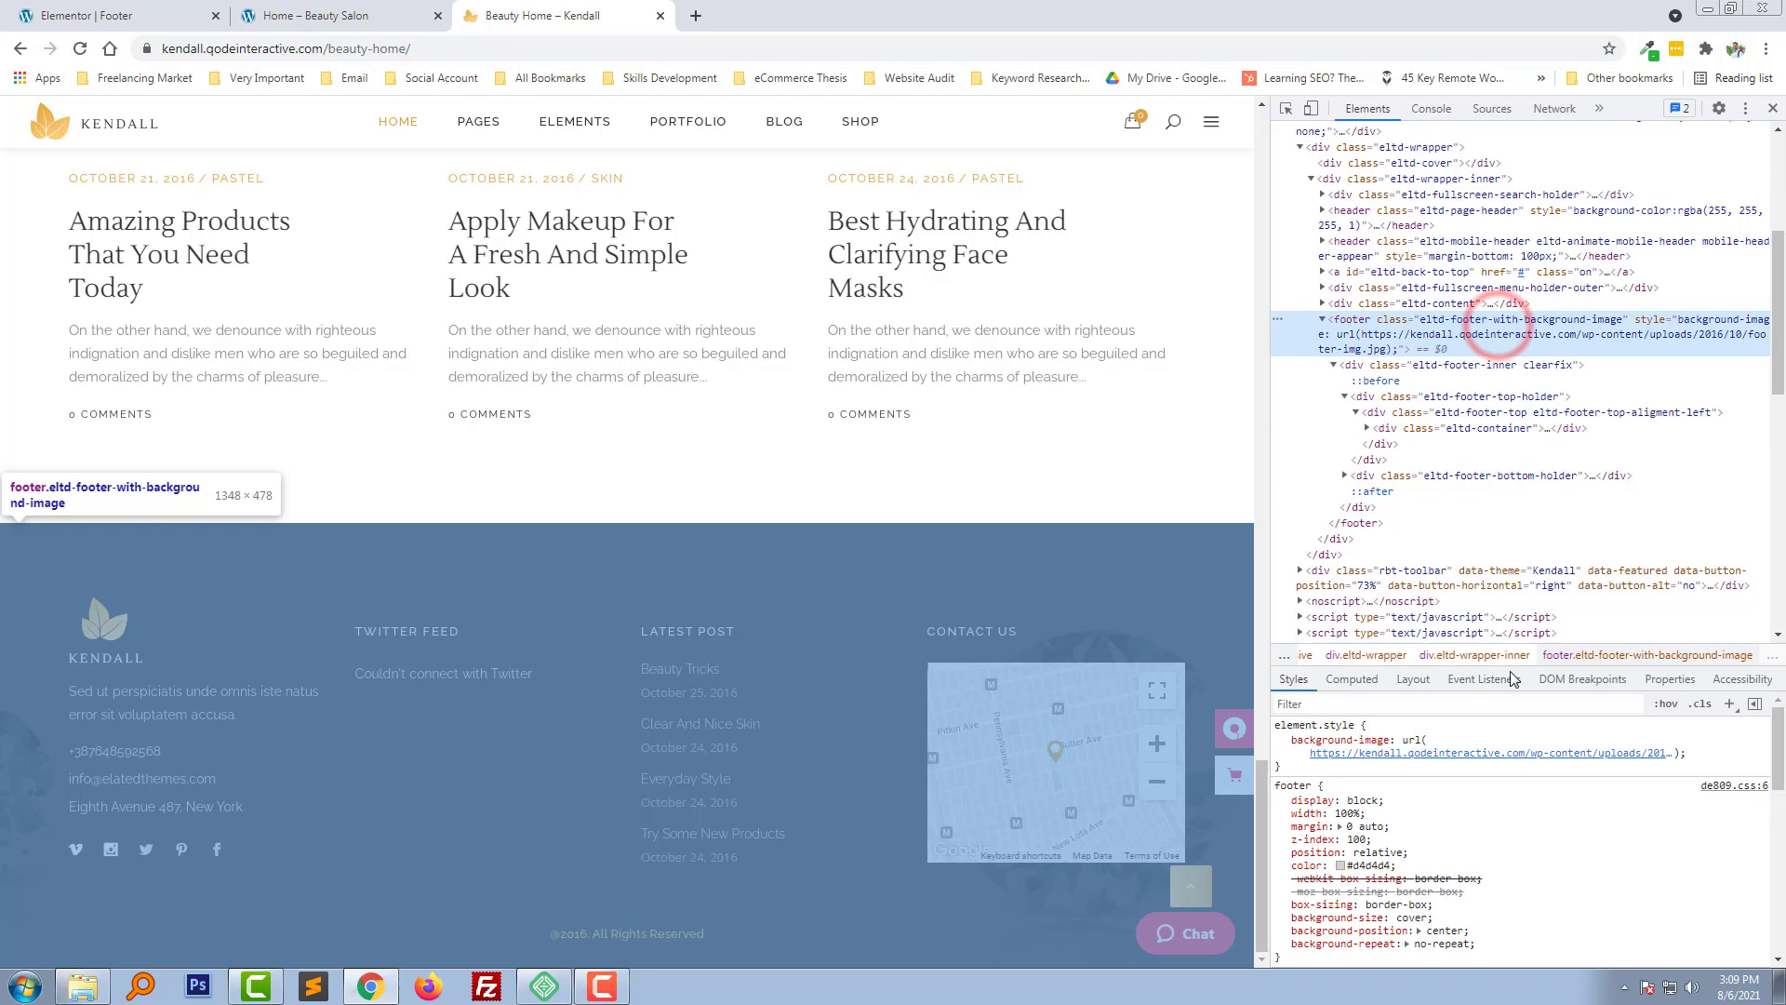
{"action": "right_click", "coordinate": [1489, 752]}
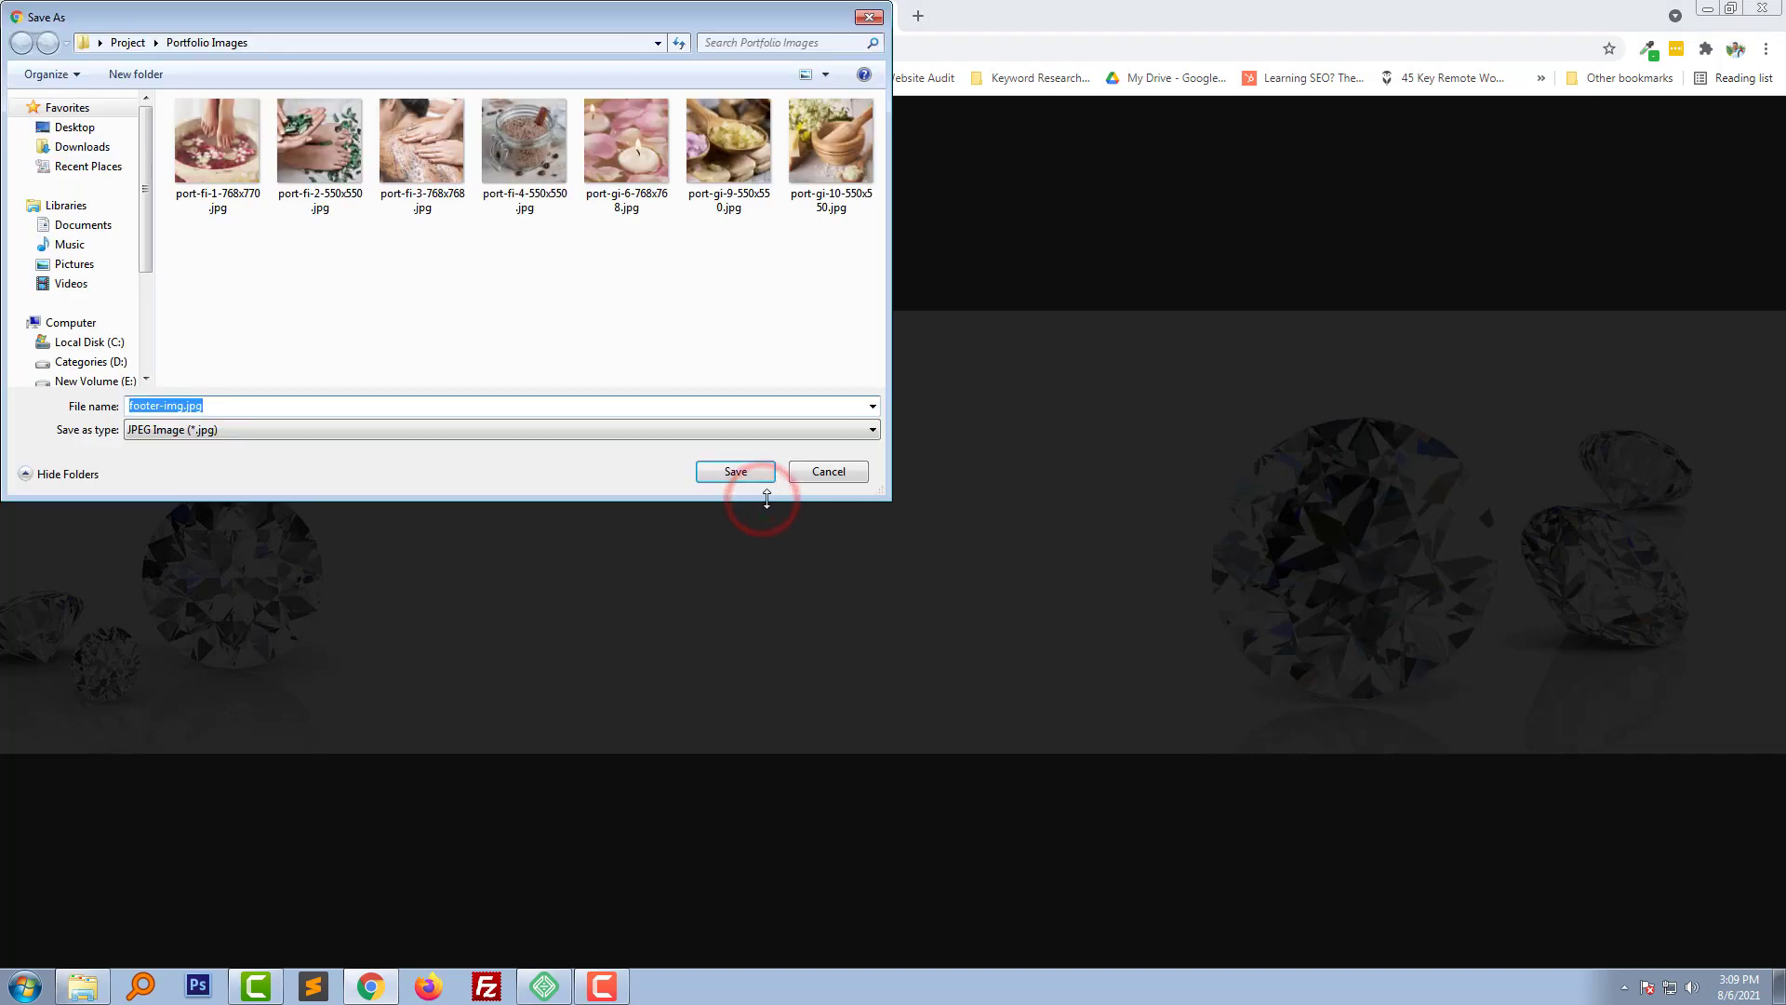
{"action": "mouse_move", "coordinate": [698, 386]}
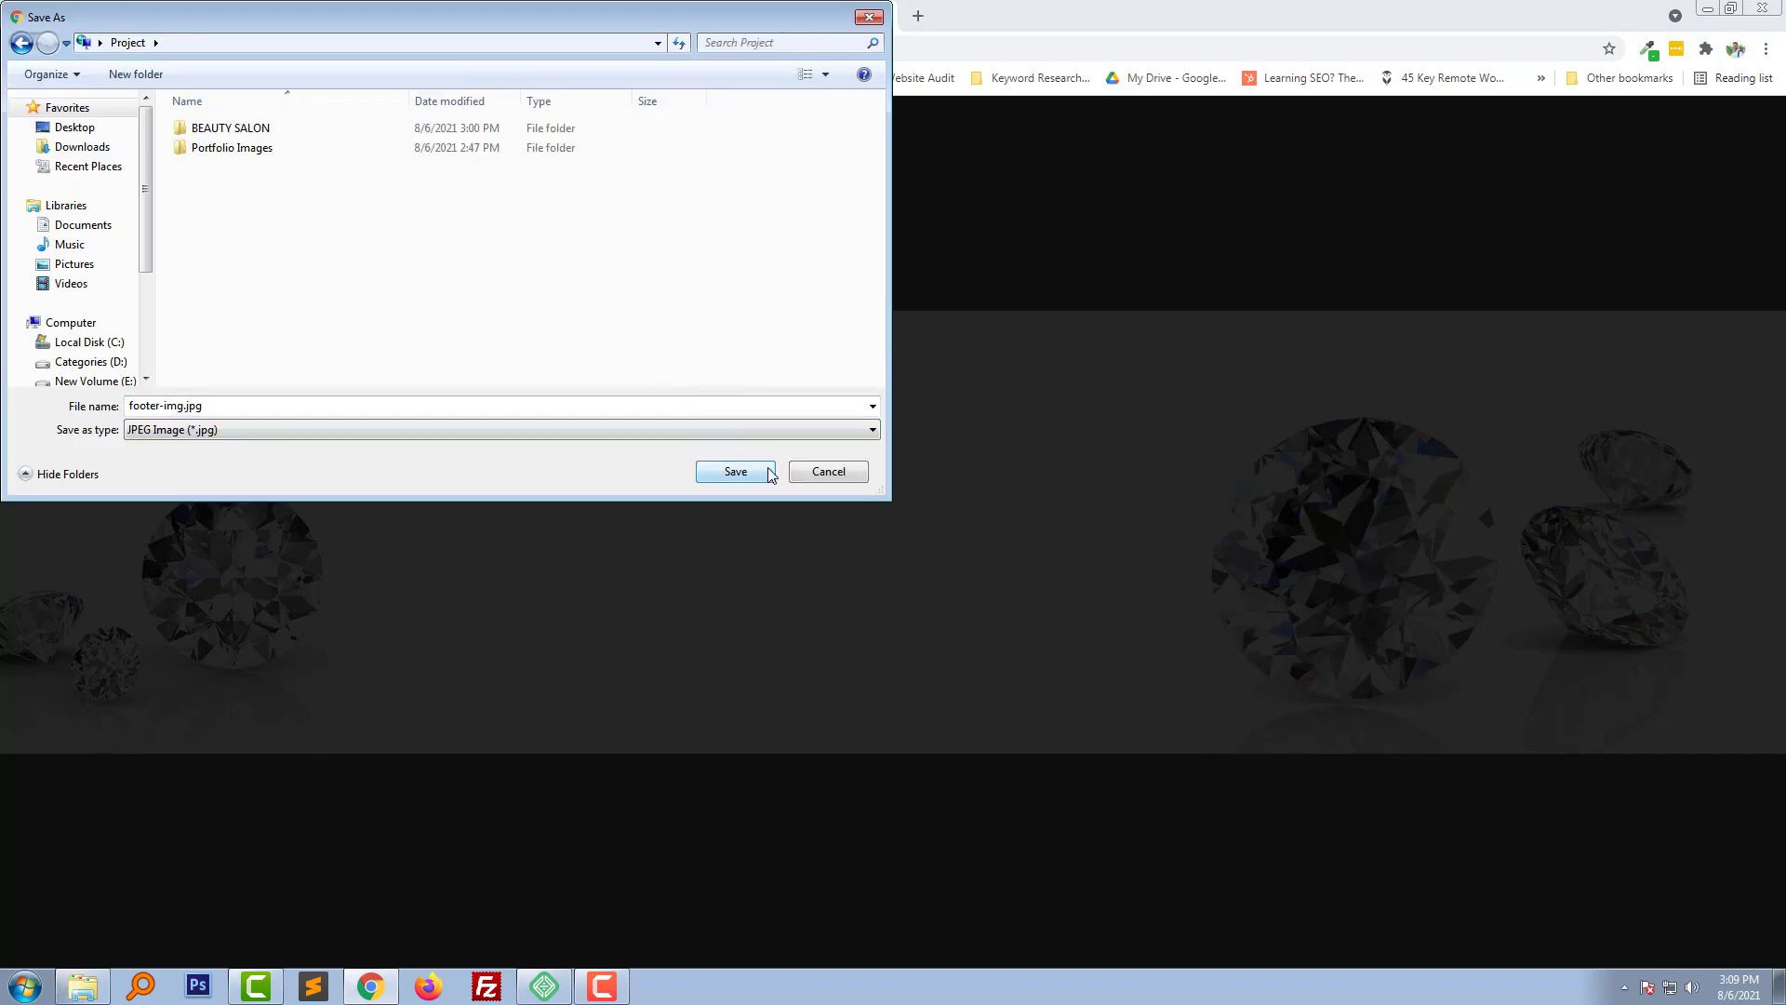
{"action": "left_click", "coordinate": [735, 471]}
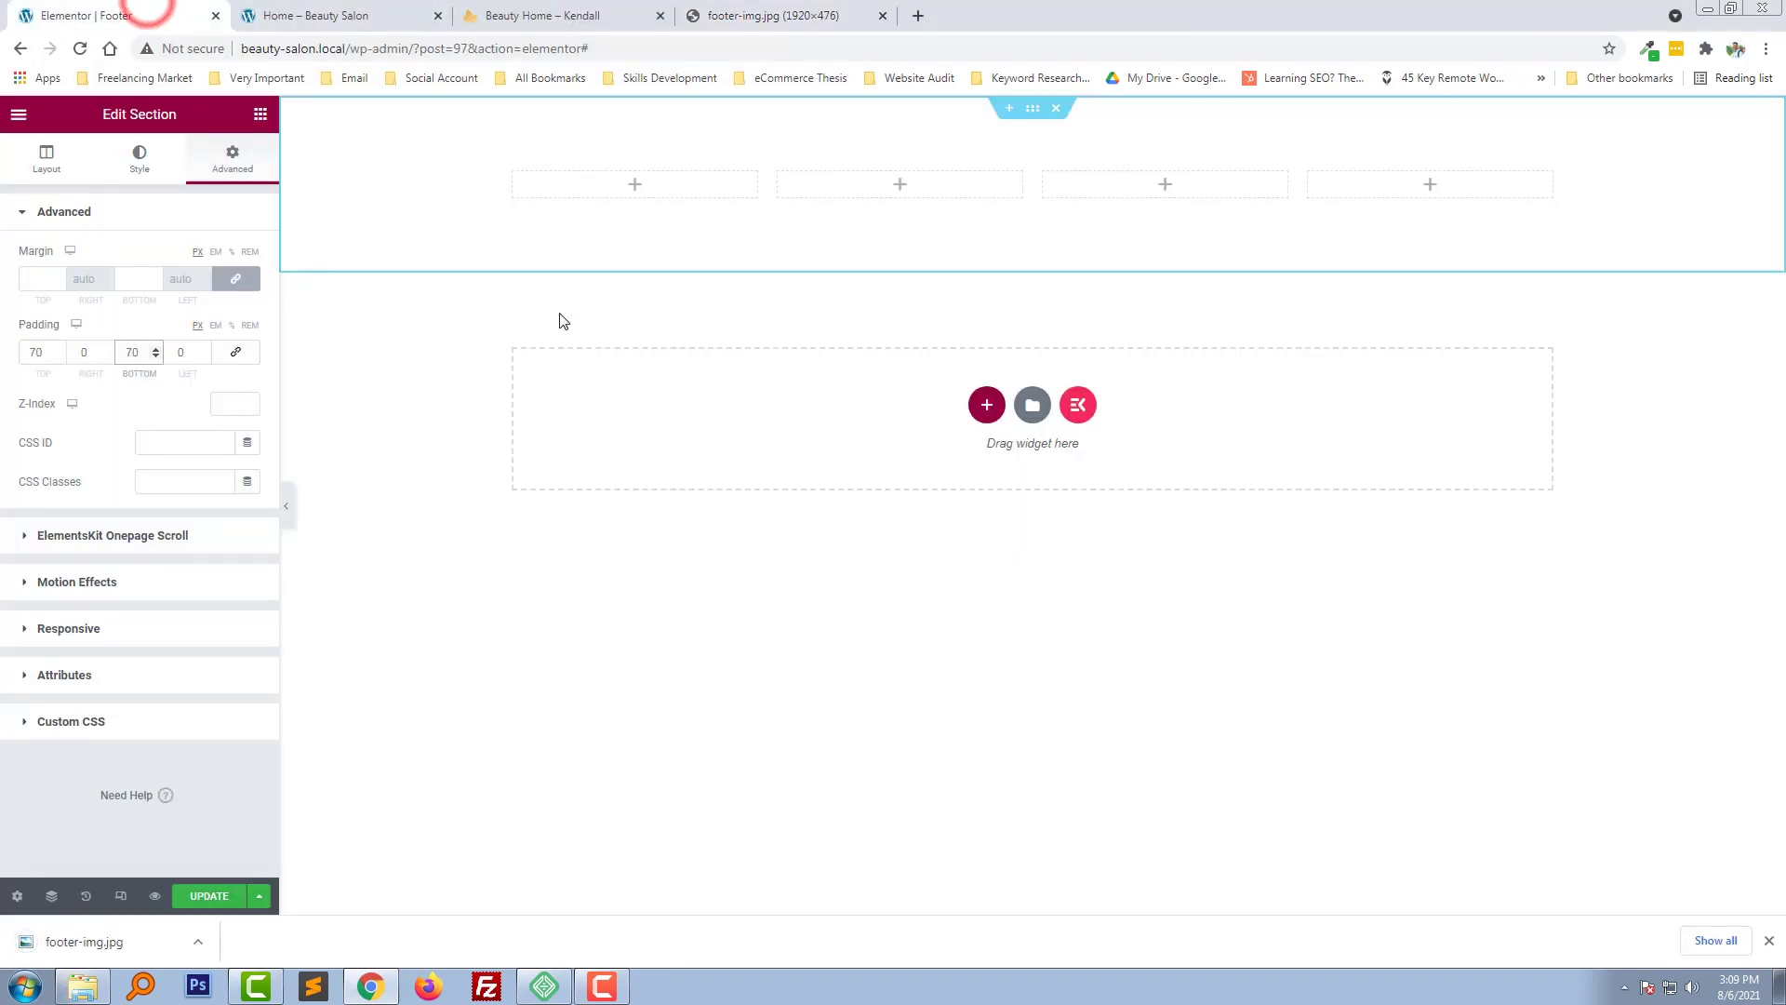
Upload footer-img.jpg and insert it as the section's classic background image
{"action": "left_click", "coordinate": [138, 157]}
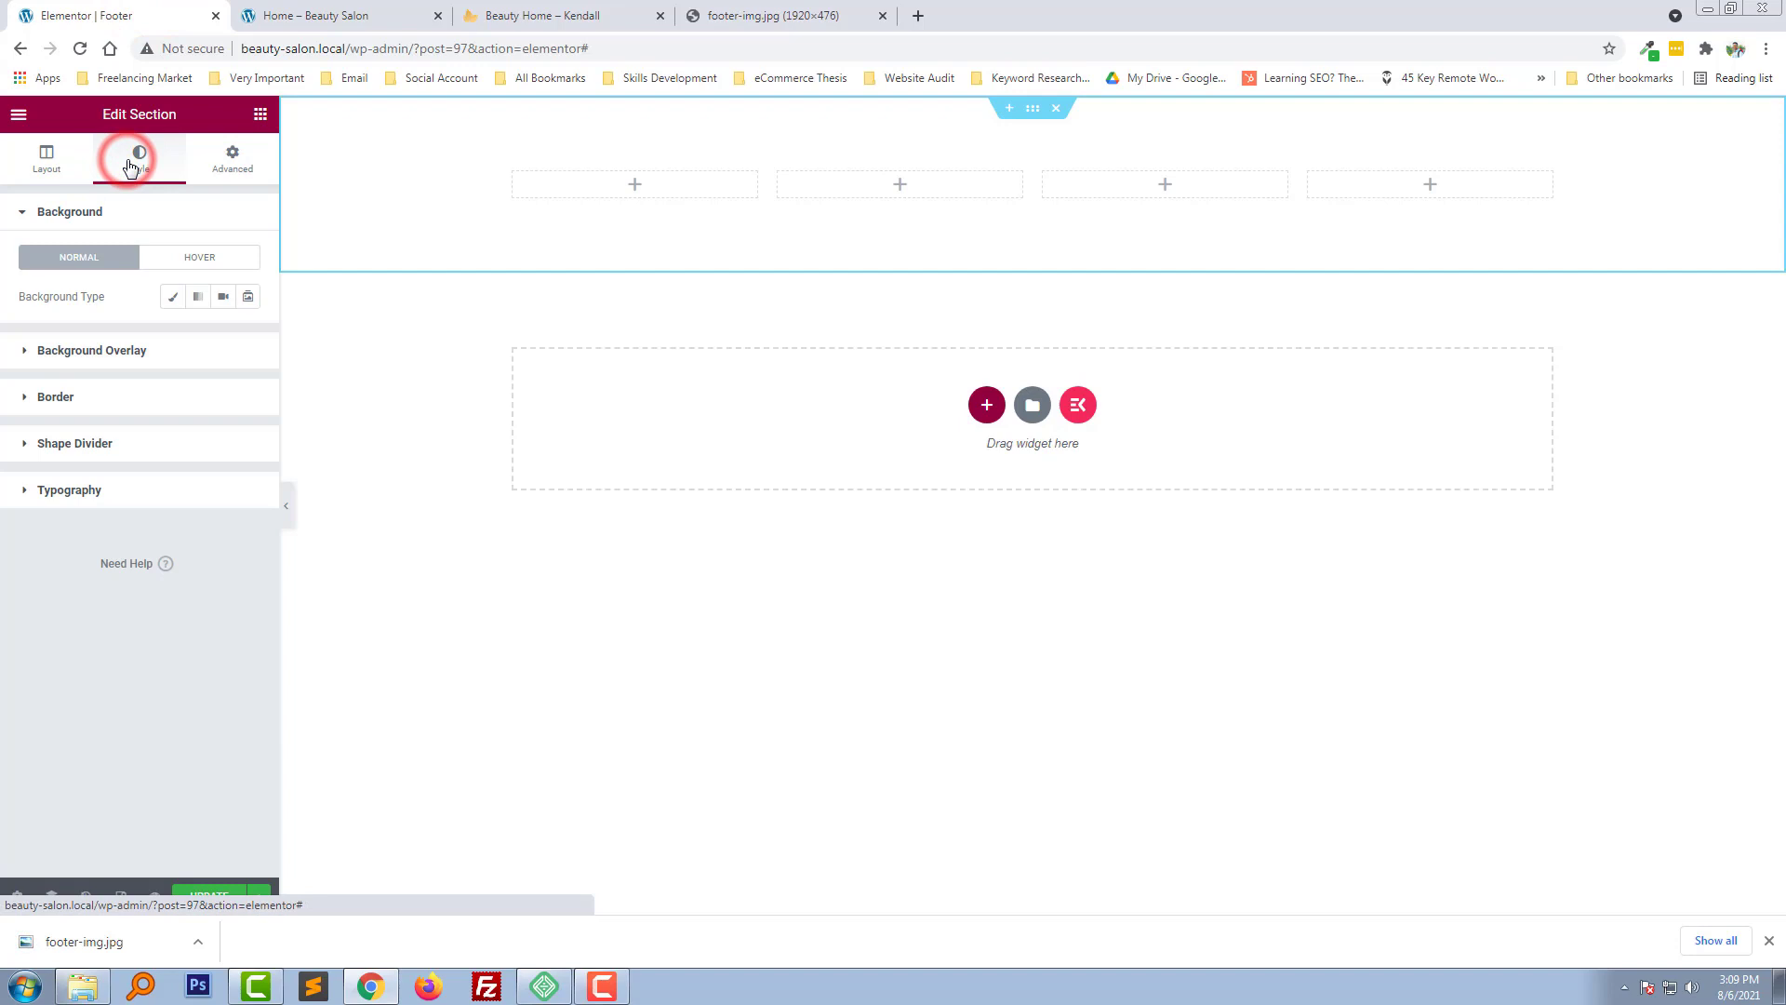
{"action": "mouse_move", "coordinate": [172, 295]}
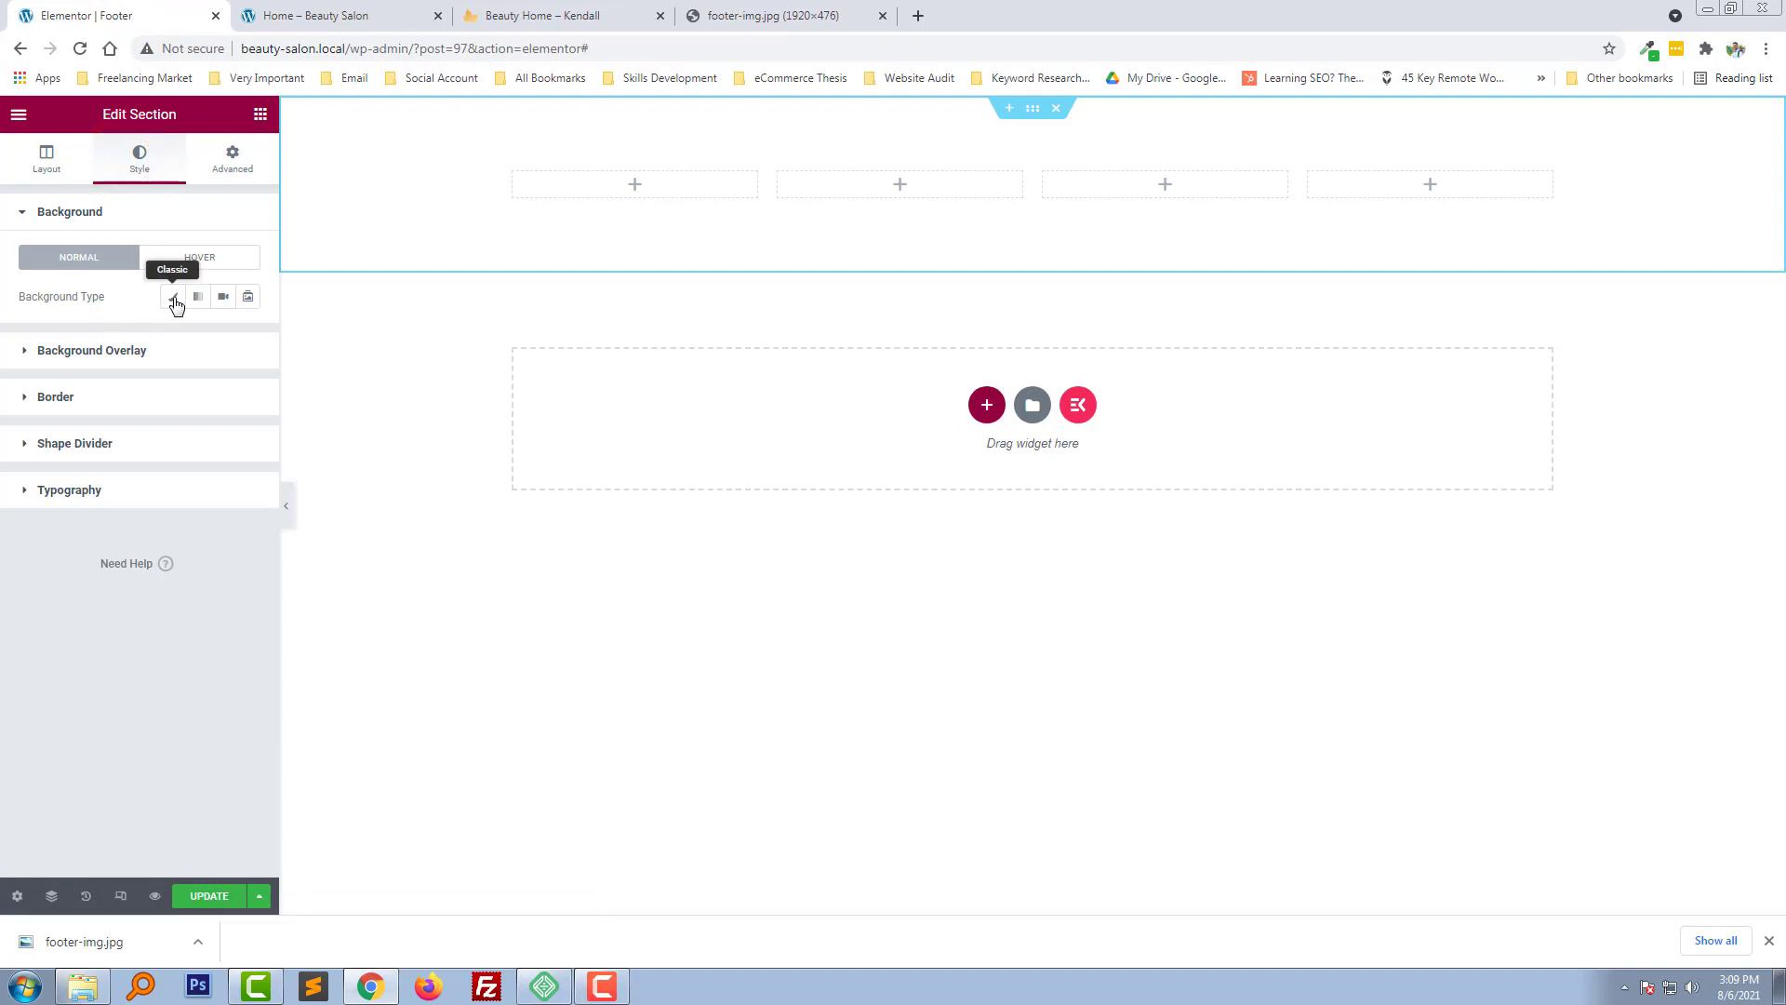
{"action": "left_click", "coordinate": [175, 296]}
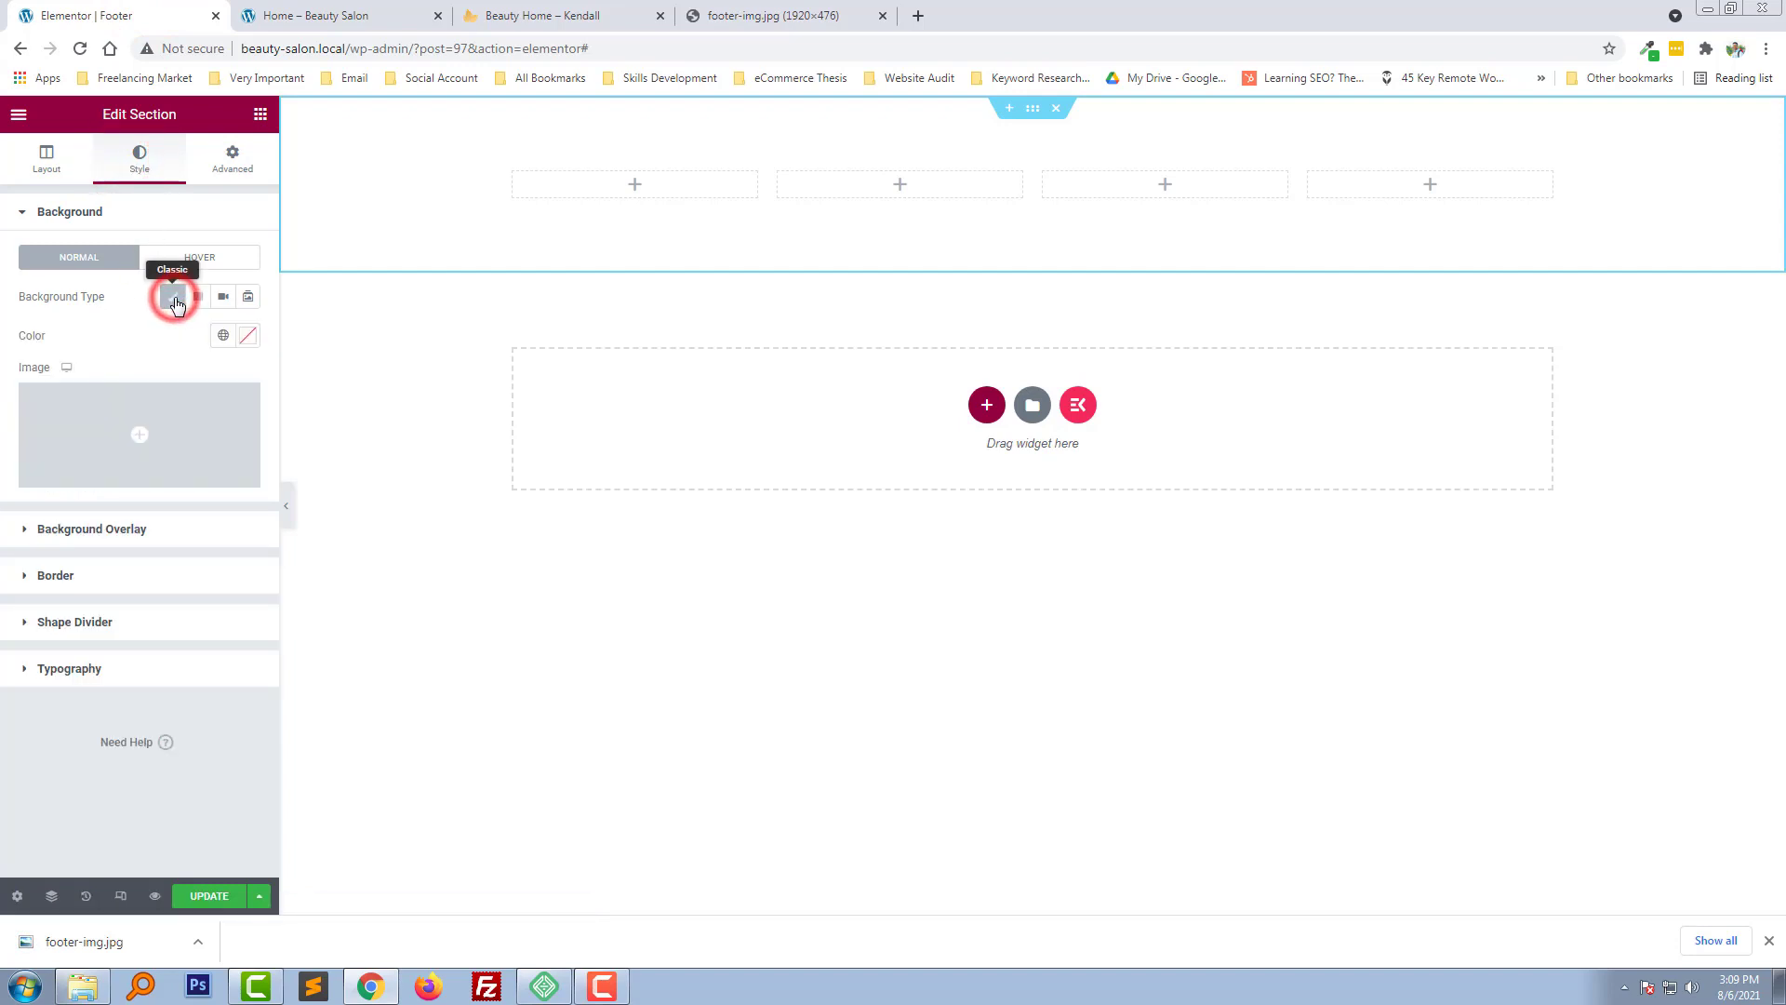
{"action": "left_click", "coordinate": [138, 434]}
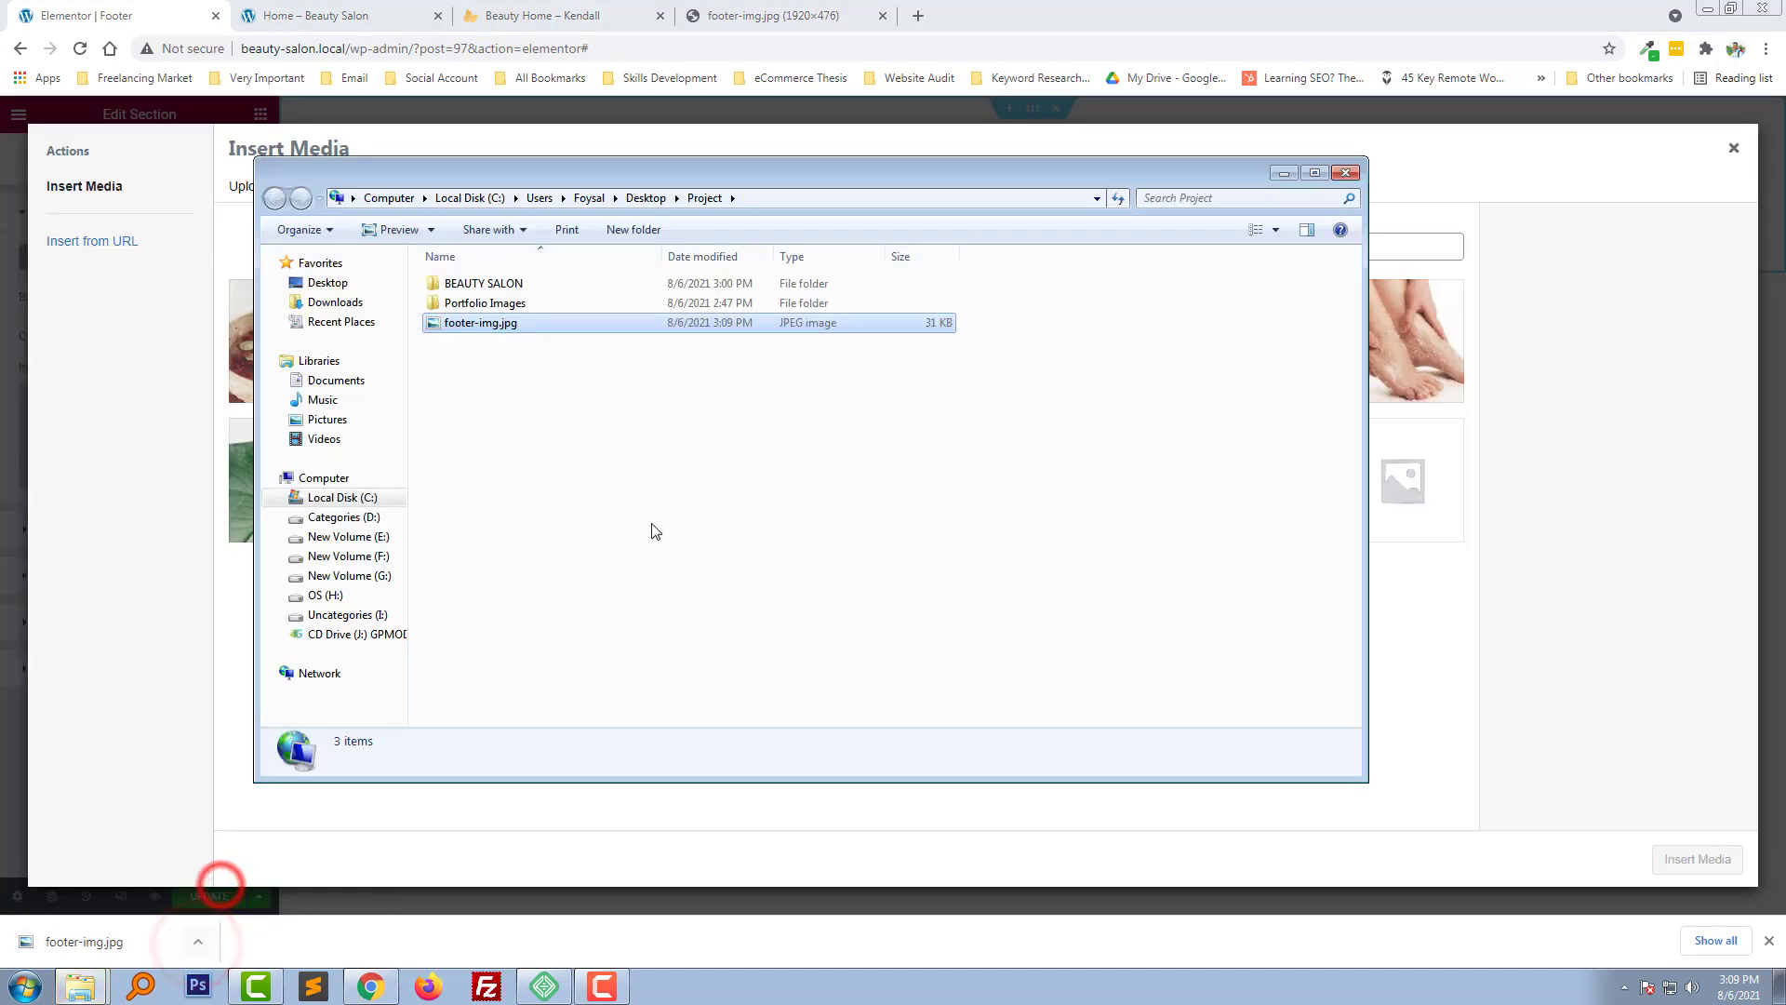
{"action": "double_click", "coordinate": [480, 323]}
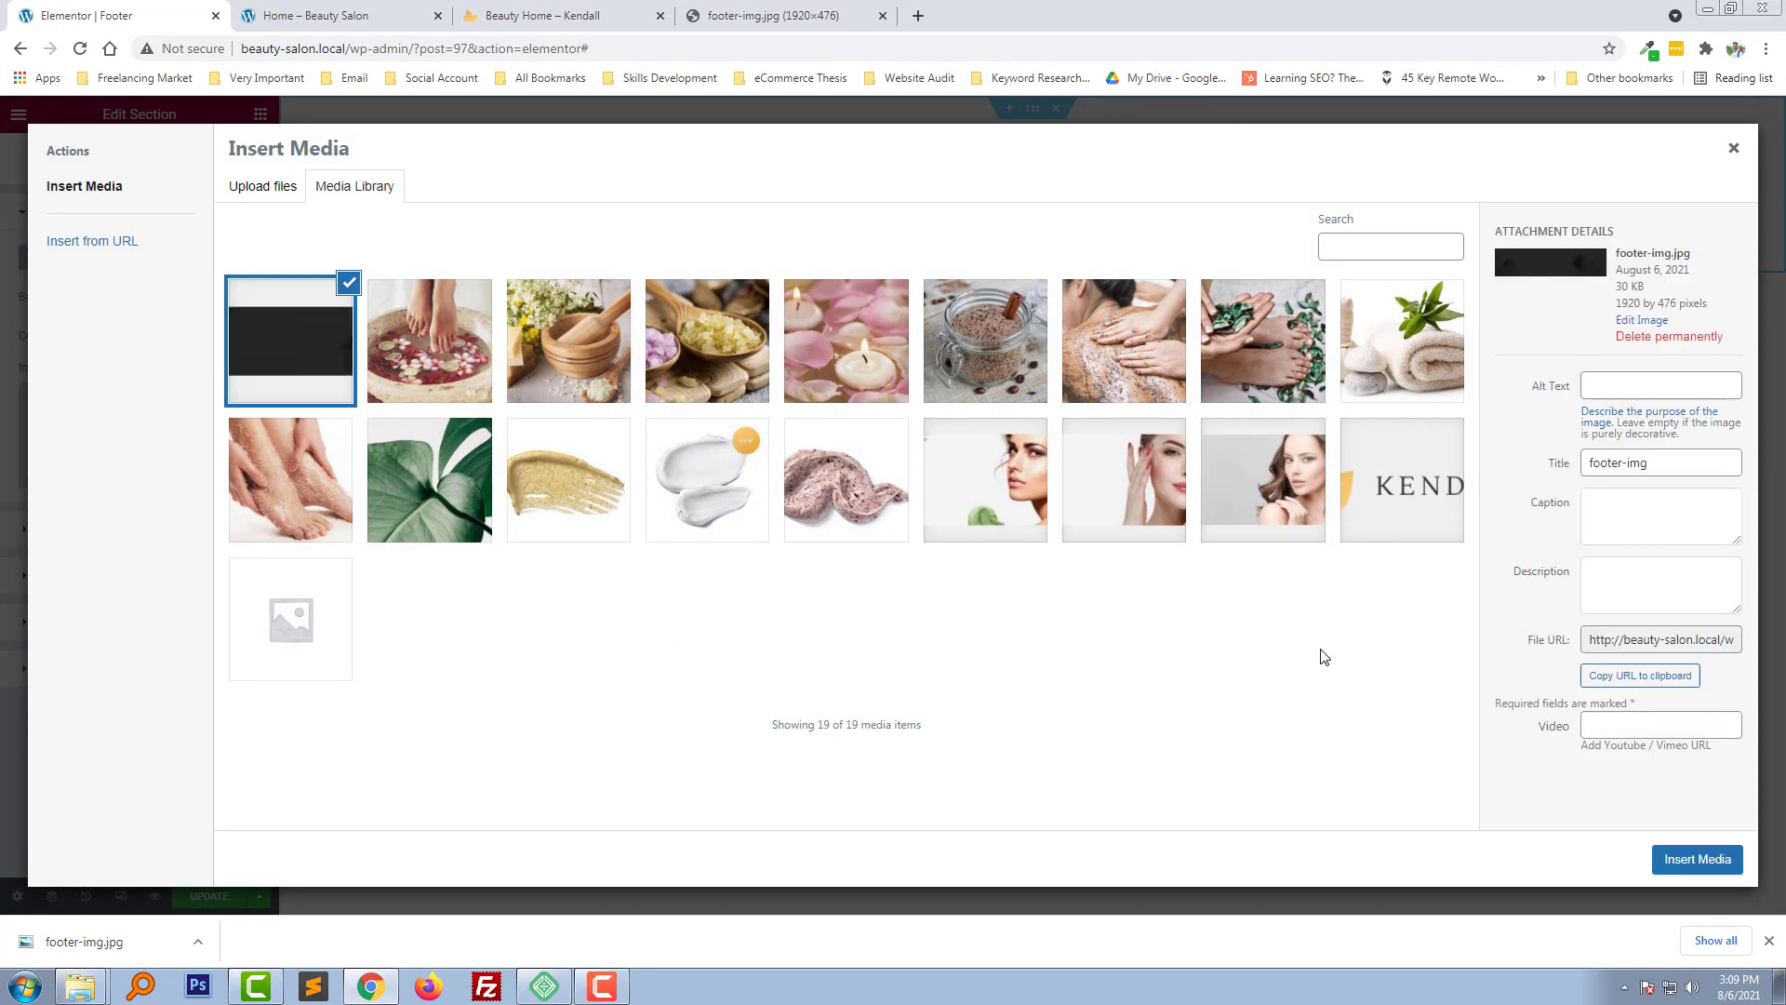
{"action": "left_click", "coordinate": [1696, 858]}
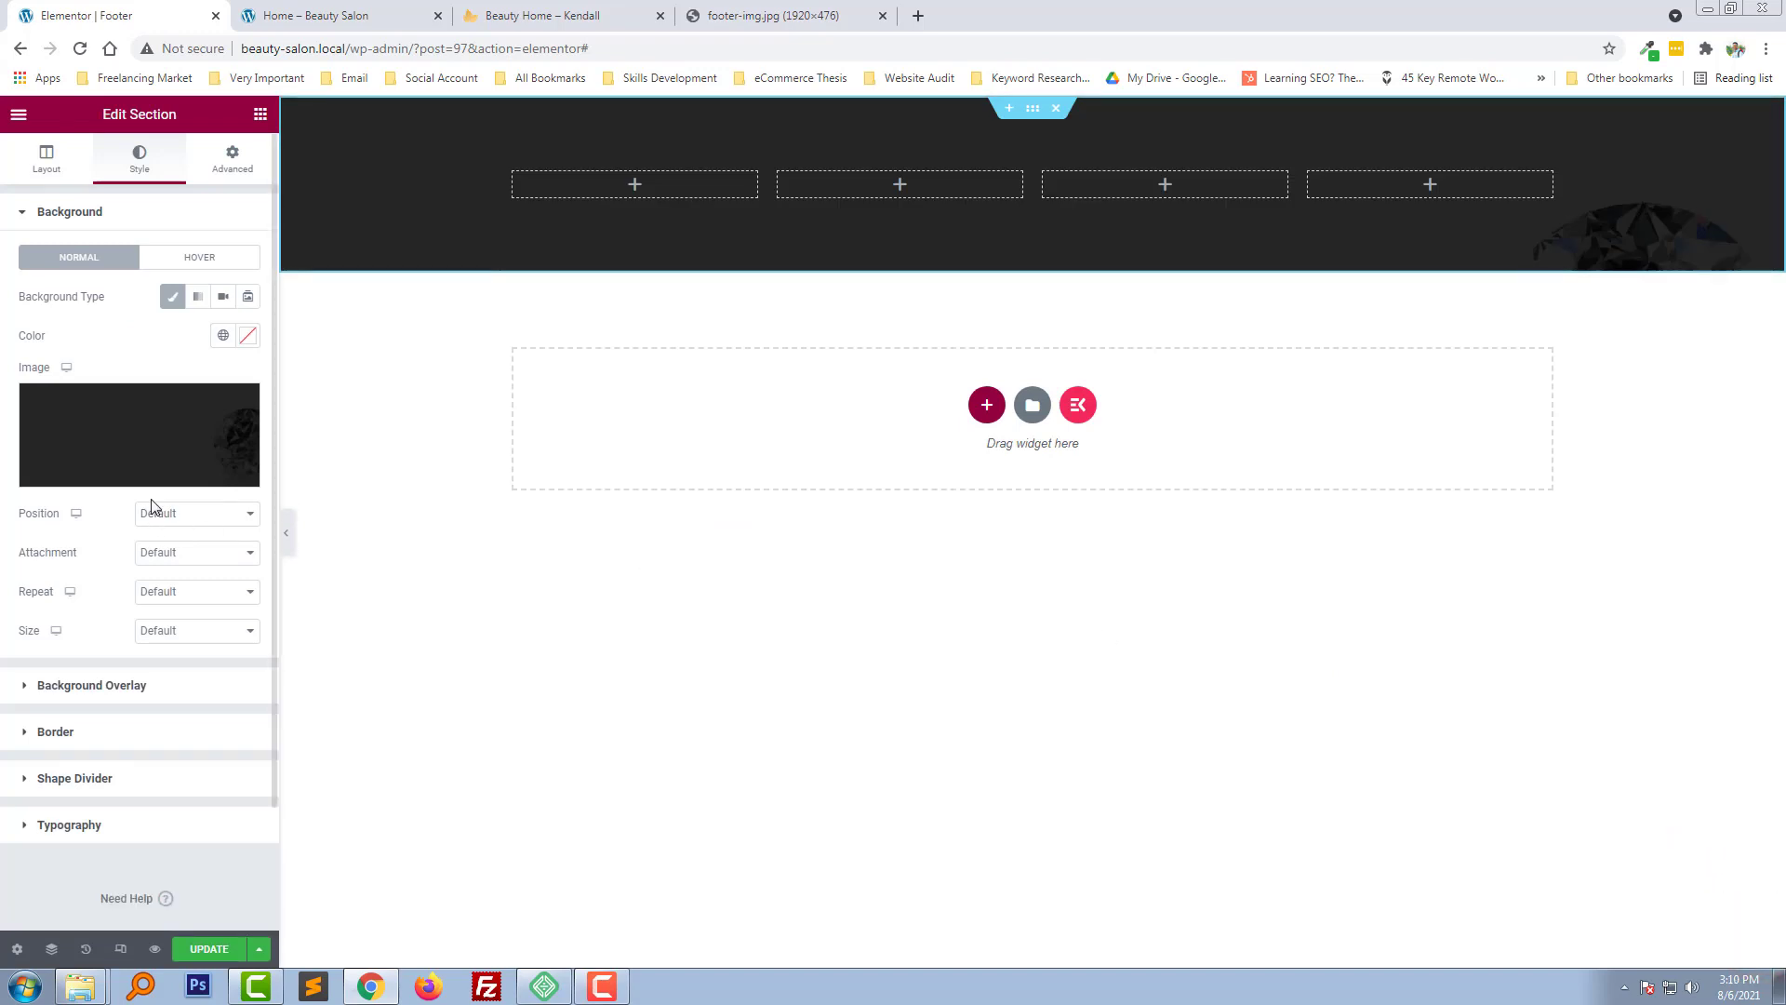
Set background position to Center Center, repeat to No-repeat, and size to Cover
{"action": "left_click", "coordinate": [196, 512]}
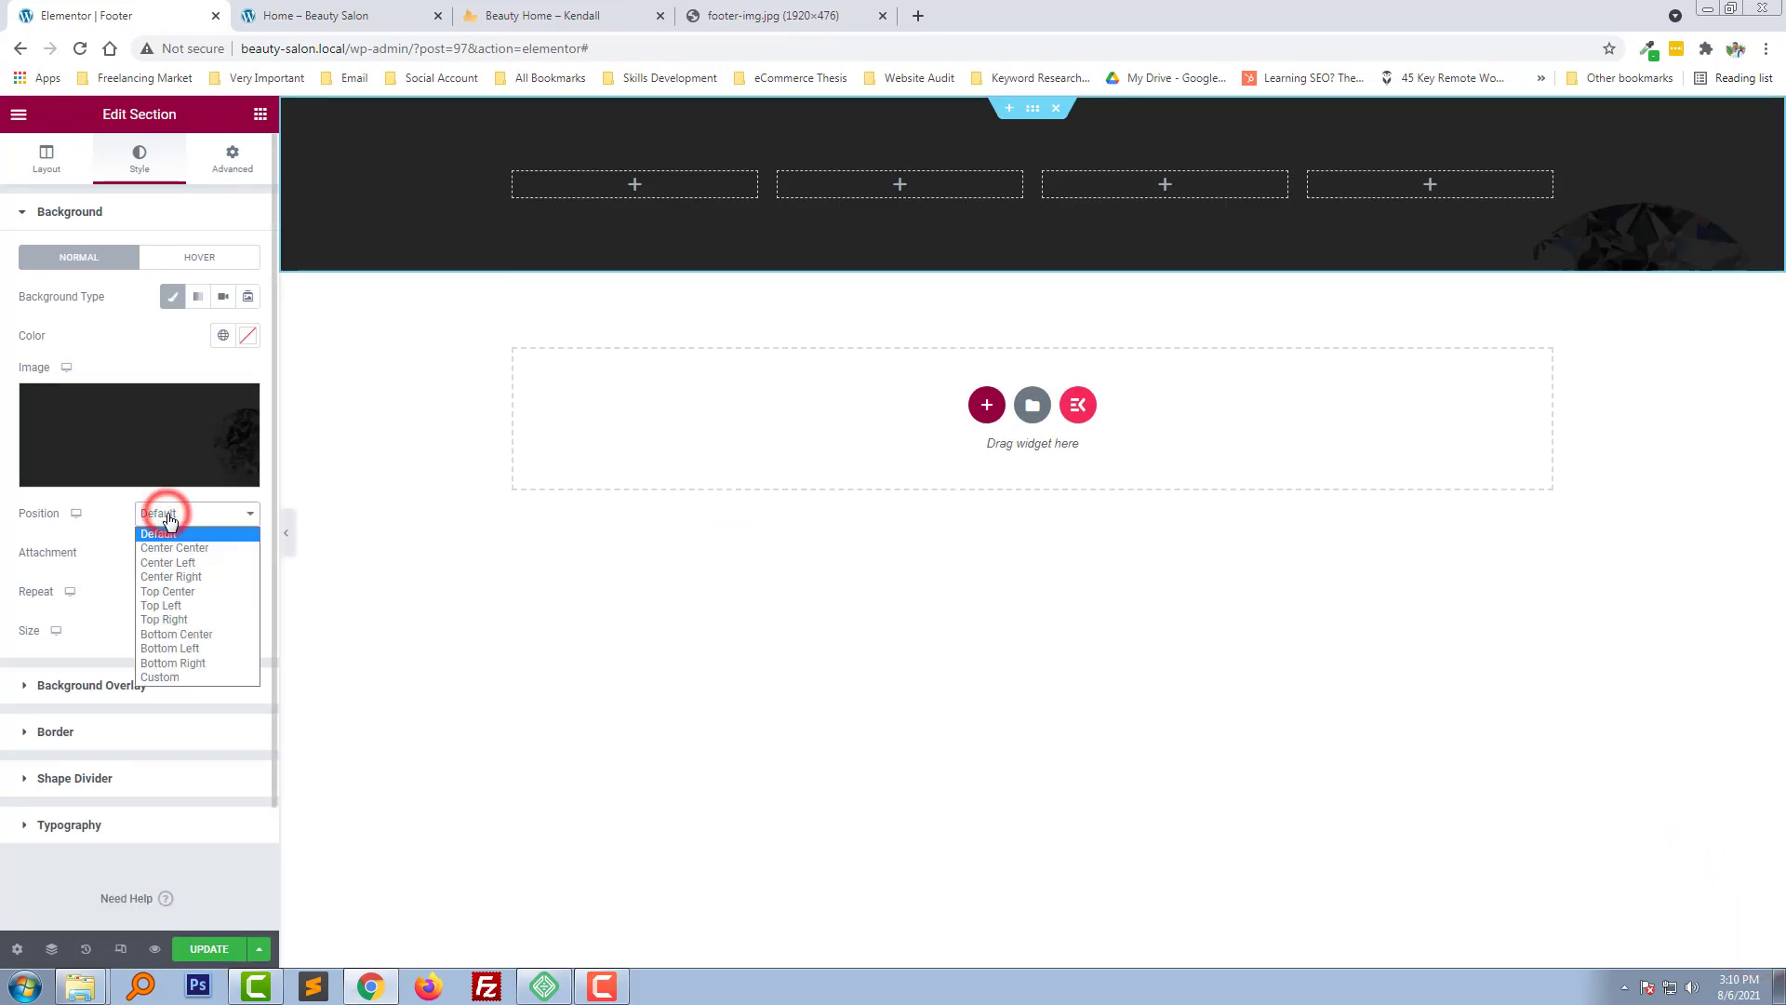
{"action": "mouse_move", "coordinate": [174, 548]}
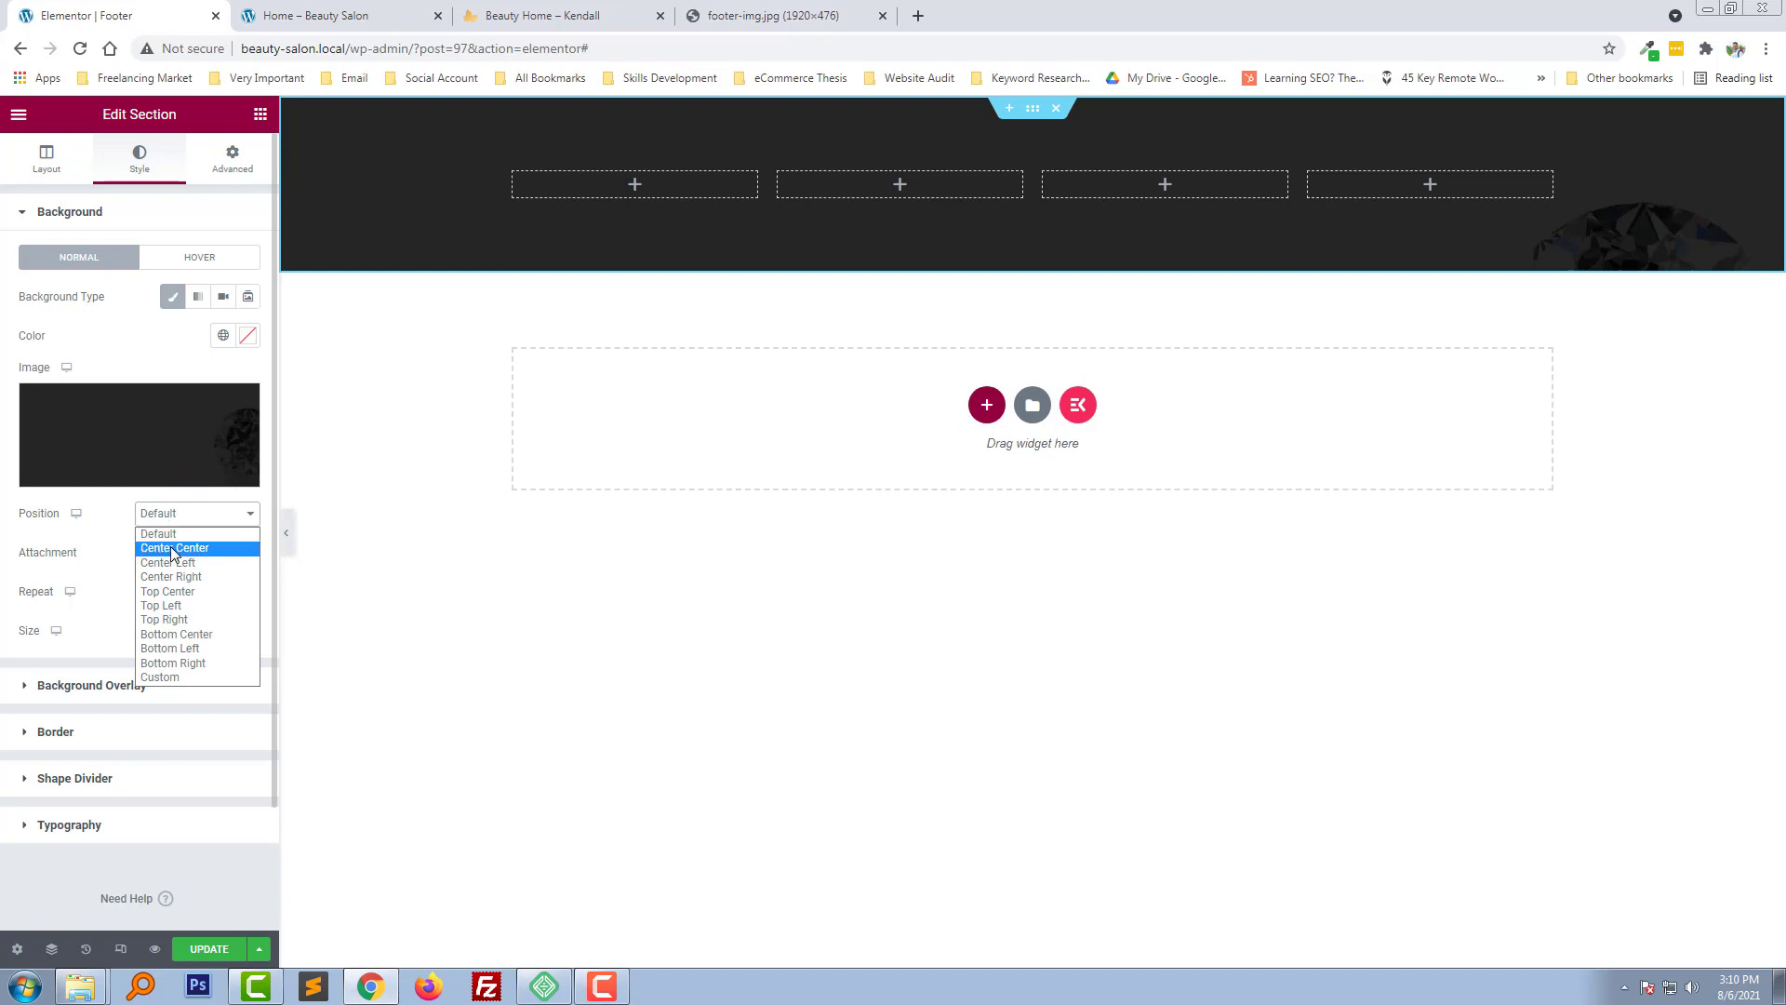
{"action": "left_click", "coordinate": [176, 548]}
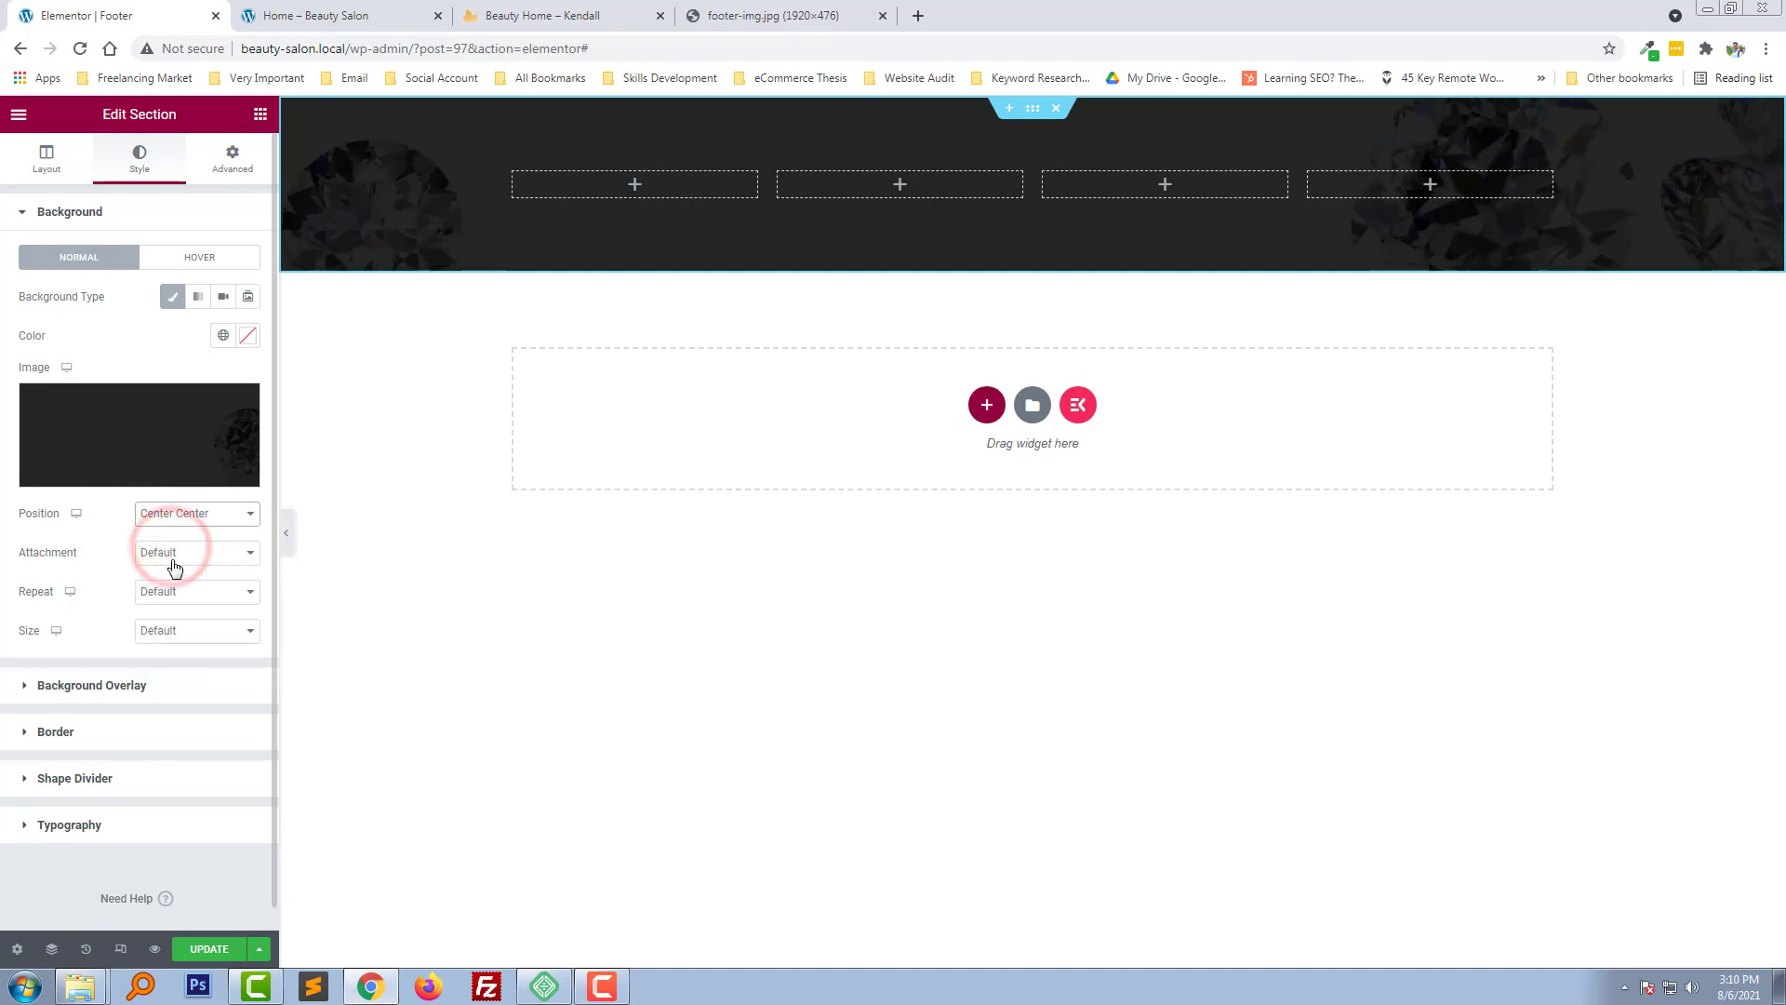
{"action": "left_click", "coordinate": [193, 590]}
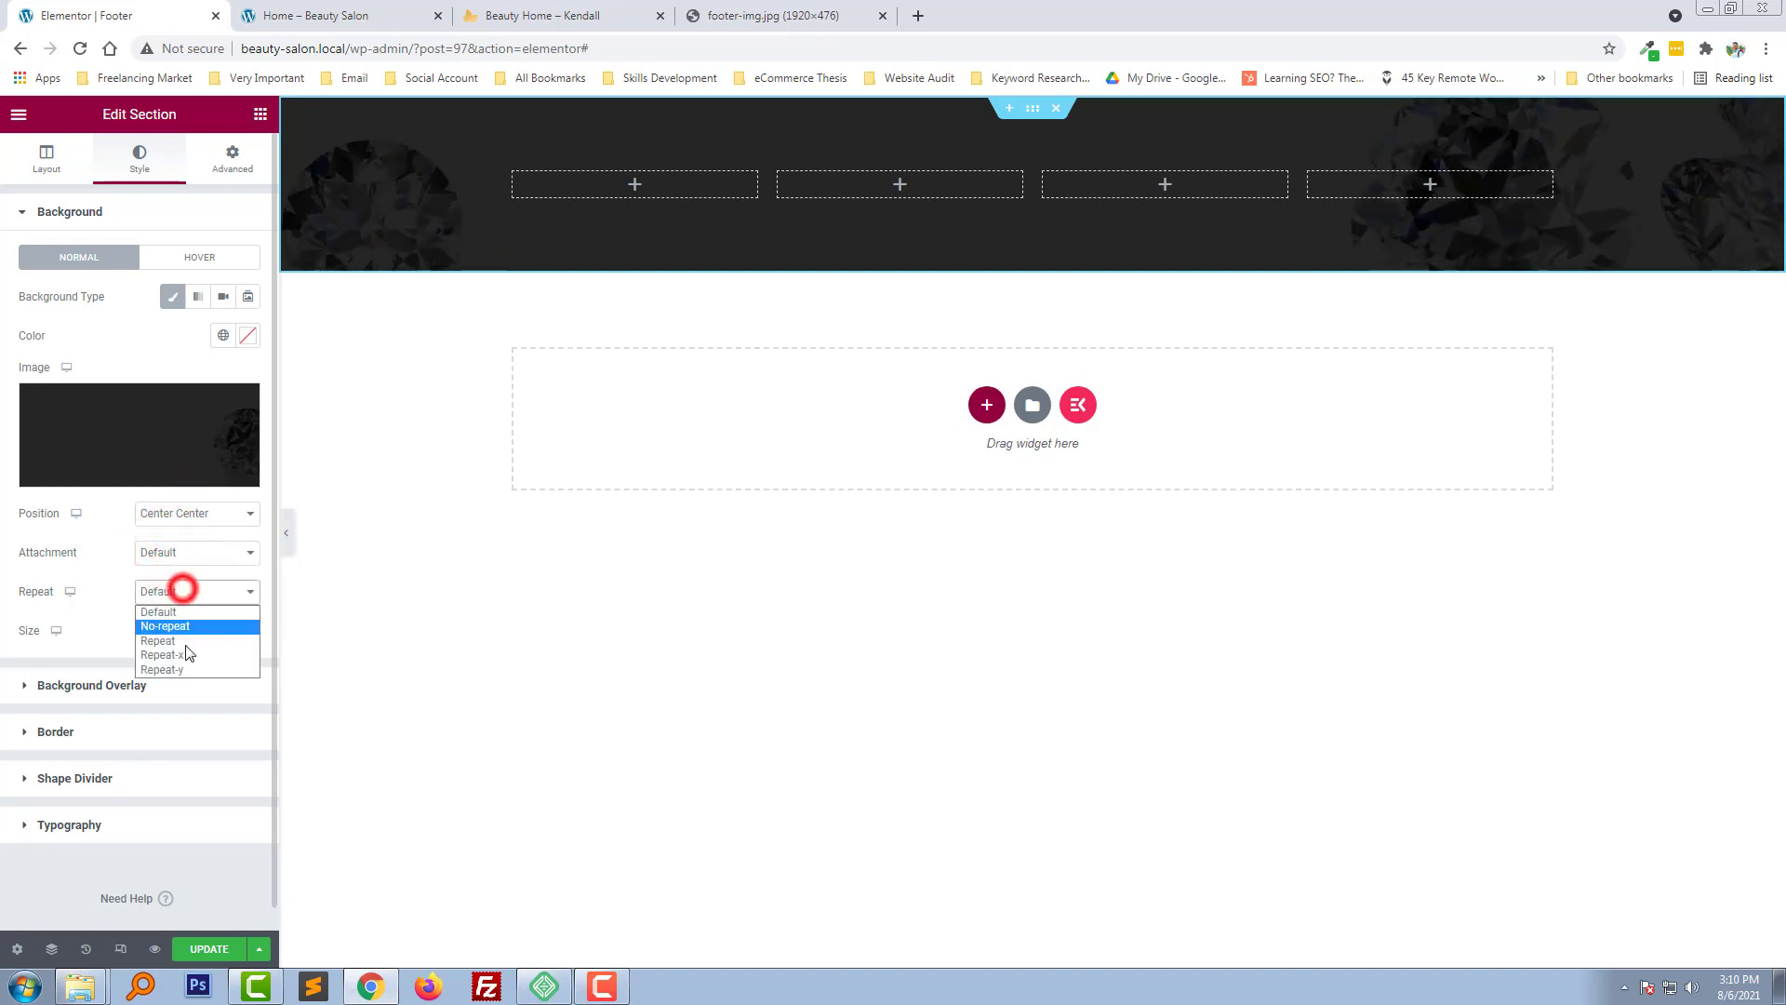
{"action": "left_click", "coordinate": [163, 625]}
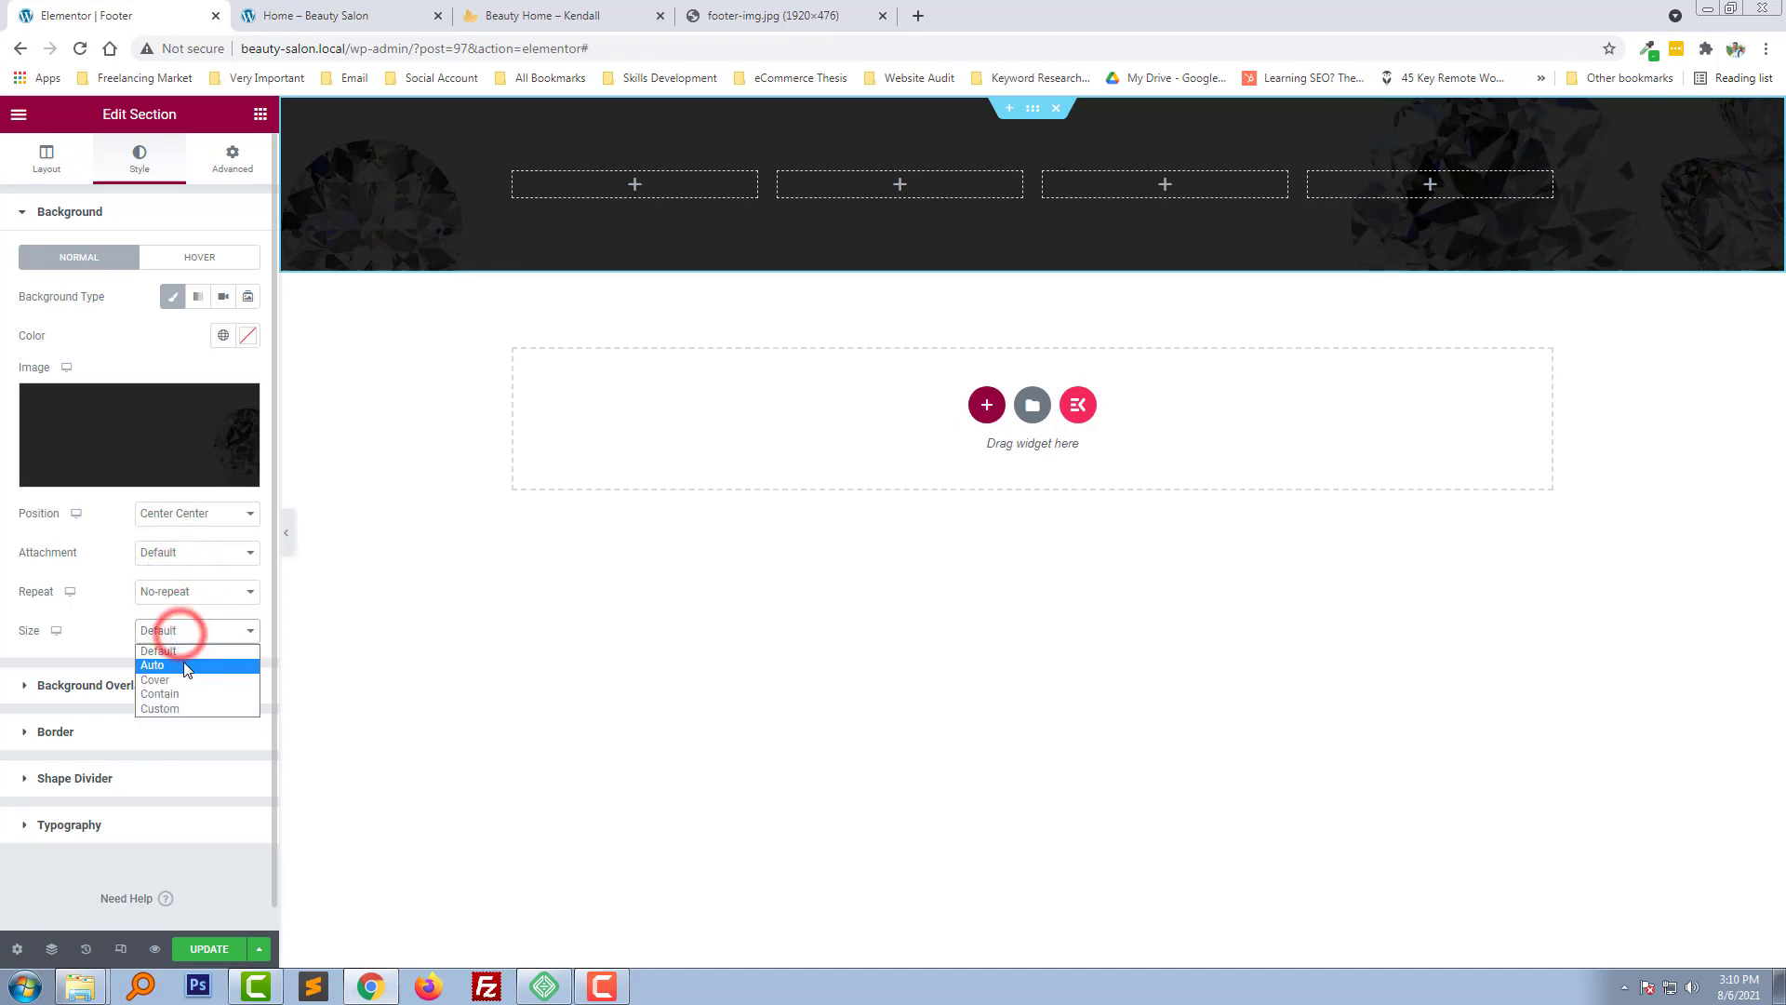
{"action": "left_click", "coordinate": [154, 680]}
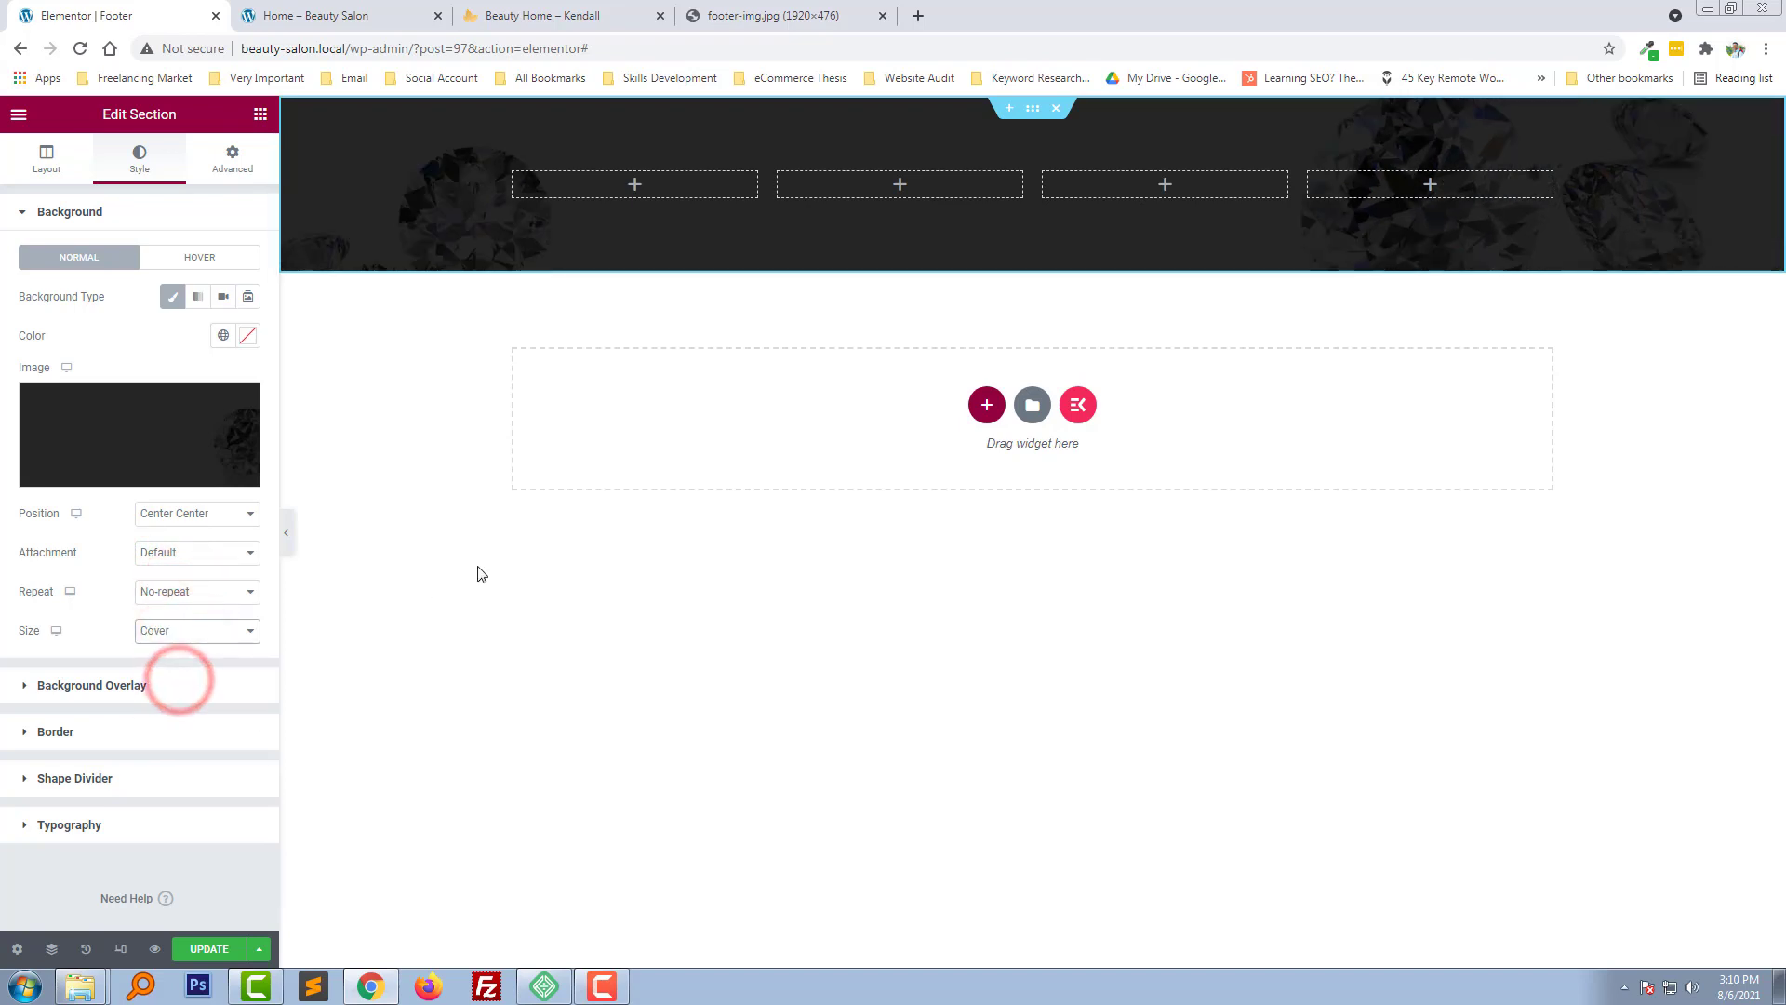
Save the Kendall demo's footer logo as kendall-logo-footer.png and return to Elementor
{"action": "left_click", "coordinate": [558, 15]}
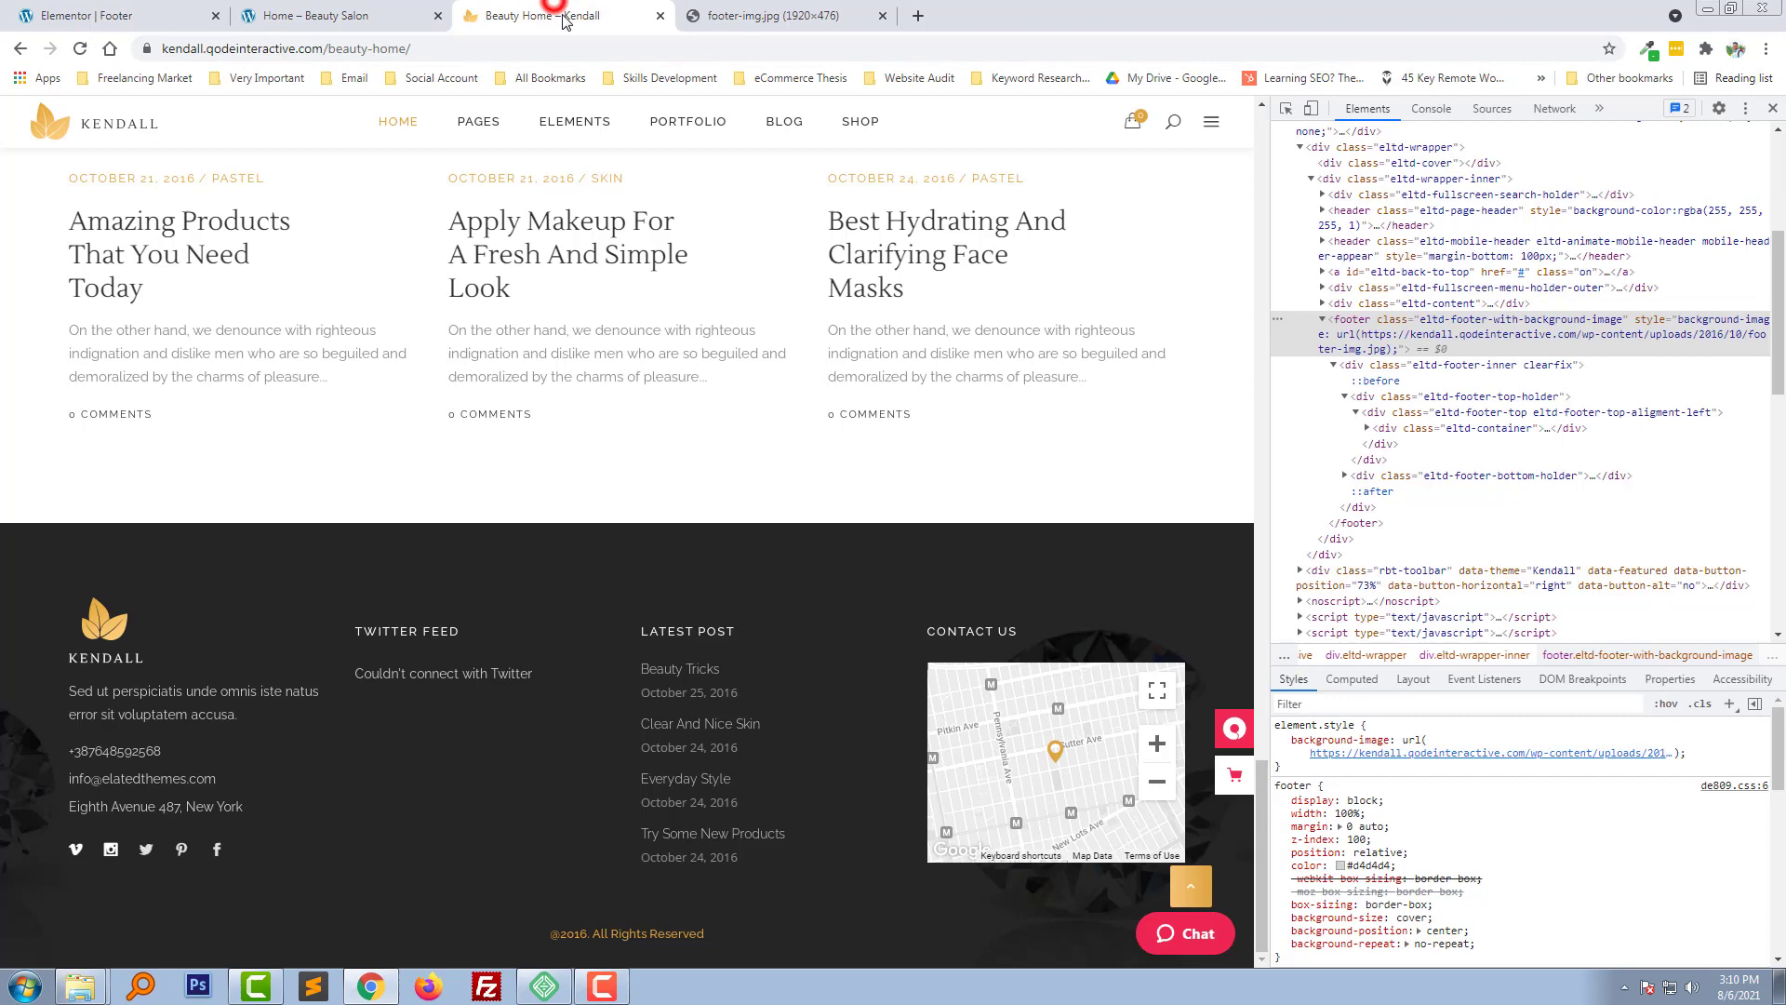
{"action": "mouse_move", "coordinate": [125, 604]}
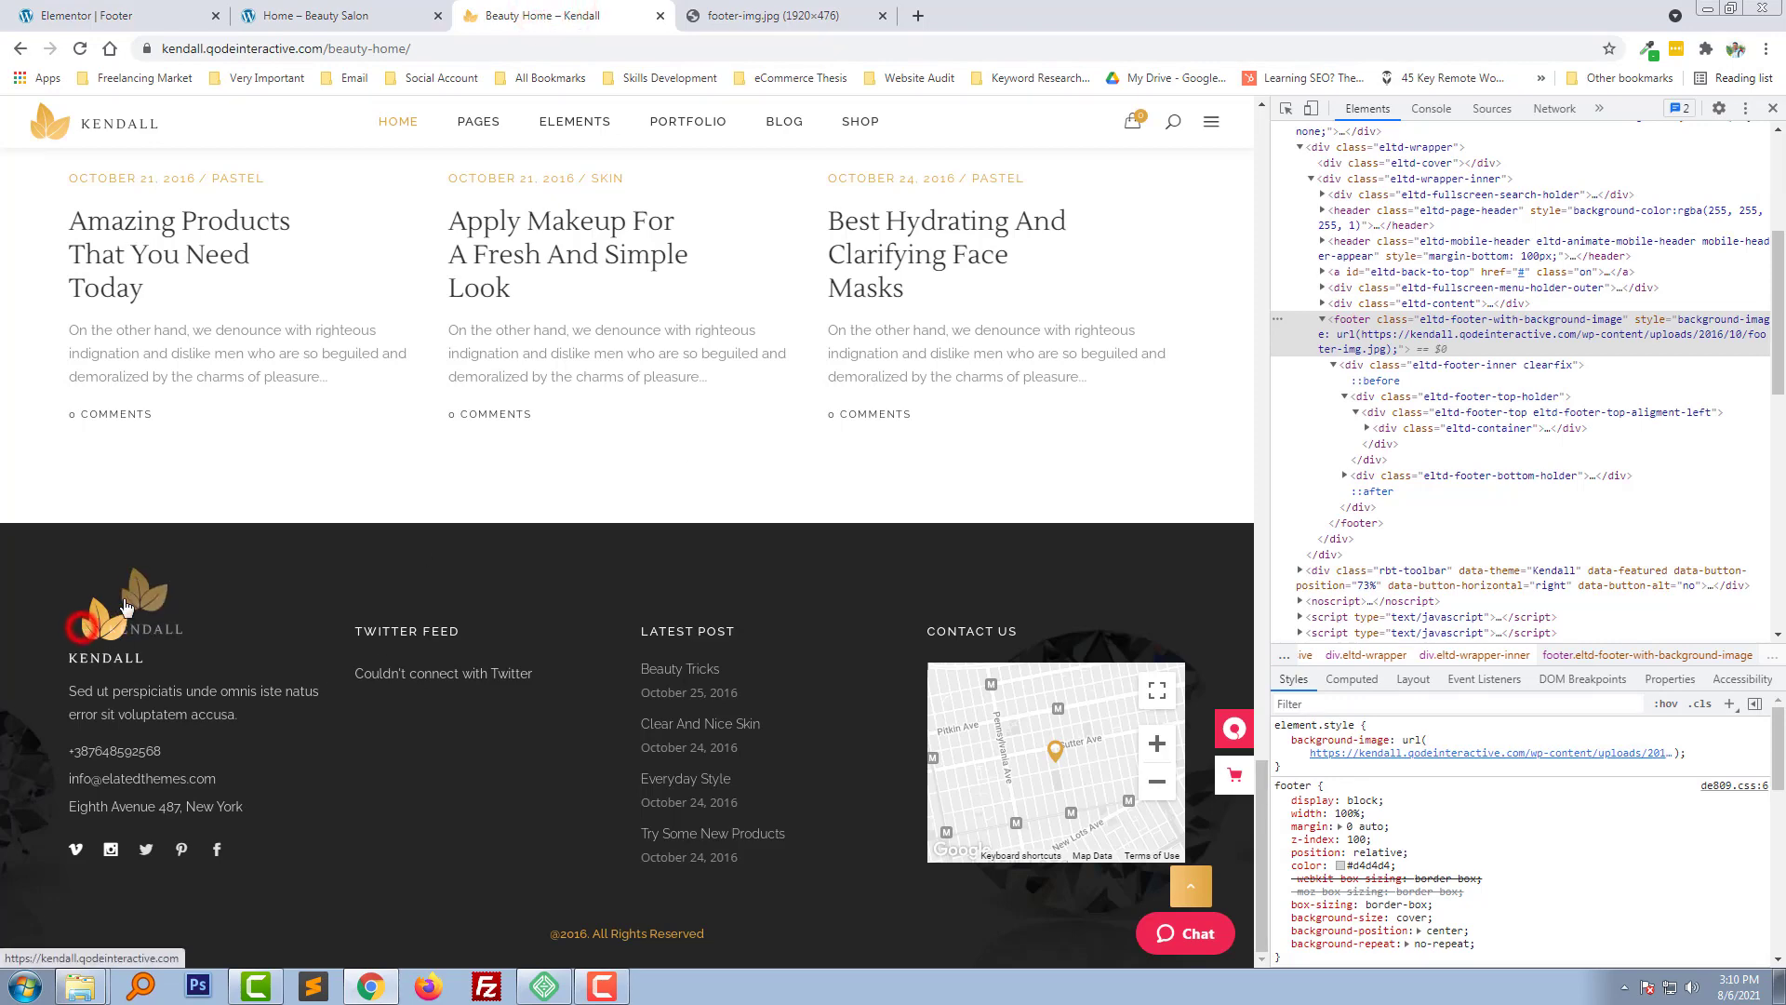
{"action": "right_click", "coordinate": [126, 604]}
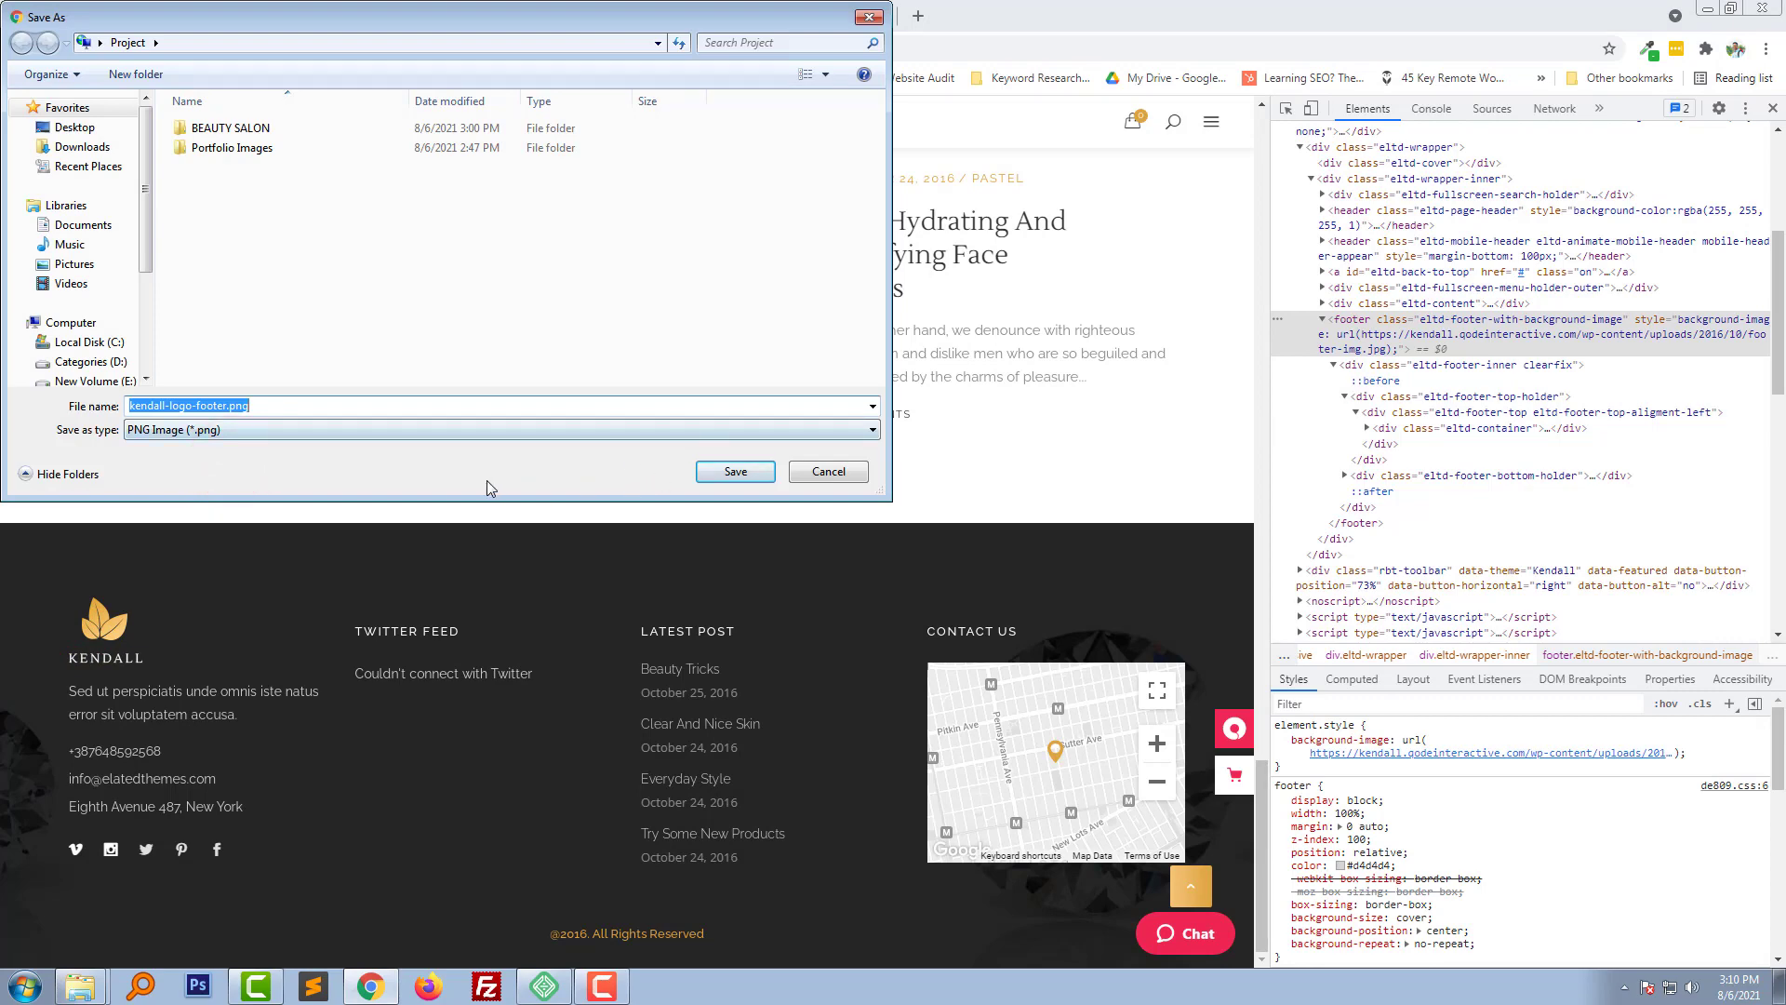
{"action": "left_click", "coordinate": [735, 471]}
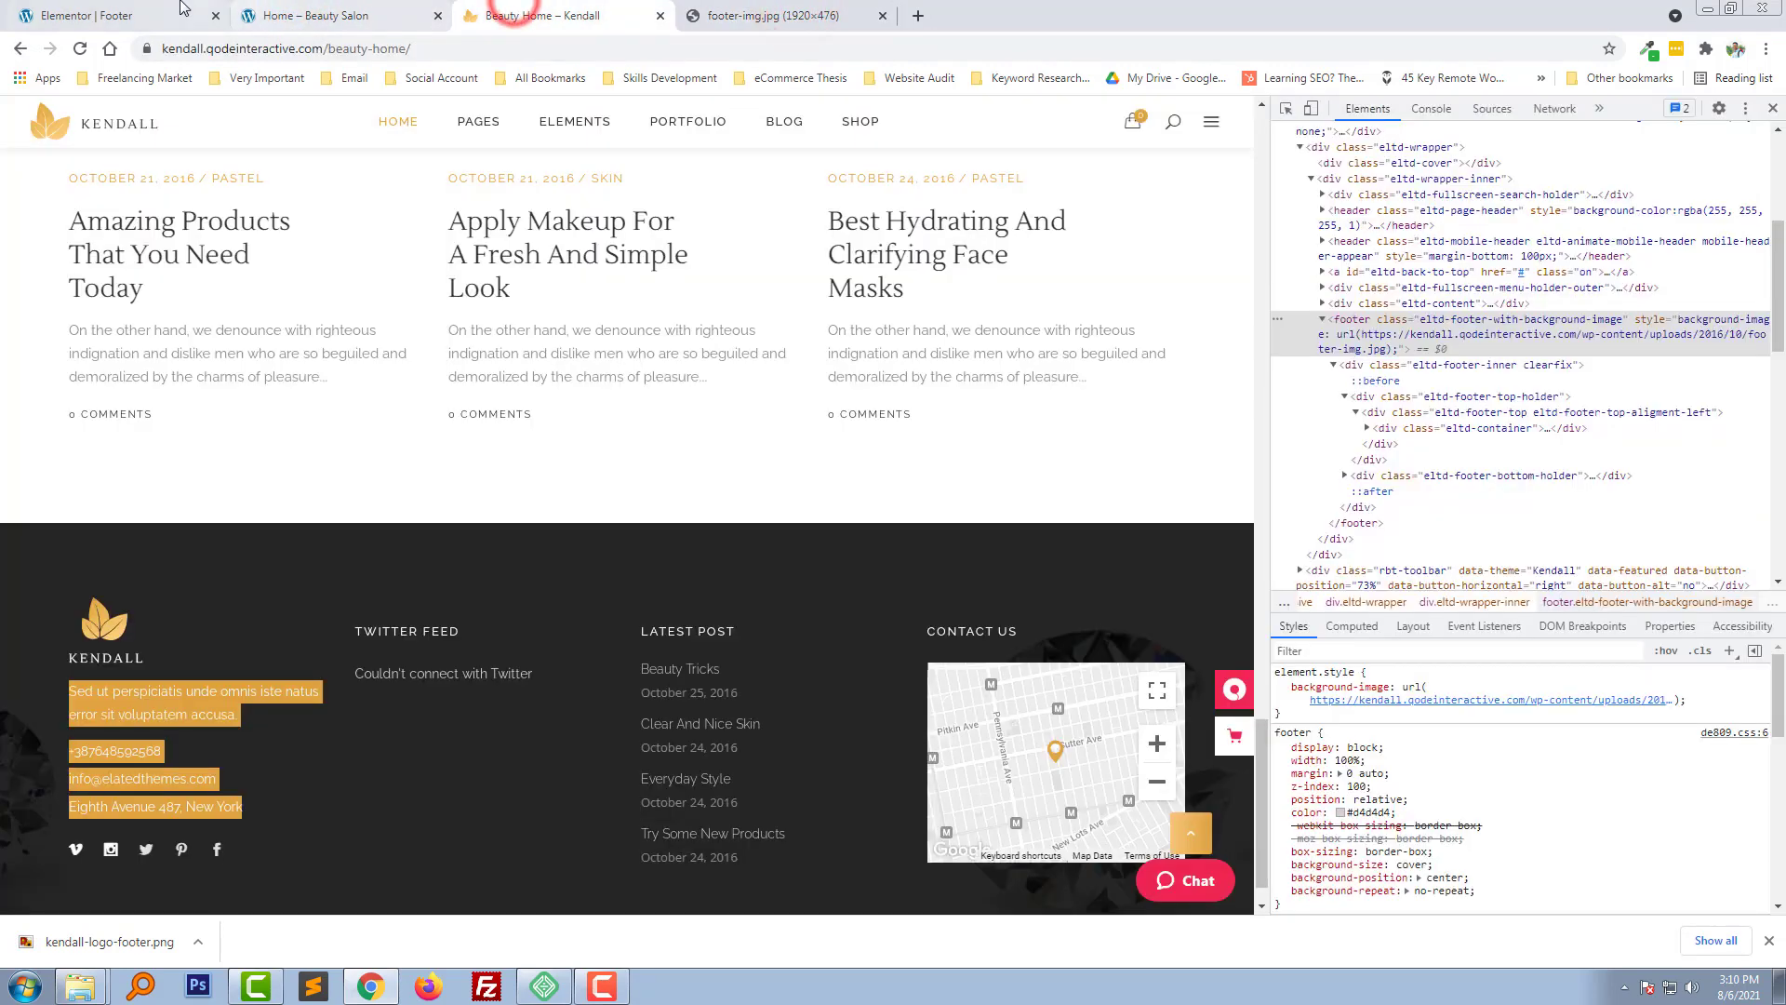
{"action": "left_click", "coordinate": [86, 15]}
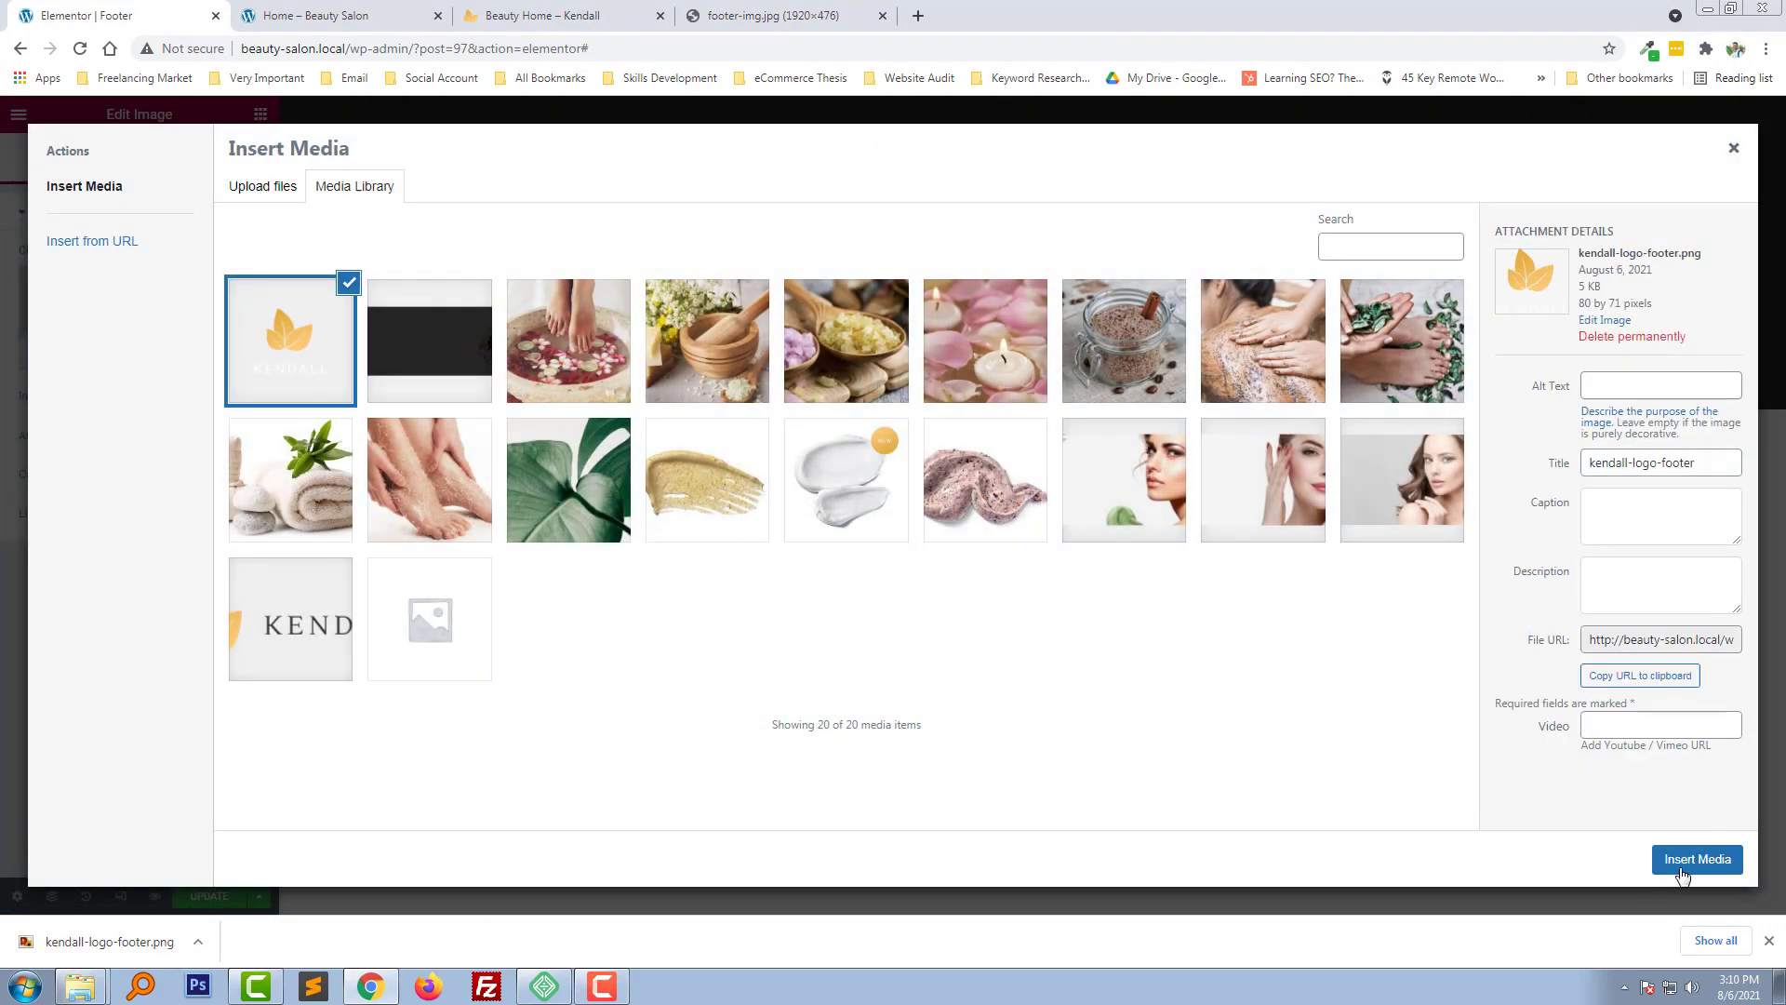
Insert the uploaded Kendall logo into column one and align it left
{"action": "left_click", "coordinate": [1696, 858]}
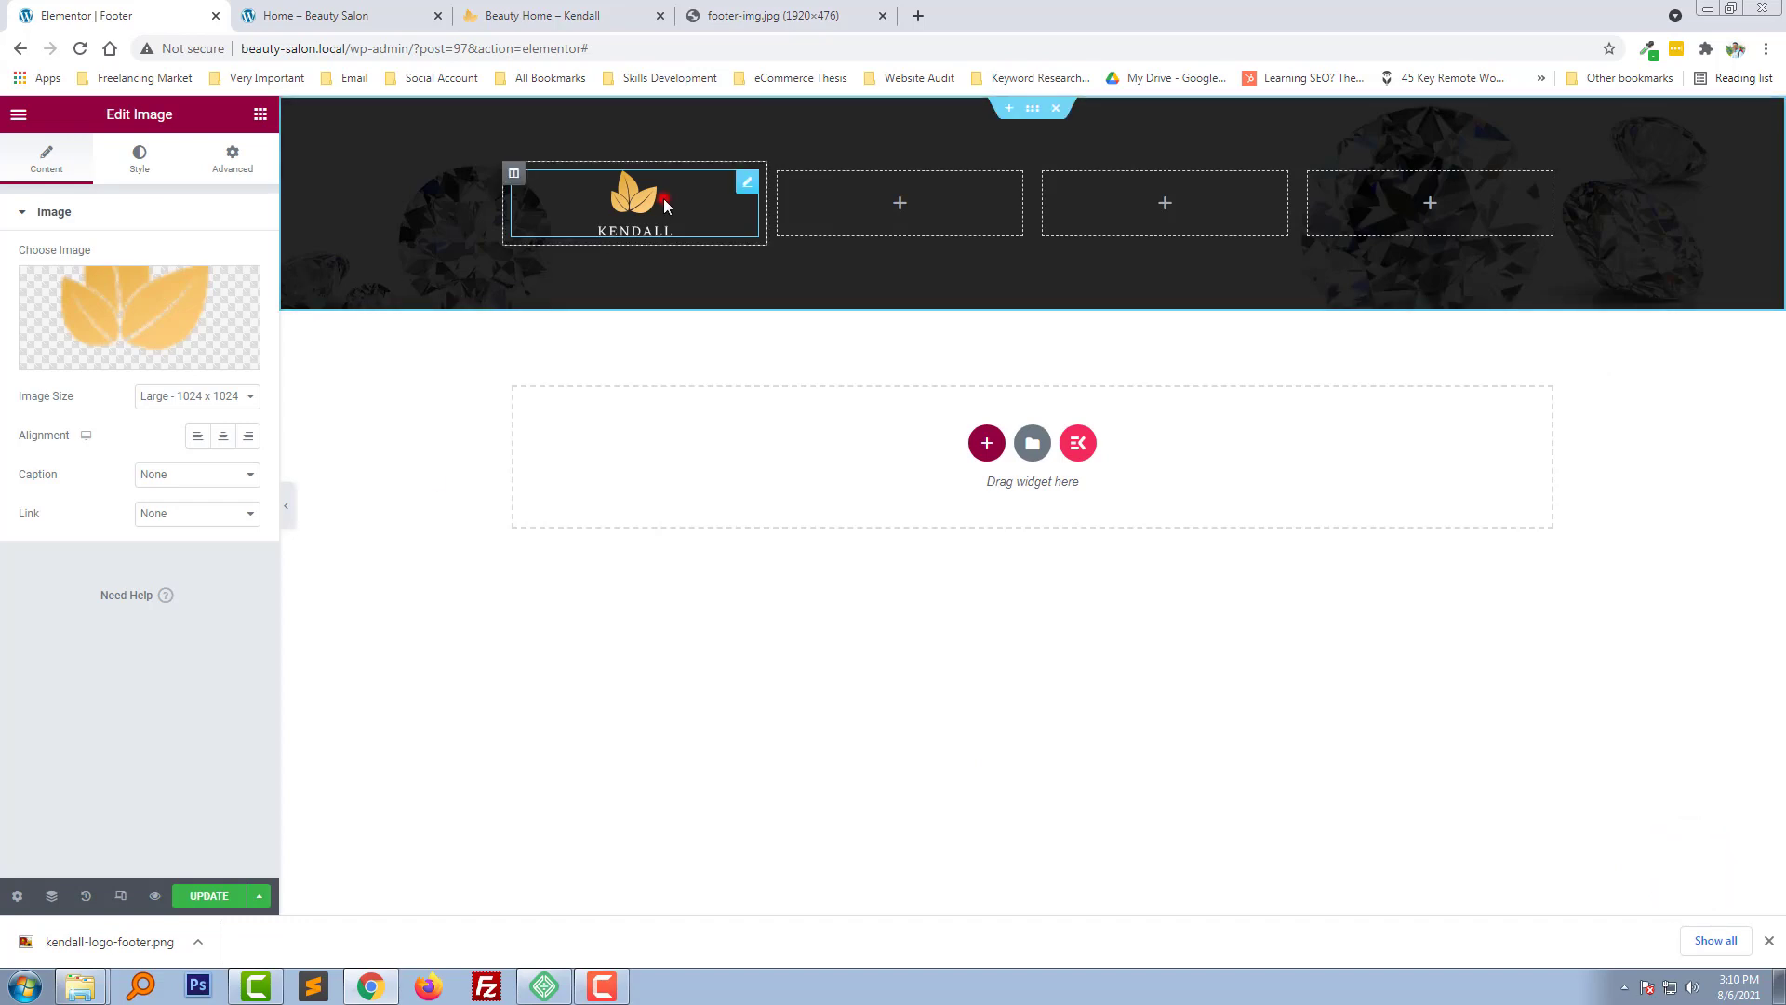
{"action": "left_click", "coordinate": [198, 436]}
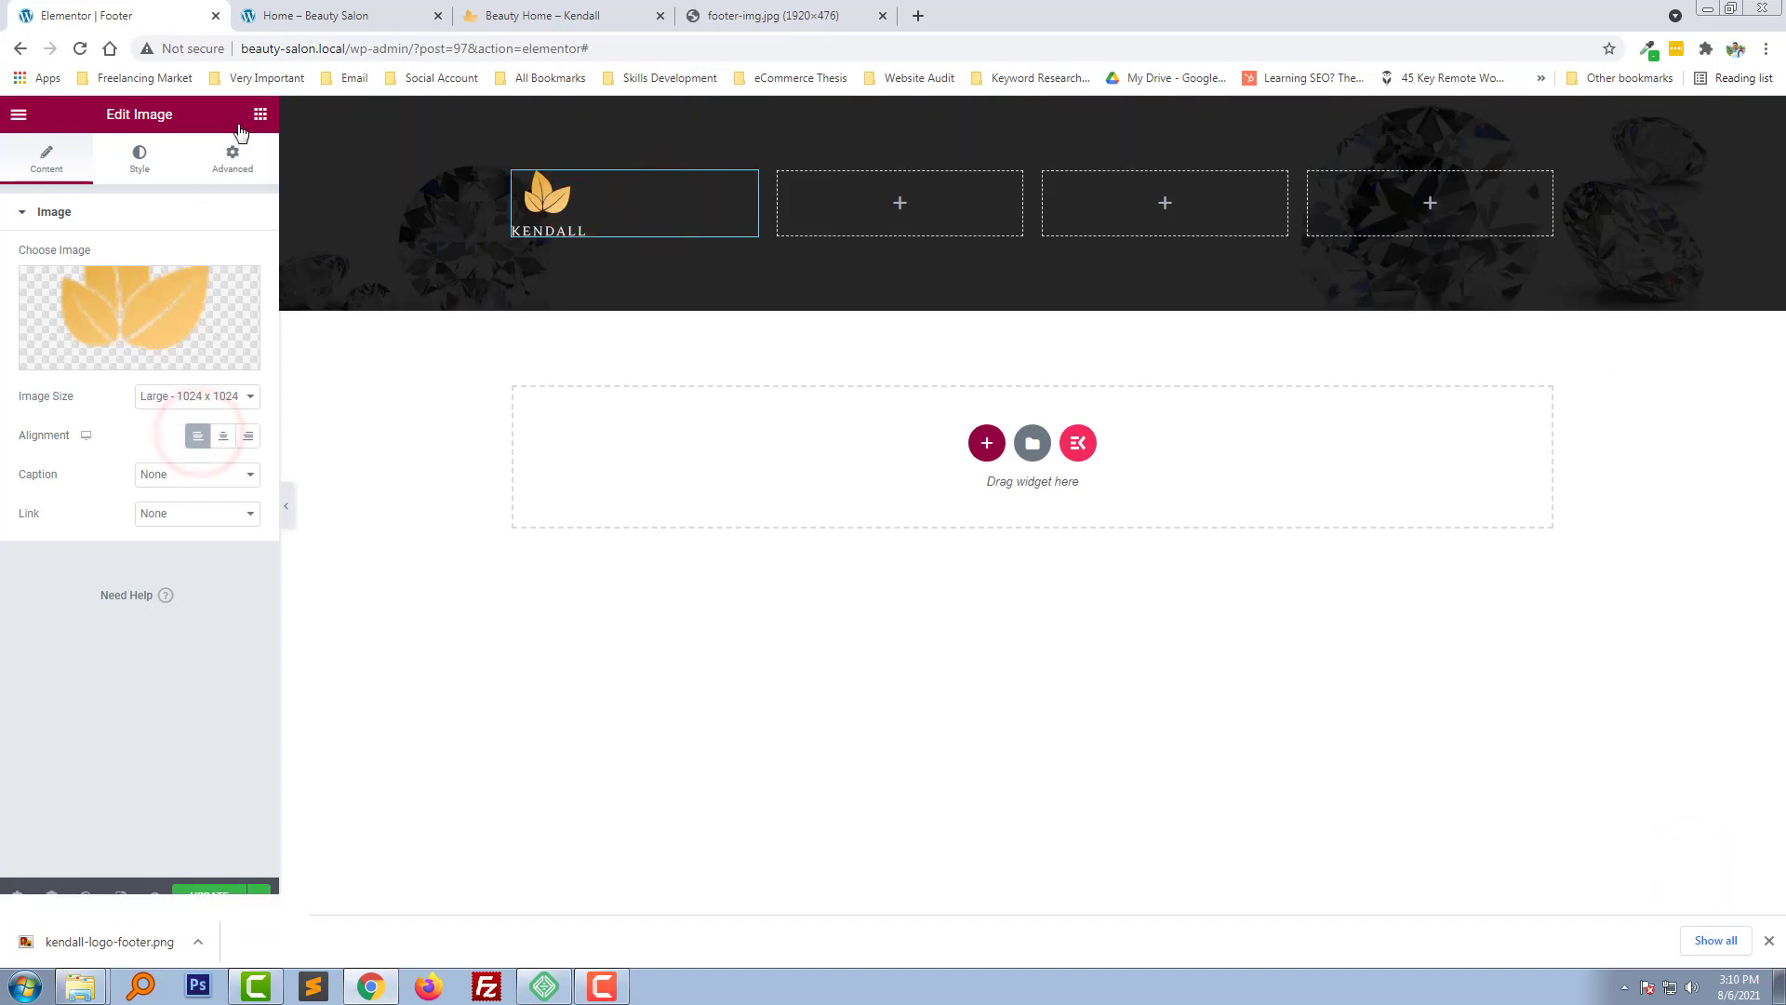
{"action": "left_click", "coordinate": [258, 113]}
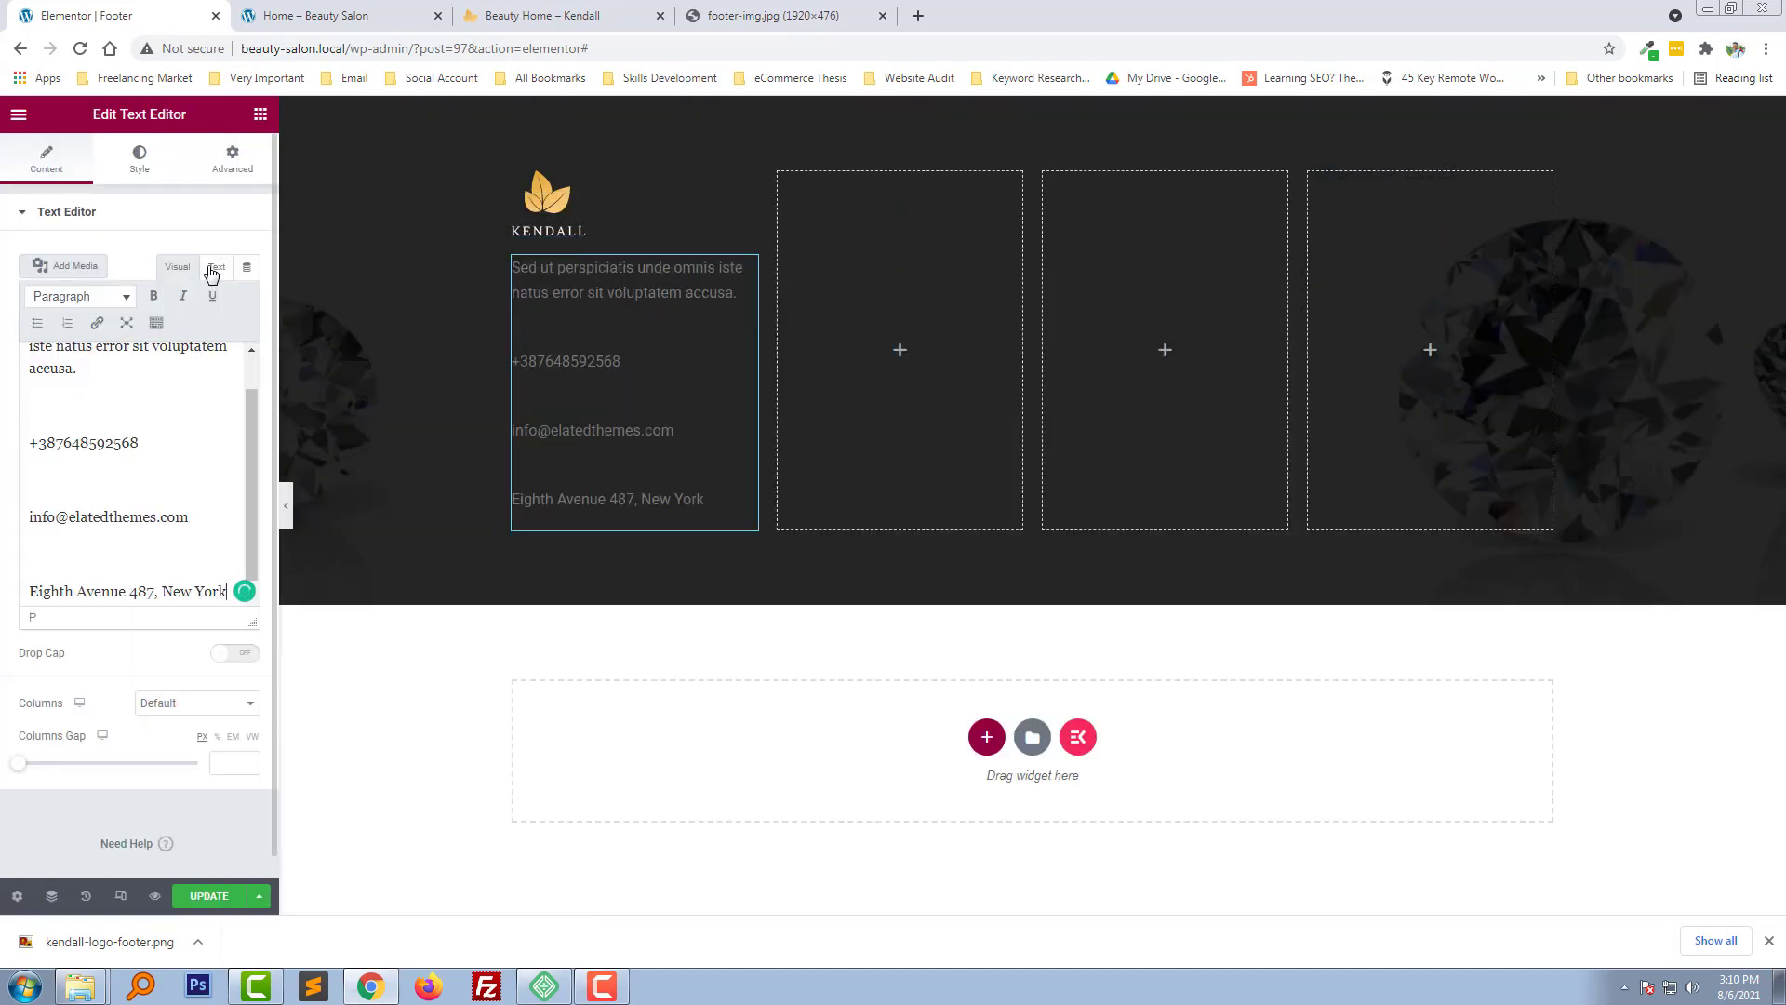
Delete the vc_empty_space spacer divs from the contact text's HTML
{"action": "left_click", "coordinate": [215, 267]}
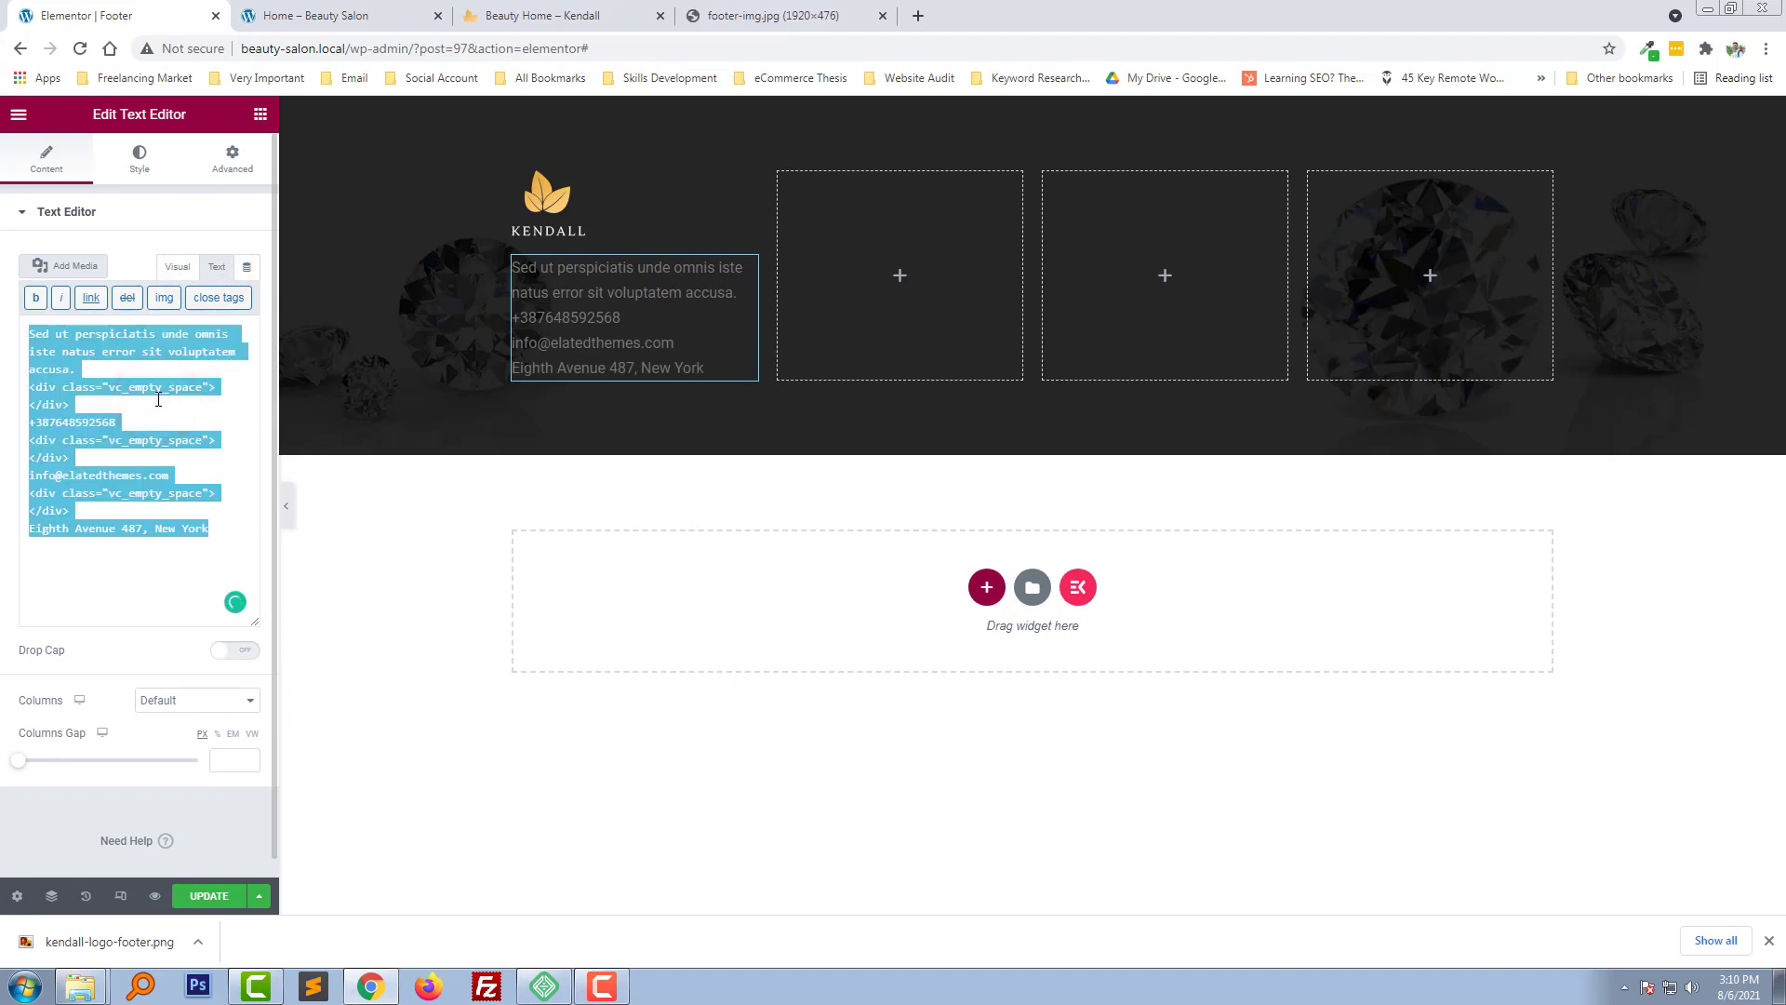
{"action": "left_click", "coordinate": [177, 265]}
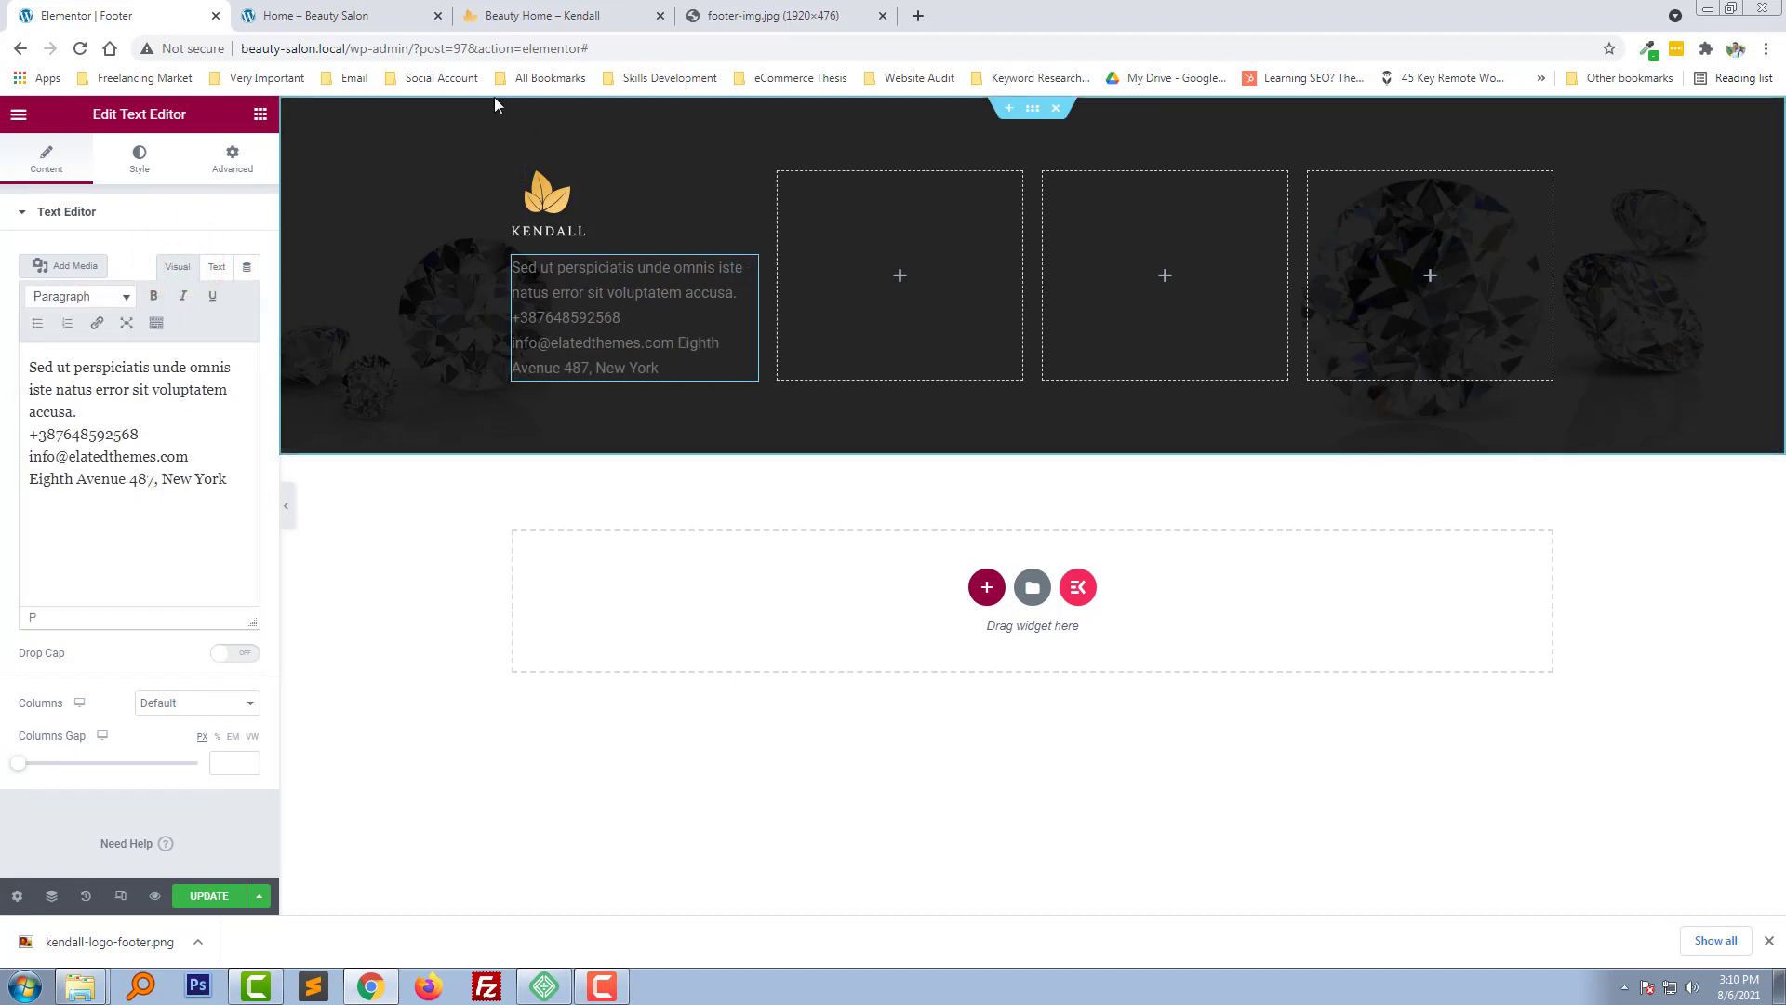
{"action": "left_click", "coordinate": [260, 114]}
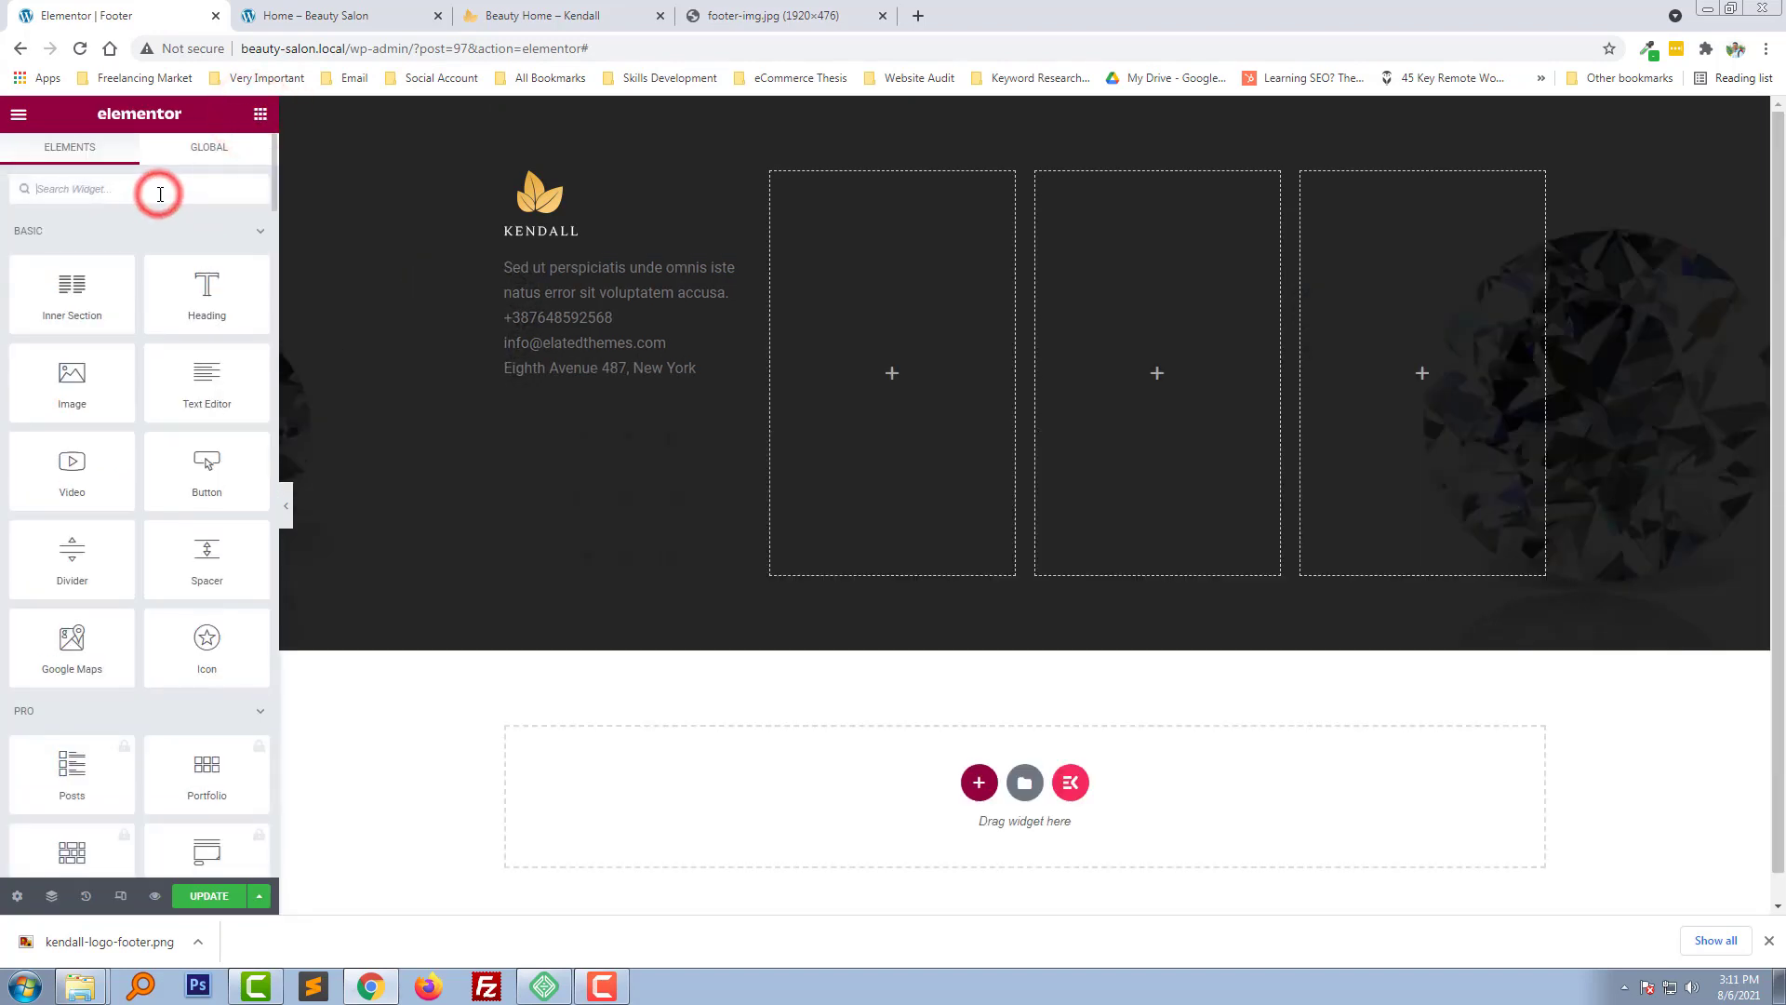
Add a Facebook, Twitter and YouTube Social Icons widget to the first column and delete the empty widget
{"action": "type", "text": "social"}
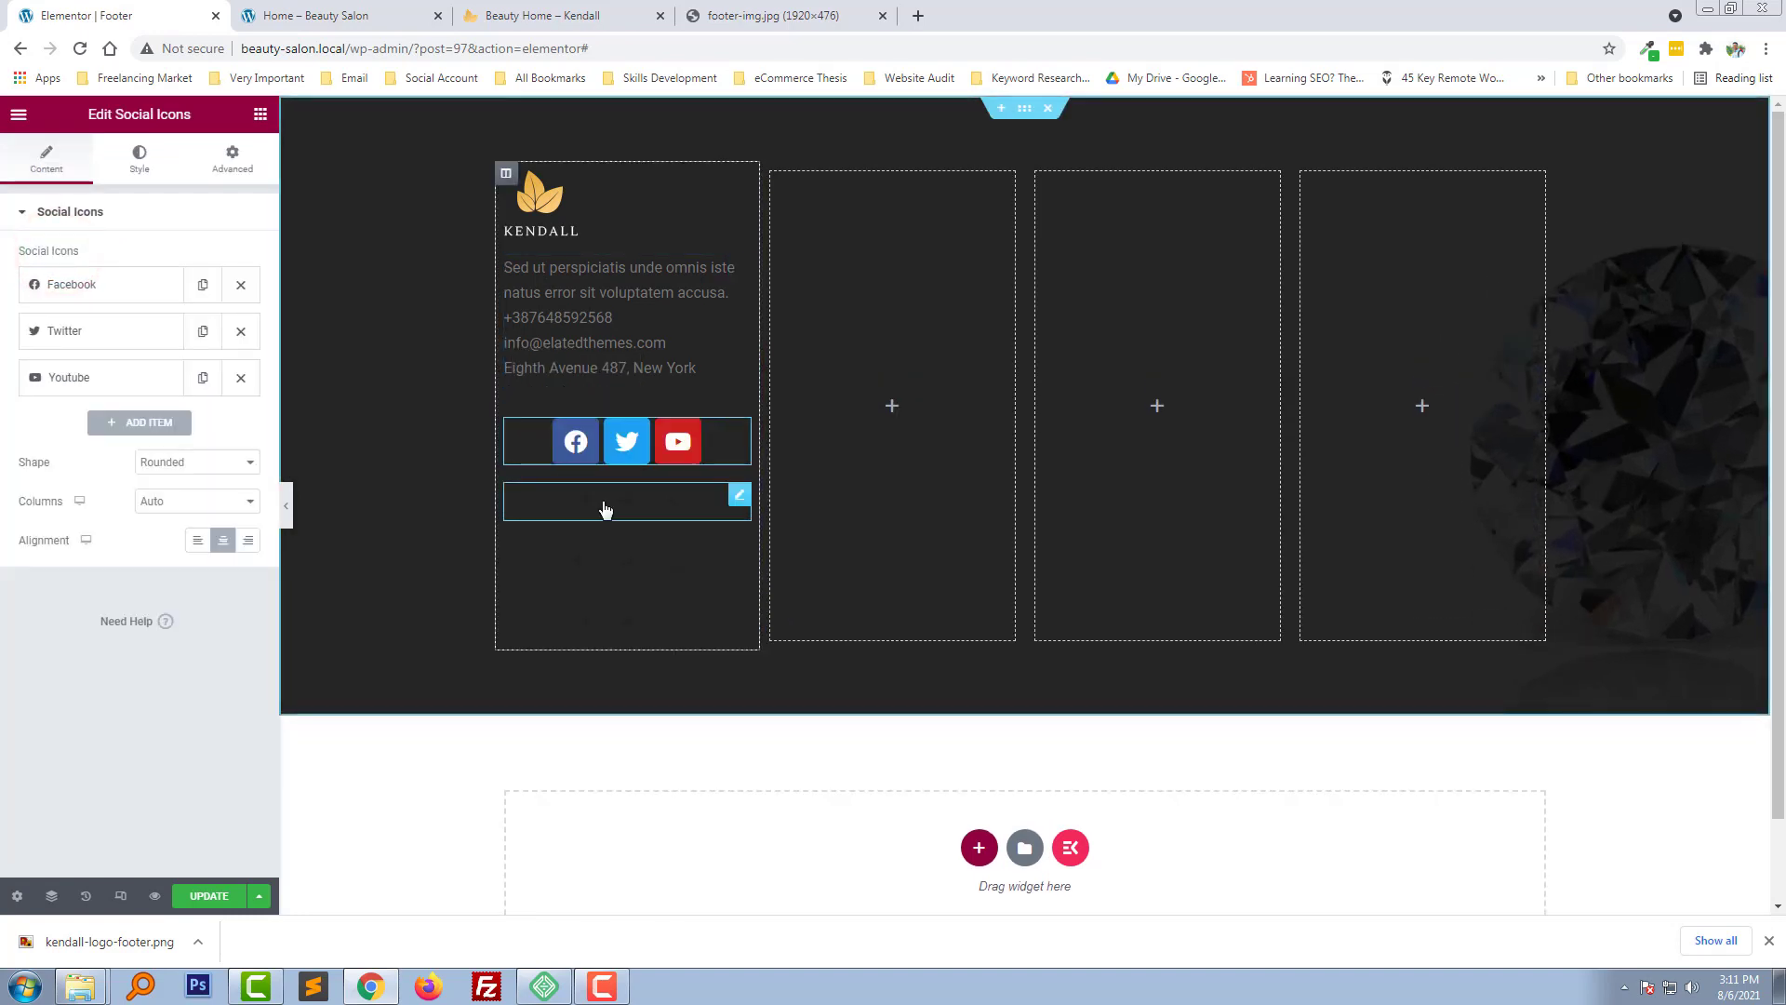
{"action": "scroll", "scroll_direction": "down", "scroll_amount": 3}
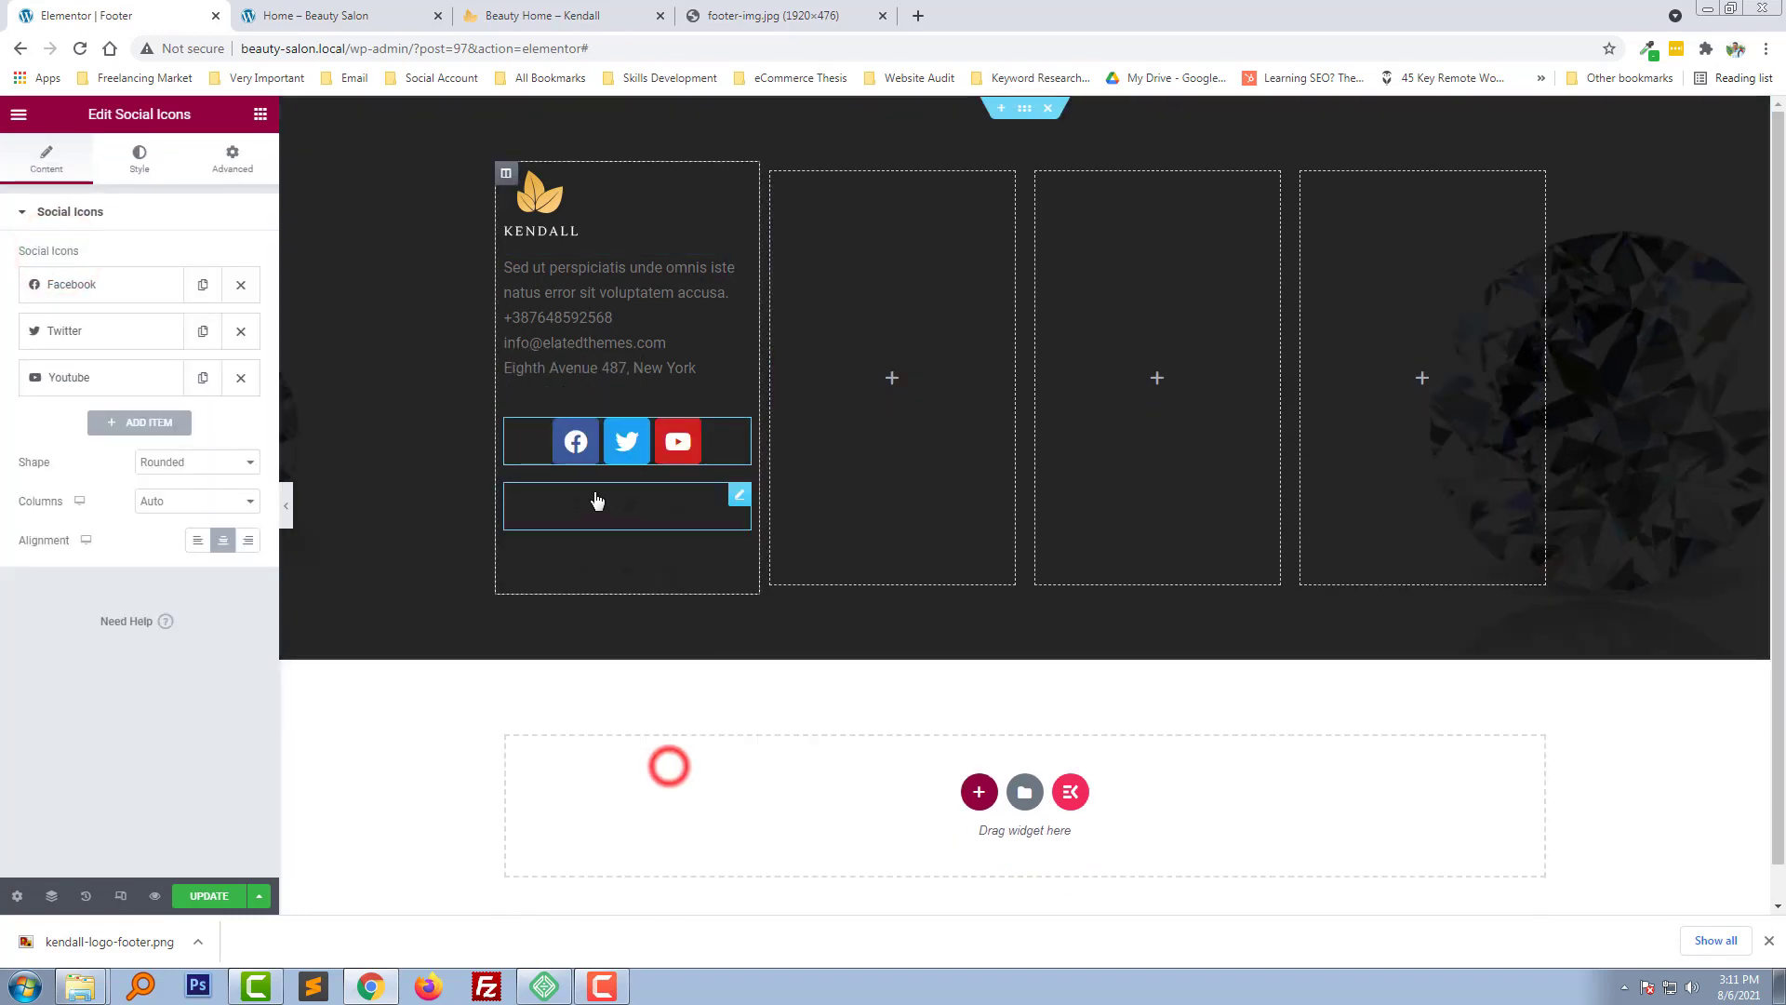
{"action": "right_click", "coordinate": [599, 502]}
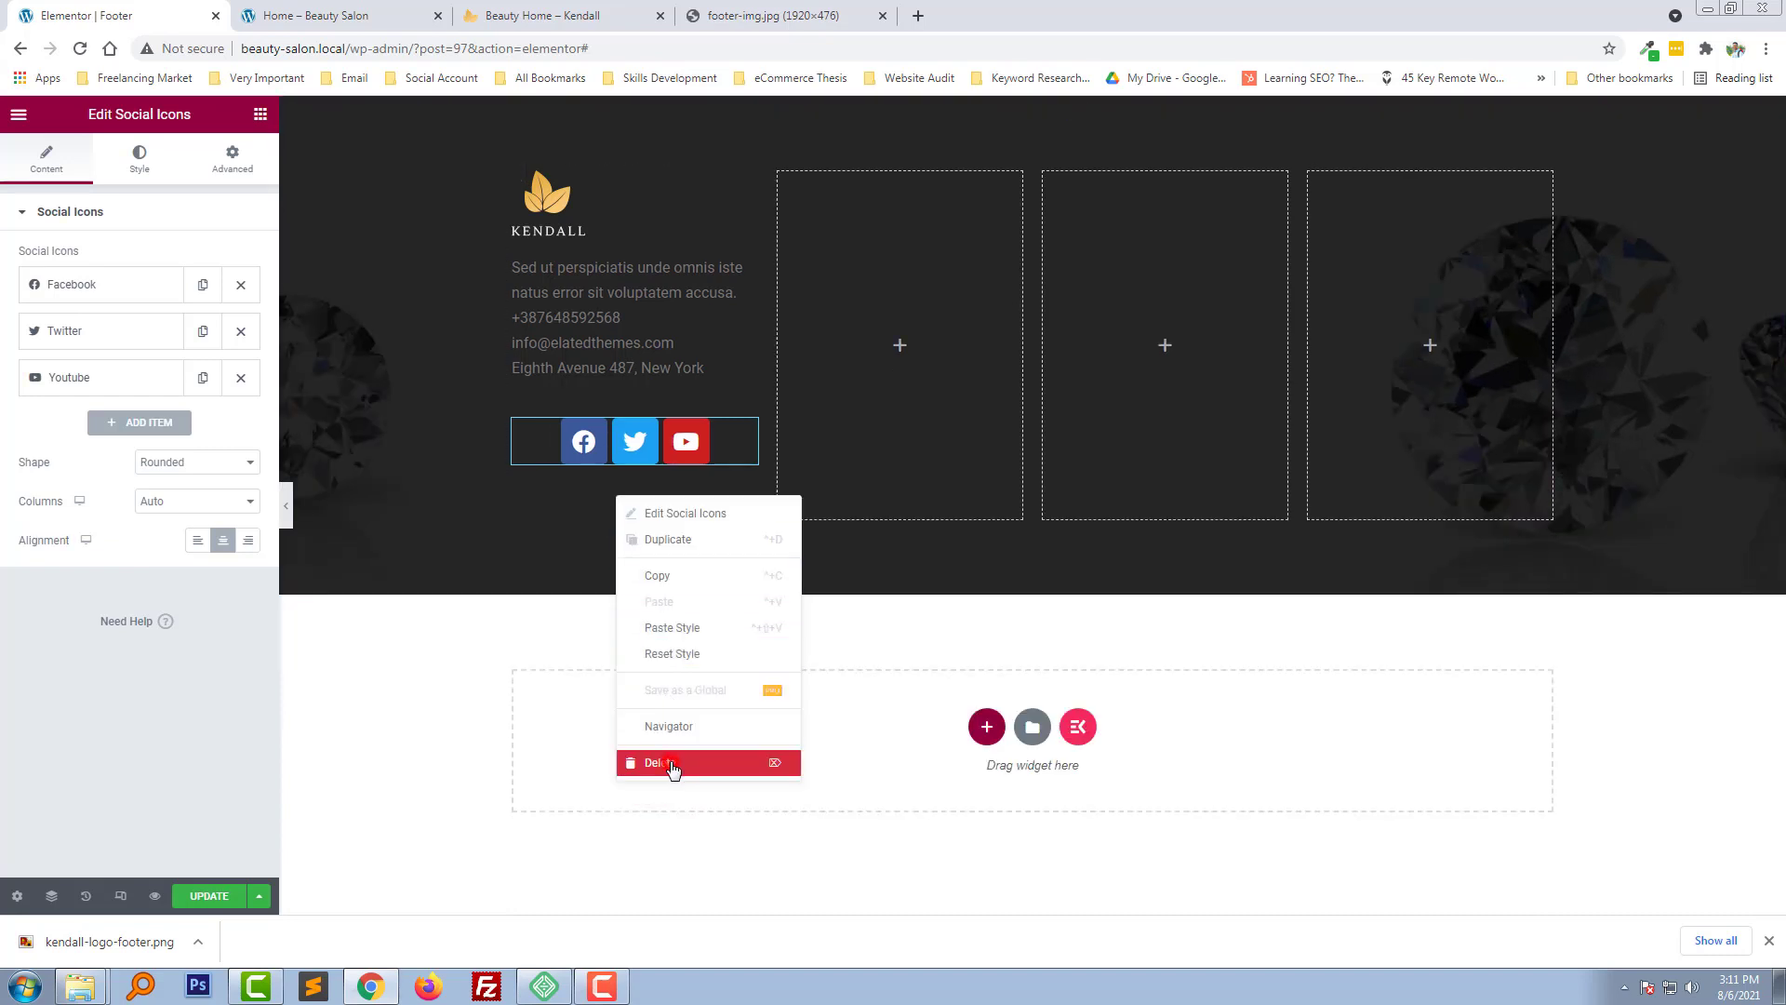
{"action": "left_click", "coordinate": [558, 483]}
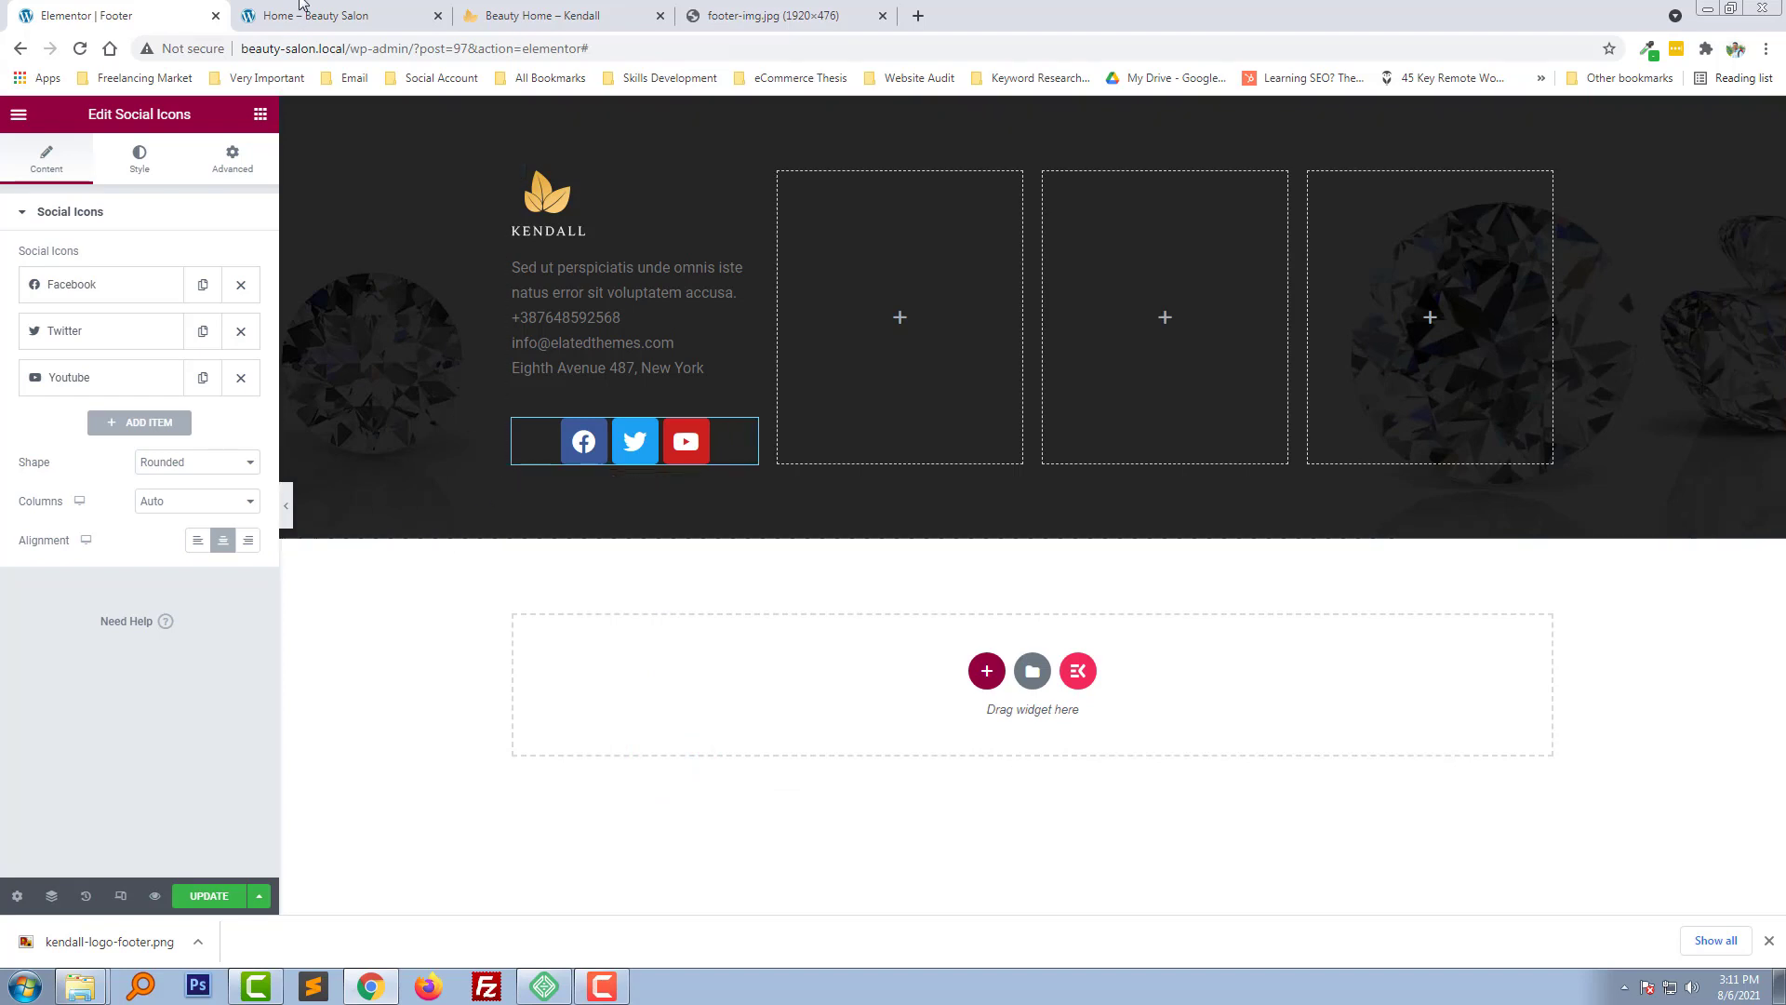
{"action": "left_click", "coordinate": [558, 15]}
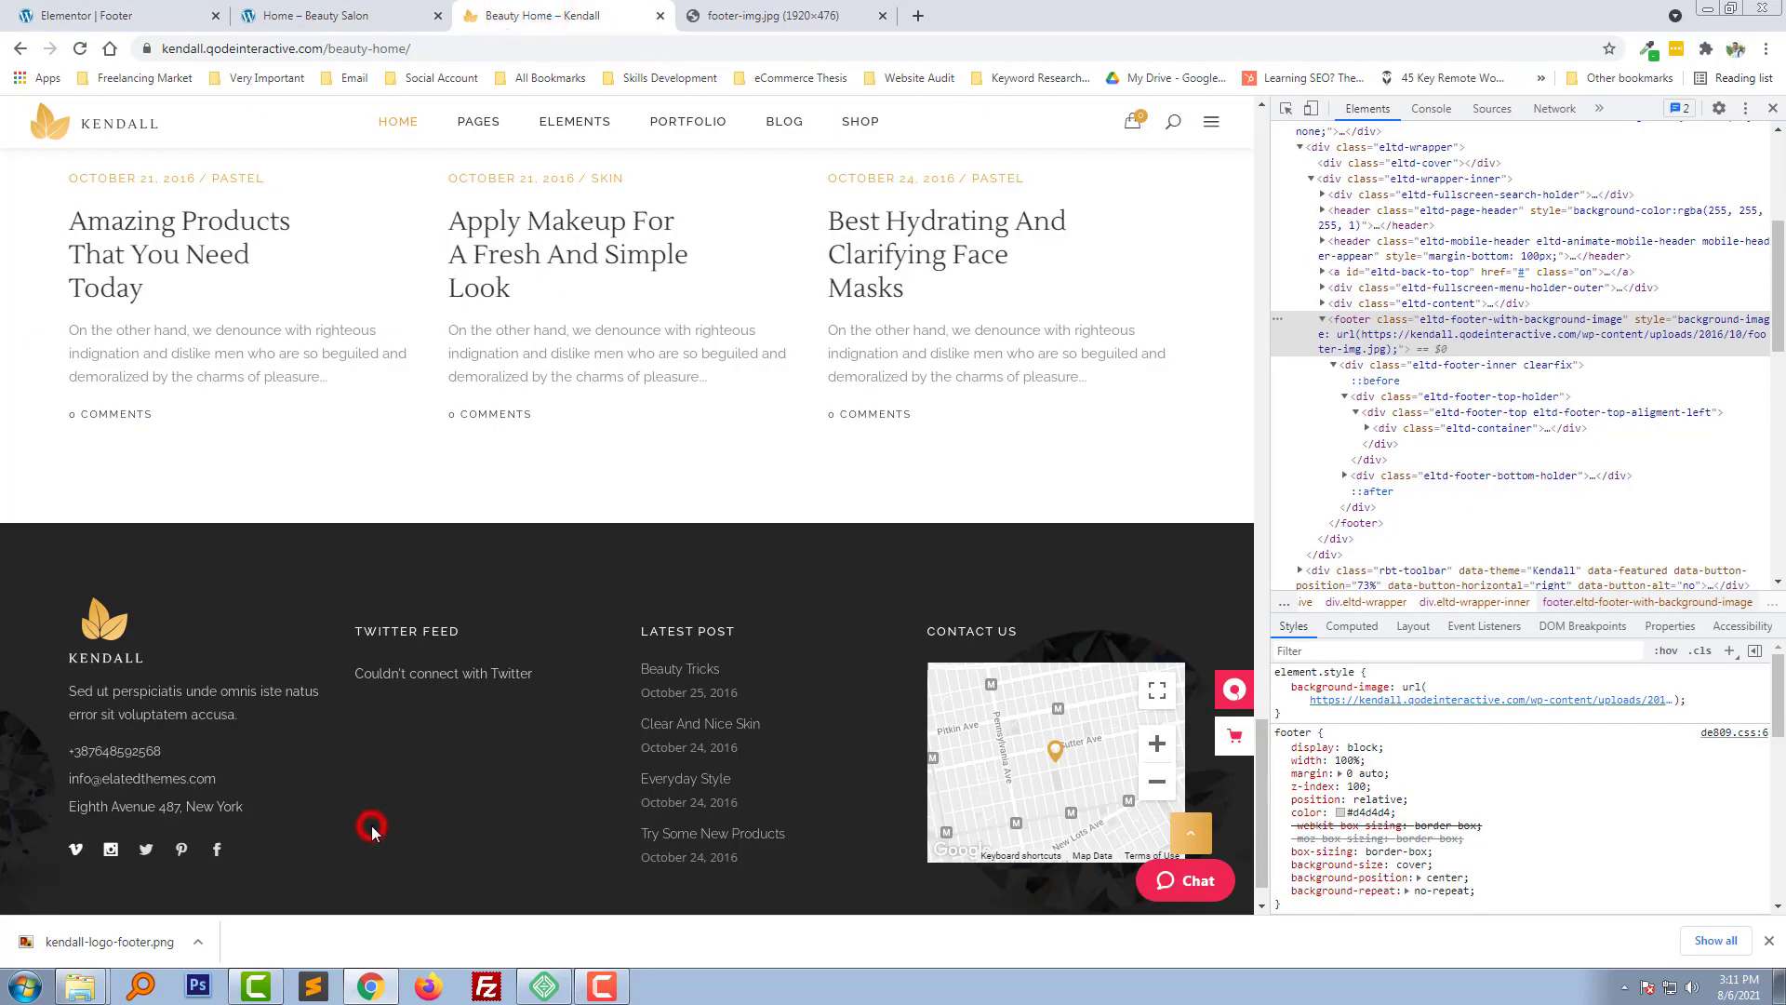
{"action": "mouse_move", "coordinate": [207, 856]}
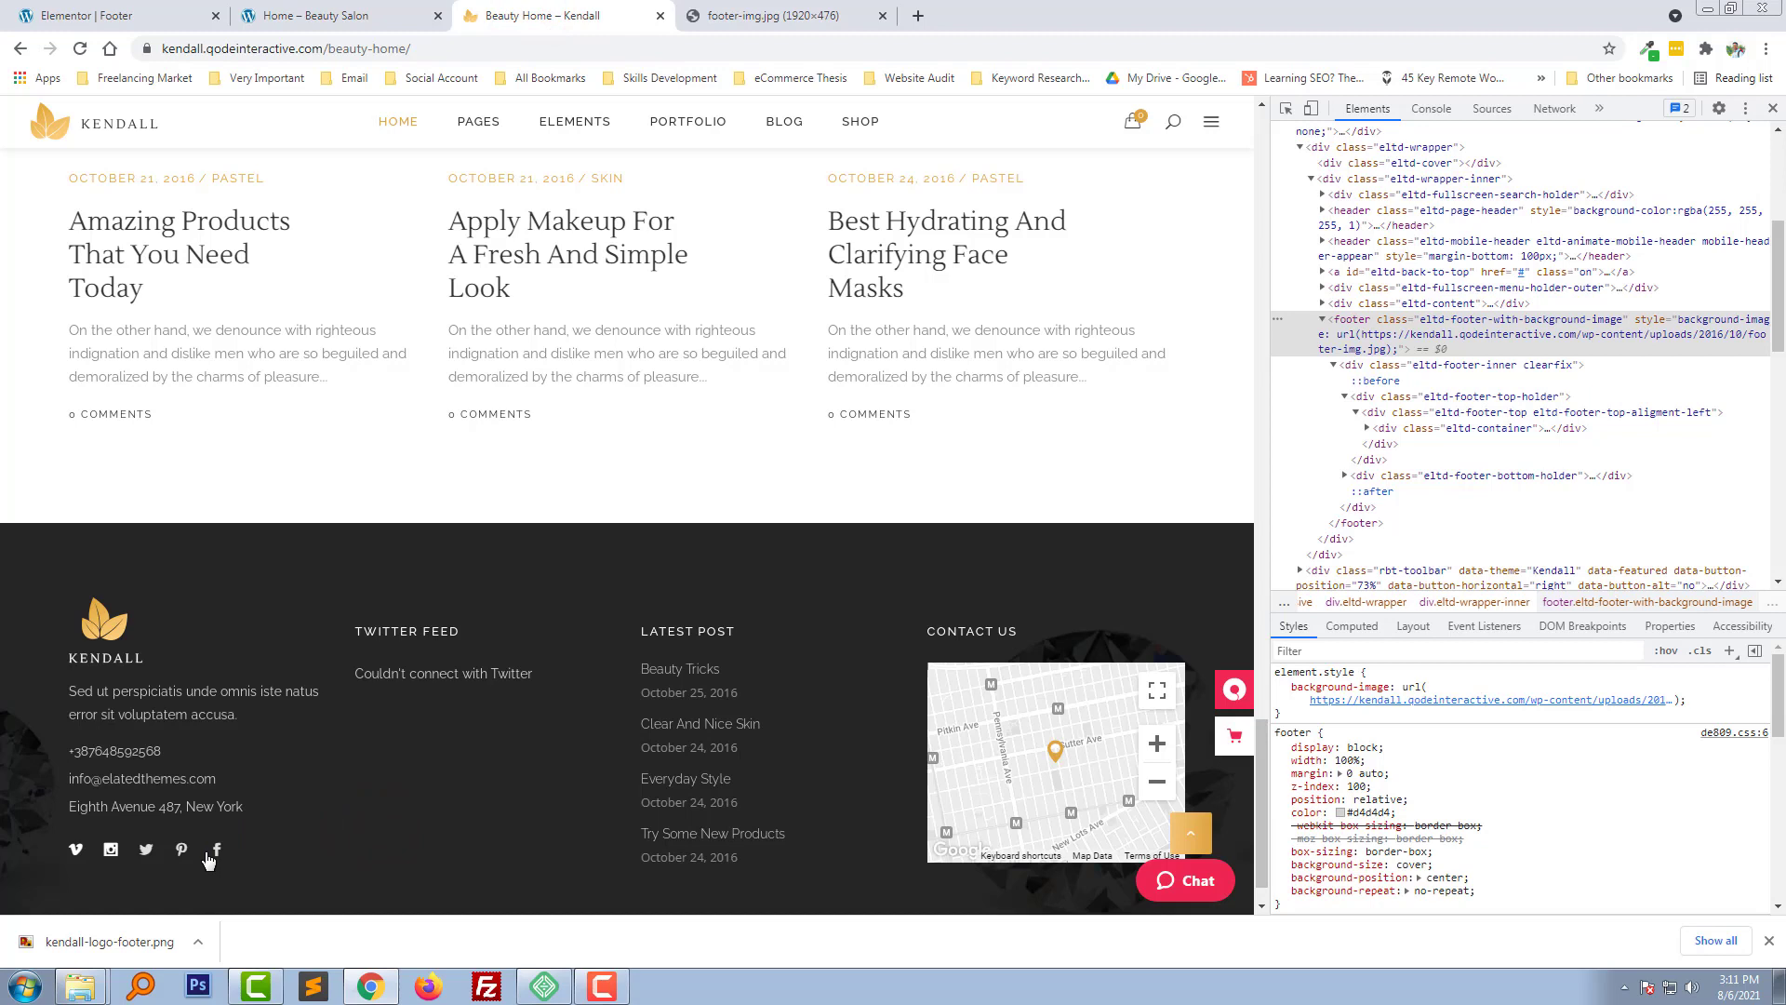
{"action": "mouse_move", "coordinate": [445, 368]}
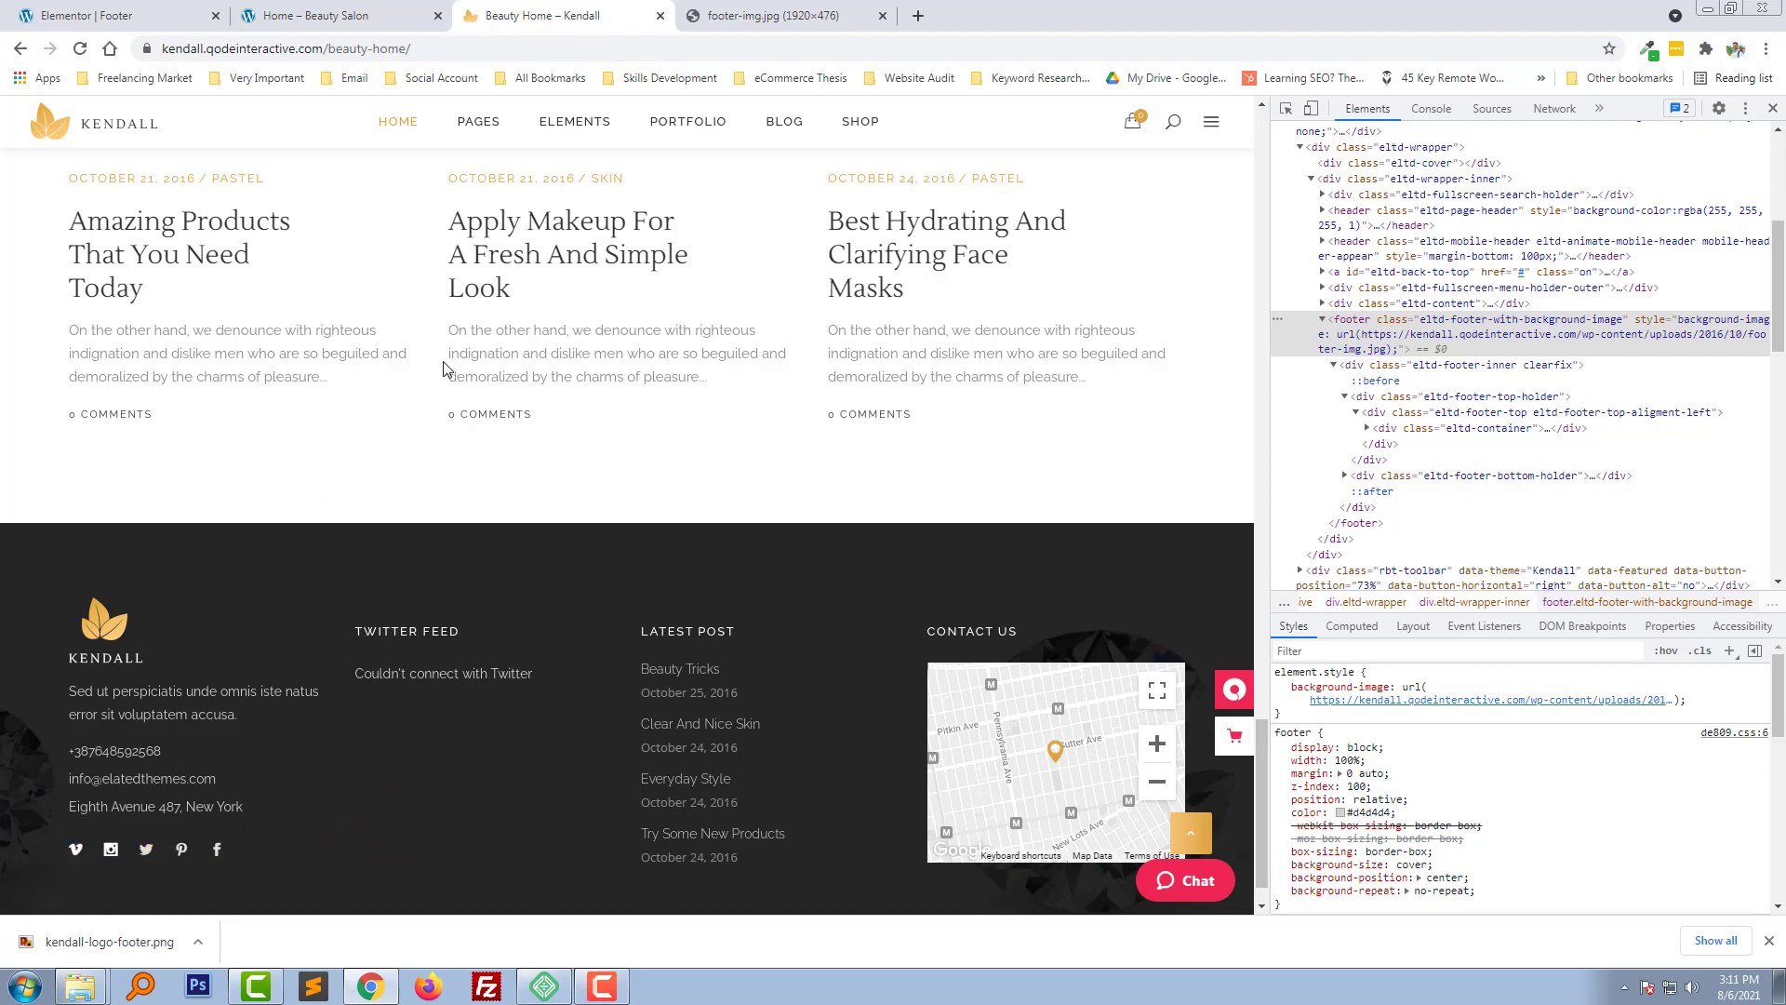
{"action": "mouse_move", "coordinate": [710, 284]}
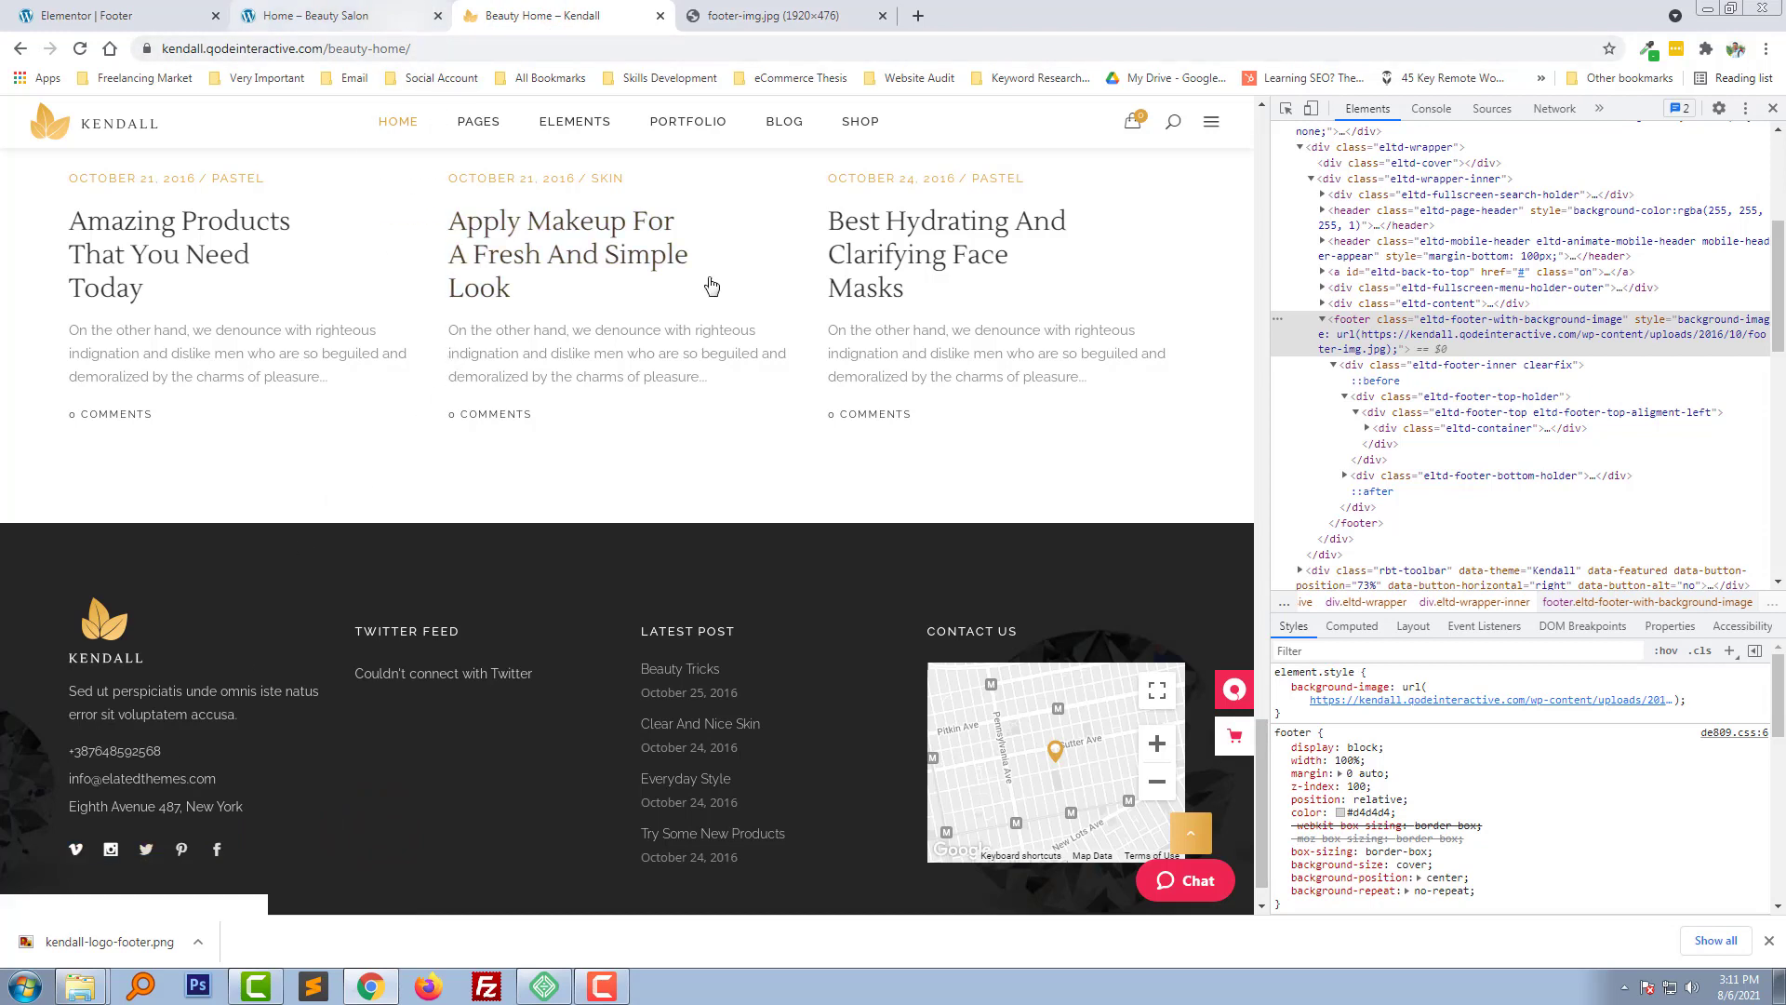
Glance at the local Beauty Salon home page, then return to the Elementor footer editor
{"action": "left_click", "coordinate": [331, 14]}
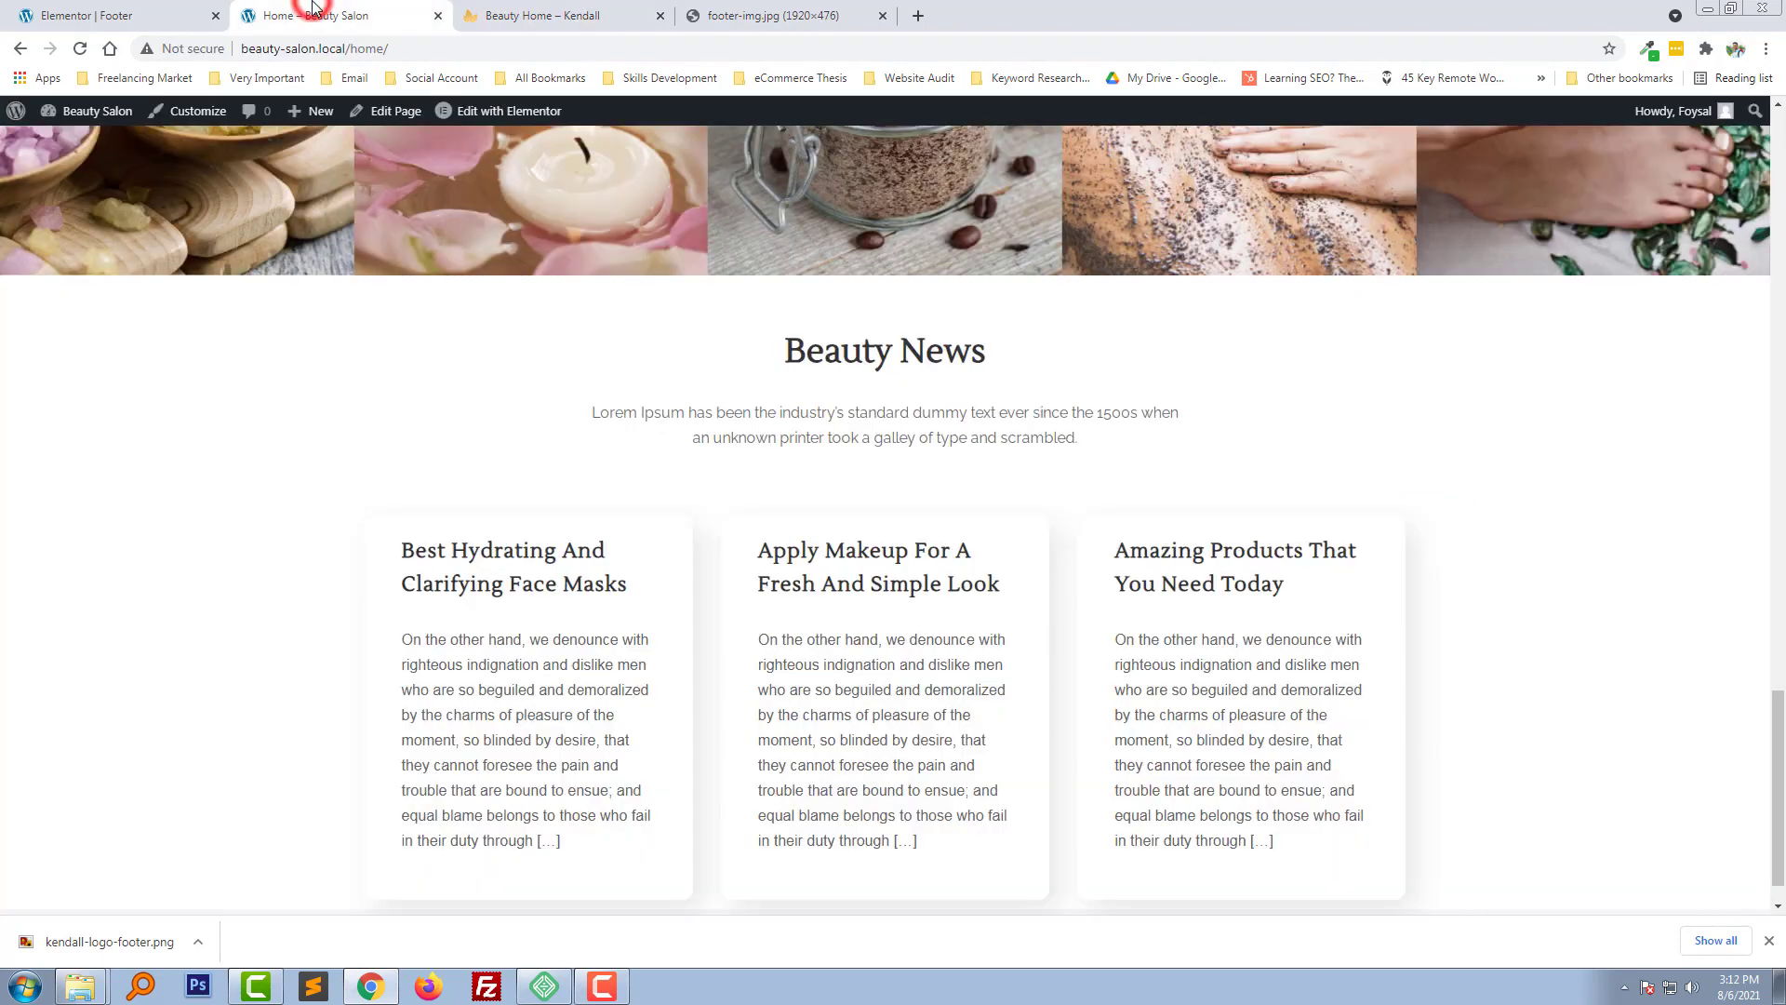
{"action": "left_click", "coordinate": [113, 14]}
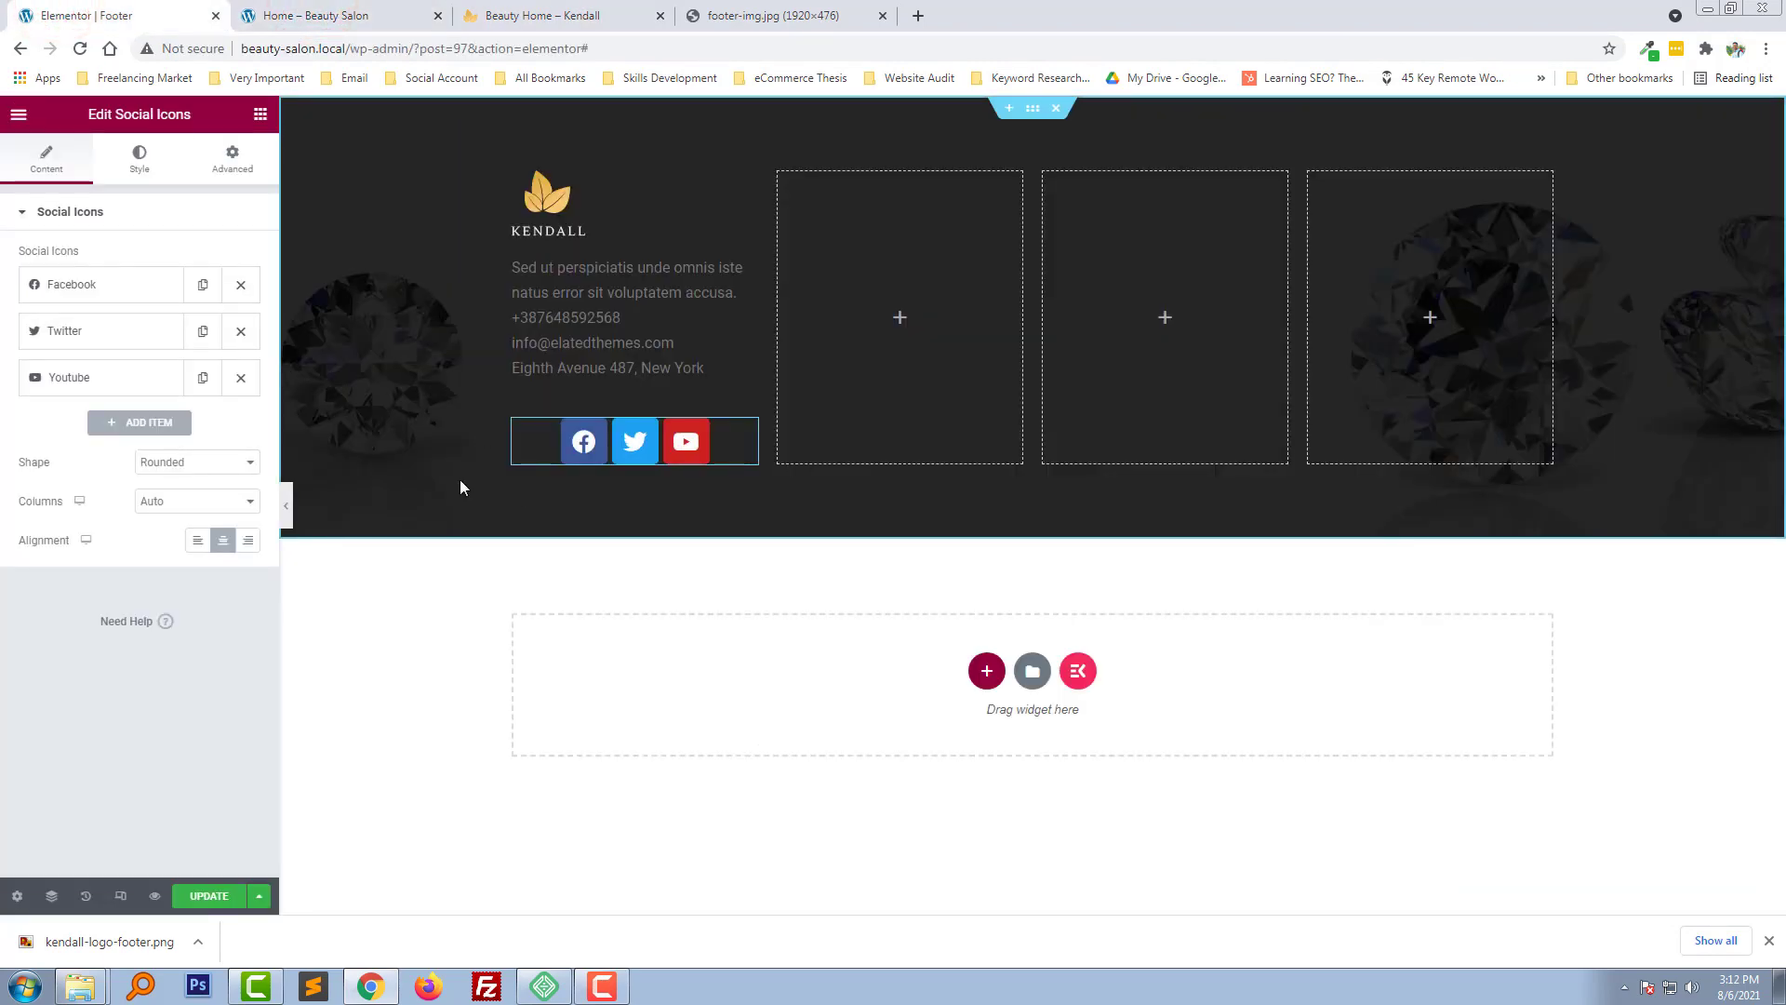
Add Instagram from the Icon Library as the fourth social icon after Facebook, Twitter and YouTube
{"action": "left_click", "coordinate": [538, 444]}
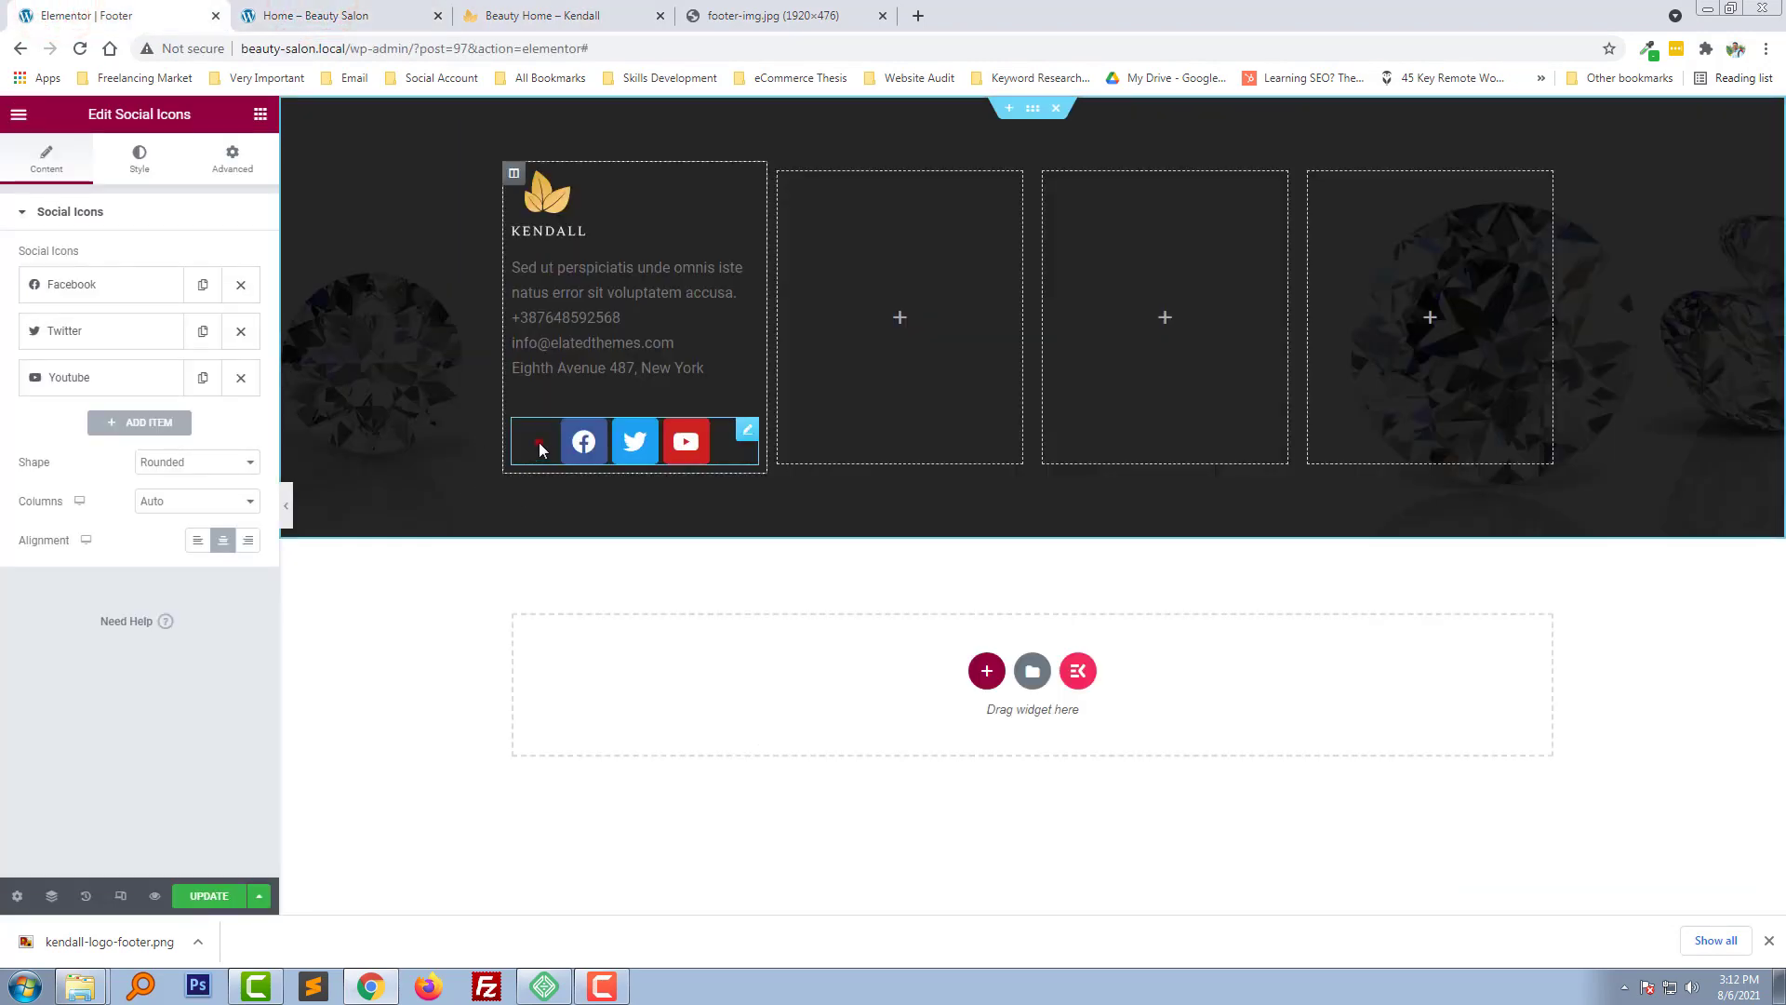
{"action": "left_click", "coordinate": [139, 422]}
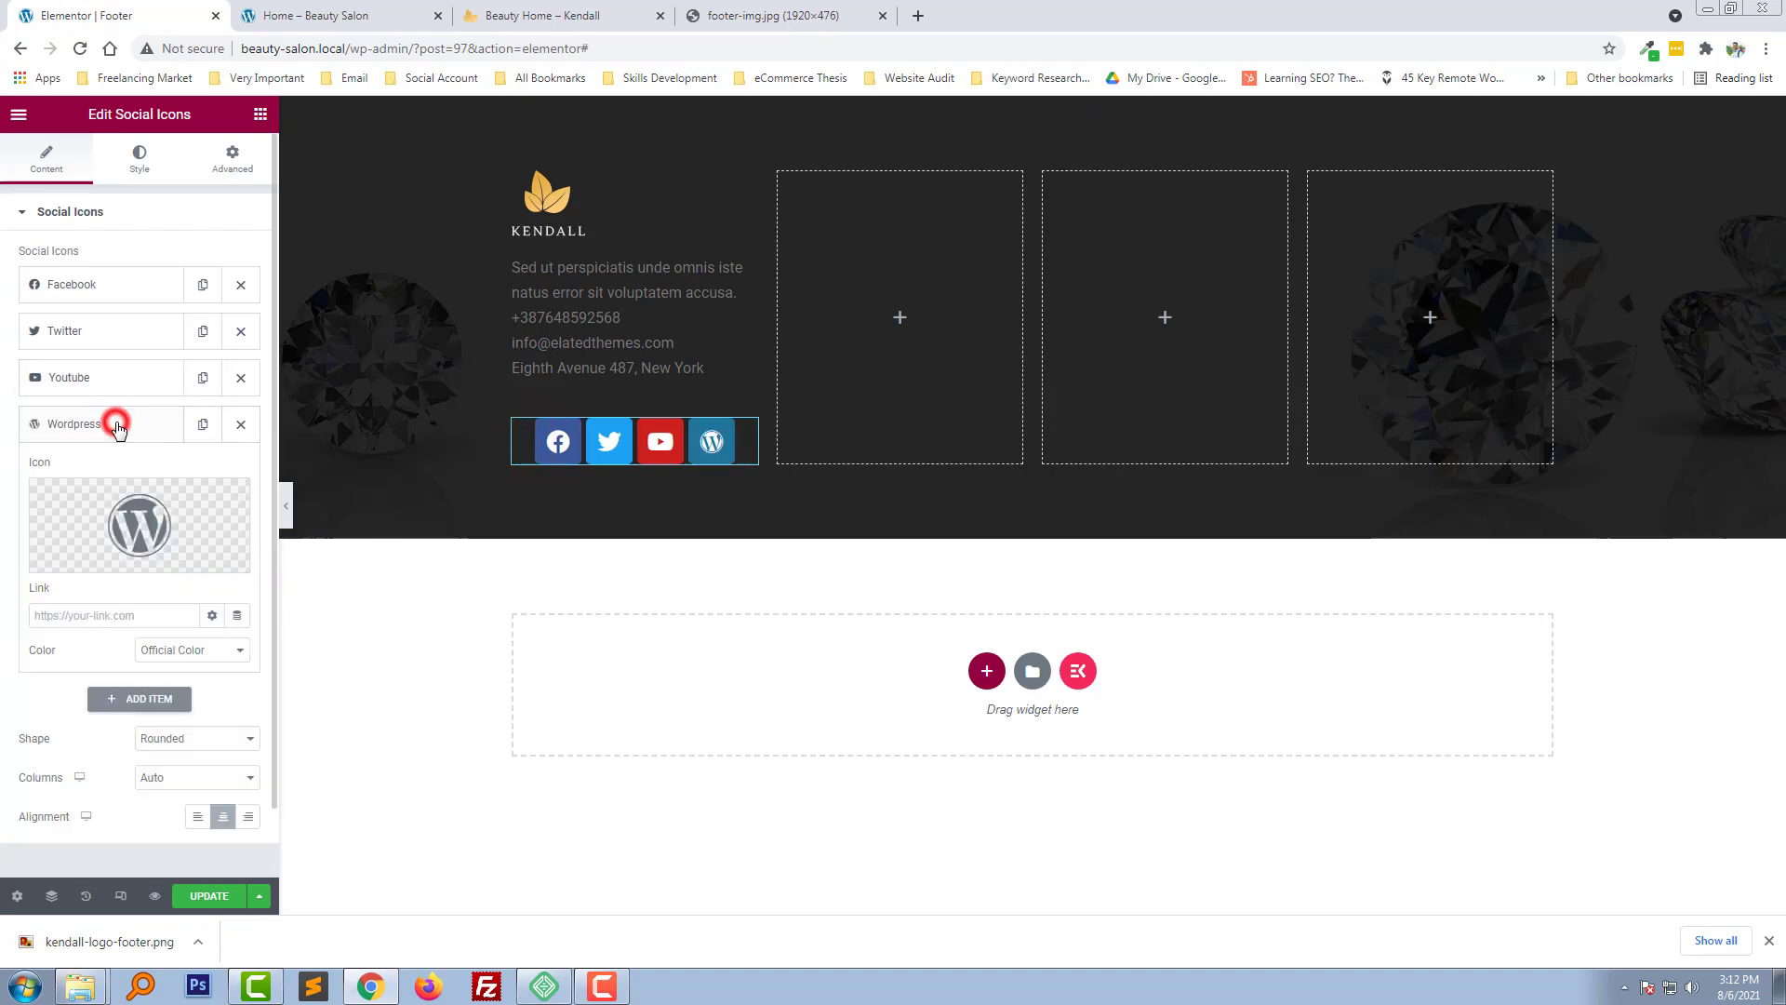
{"action": "left_click", "coordinate": [139, 525]}
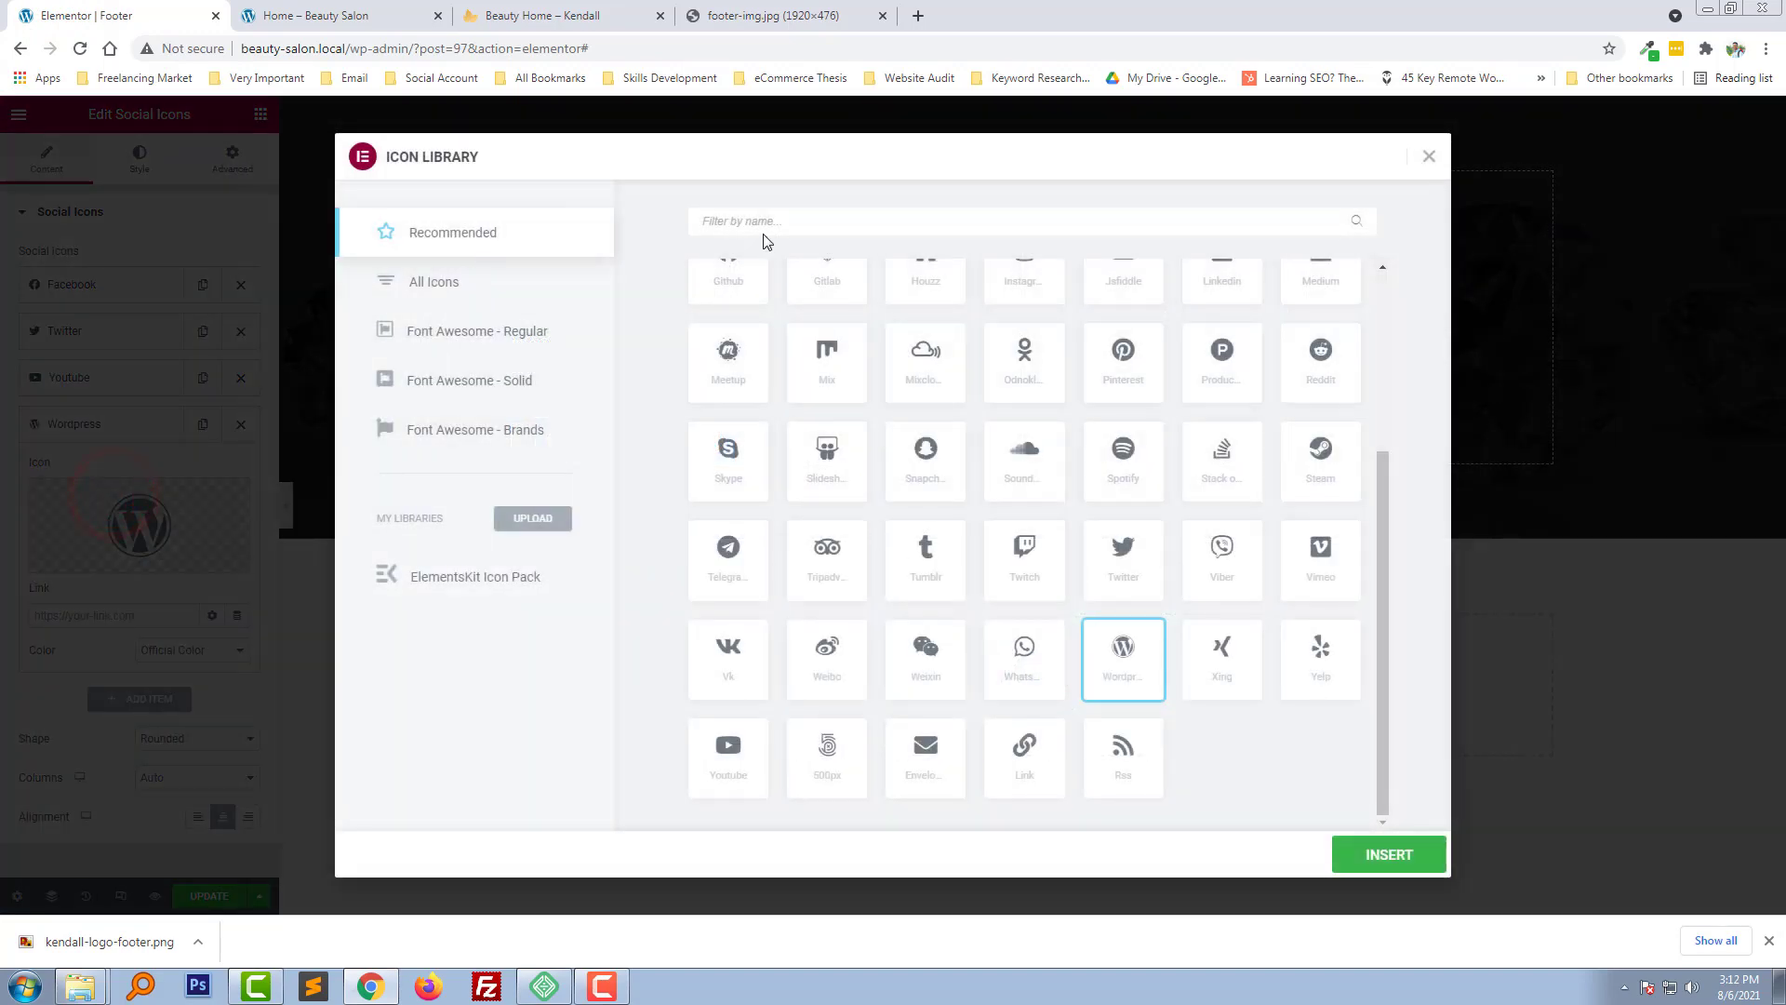
{"action": "type", "text": "ins"}
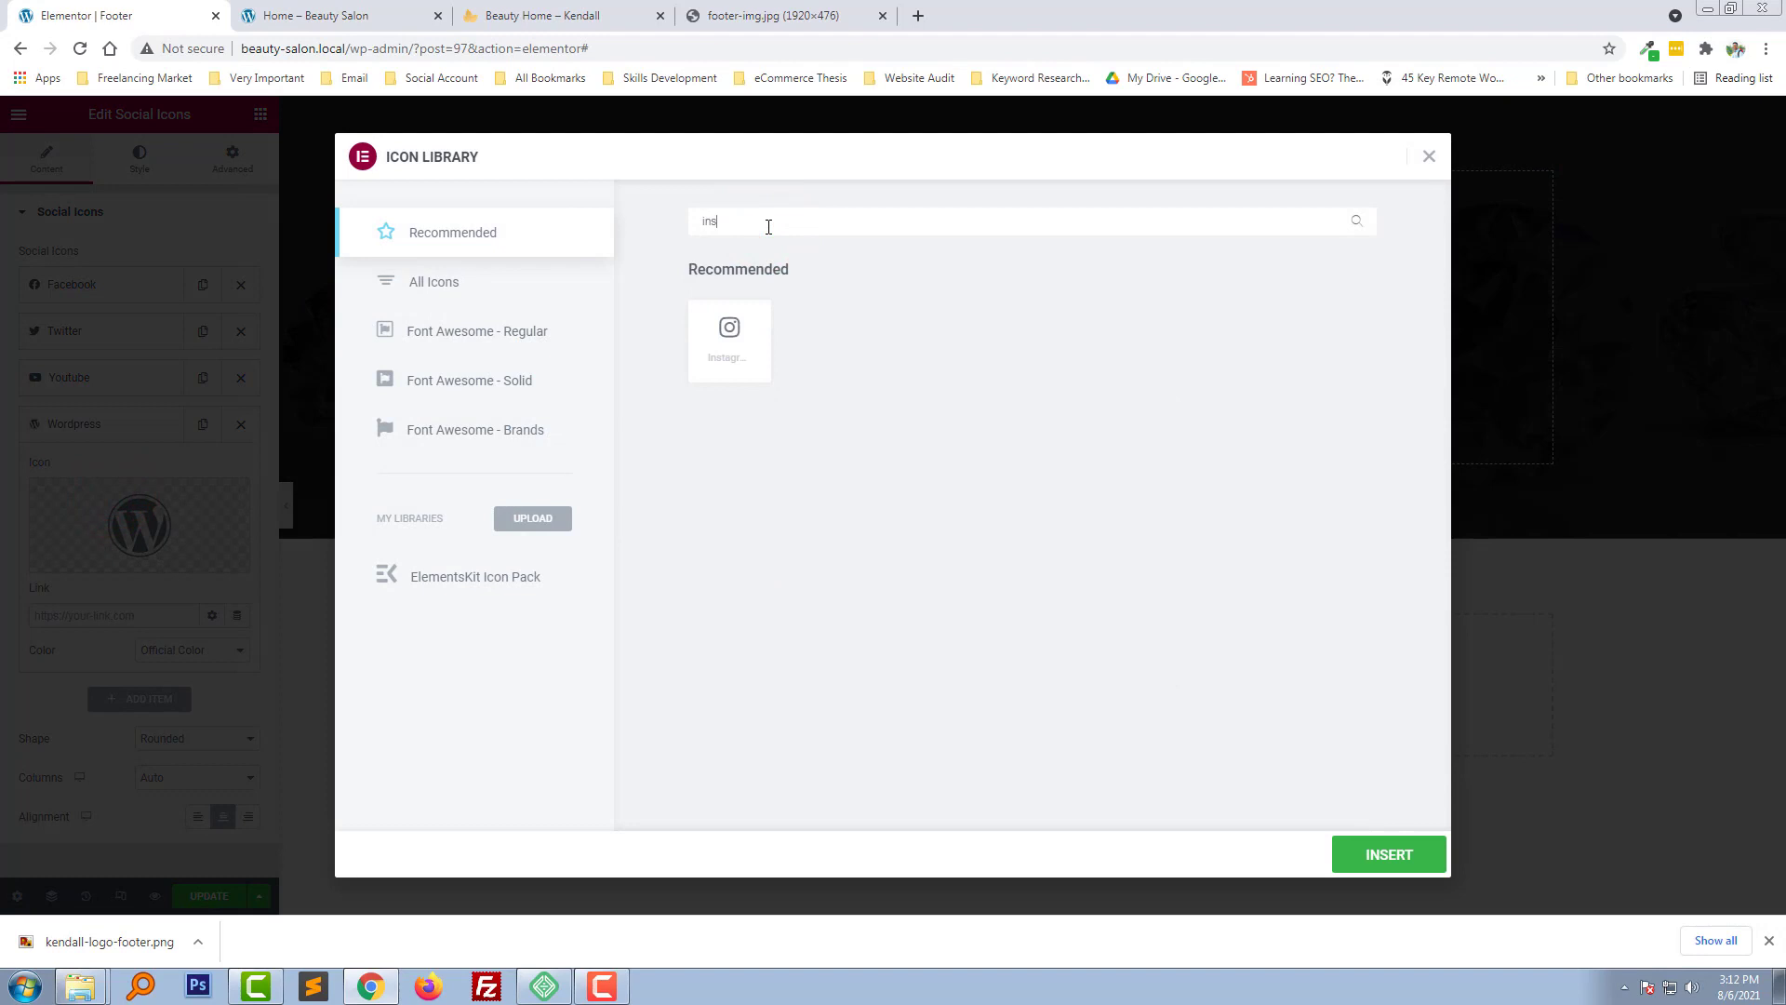
{"action": "left_click", "coordinate": [1387, 853]}
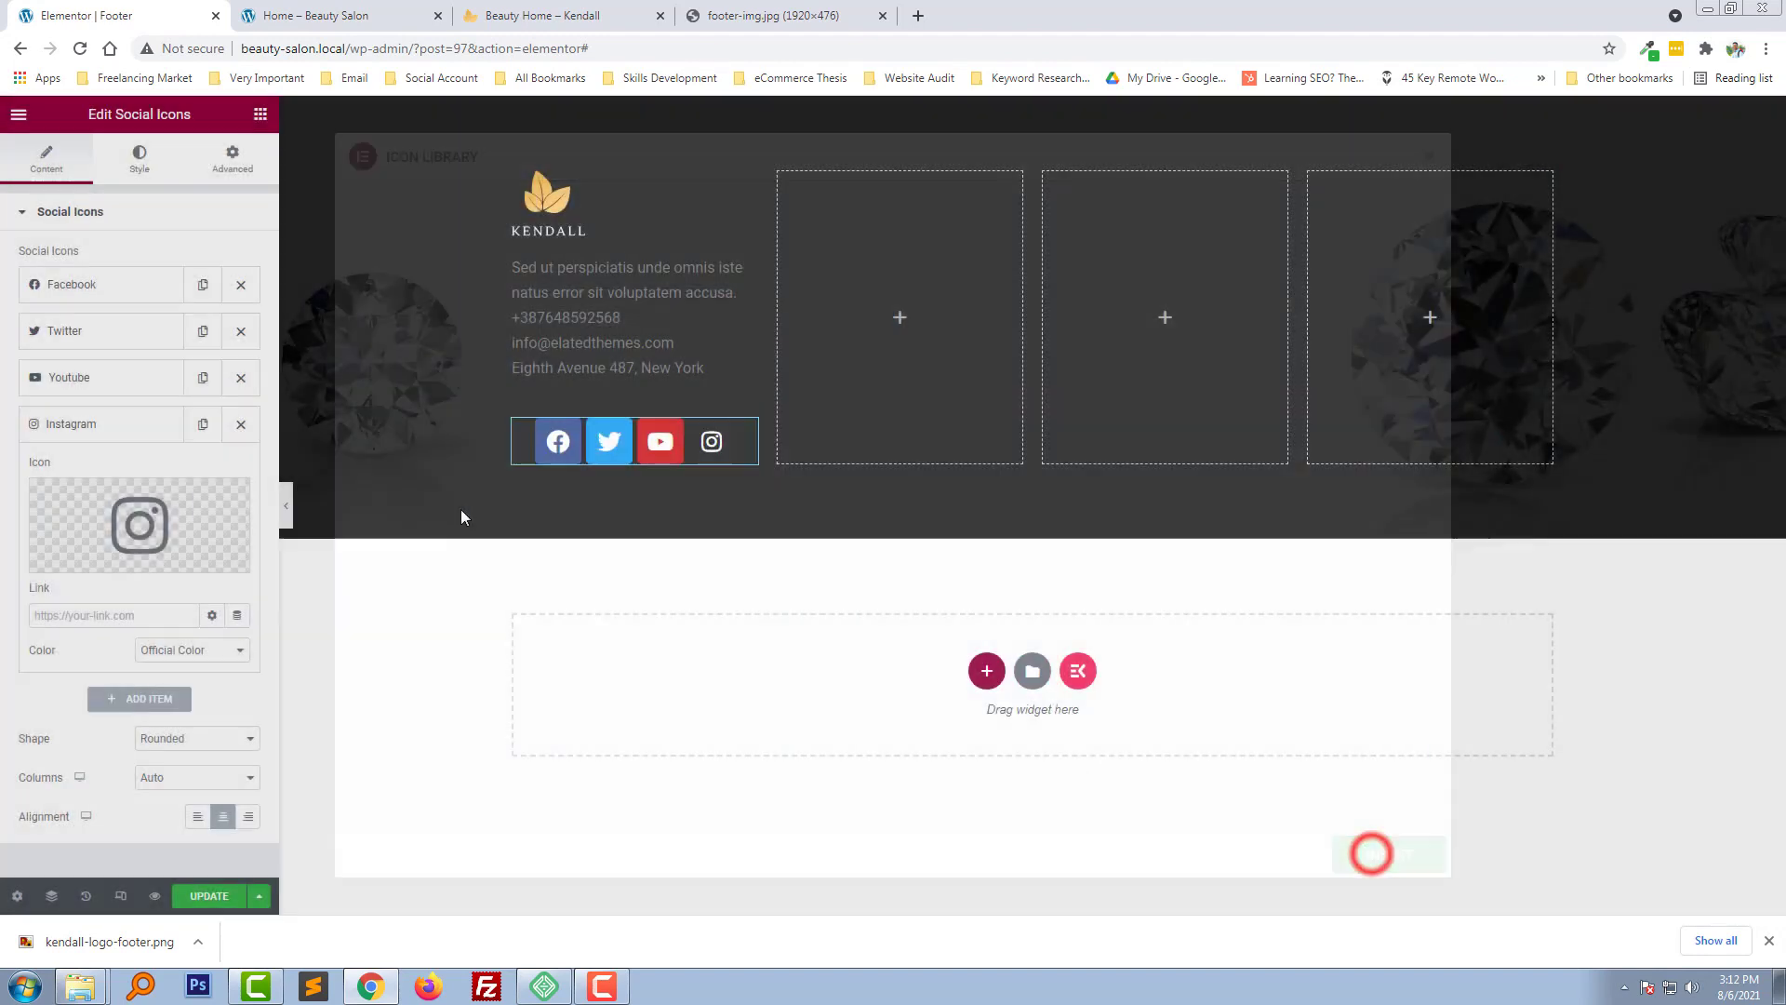
{"action": "left_click", "coordinate": [558, 441]}
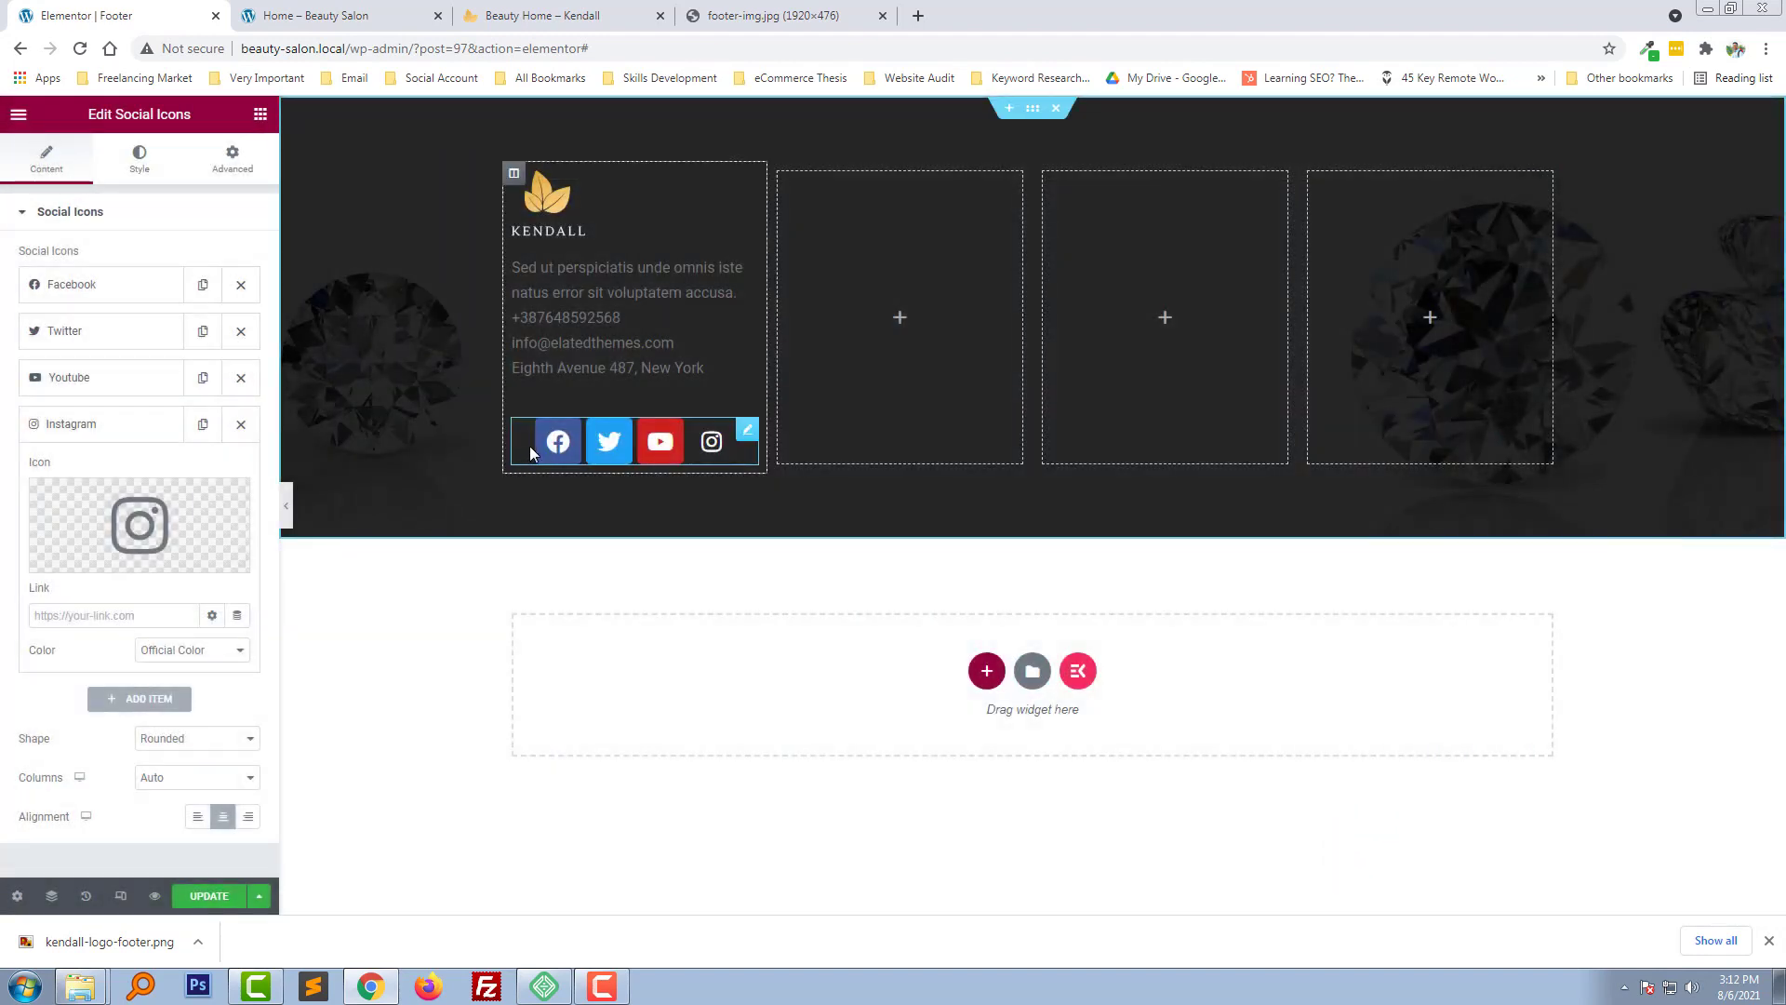
{"action": "left_click", "coordinate": [138, 157]}
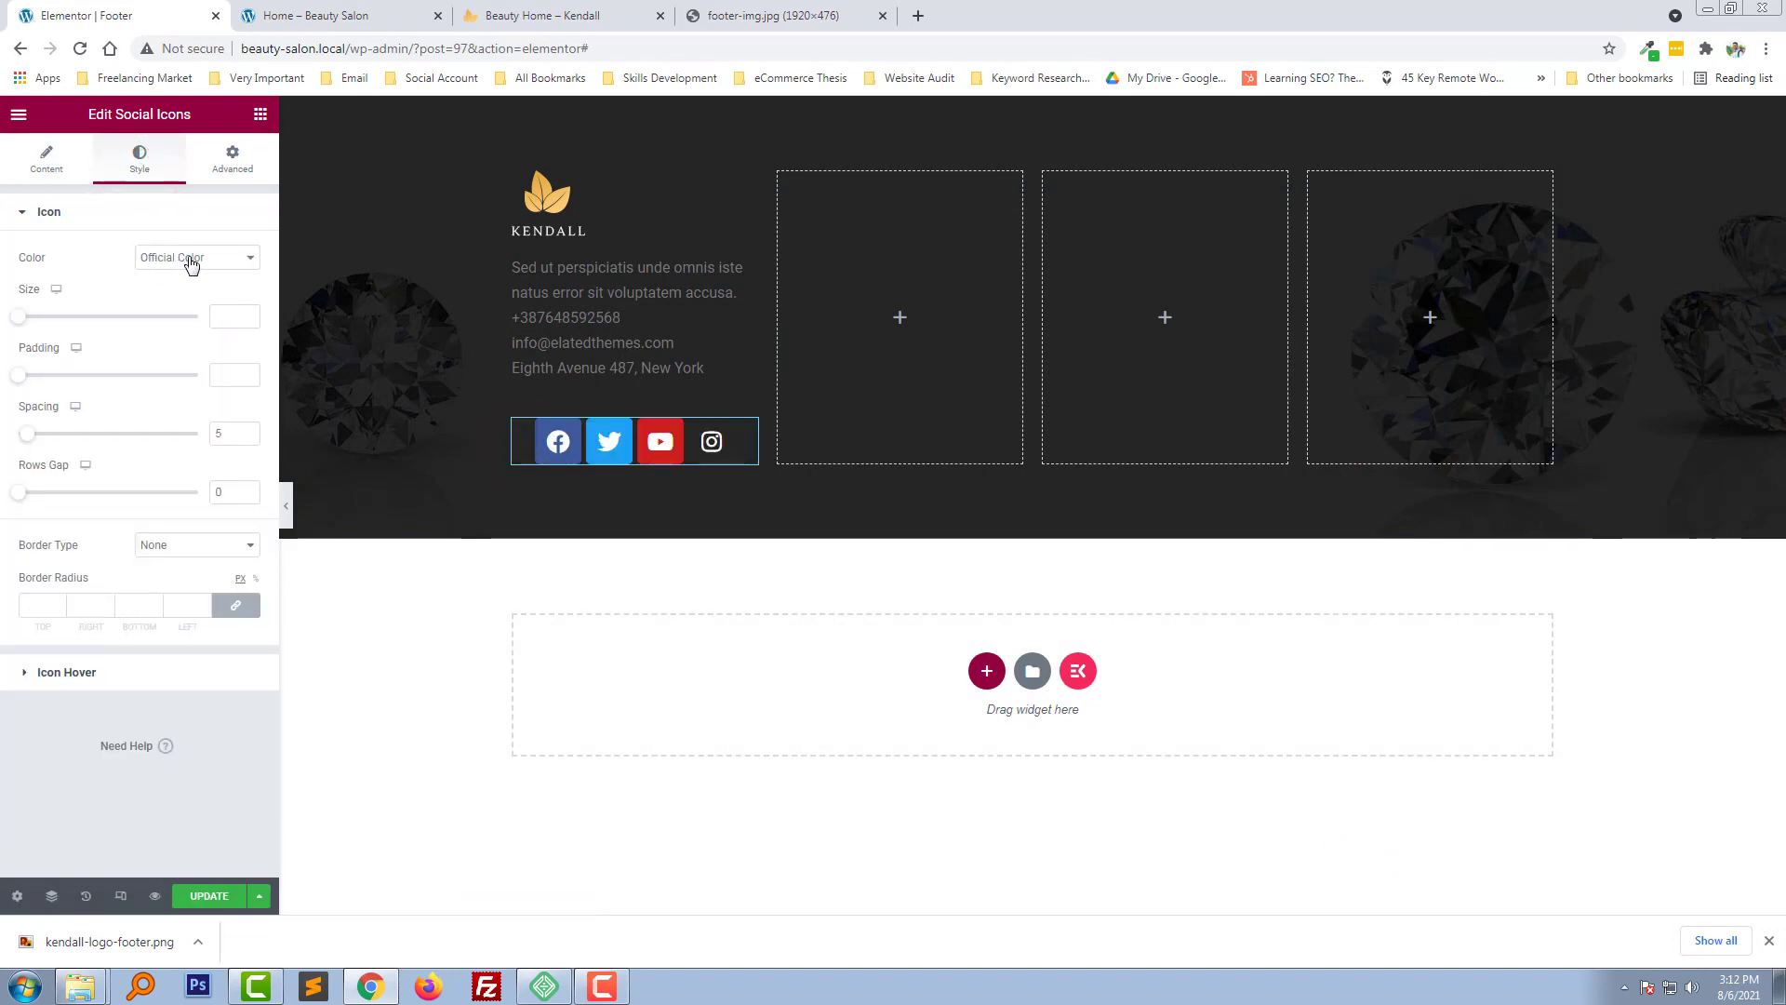
Switch the social icons' colour to Custom with a red (#FF0000) primary colour
{"action": "left_click", "coordinate": [193, 256]}
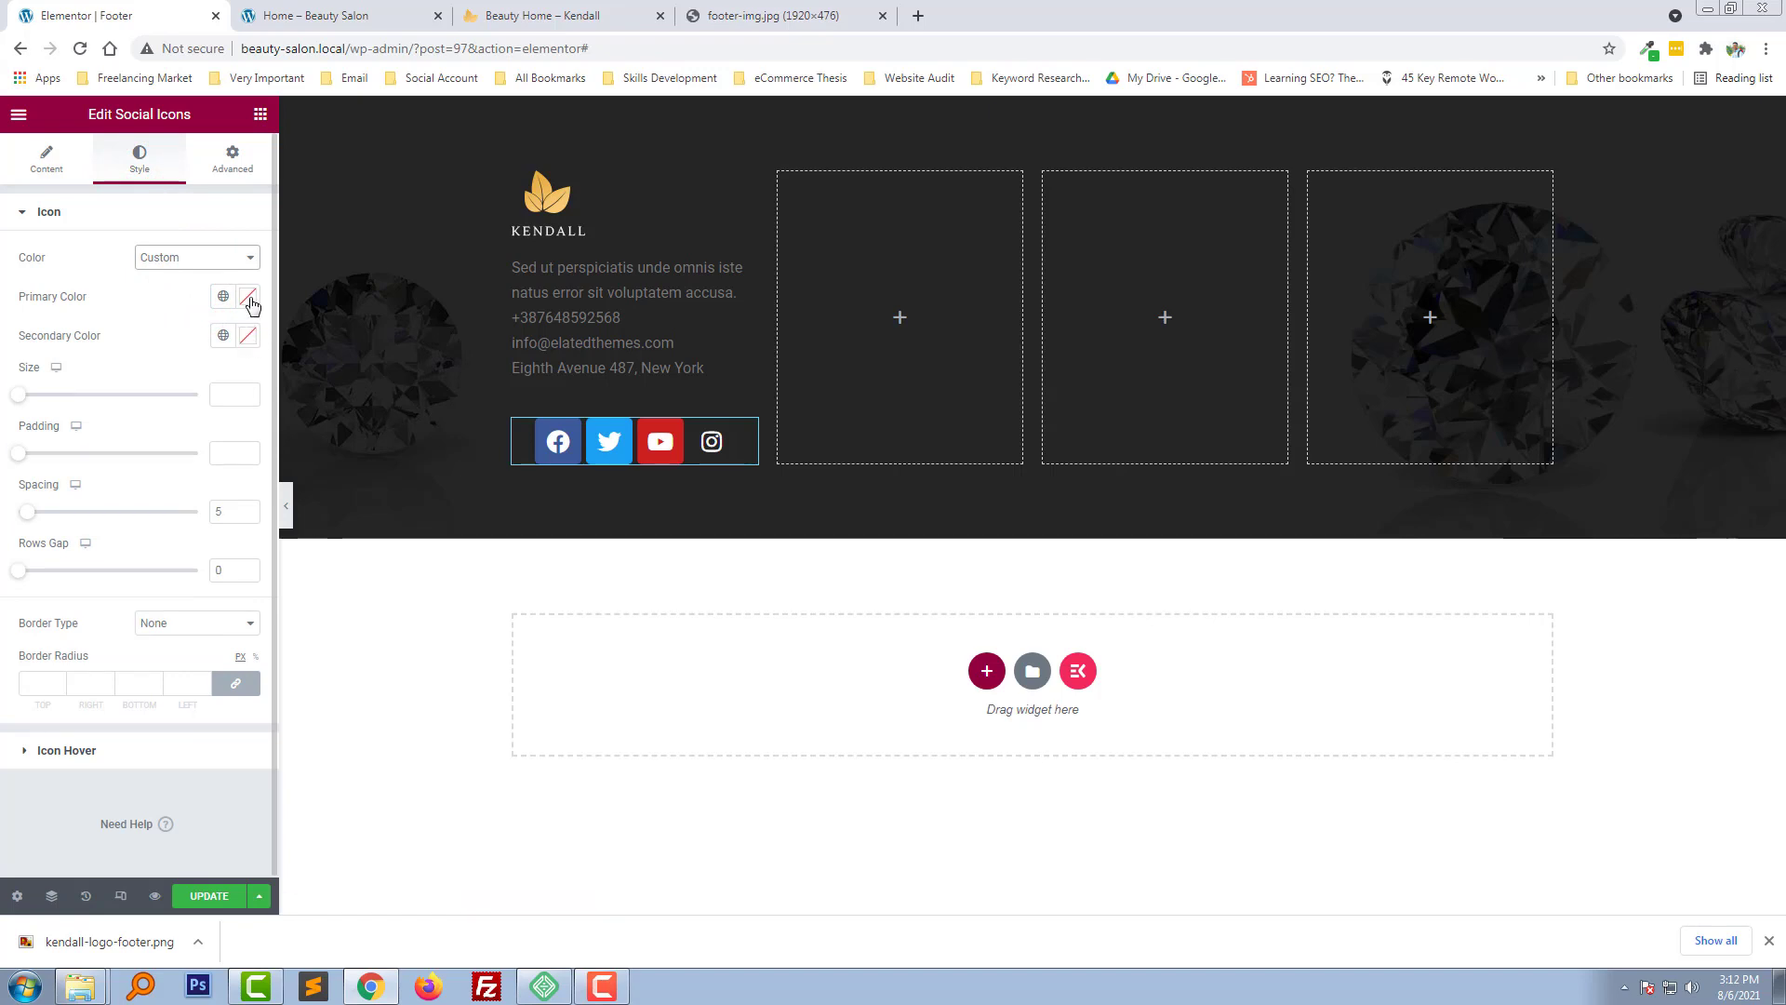
{"action": "left_click", "coordinate": [245, 296]}
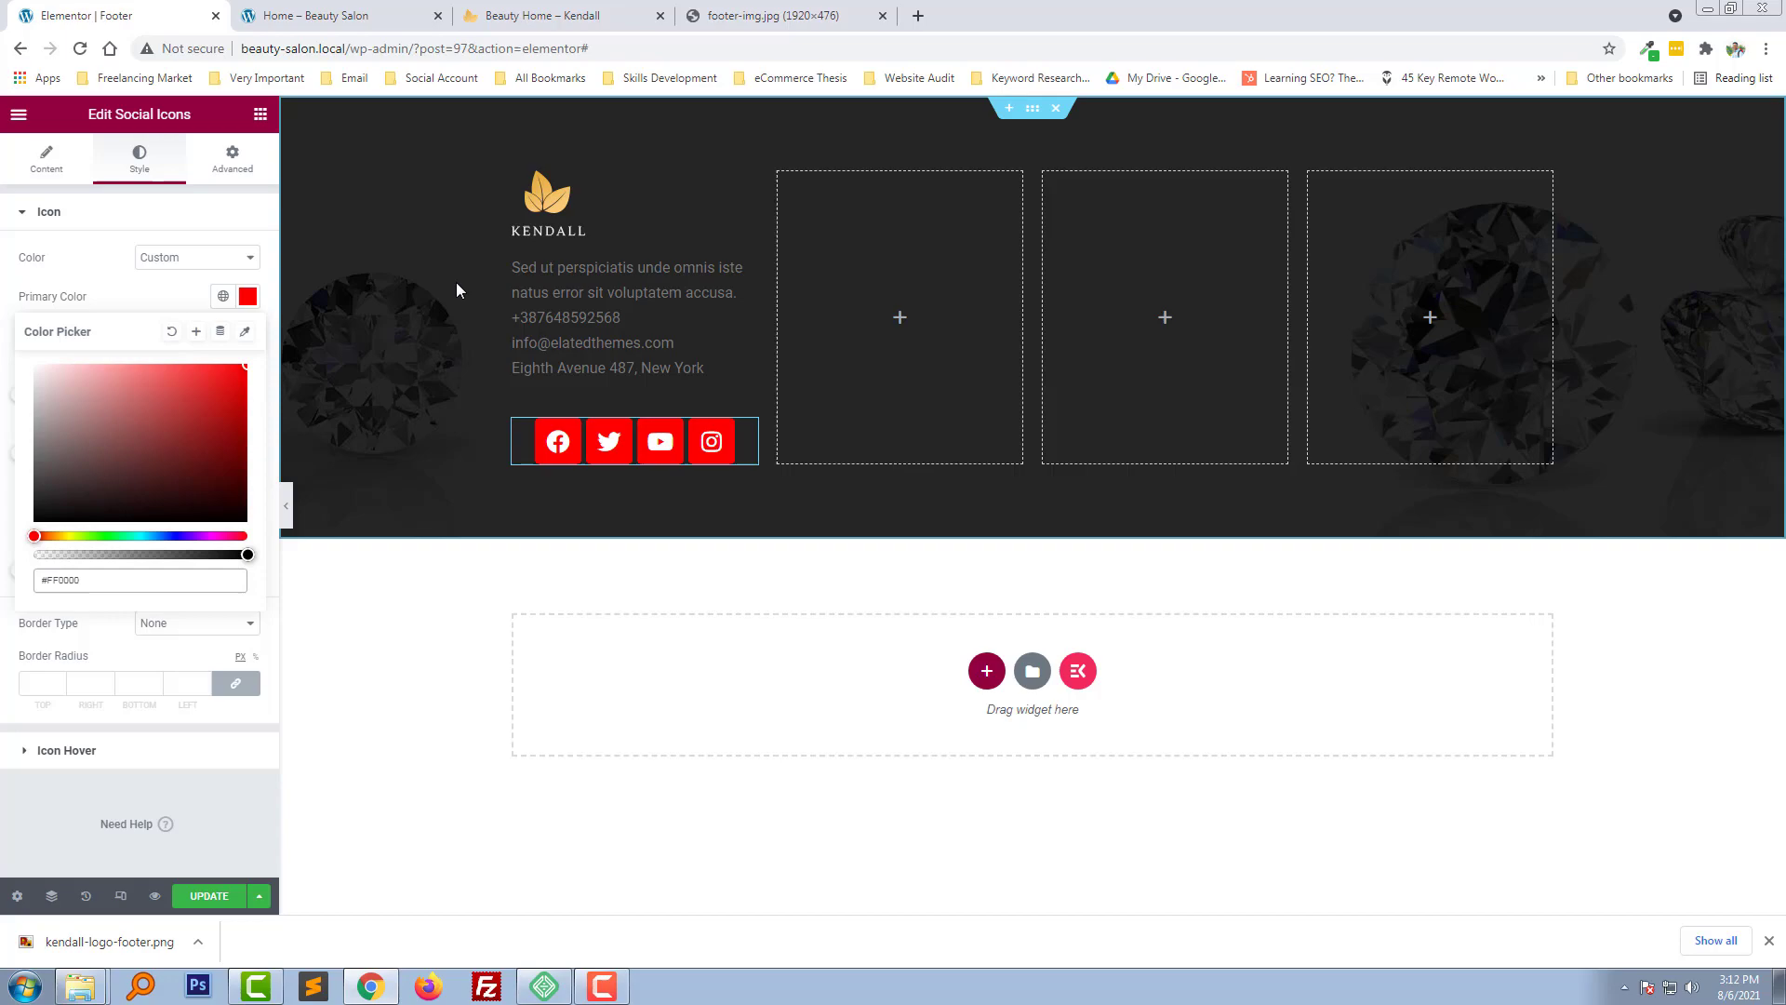
{"action": "left_click", "coordinate": [553, 15]}
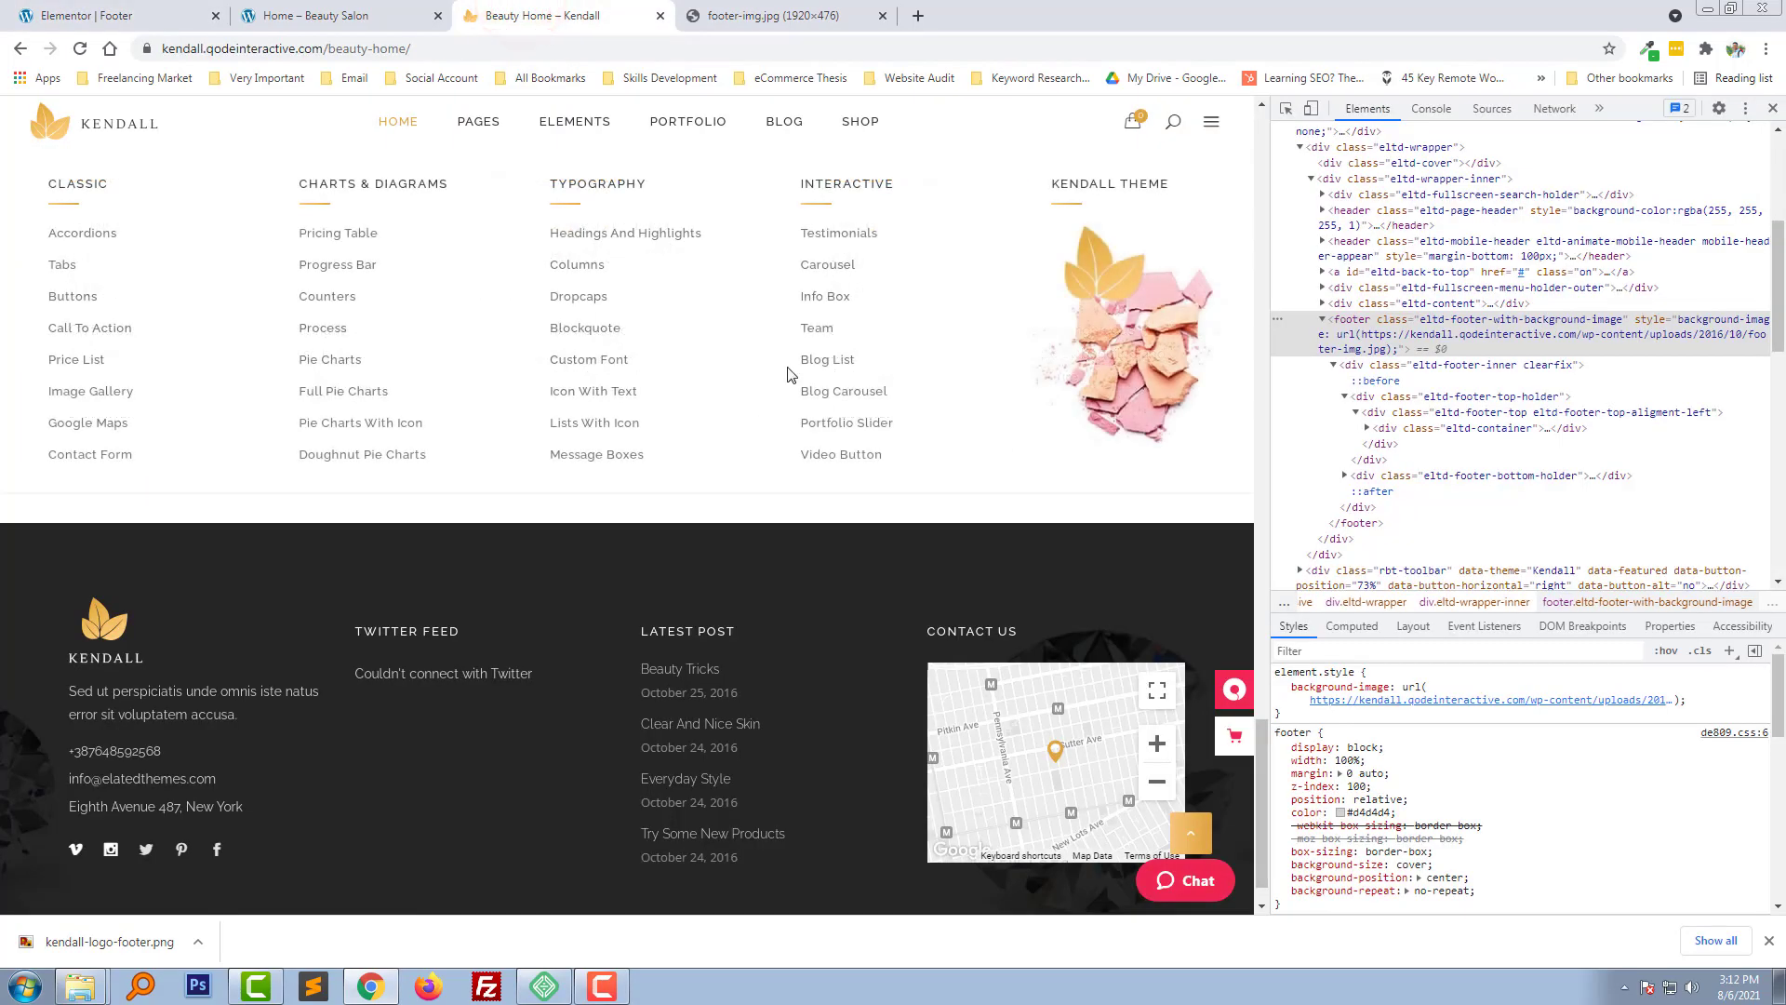
Check the local home page and inspect the demo's gold accordion colour (#DEA43E) for the icons
{"action": "left_click", "coordinate": [330, 15]}
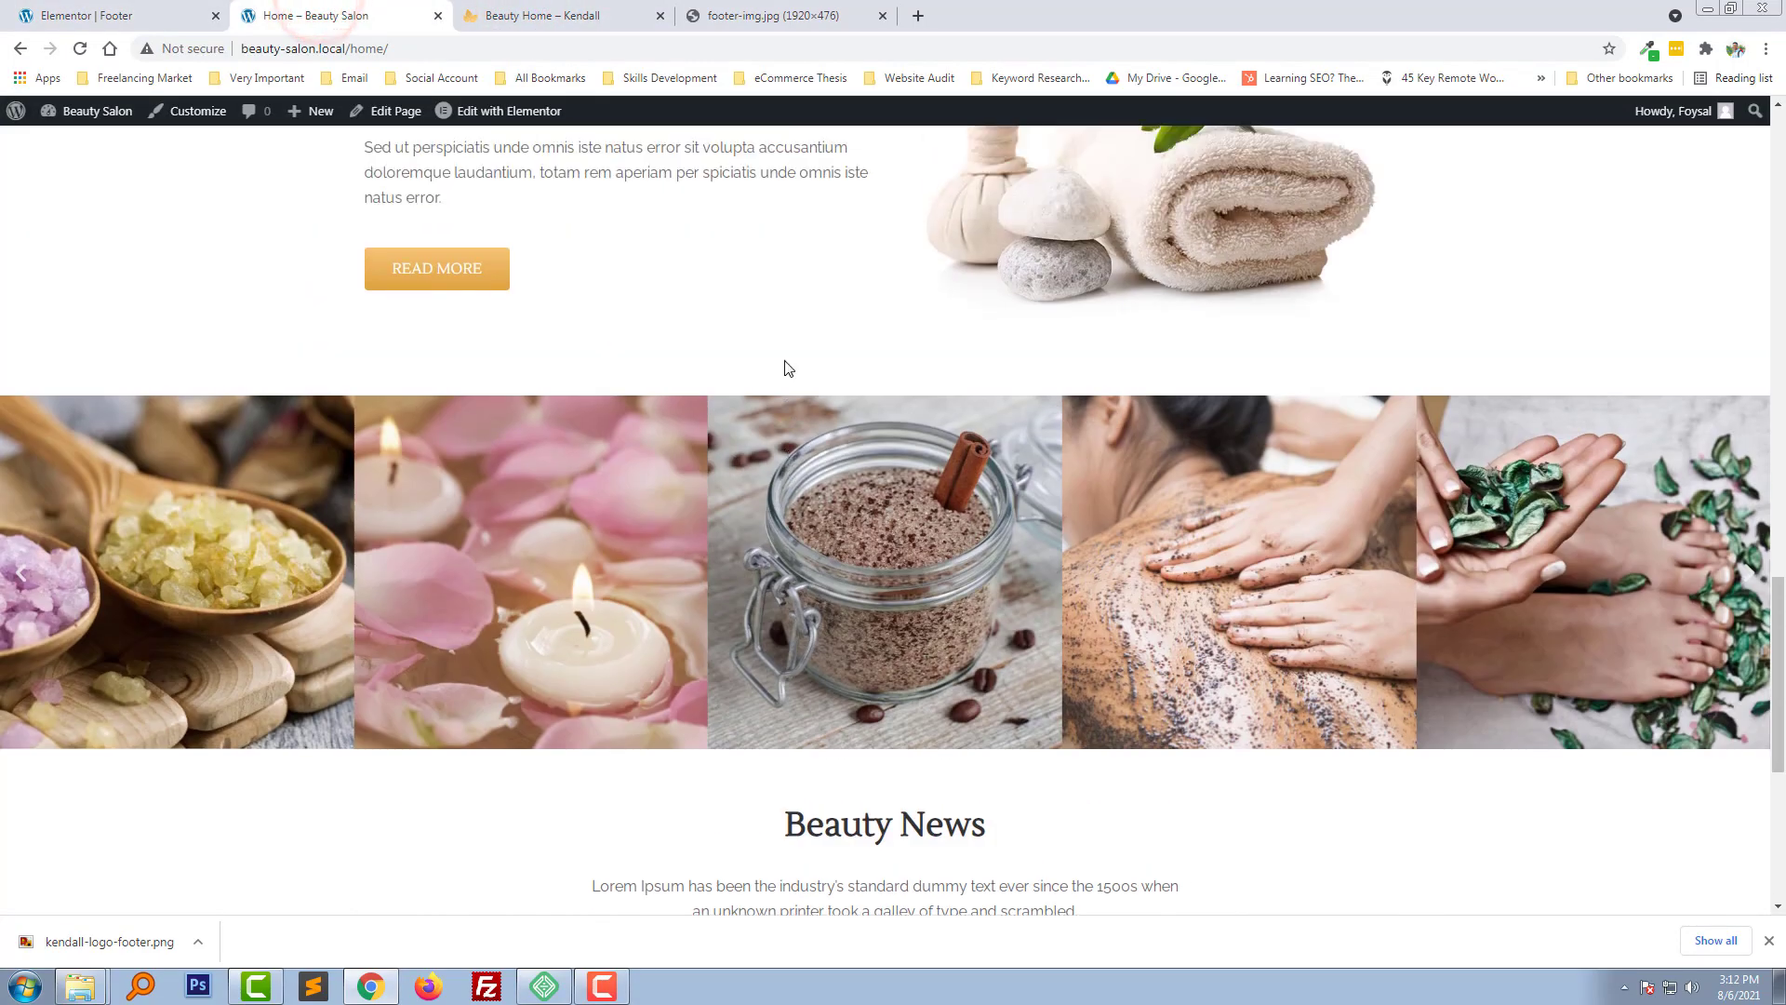
{"action": "scroll", "scroll_direction": "up", "scroll_amount": 3}
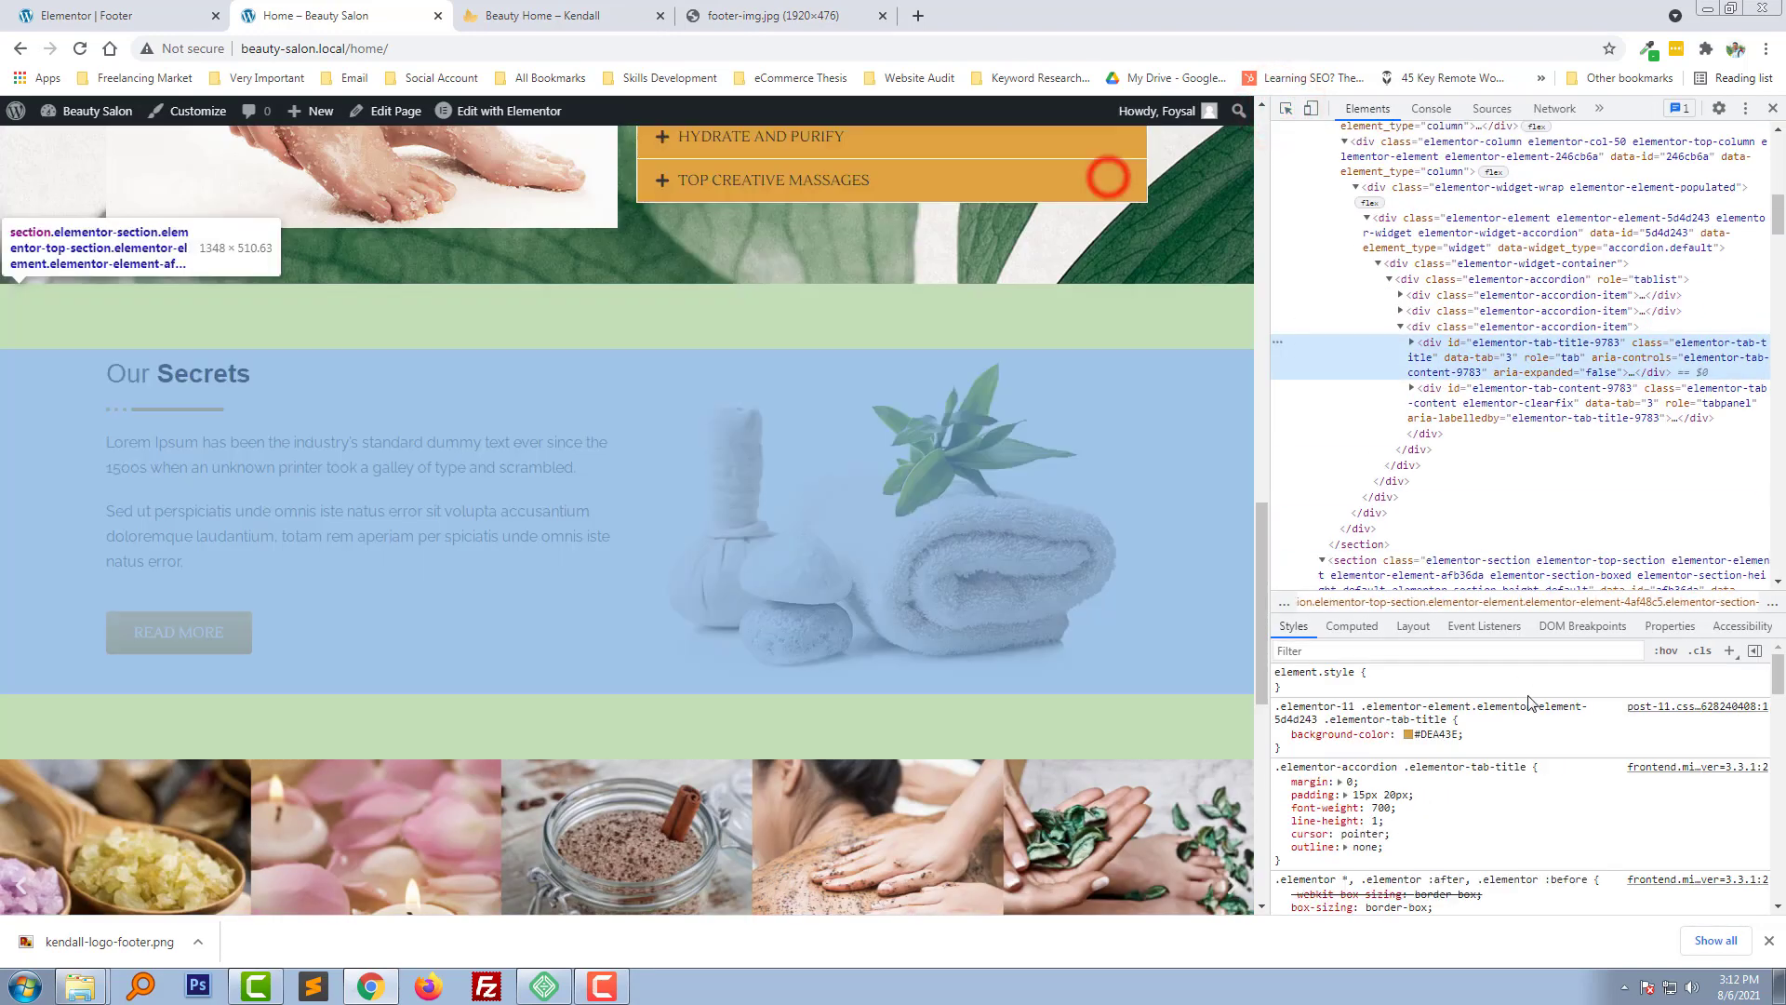
{"action": "left_click", "coordinate": [96, 15]}
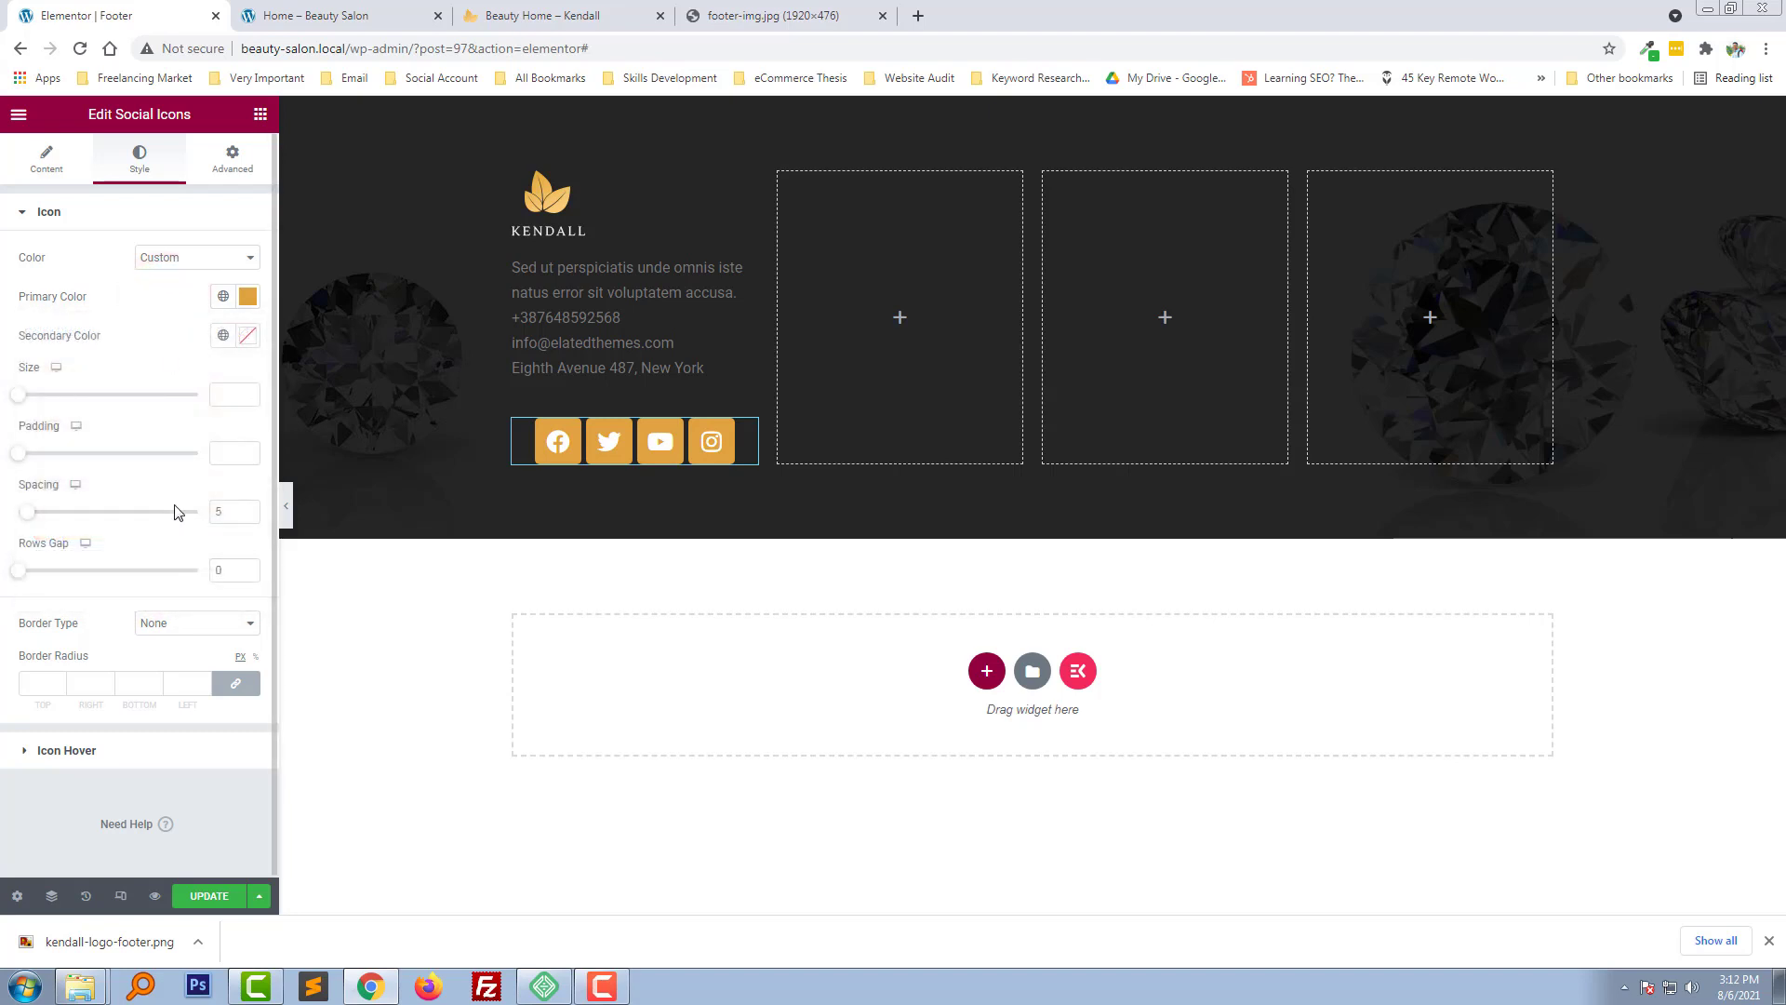
{"action": "mouse_move", "coordinate": [19, 570]}
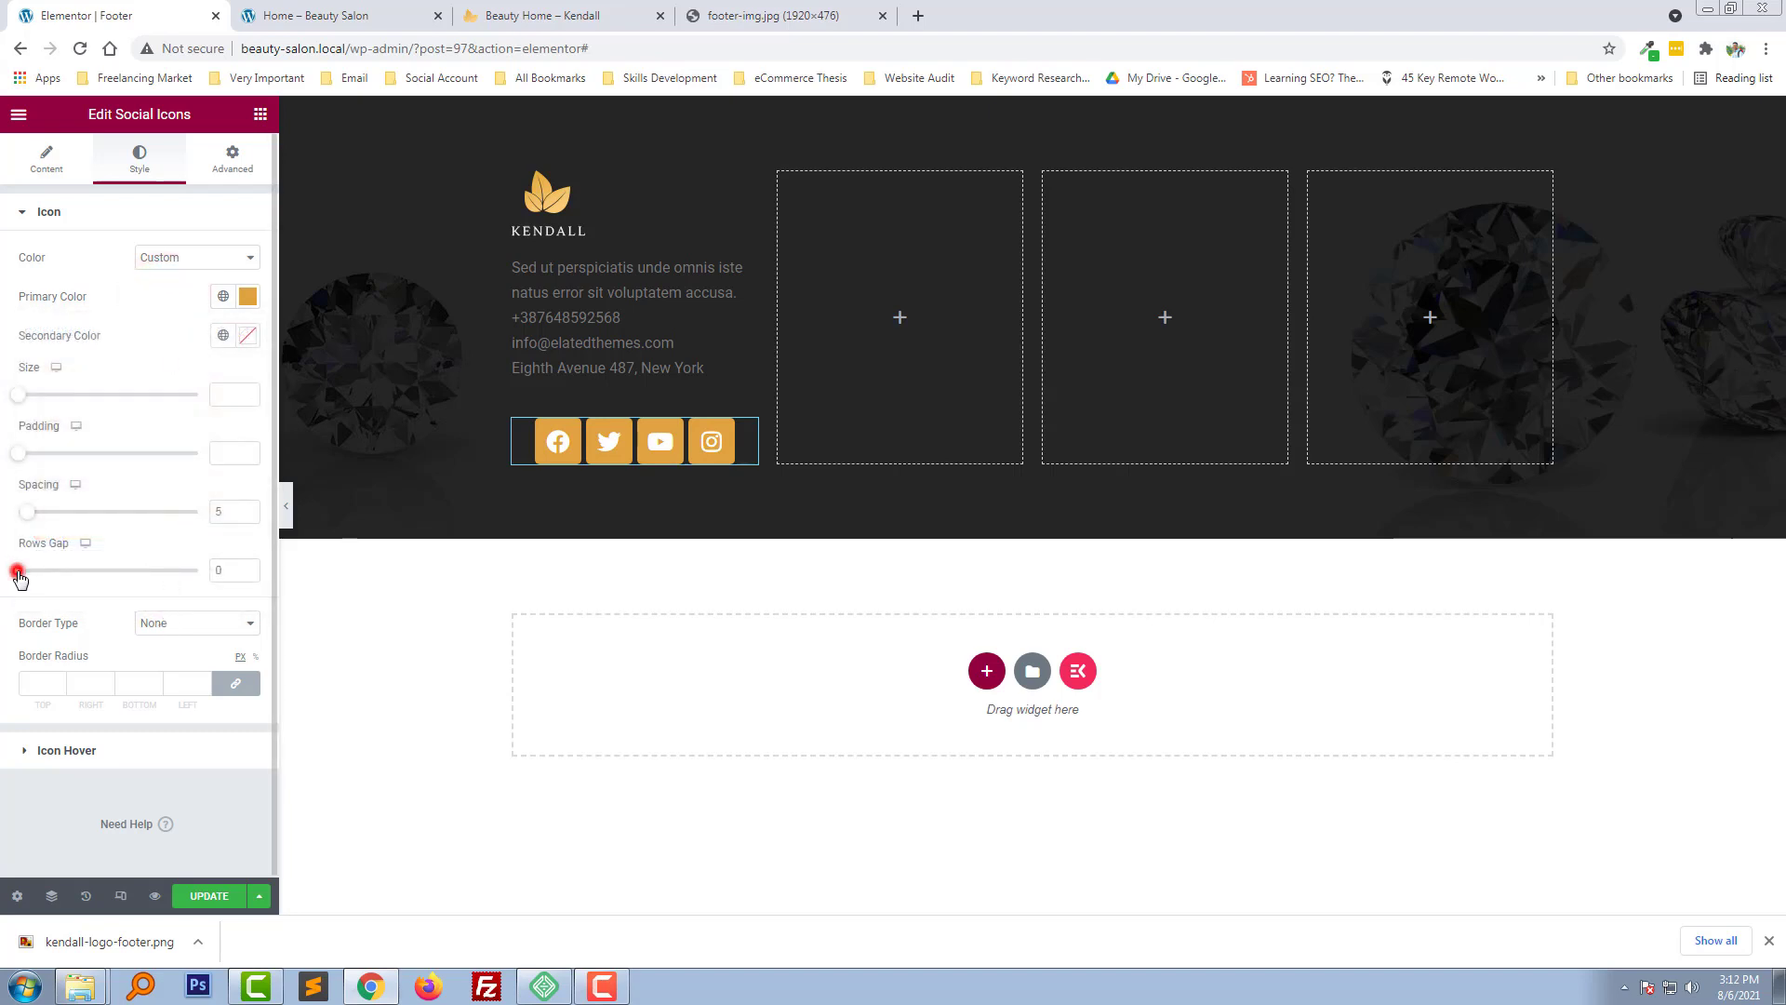
{"action": "mouse_move", "coordinate": [11, 572]}
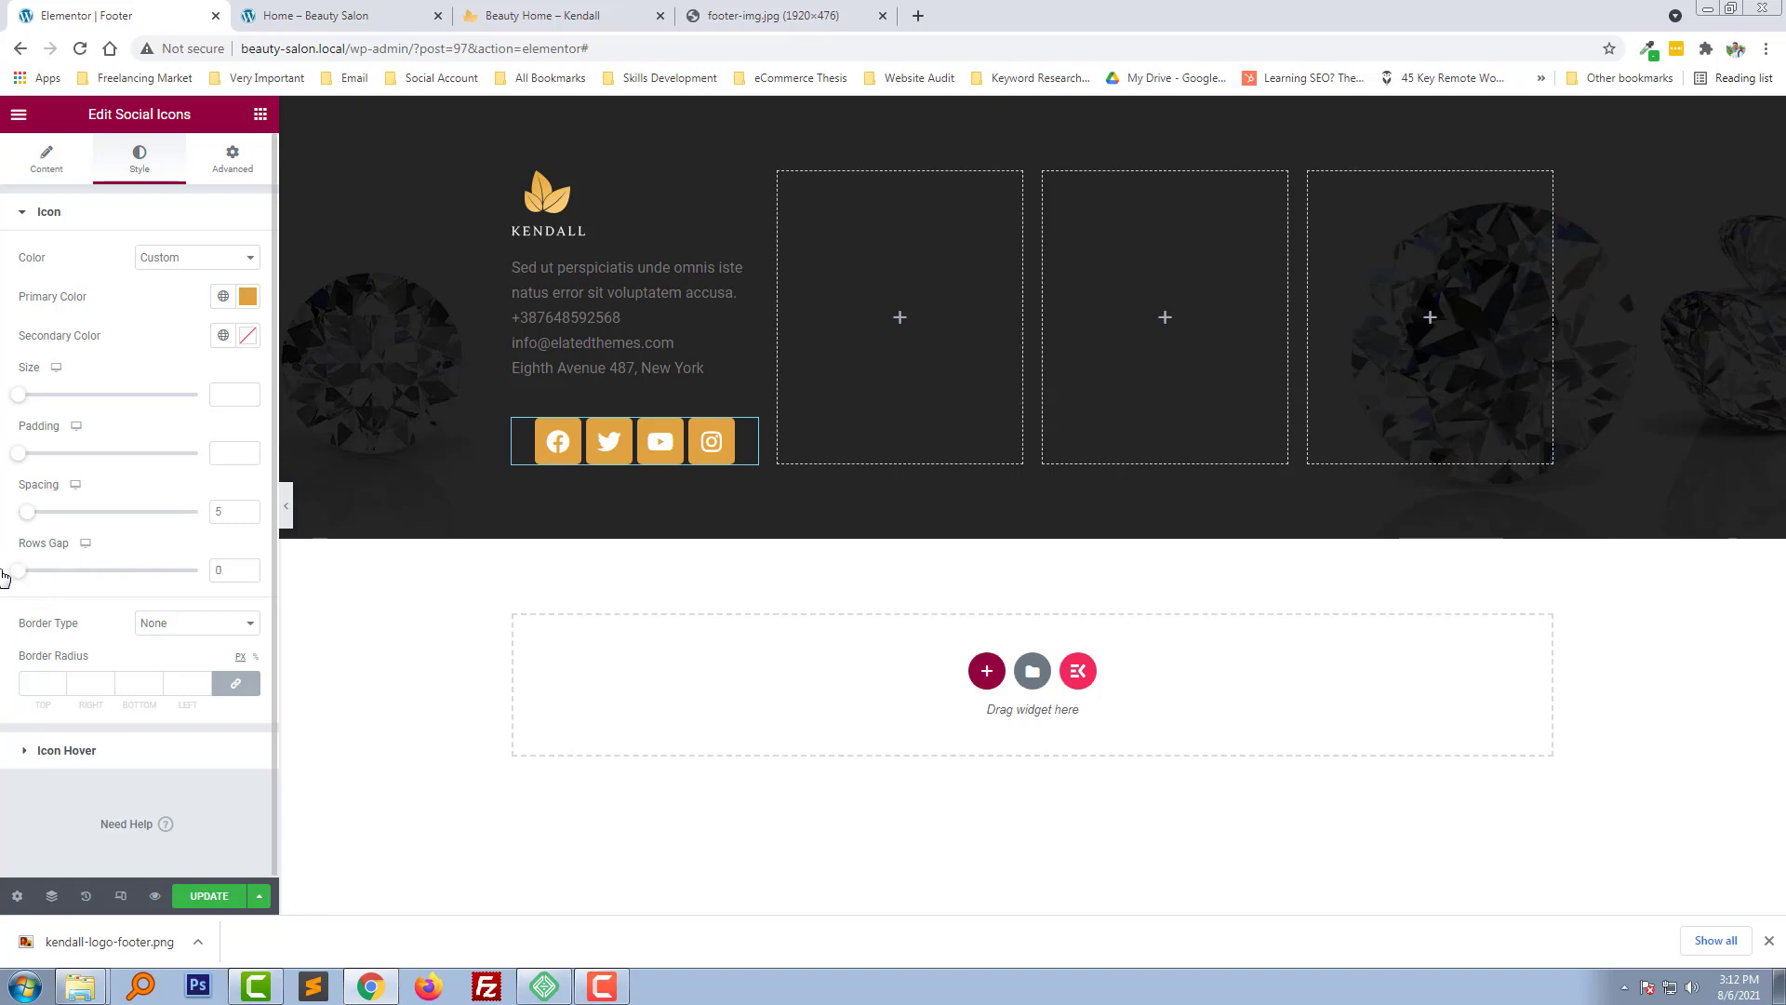
Give the social icons wider padding and a transparent primary colour so only gold glyphs show
{"action": "left_click", "coordinate": [228, 570]}
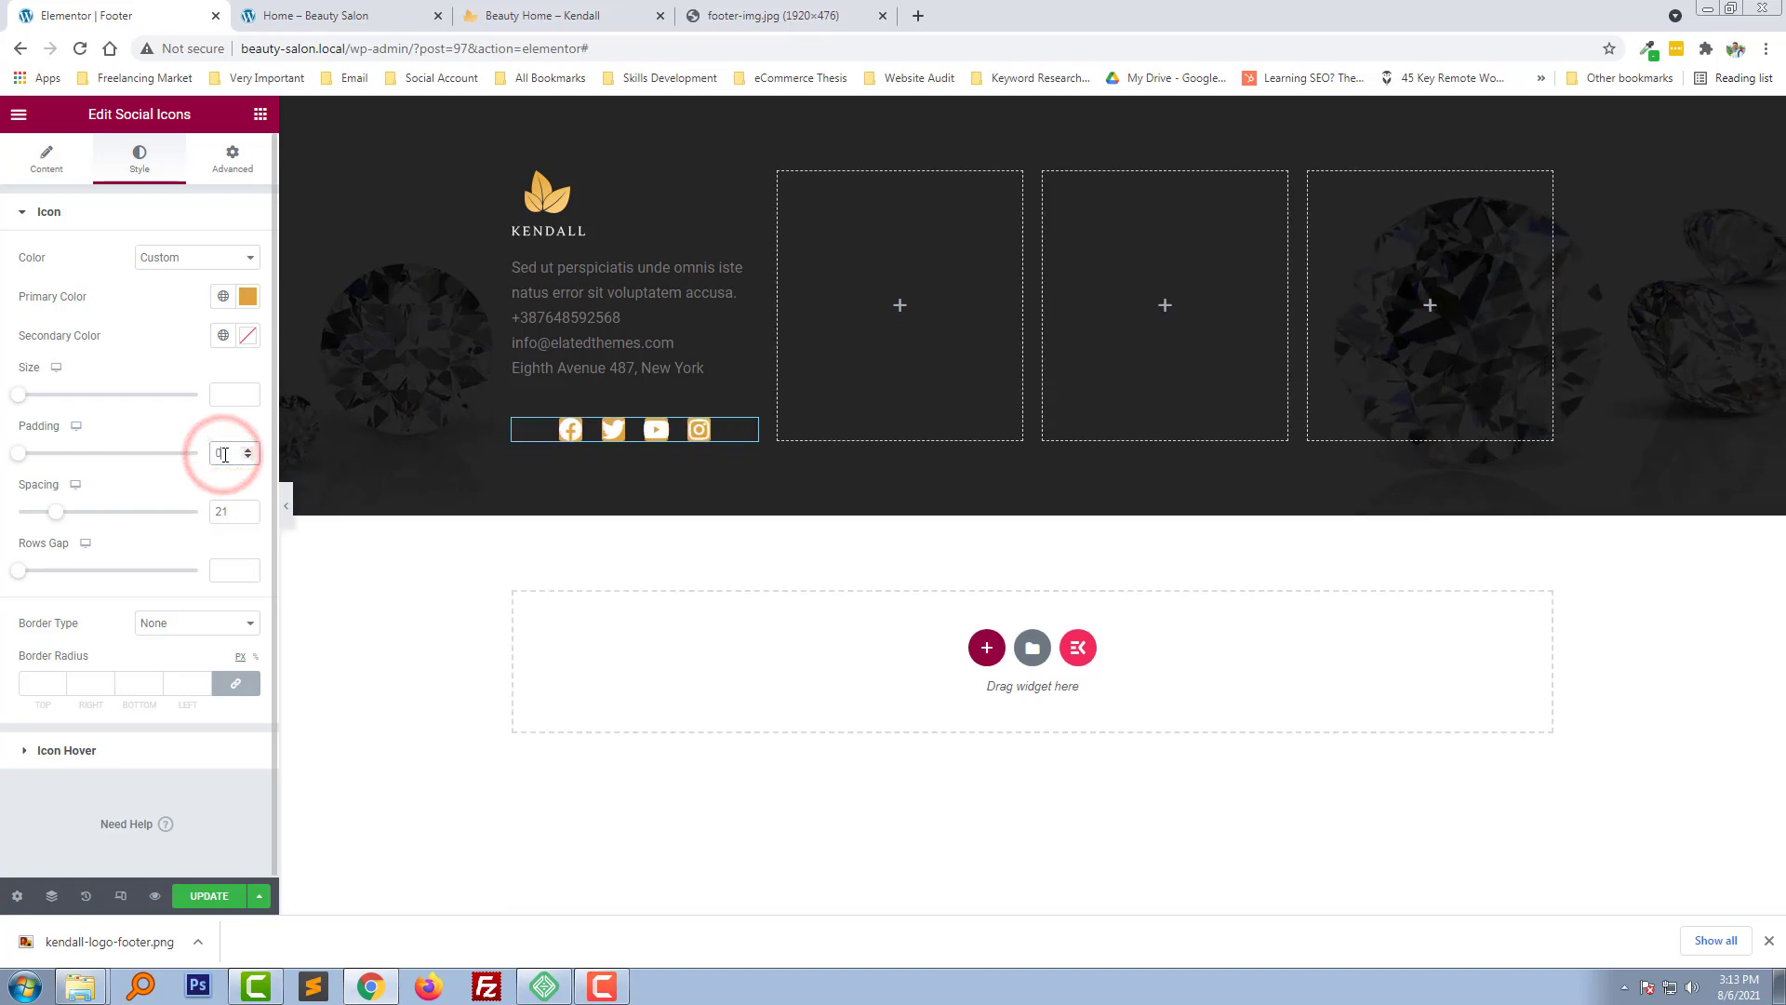
{"action": "left_click", "coordinate": [248, 334]}
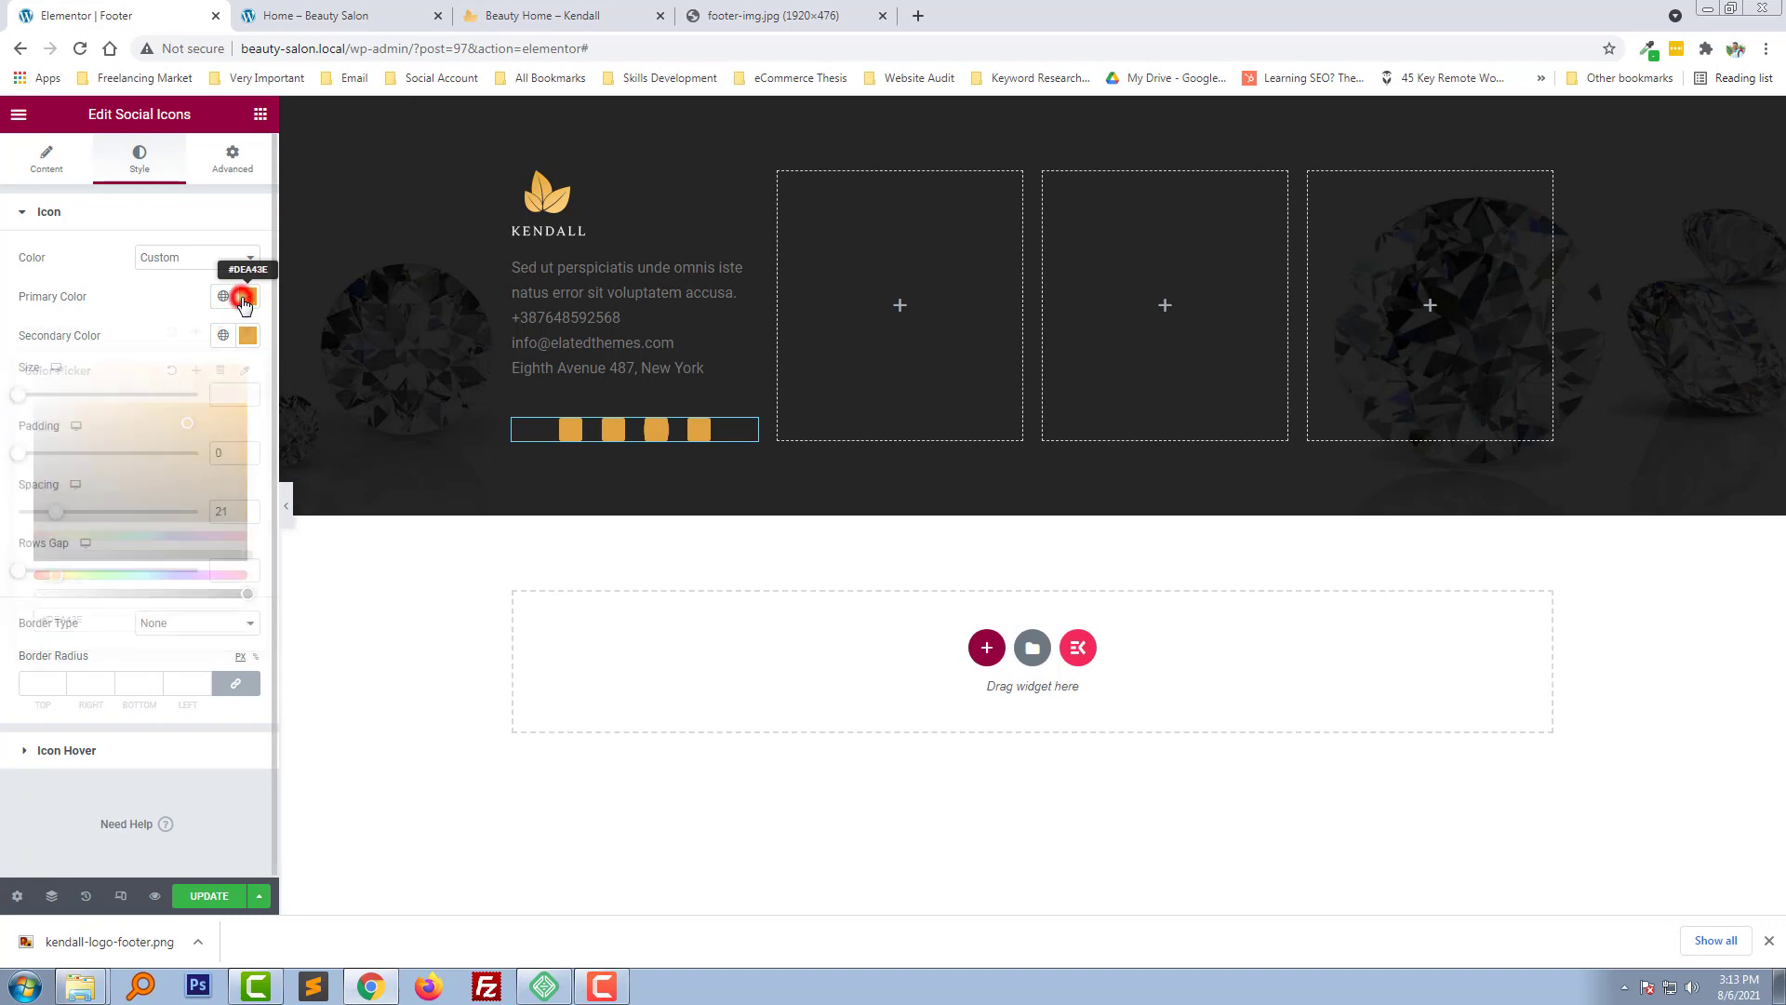
{"action": "left_click", "coordinate": [237, 295]}
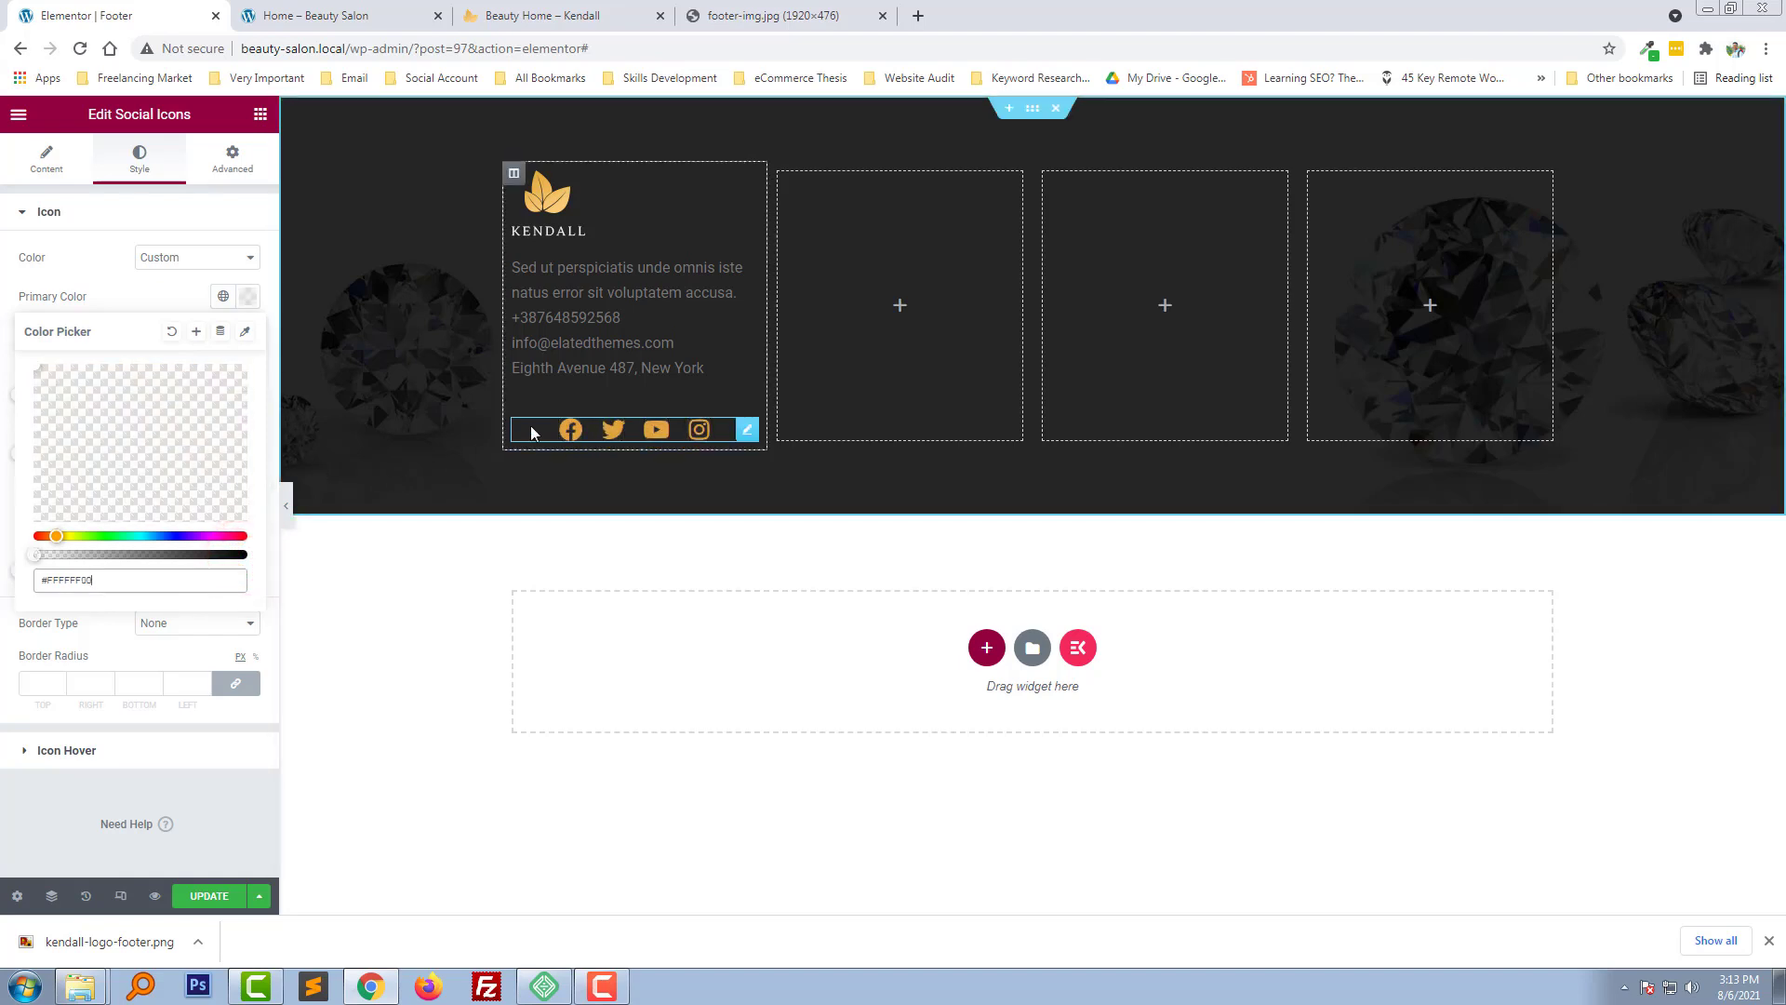
{"action": "left_click", "coordinate": [47, 211]}
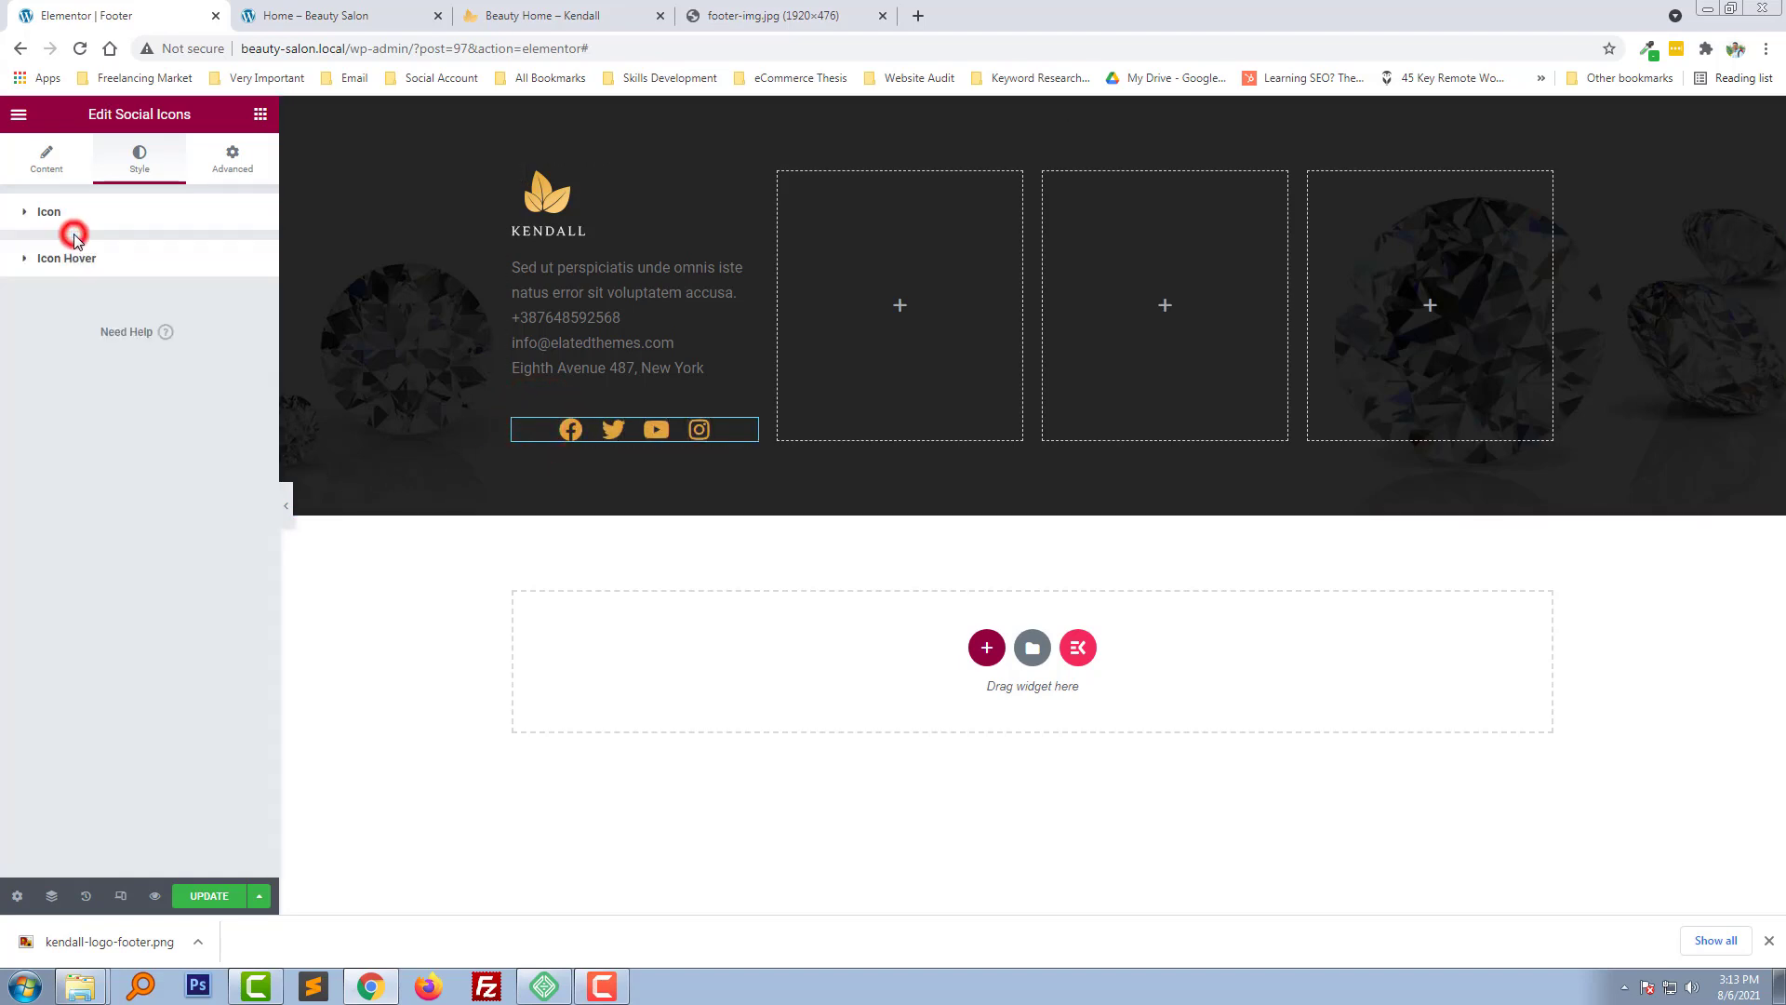
Left-align the social icons row beneath the contact details
{"action": "left_click", "coordinate": [45, 162]}
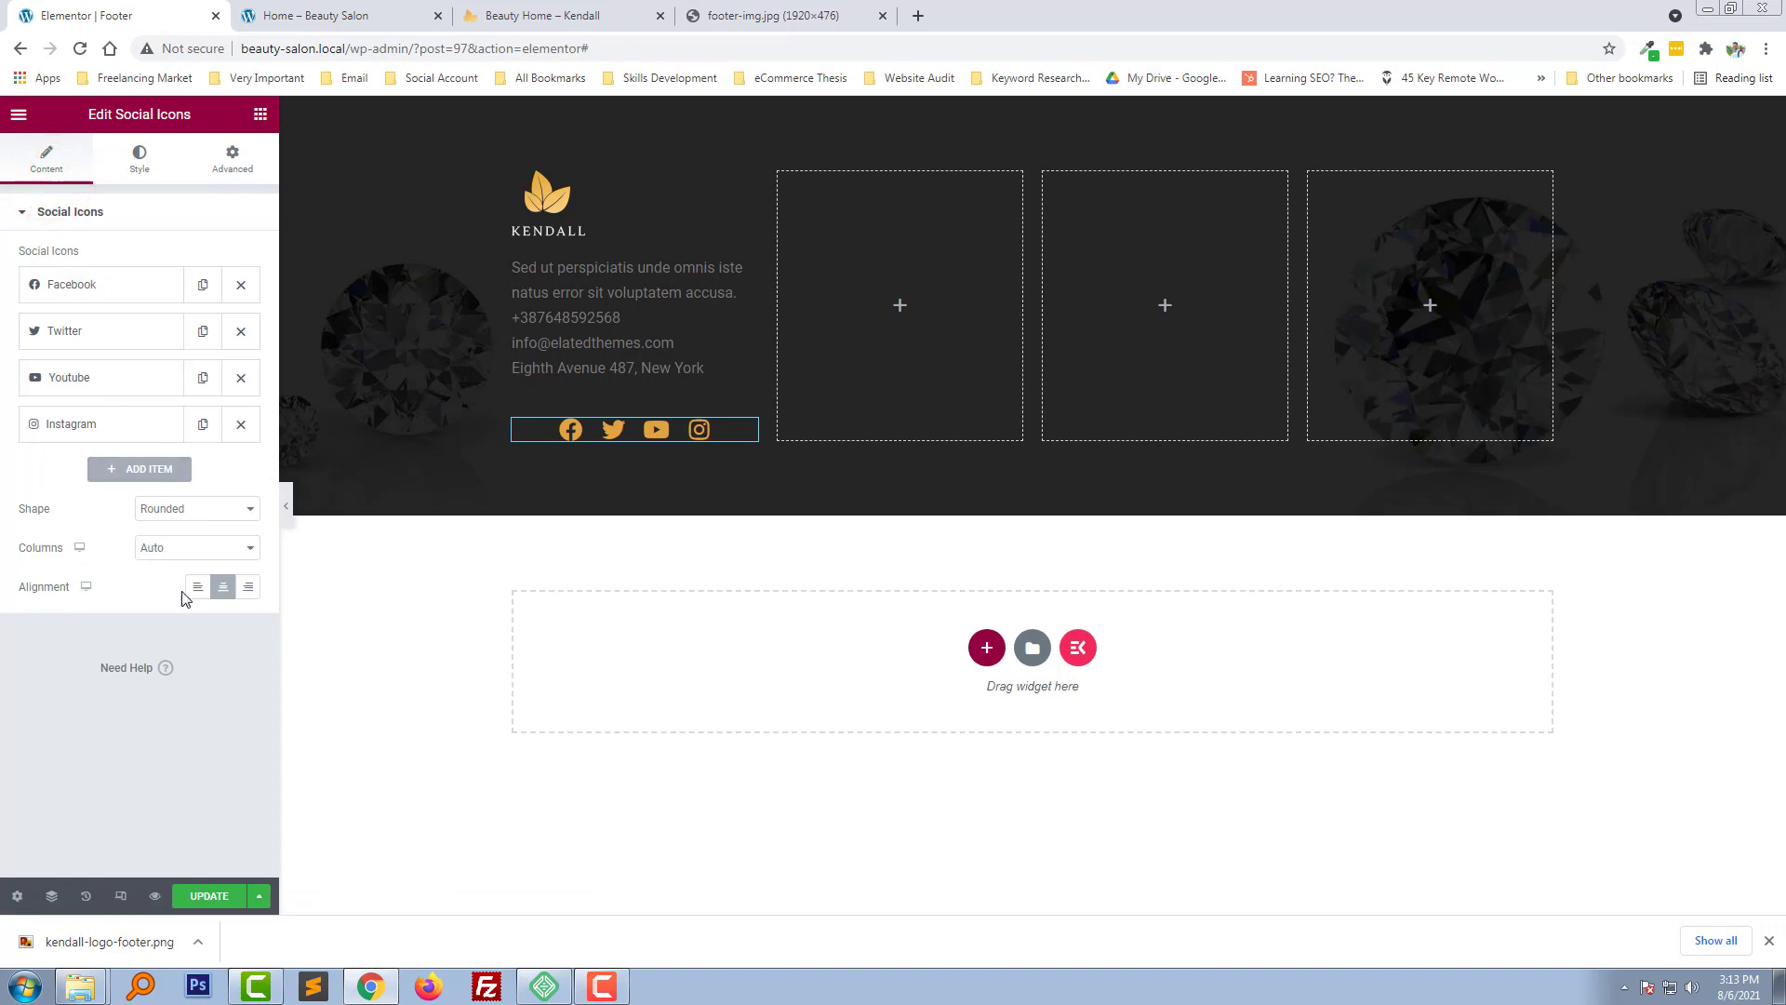
{"action": "mouse_move", "coordinate": [159, 593]}
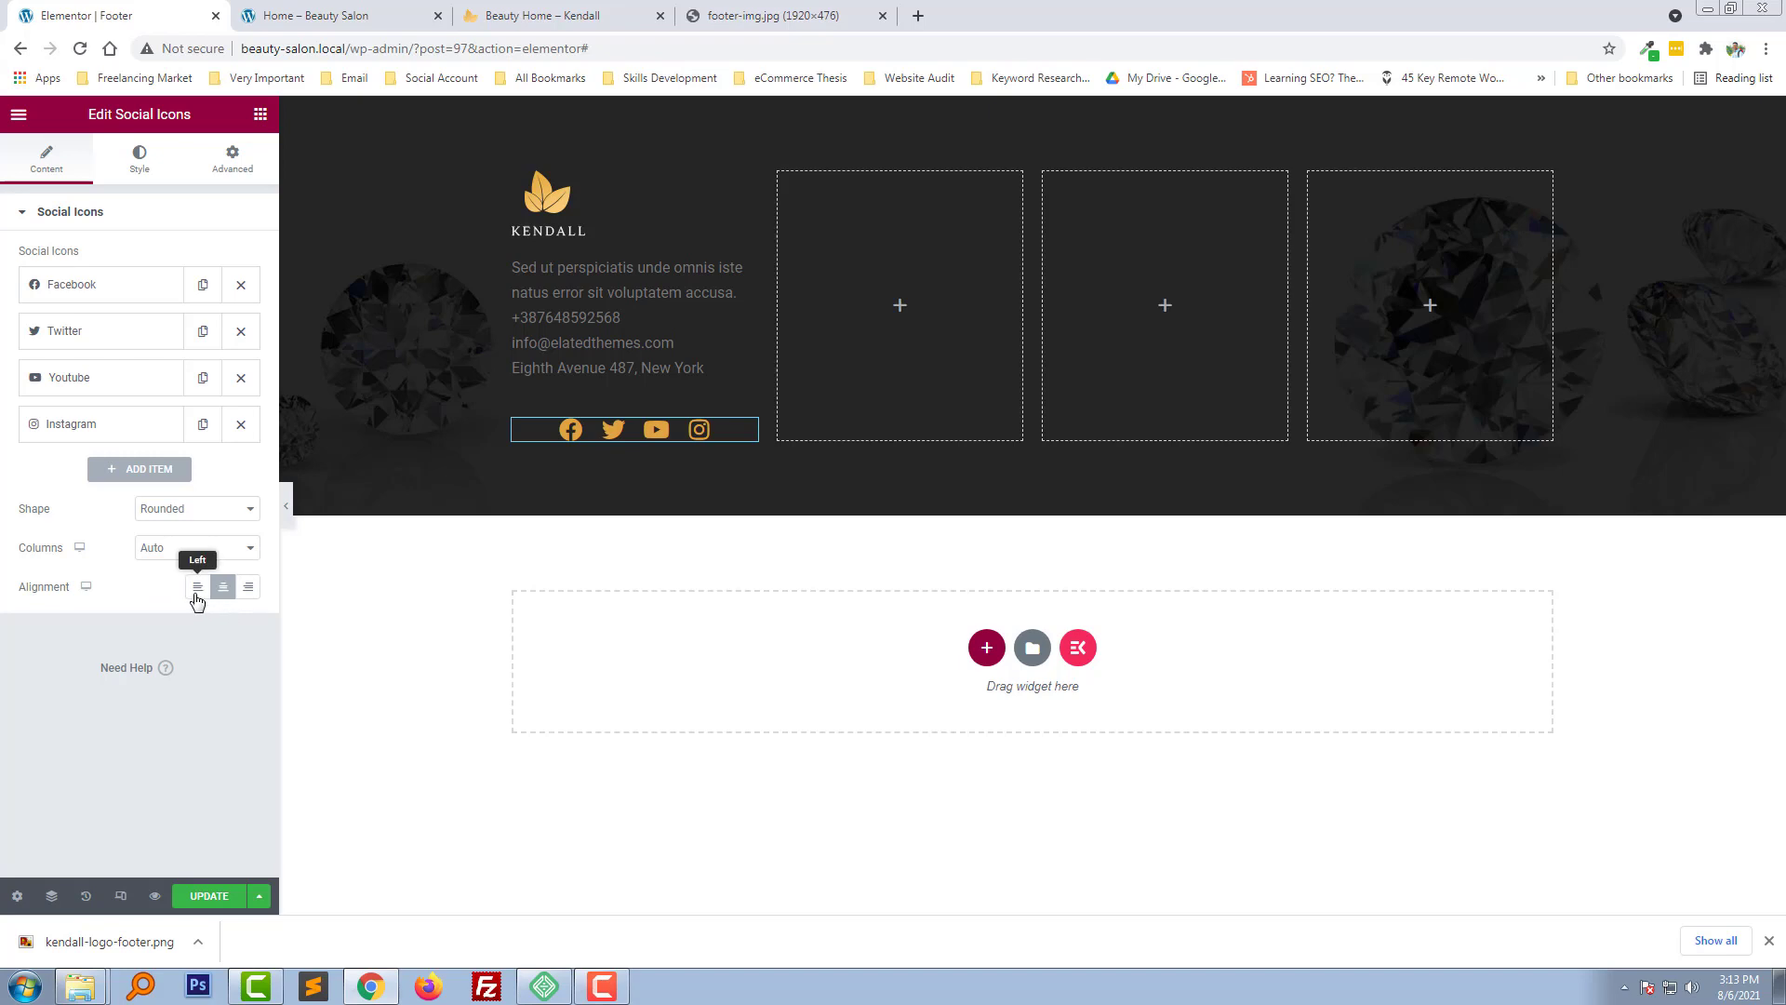
{"action": "left_click", "coordinate": [196, 587]}
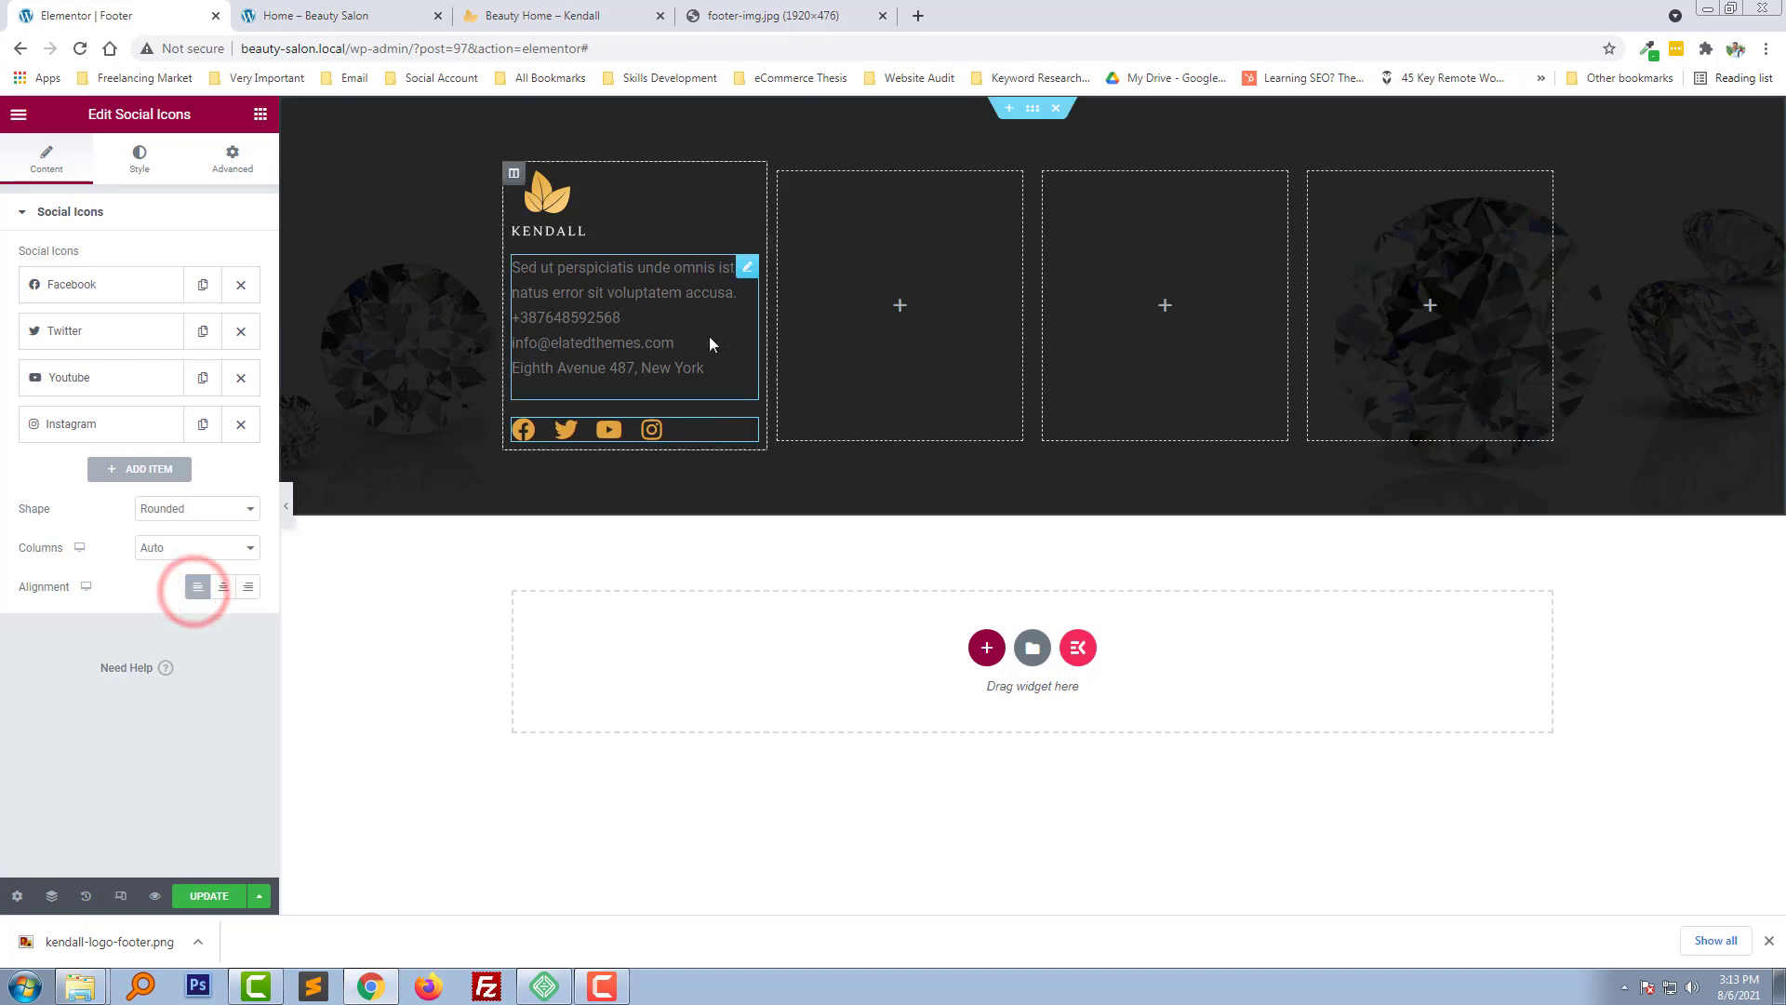
{"action": "left_click", "coordinate": [624, 292]}
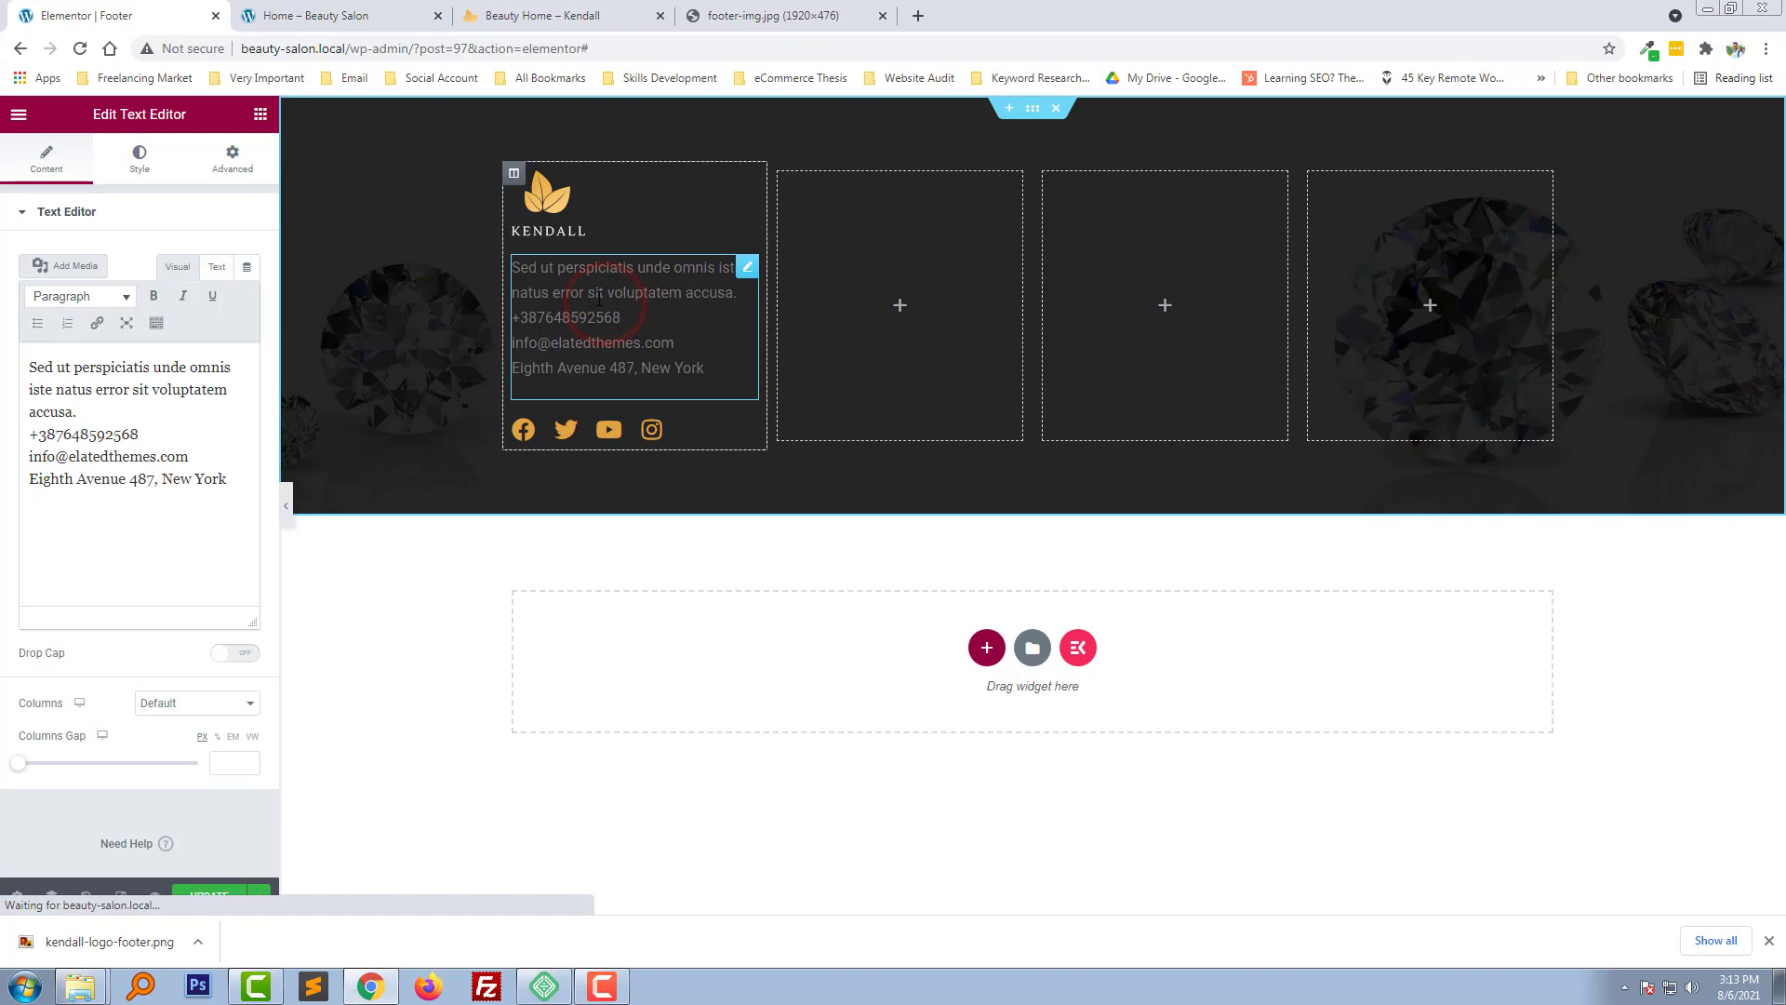
Set the contact details text colour to light grey #E0E0E0
{"action": "left_click", "coordinate": [138, 158]}
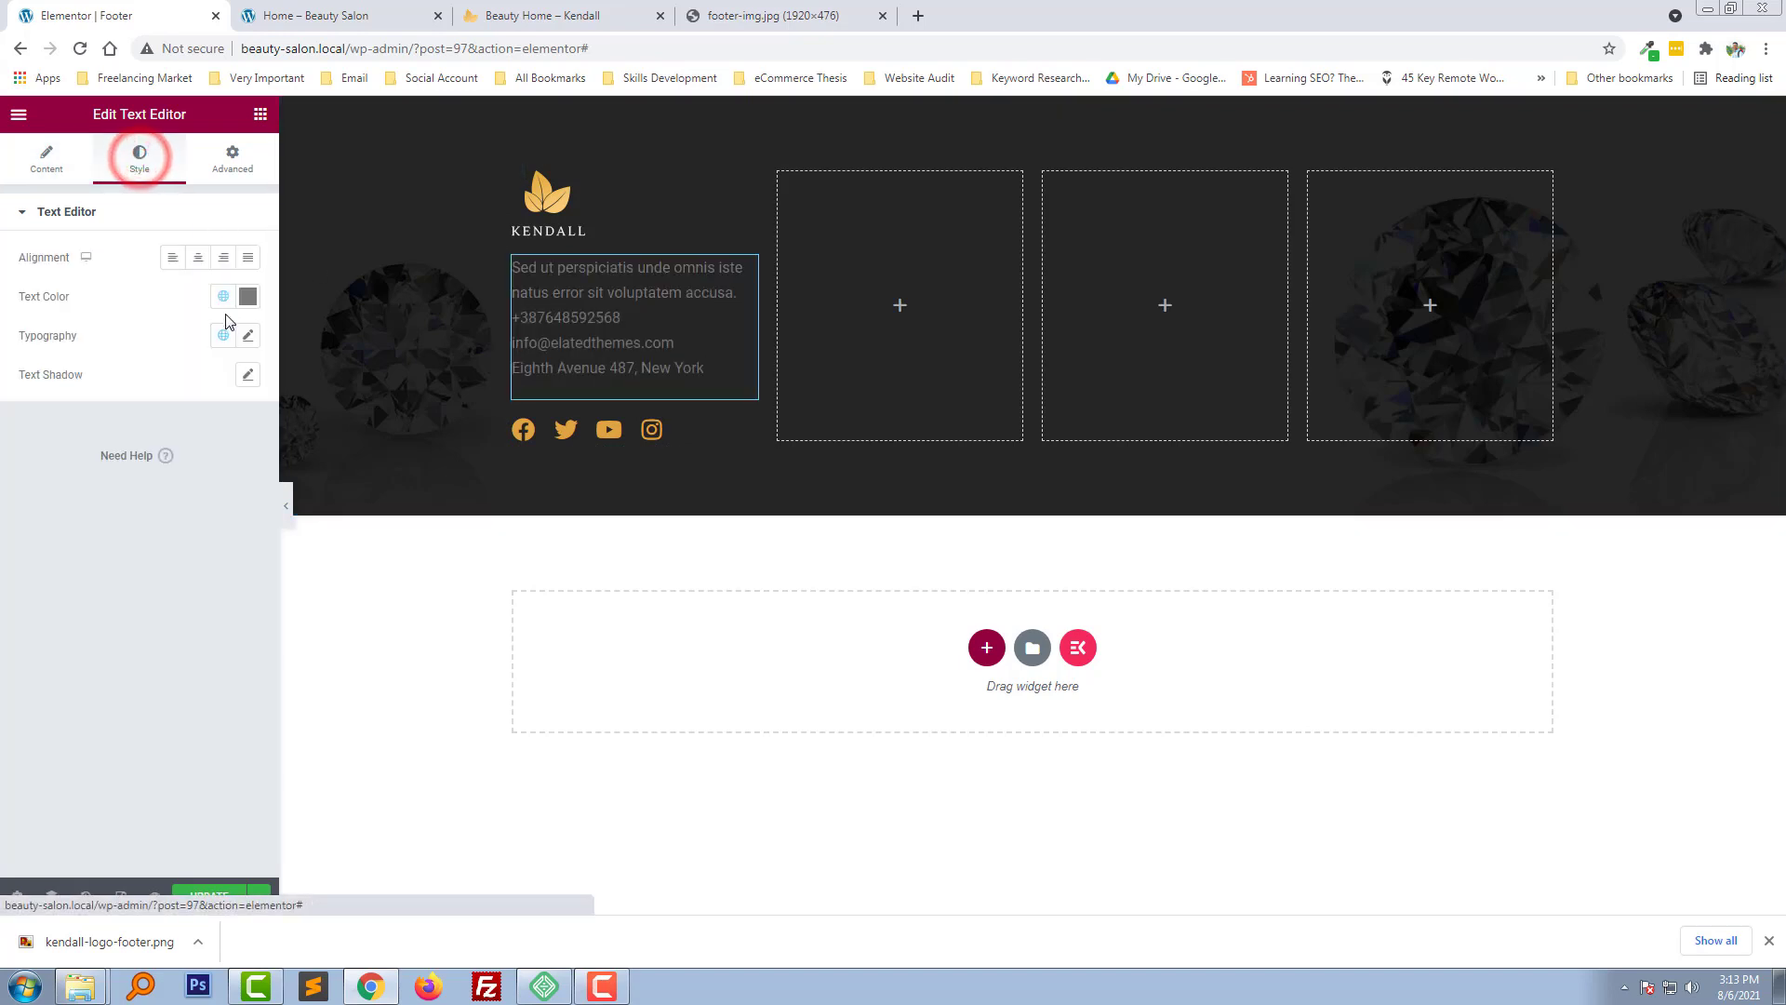
{"action": "left_click", "coordinate": [247, 296]}
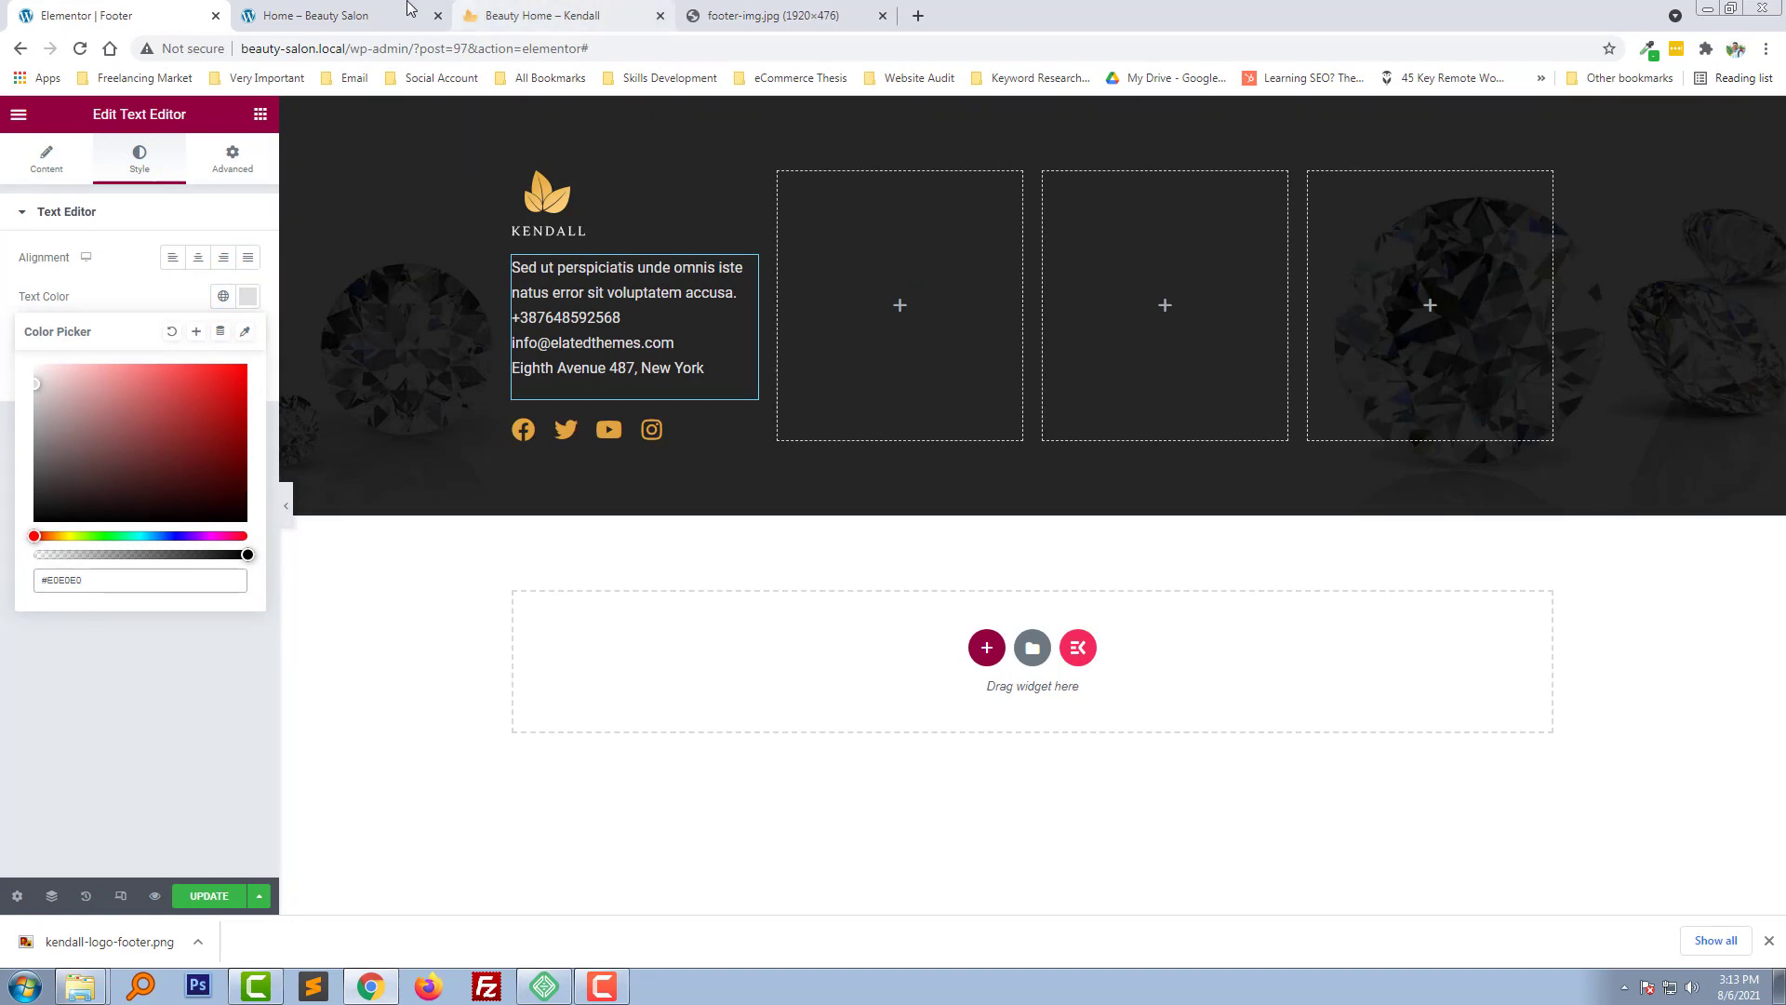
{"action": "left_click", "coordinate": [559, 15]}
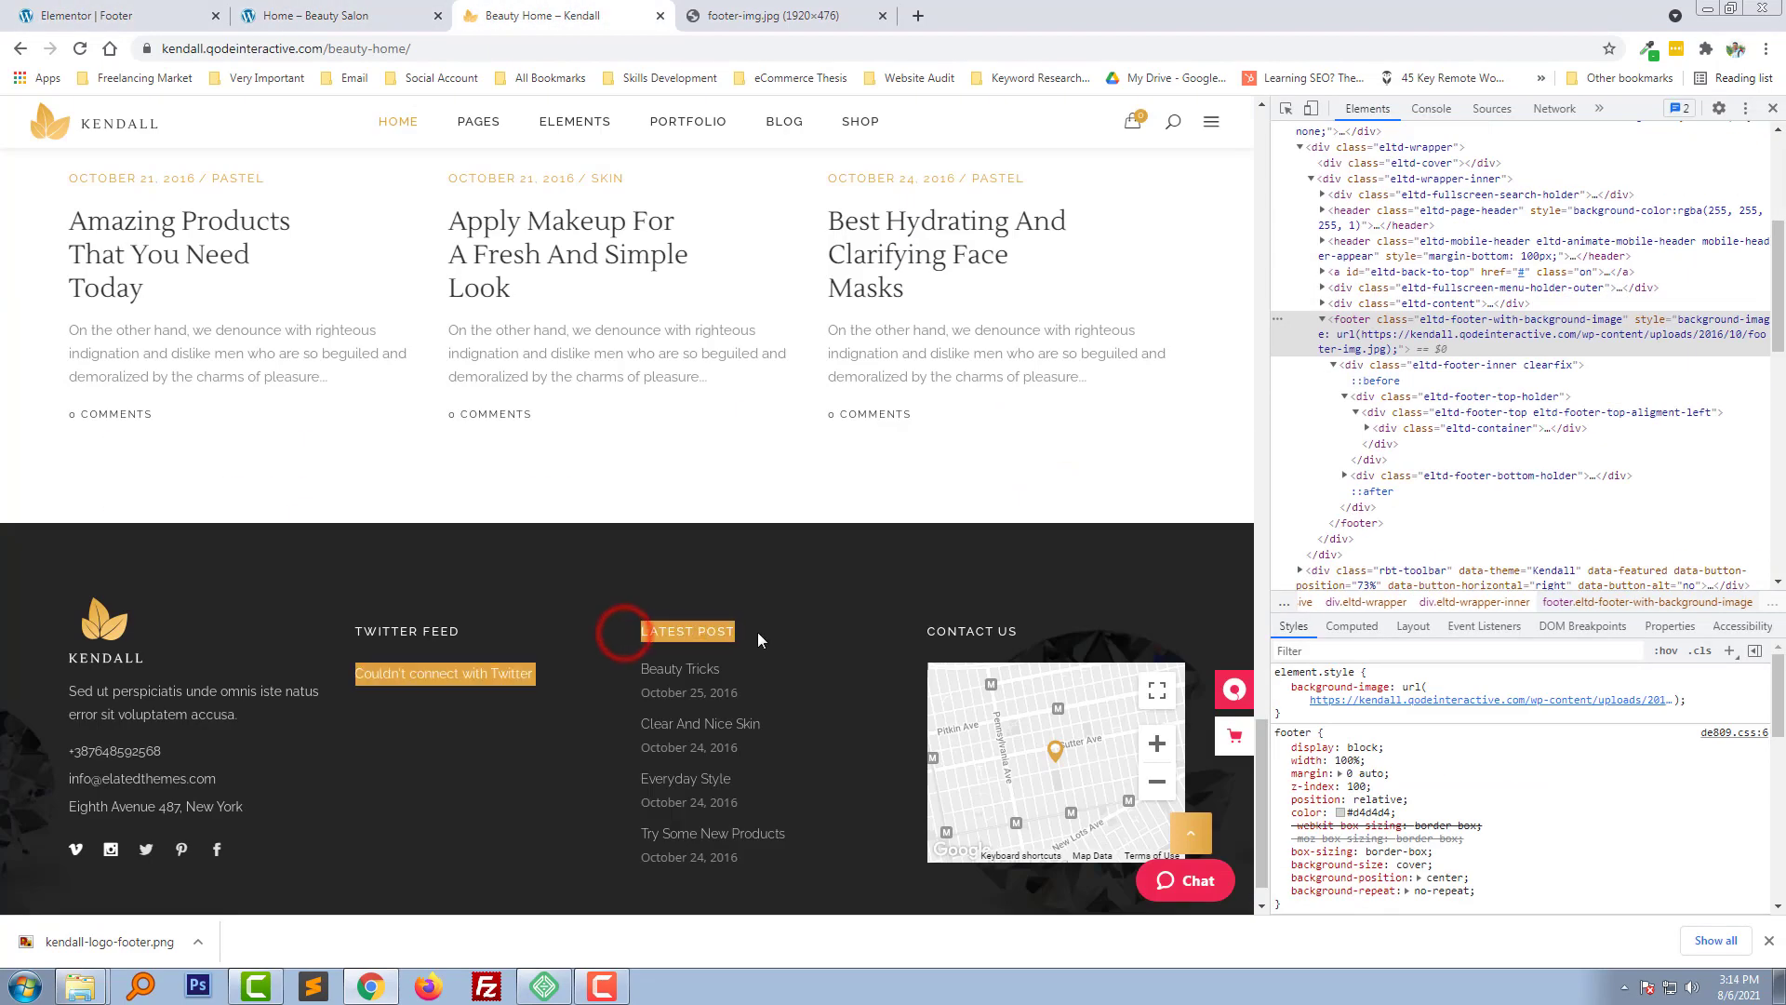
Return to the Elementor footer editor after viewing the Kendall demo footer
{"action": "left_click", "coordinate": [330, 15]}
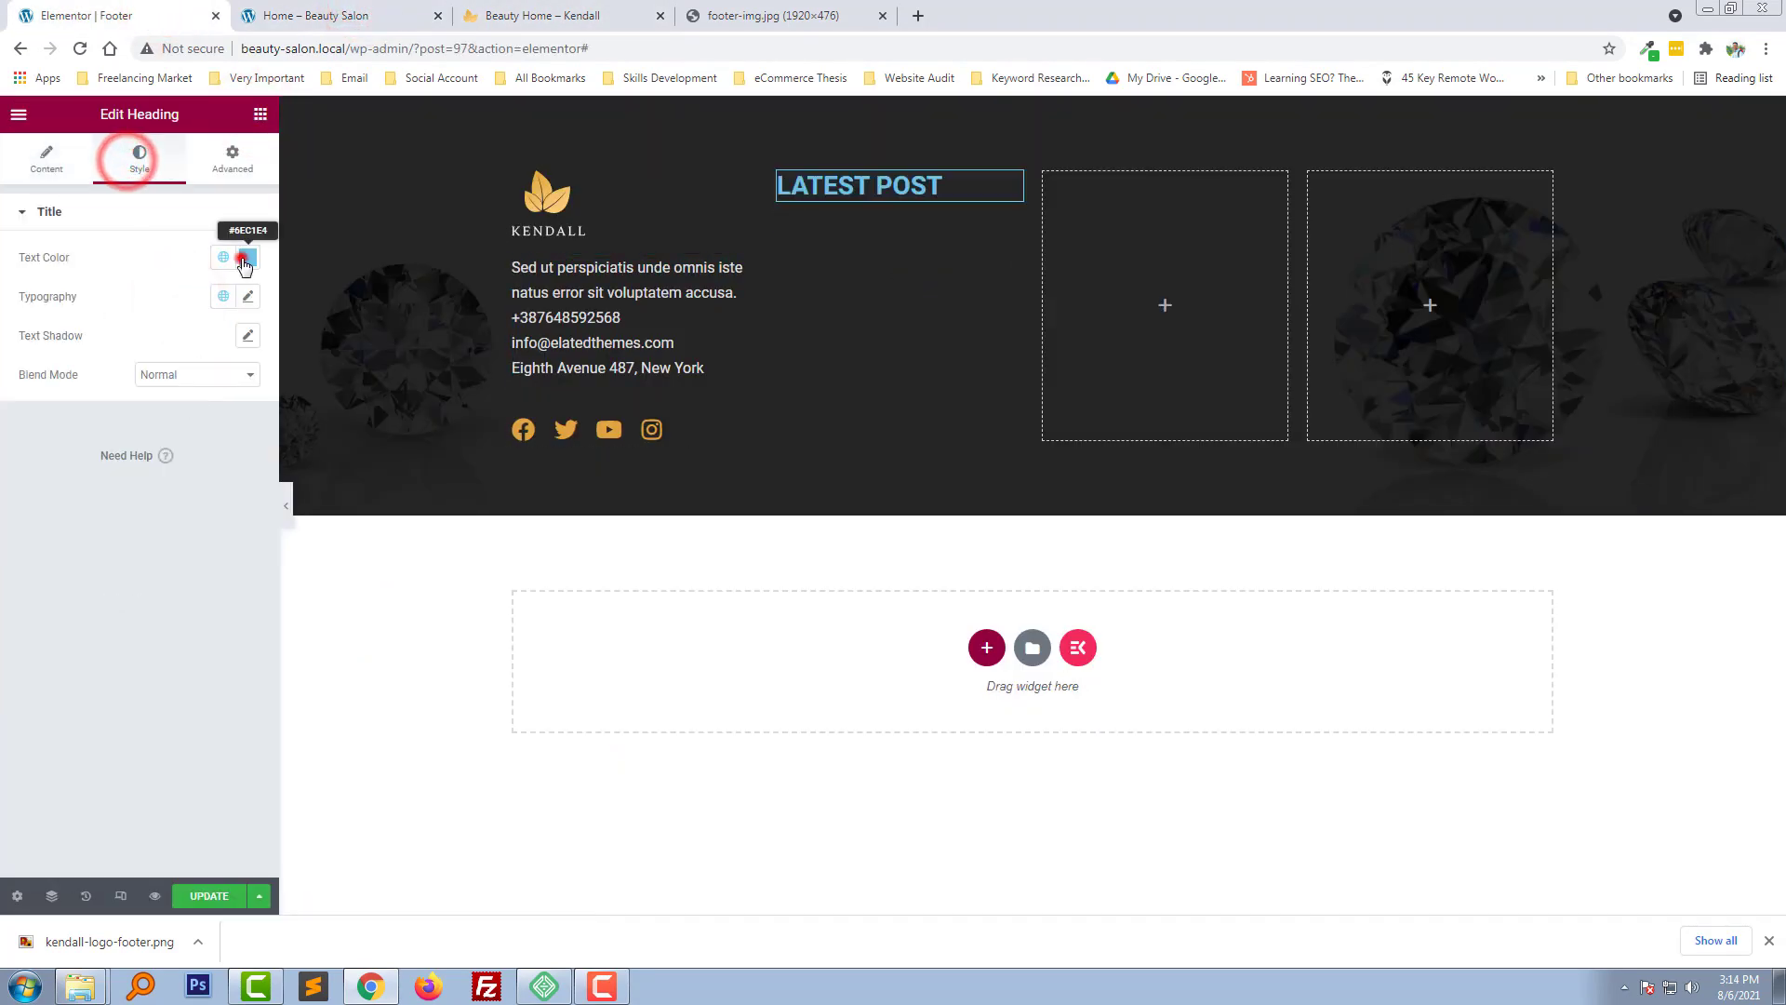
Style the LATEST POST heading as Lustria, size 22, letter spacing 1, weight 400
{"action": "left_click", "coordinate": [248, 296]}
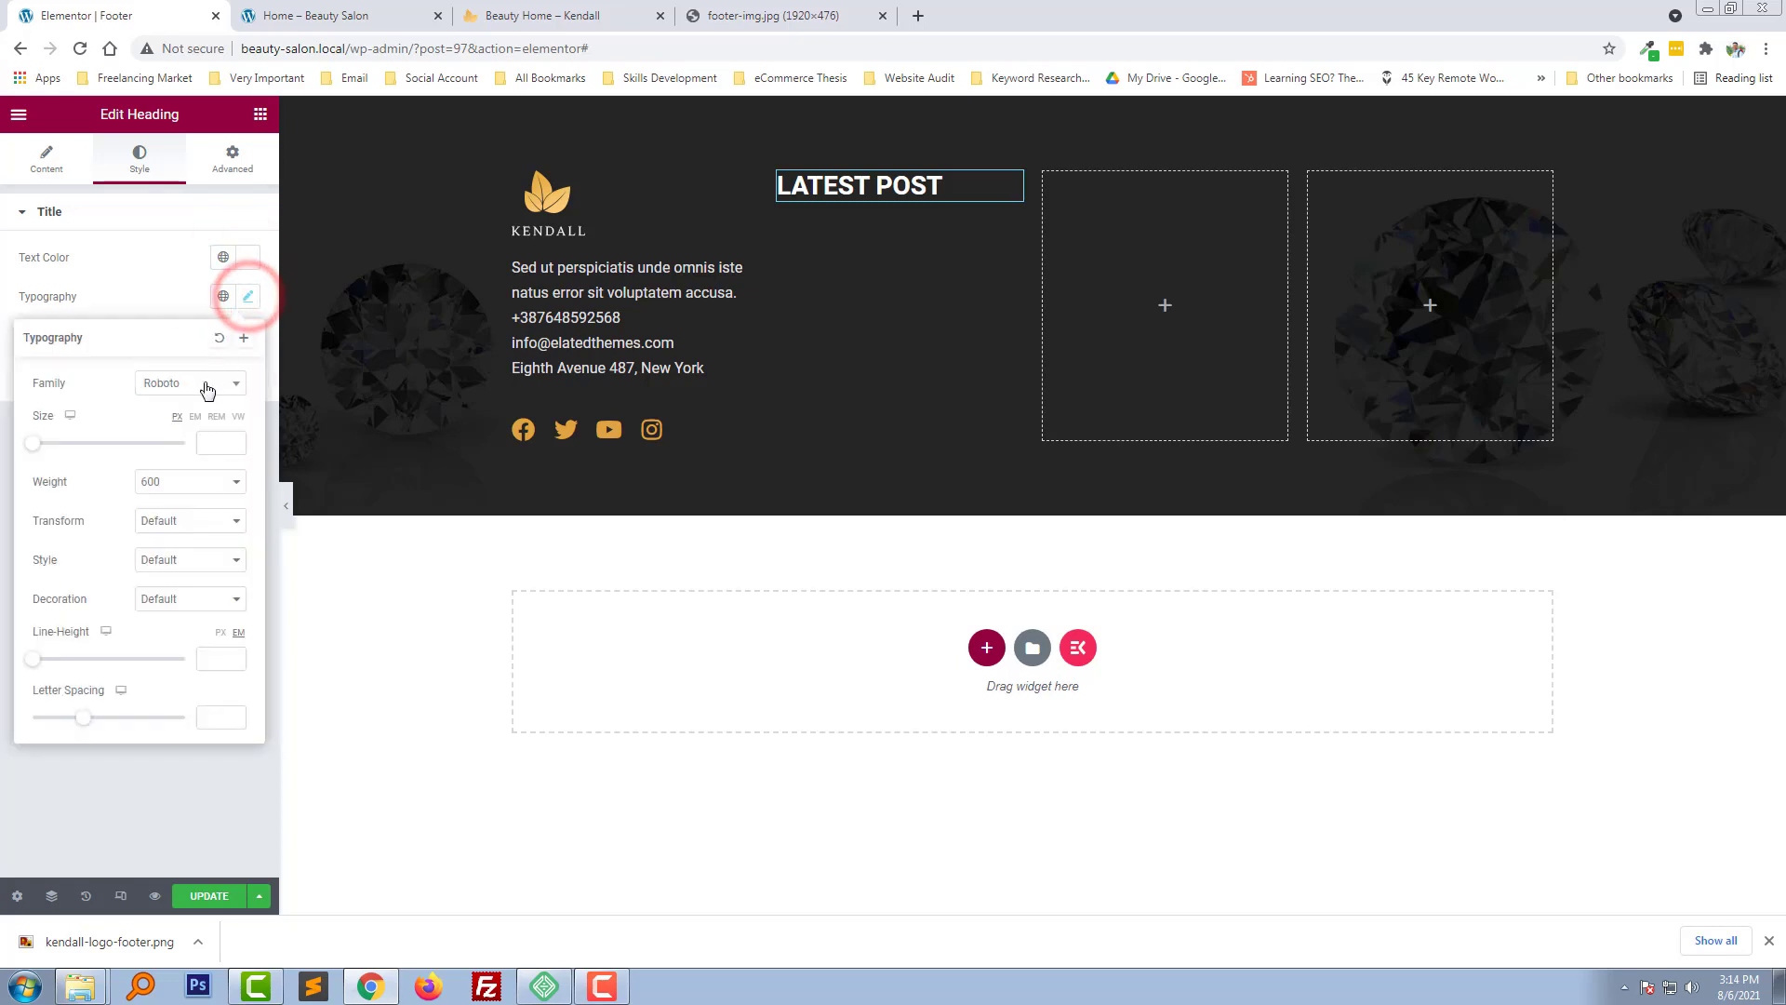
{"action": "left_click", "coordinate": [188, 383]}
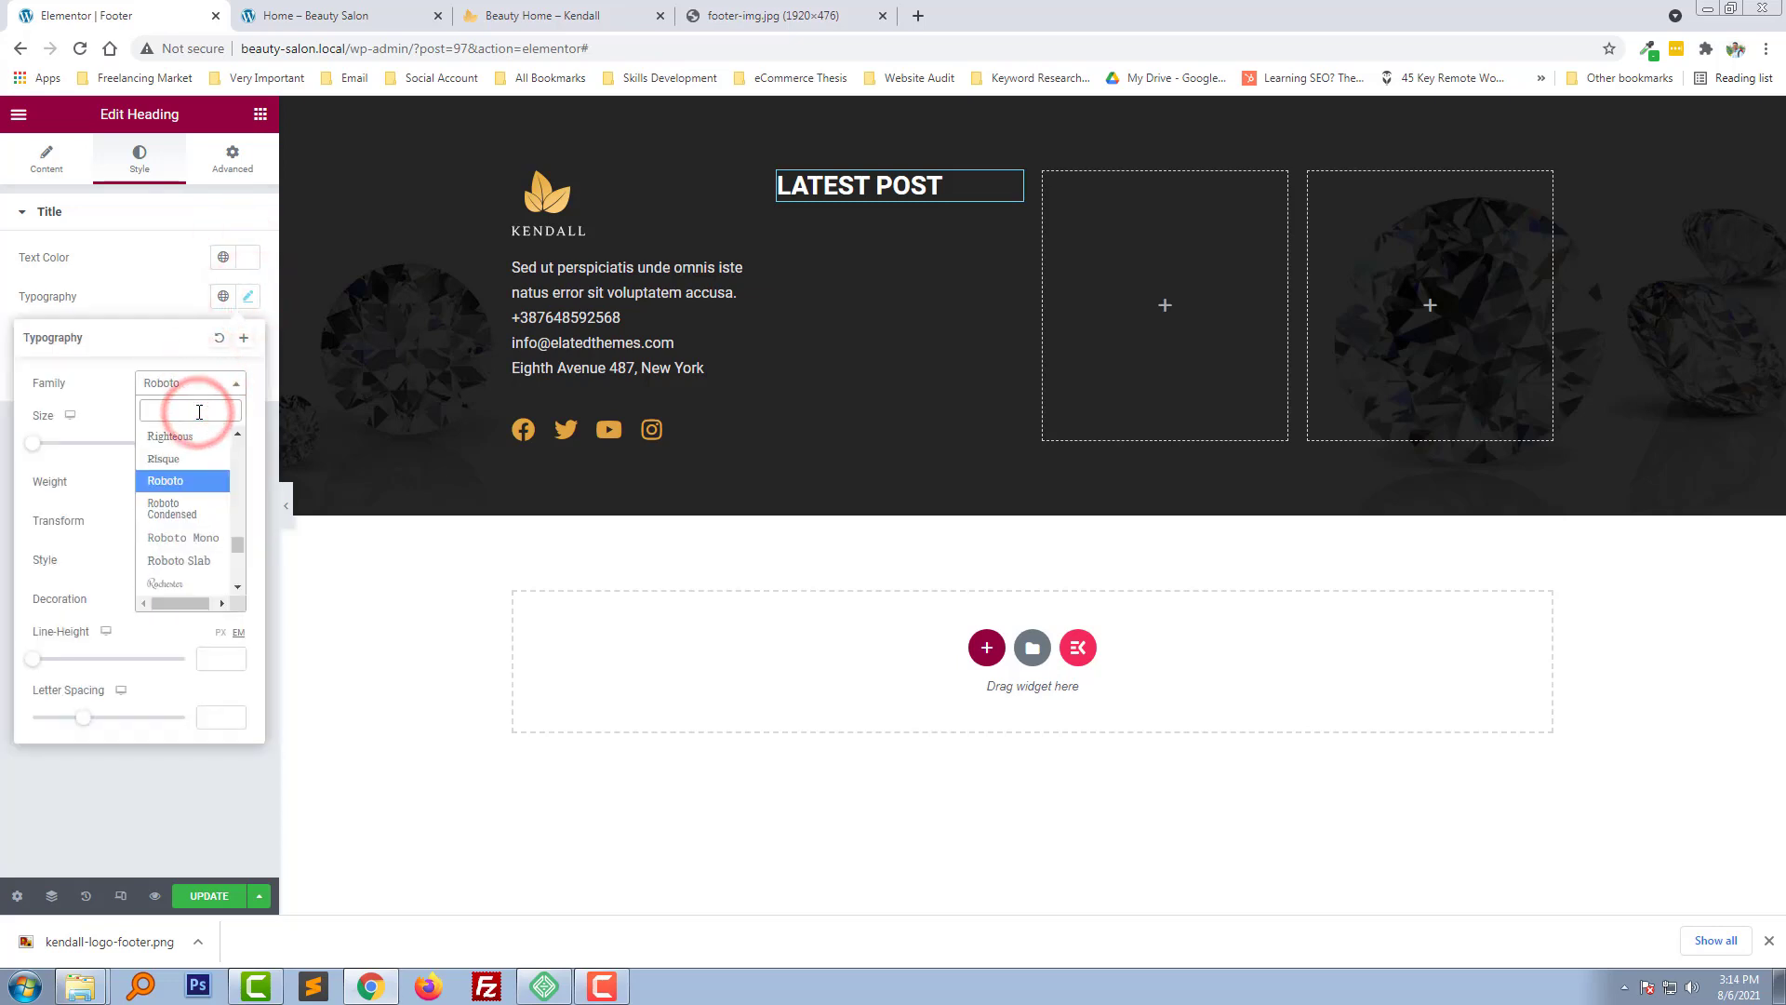
{"action": "type", "text": "lus"}
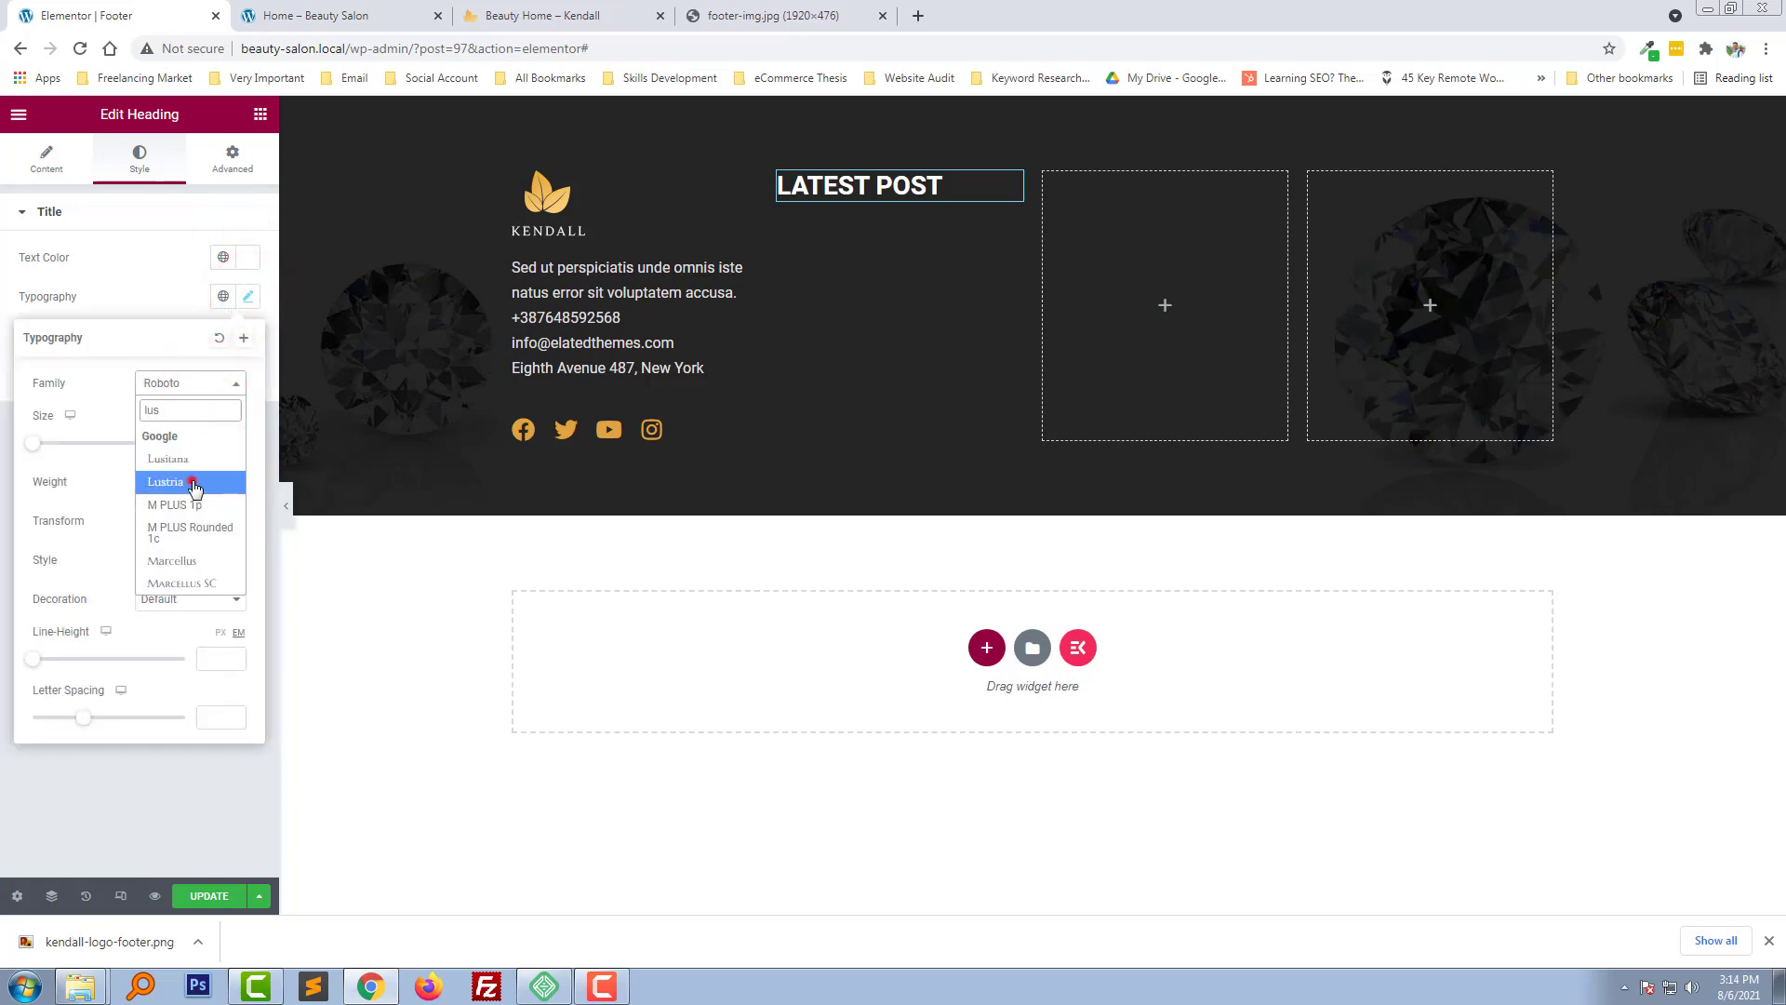
{"action": "left_click", "coordinate": [166, 481]}
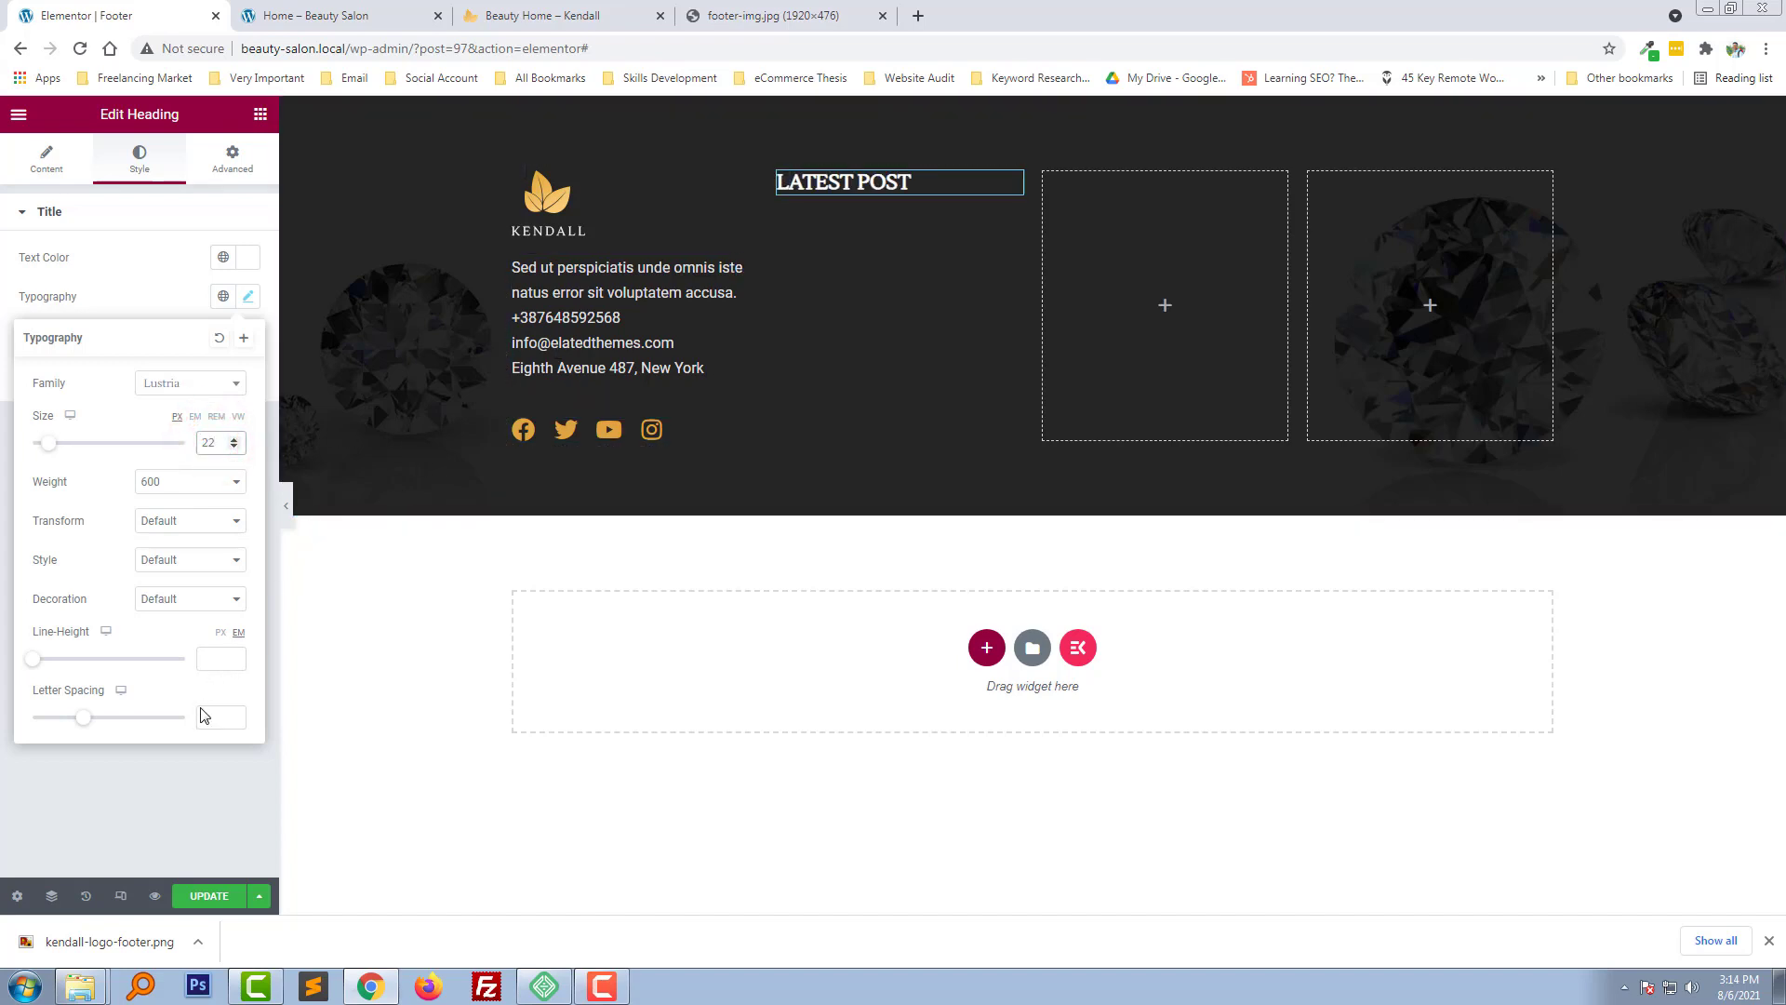
{"action": "left_click", "coordinate": [217, 716]}
{"action": "type", "text": "1"}
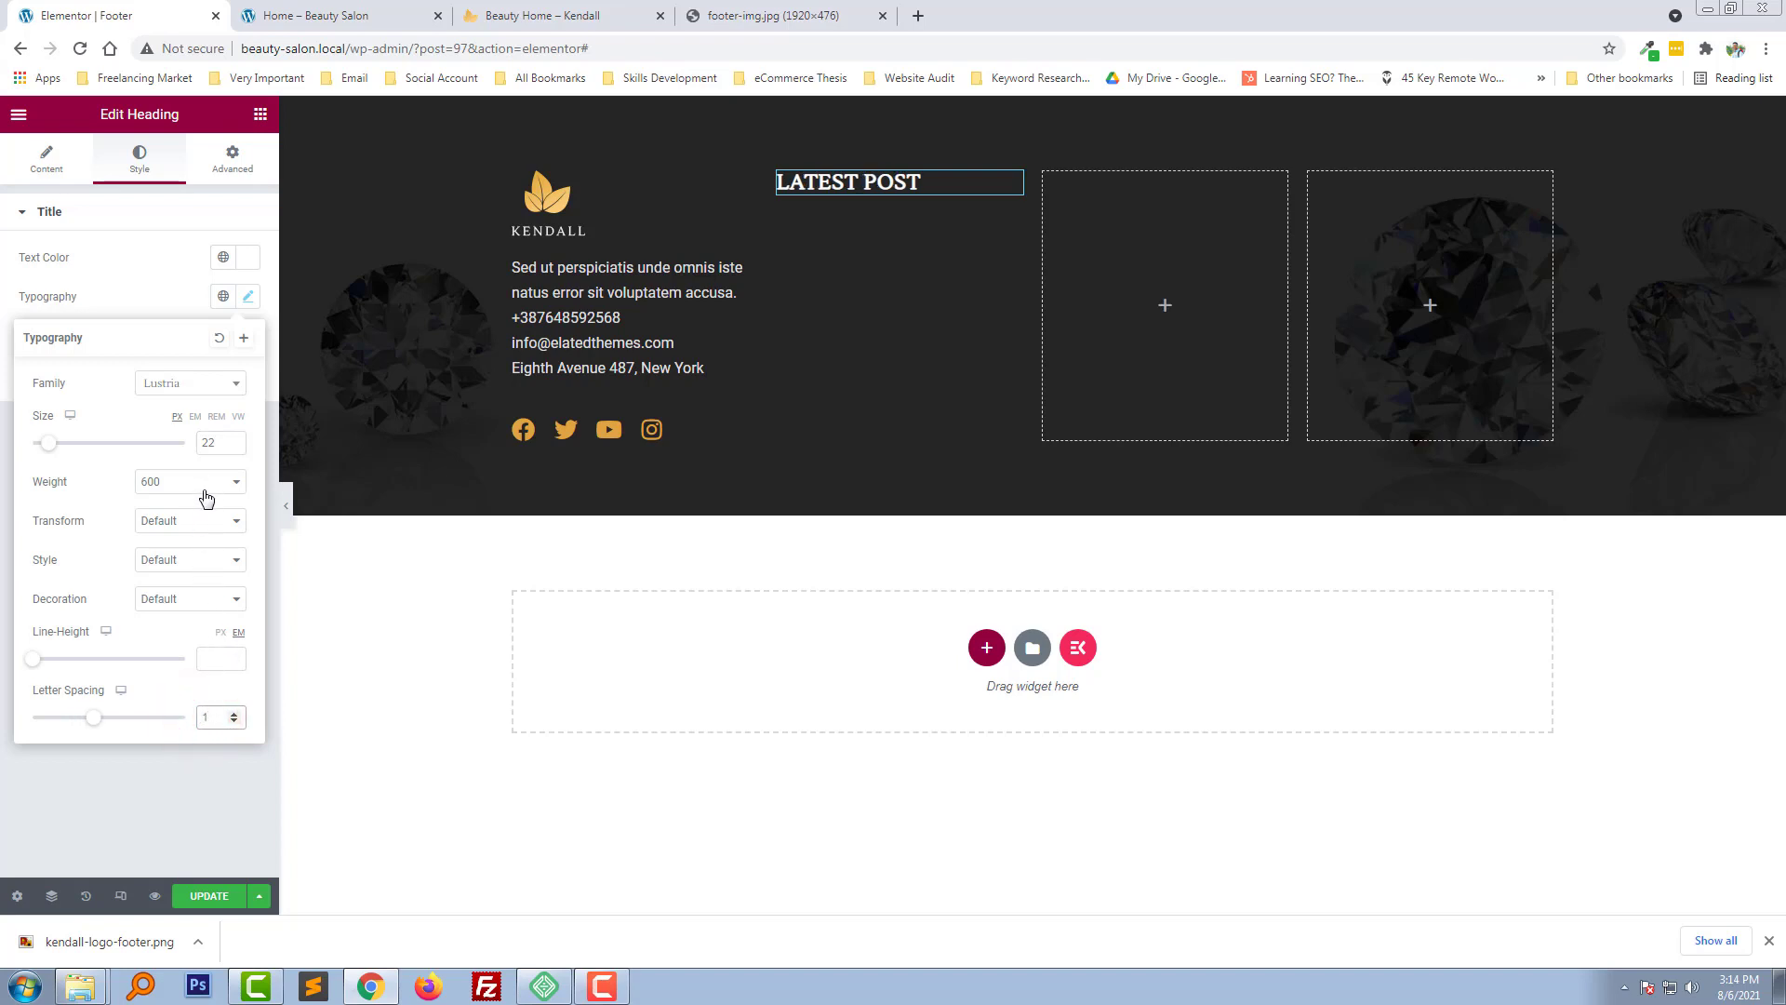
{"action": "left_click", "coordinate": [188, 481]}
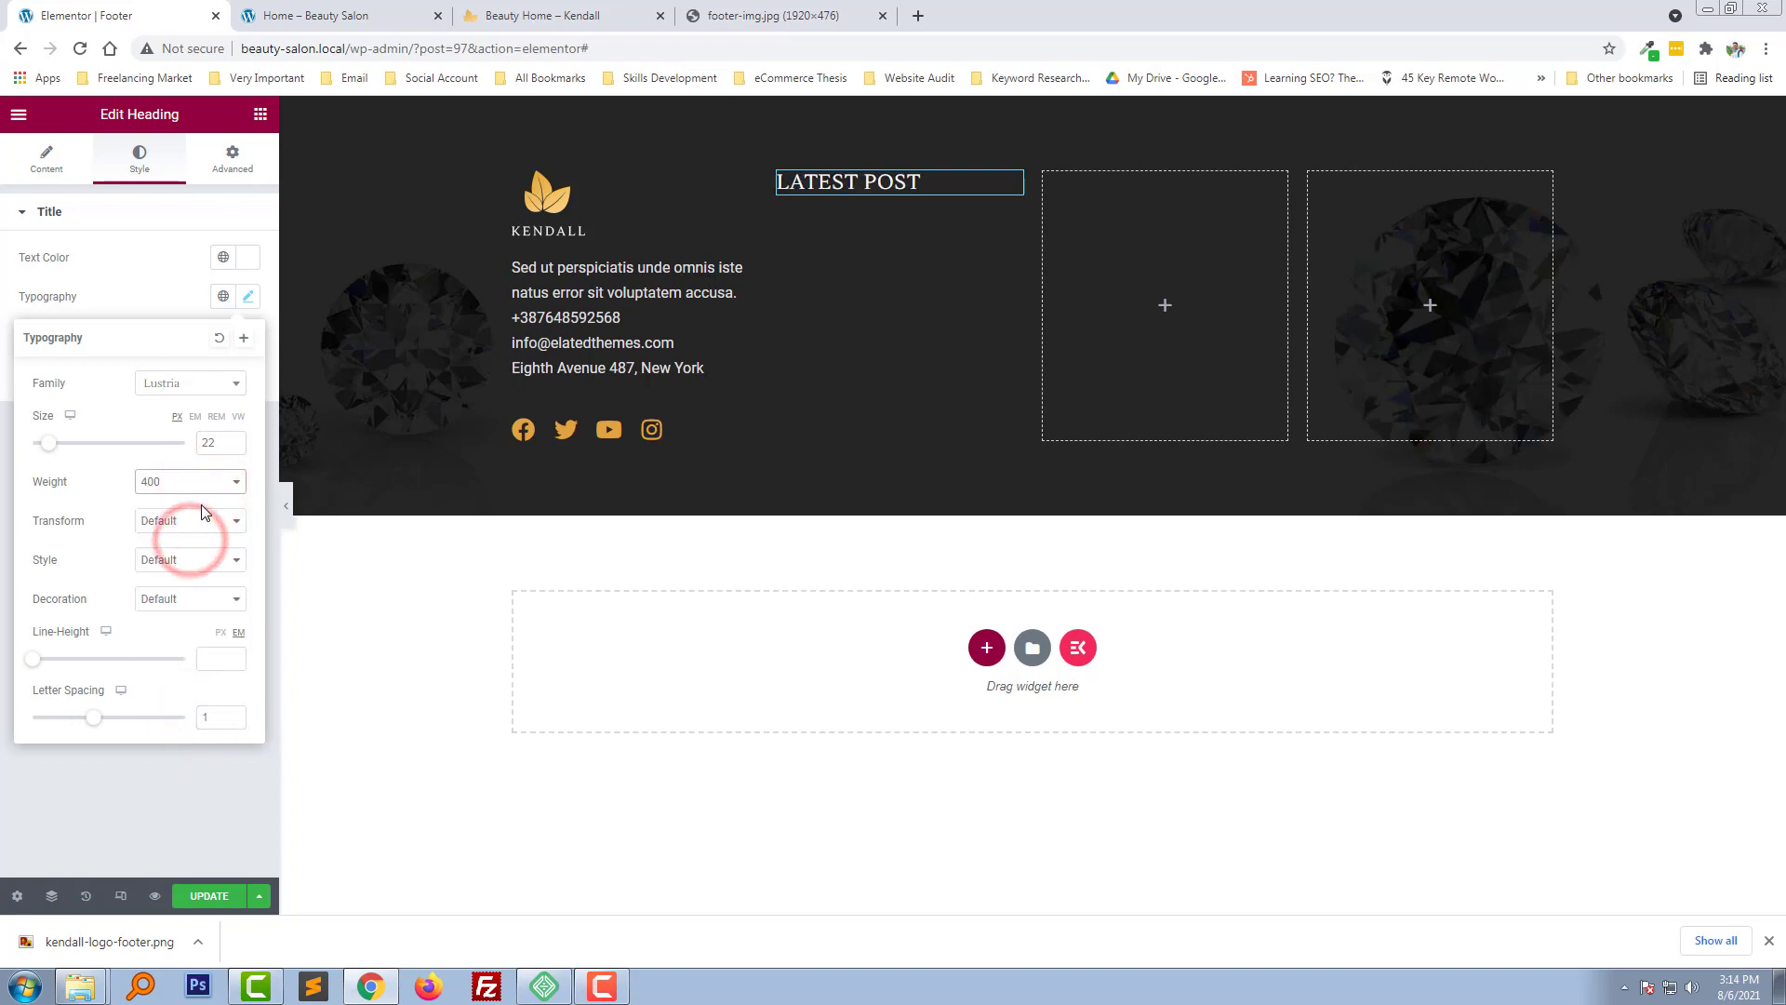
{"action": "mouse_move", "coordinate": [204, 552]}
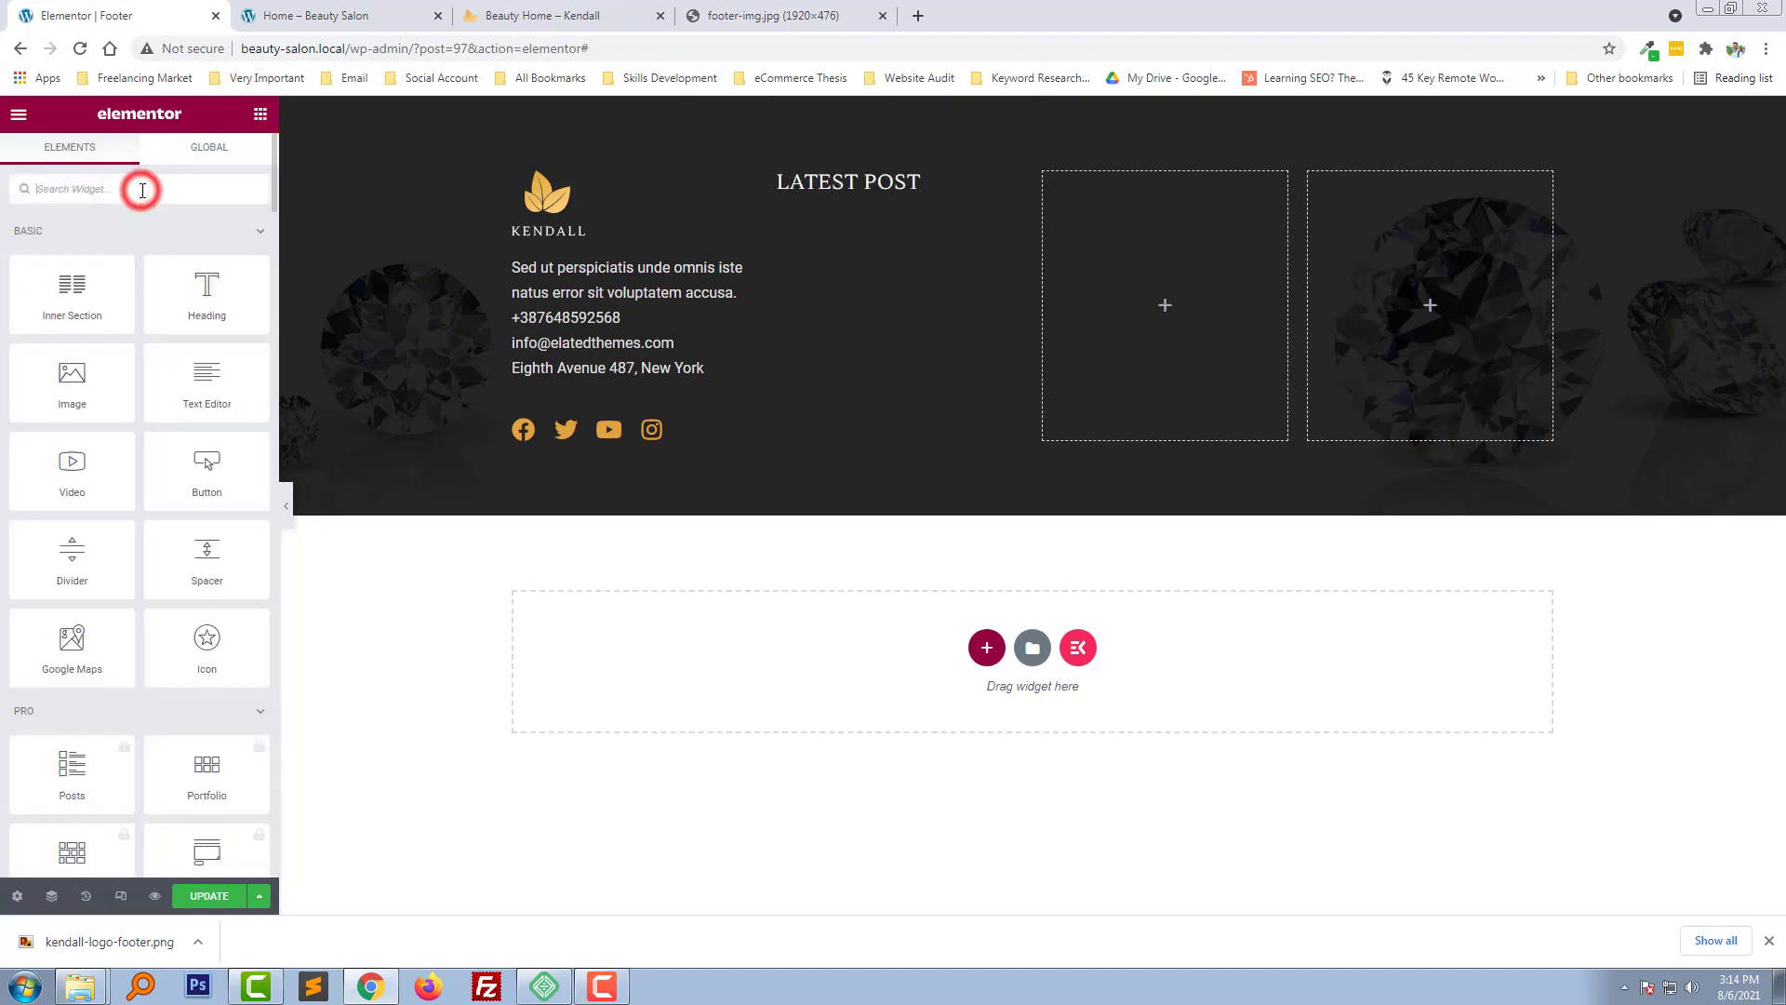
Place a Recent Posts widget under the LATEST POST heading and open its Advanced settings
{"action": "type", "text": "post"}
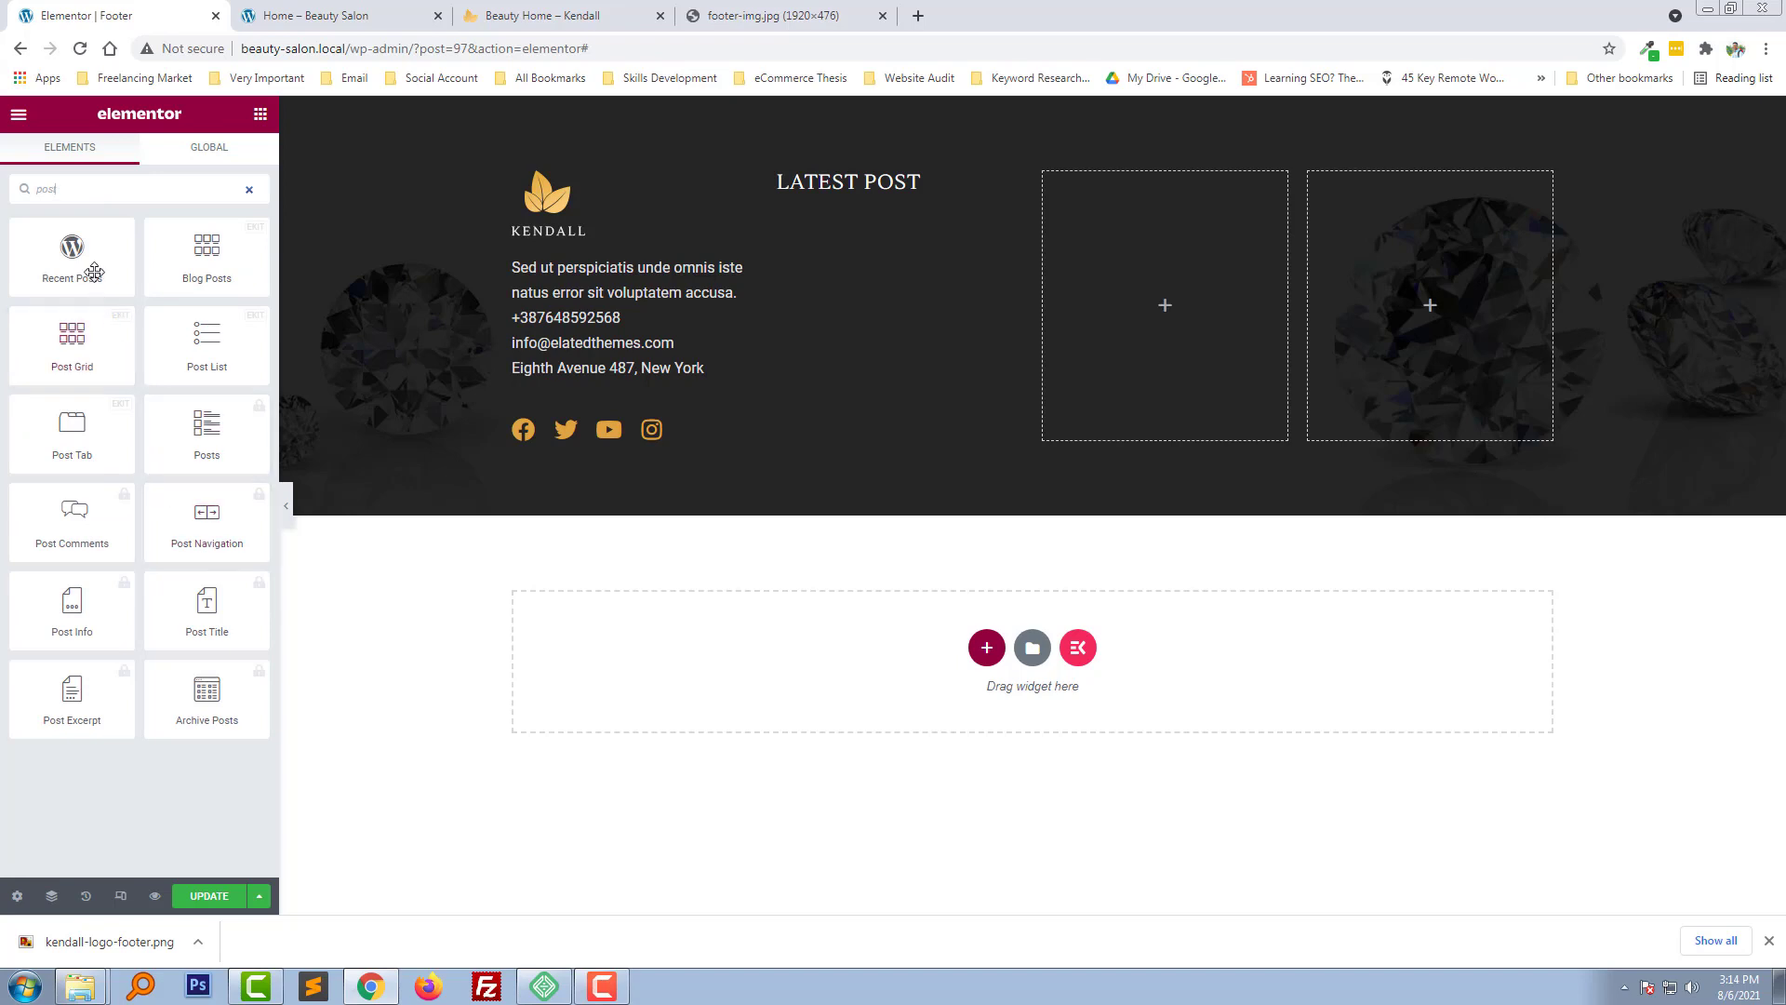
{"action": "left_click", "coordinate": [71, 248]}
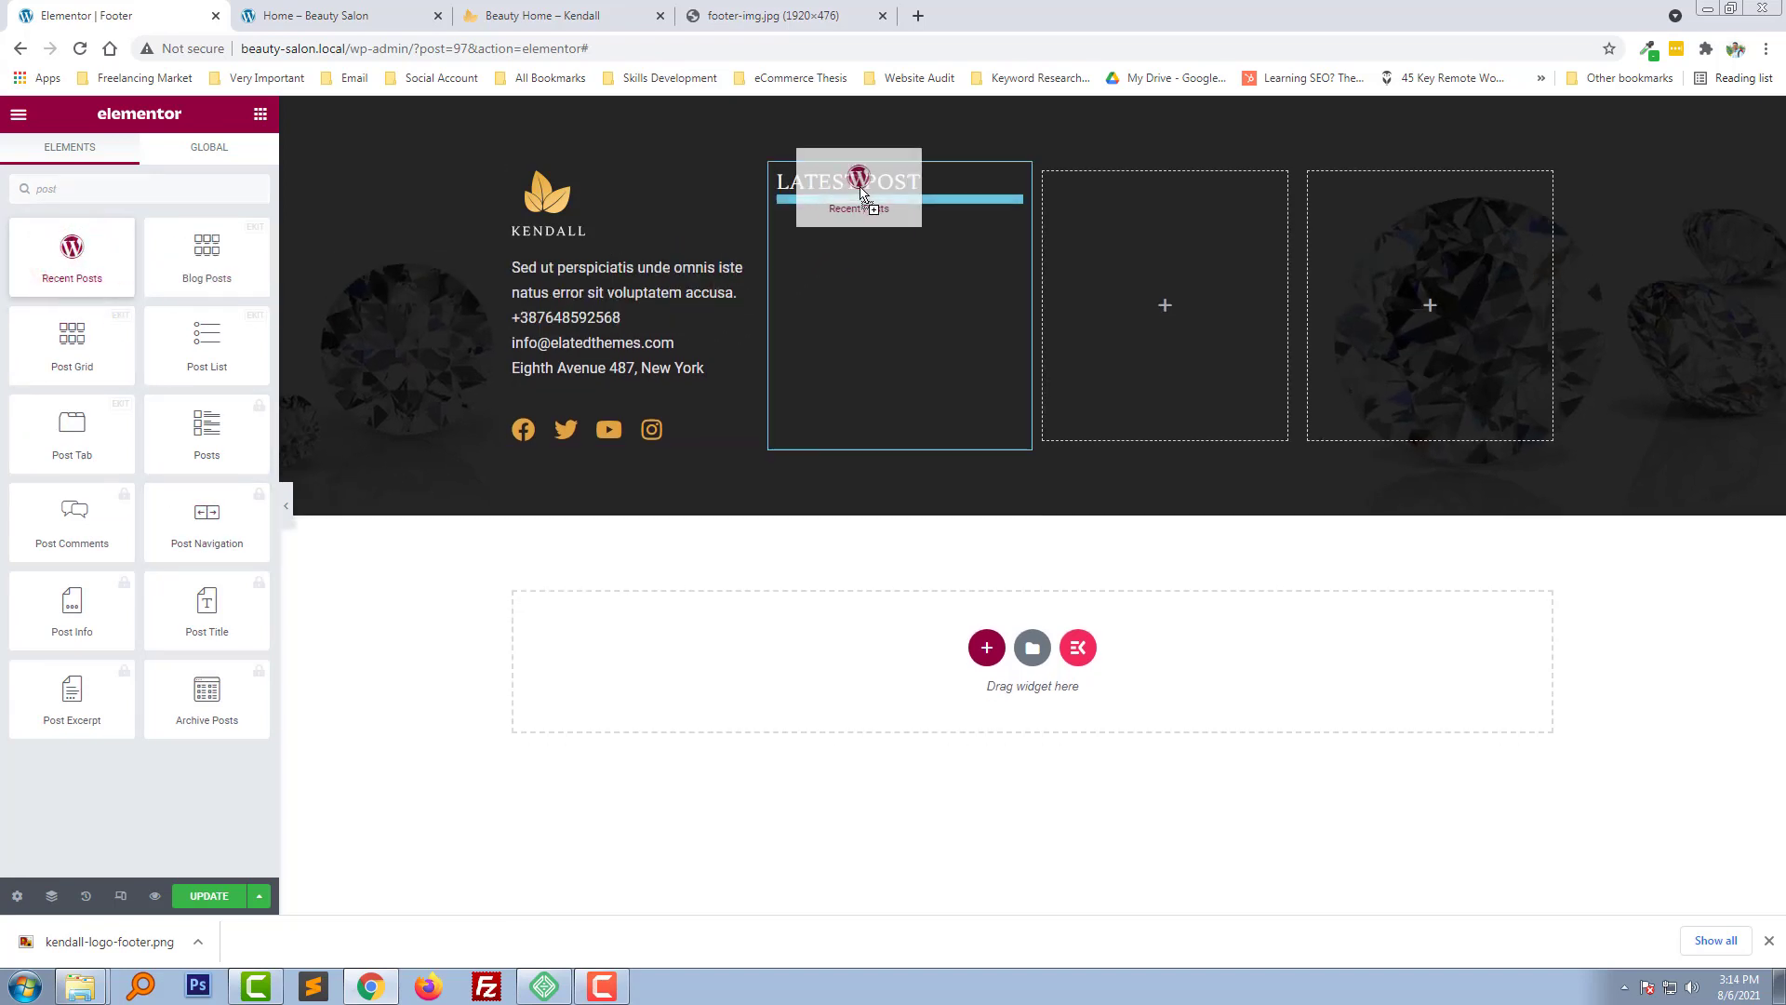
{"action": "left_click", "coordinate": [857, 194]}
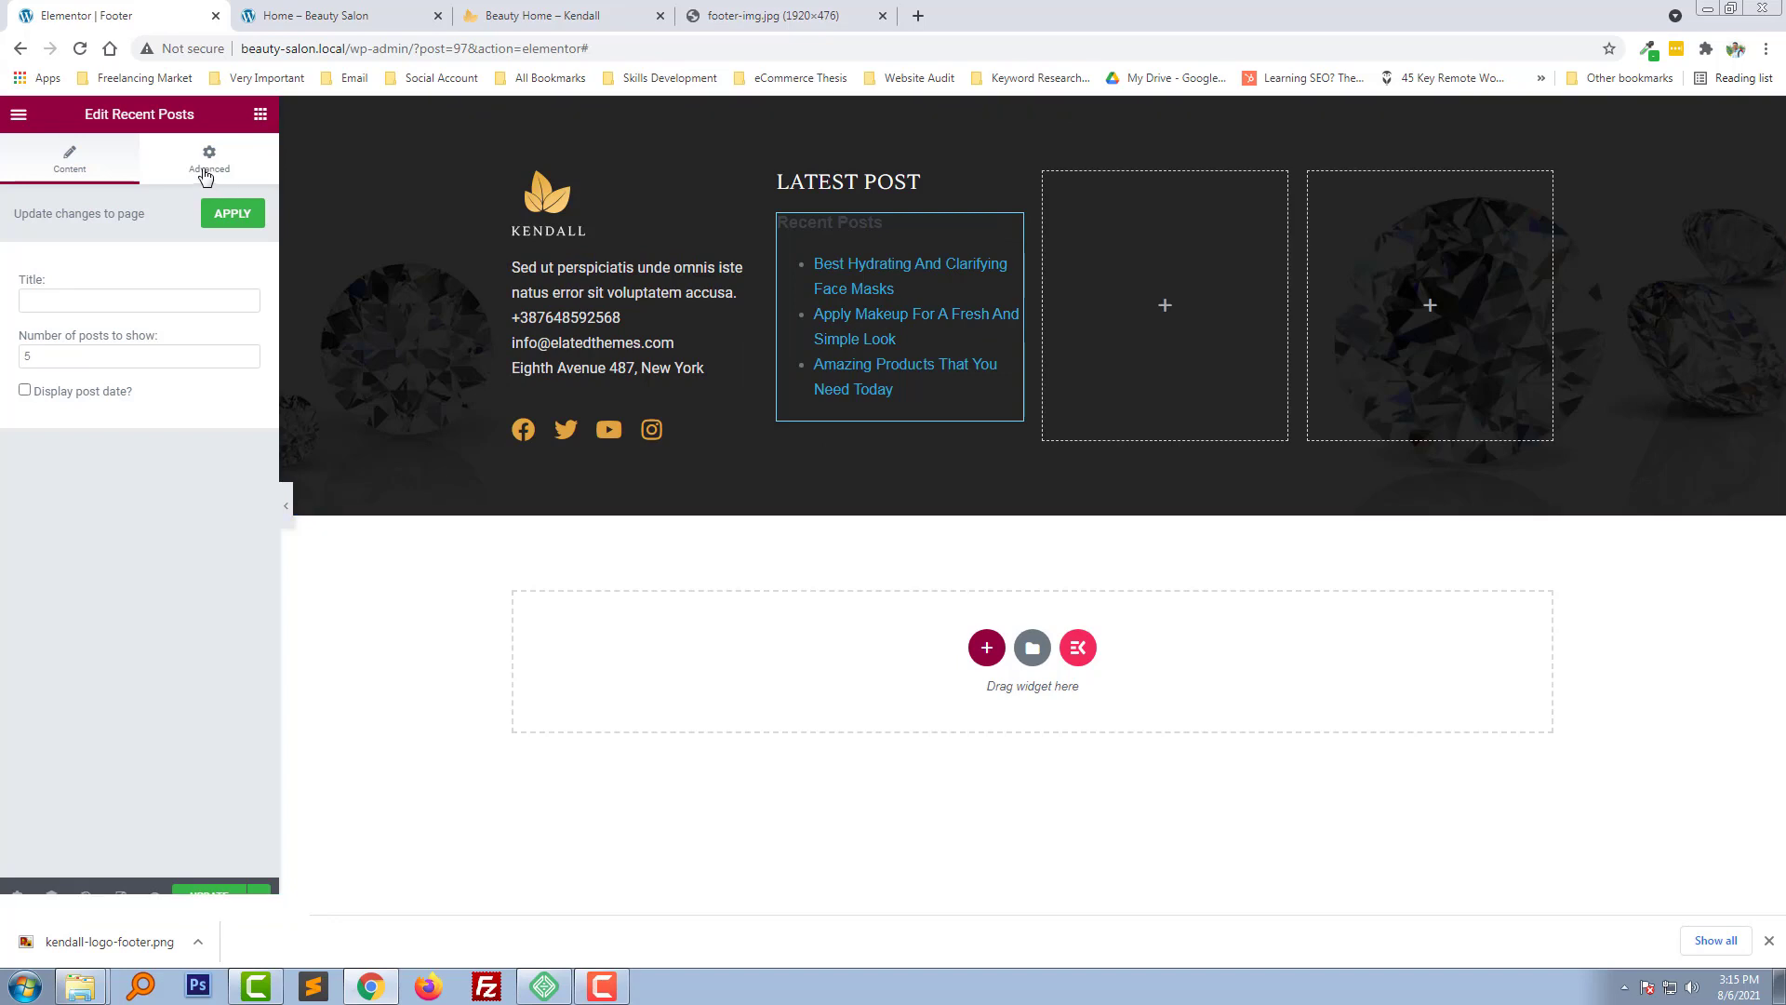
{"action": "left_click", "coordinate": [209, 159]}
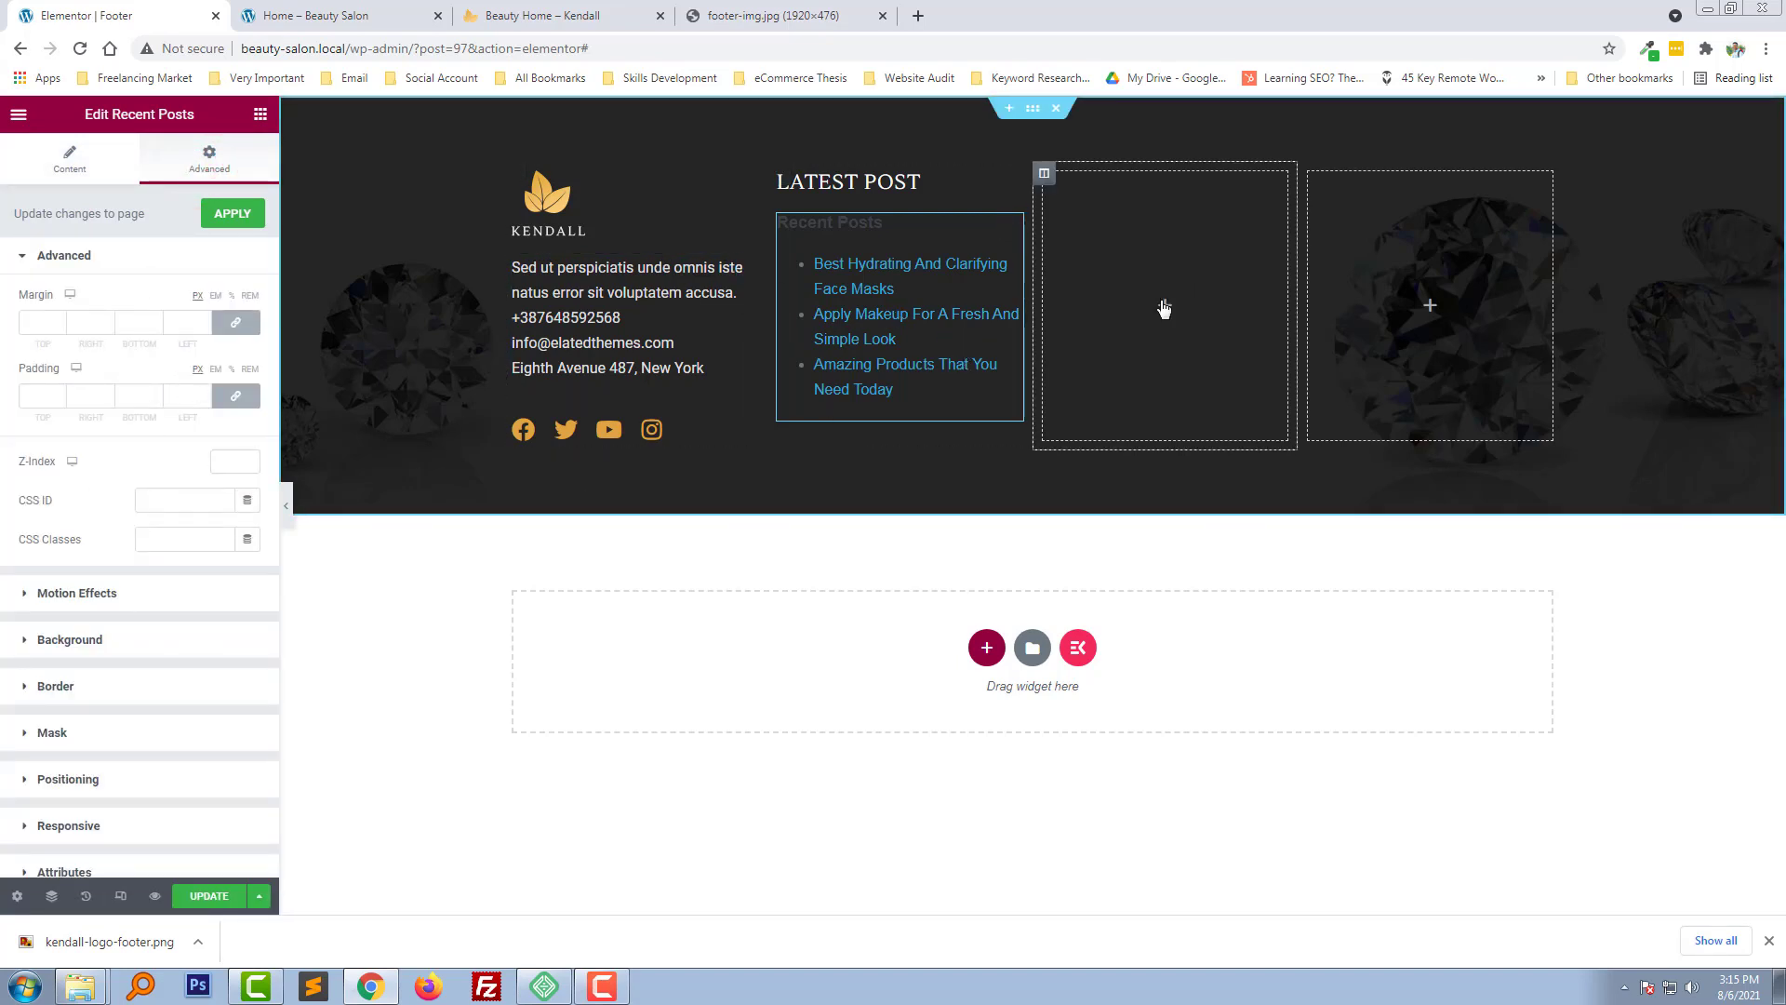
Compare the local home page with the Kendall demo footer, then return to the editor
{"action": "left_click", "coordinate": [337, 14]}
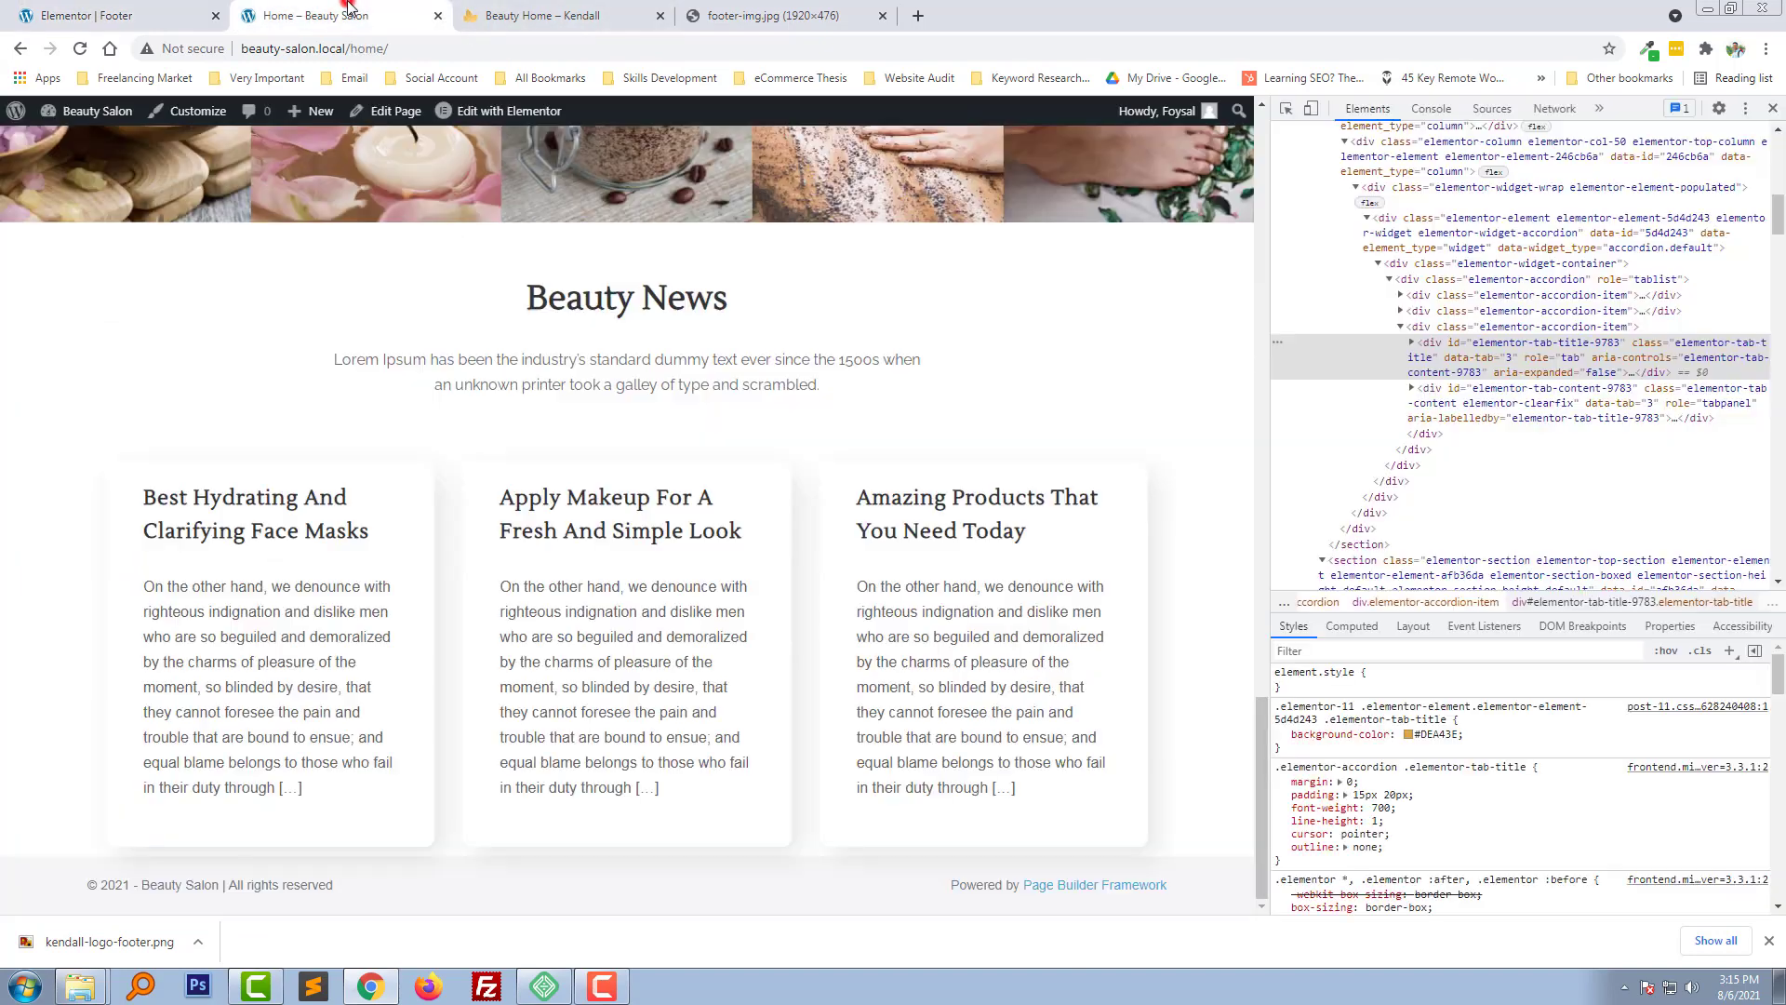
{"action": "left_click", "coordinate": [558, 14]}
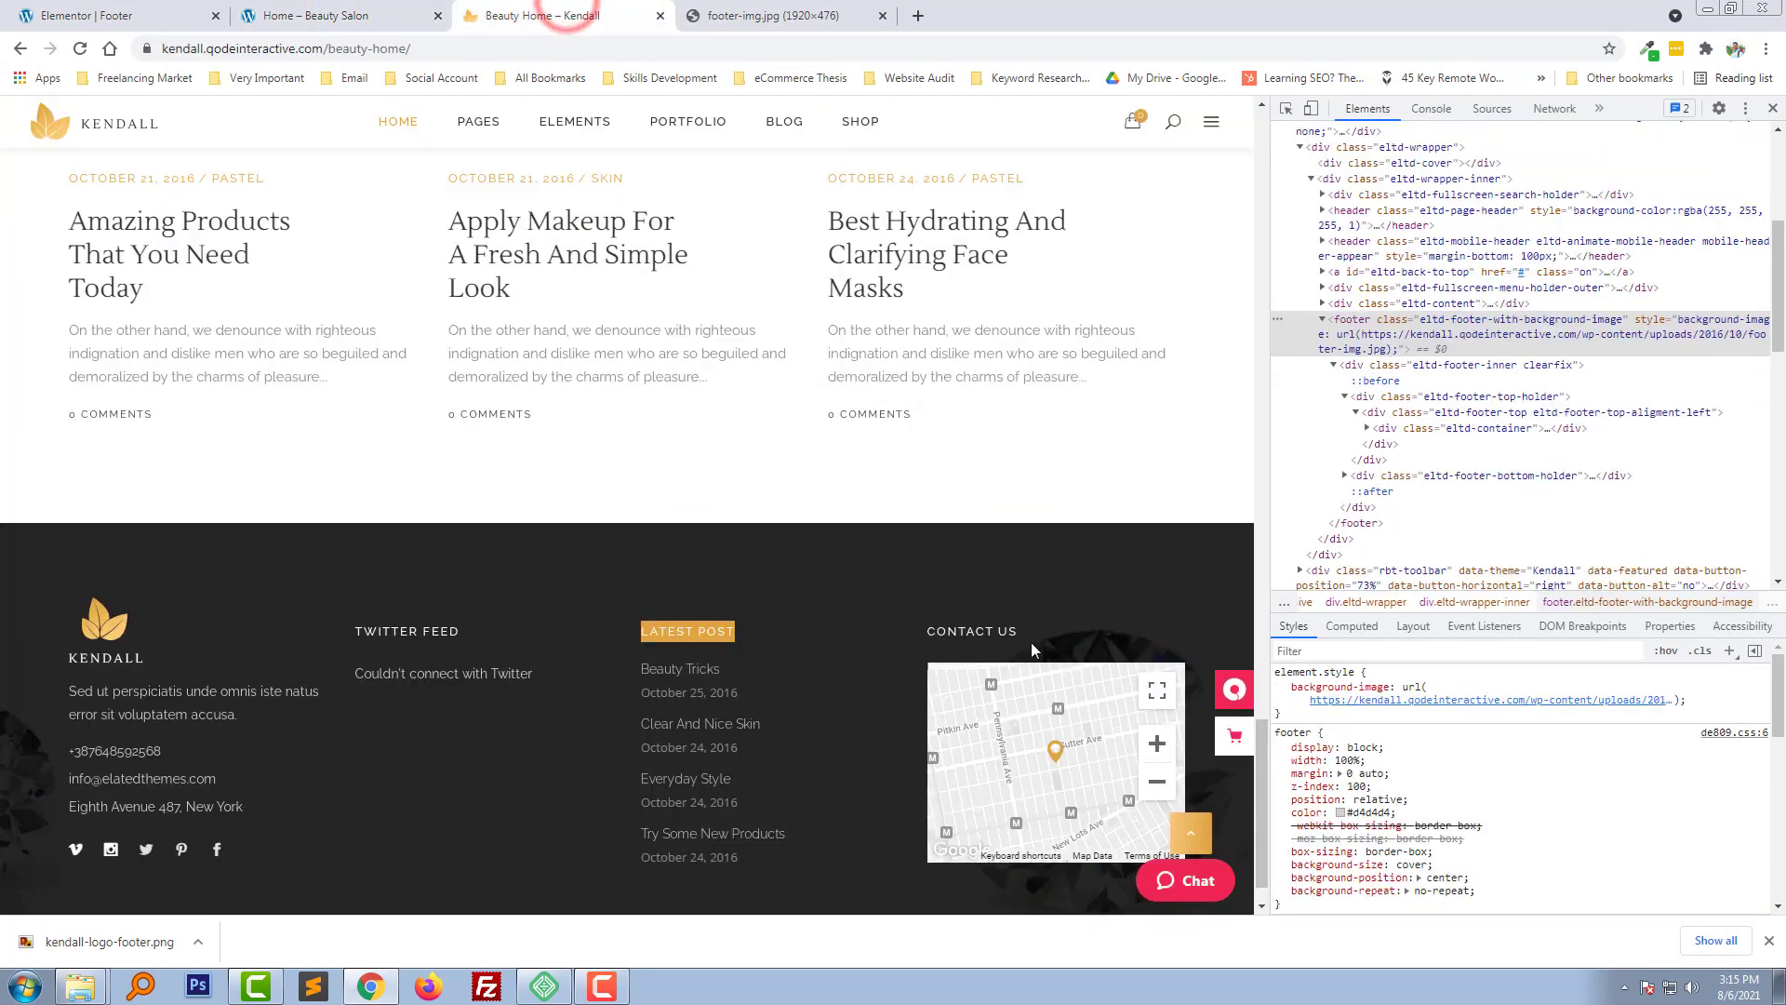
{"action": "left_click", "coordinate": [330, 15]}
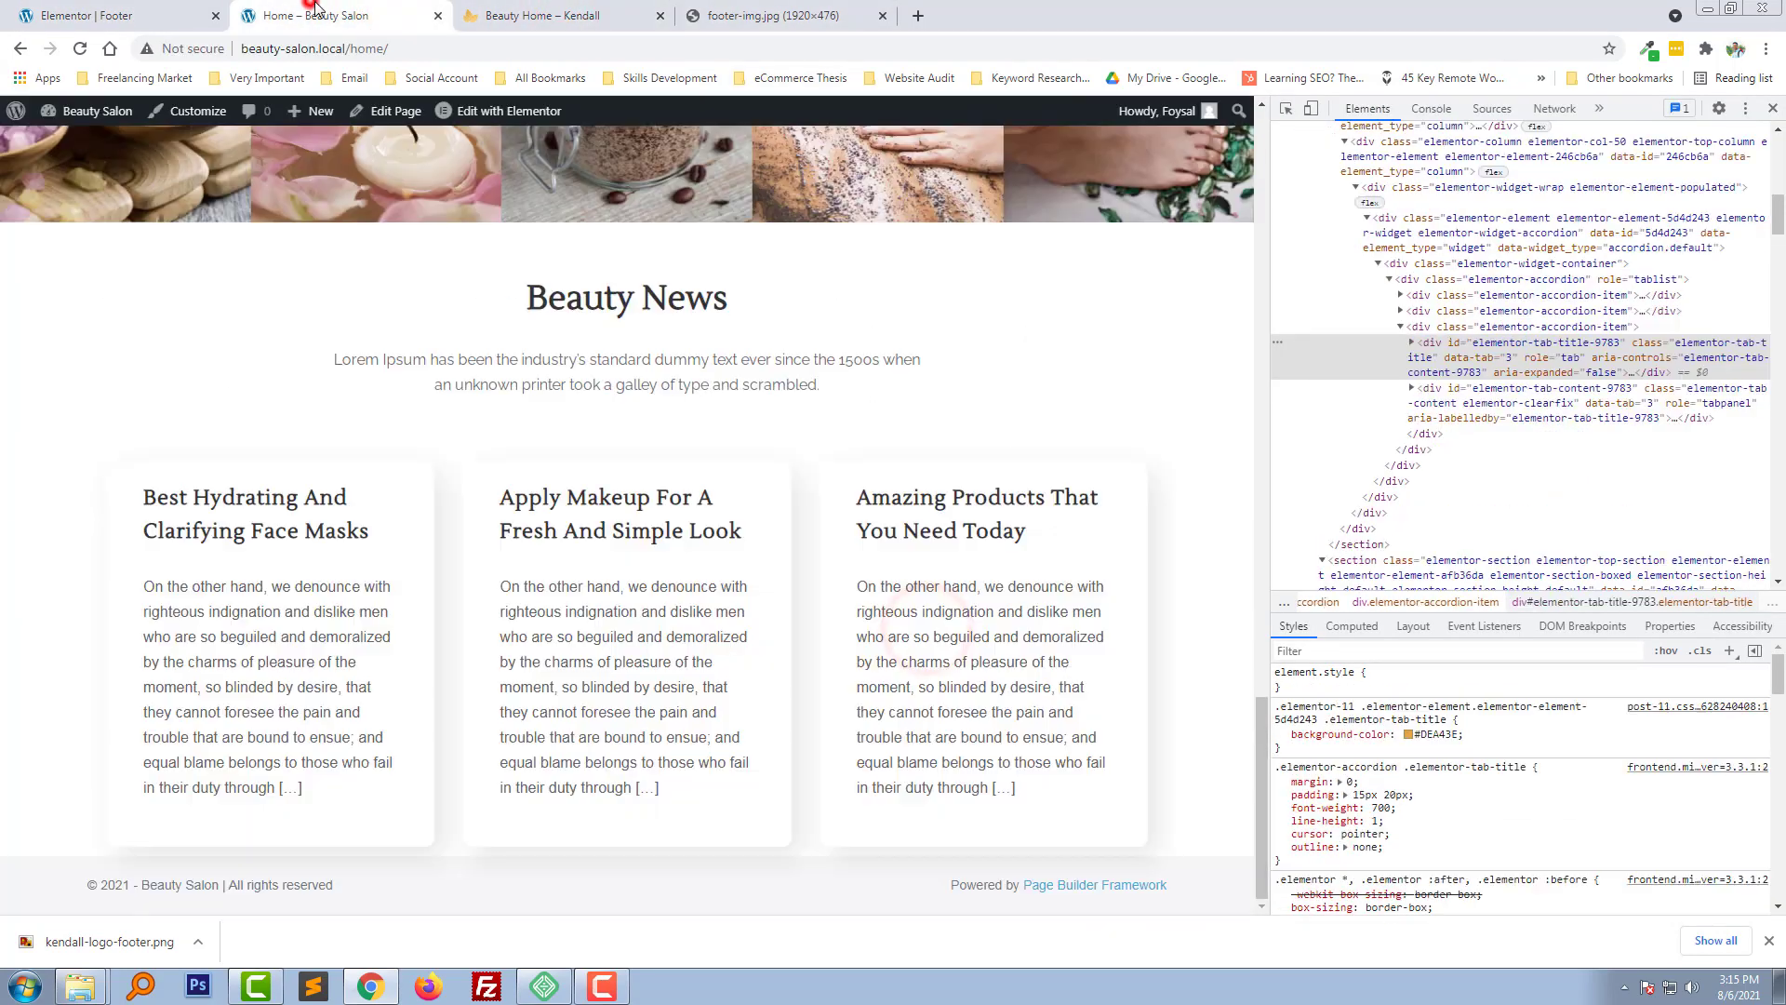
{"action": "left_click", "coordinate": [108, 15]}
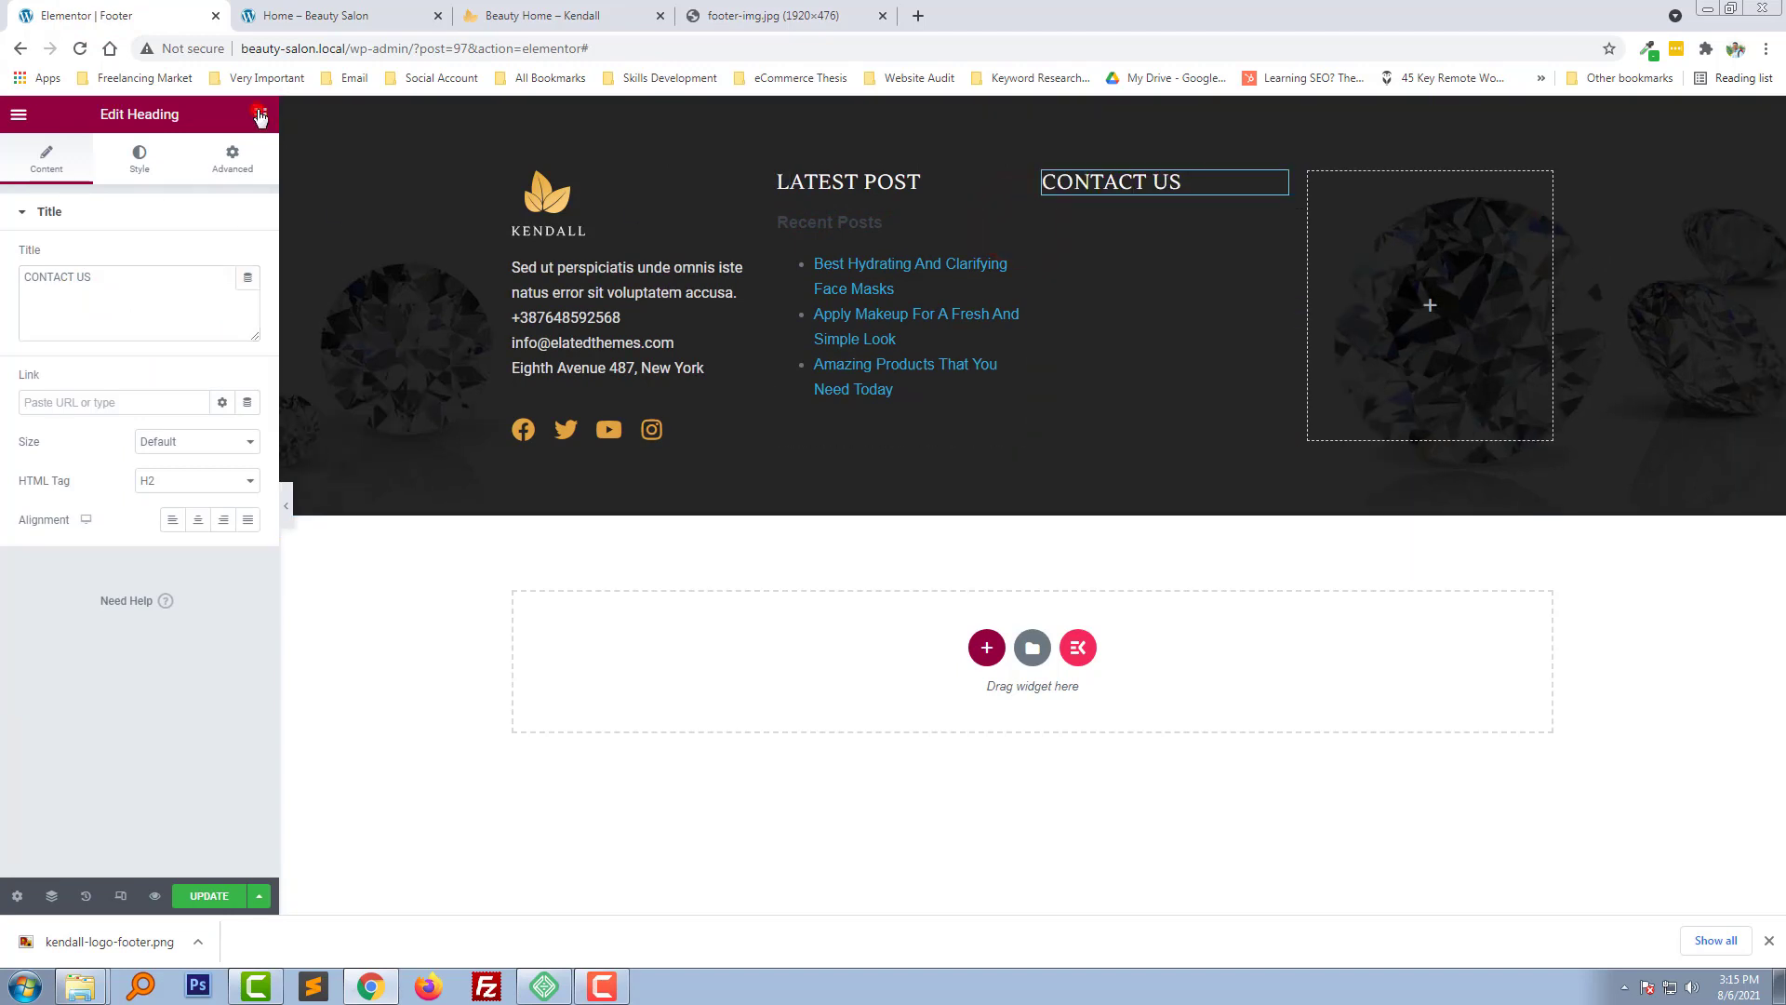
Add a Google Maps widget below the CONTACT US heading in the third column
{"action": "left_click", "coordinate": [259, 113]}
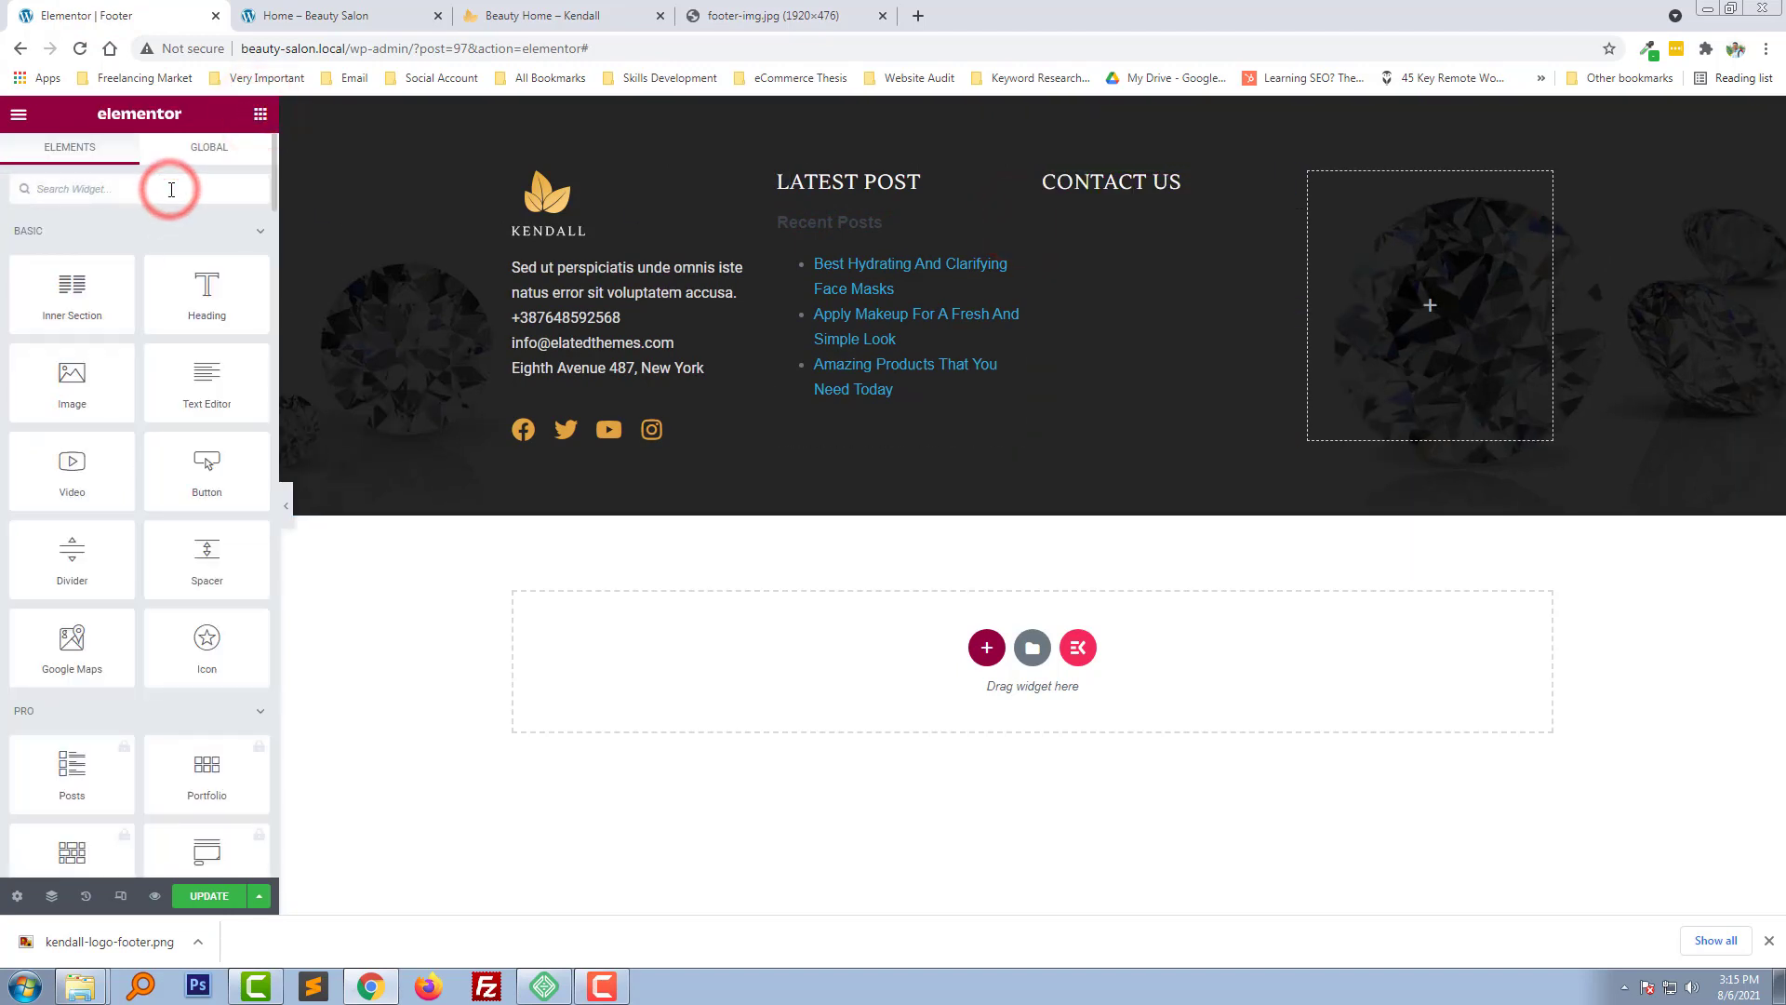
{"action": "type", "text": "map"}
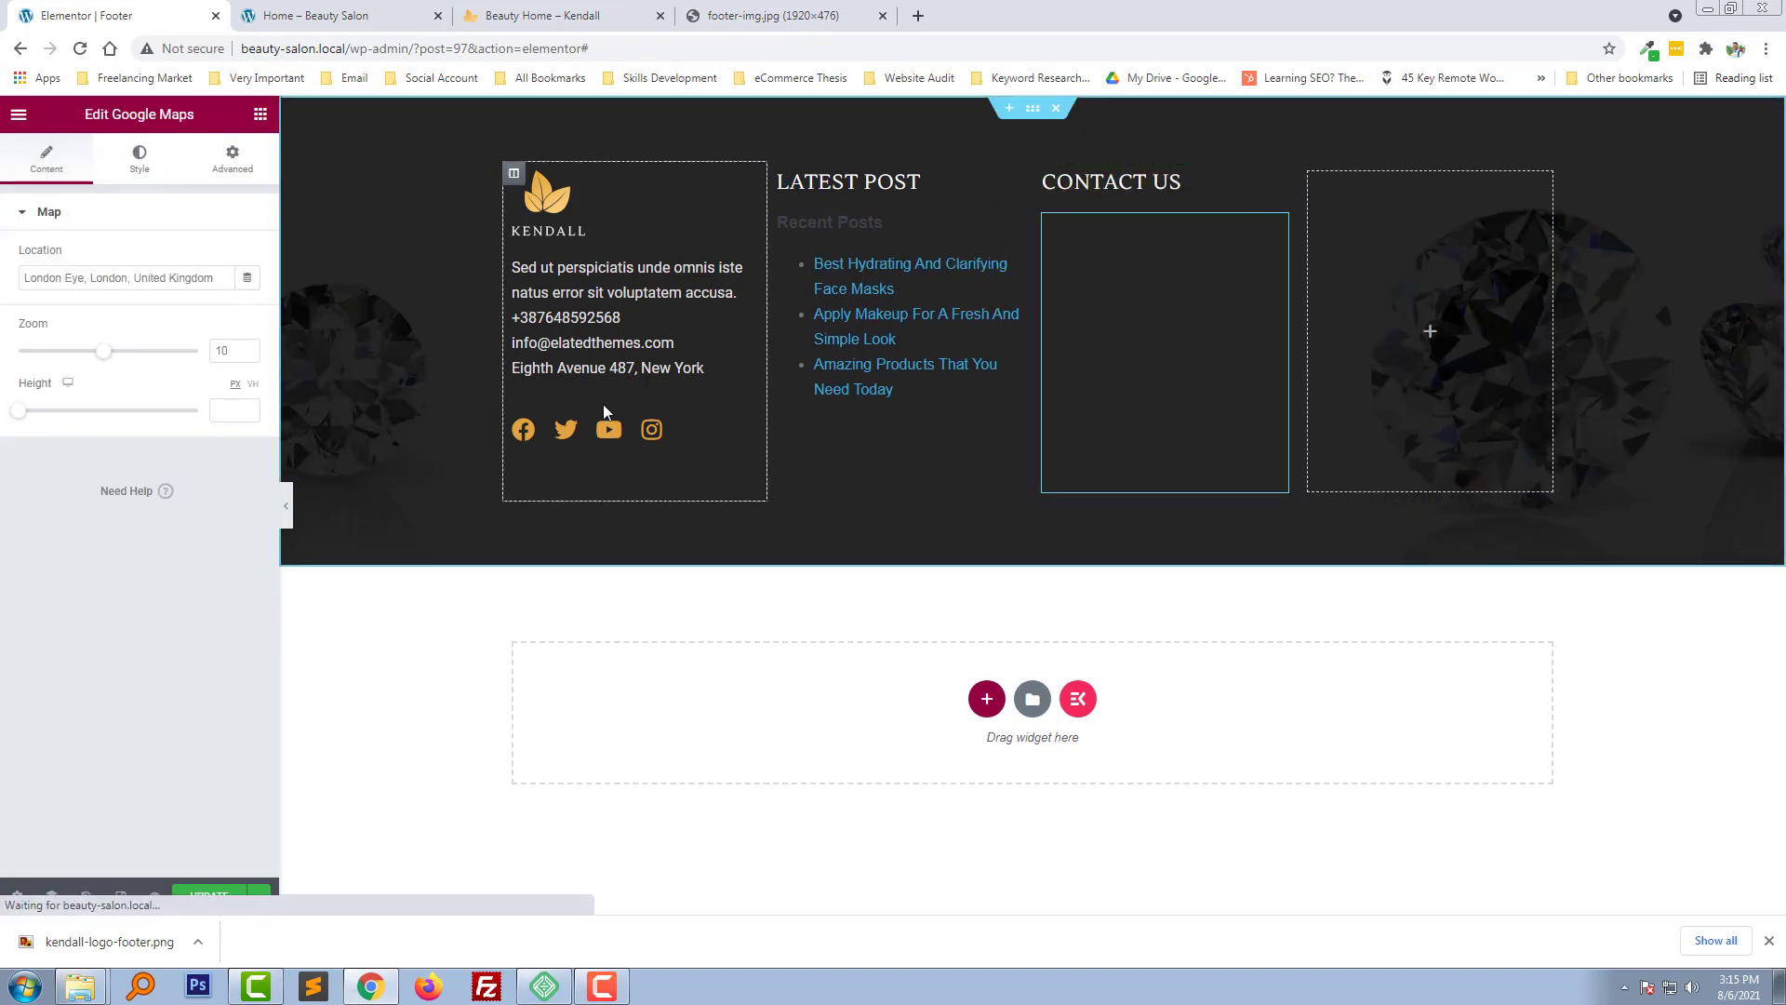
{"action": "left_click", "coordinate": [900, 330]}
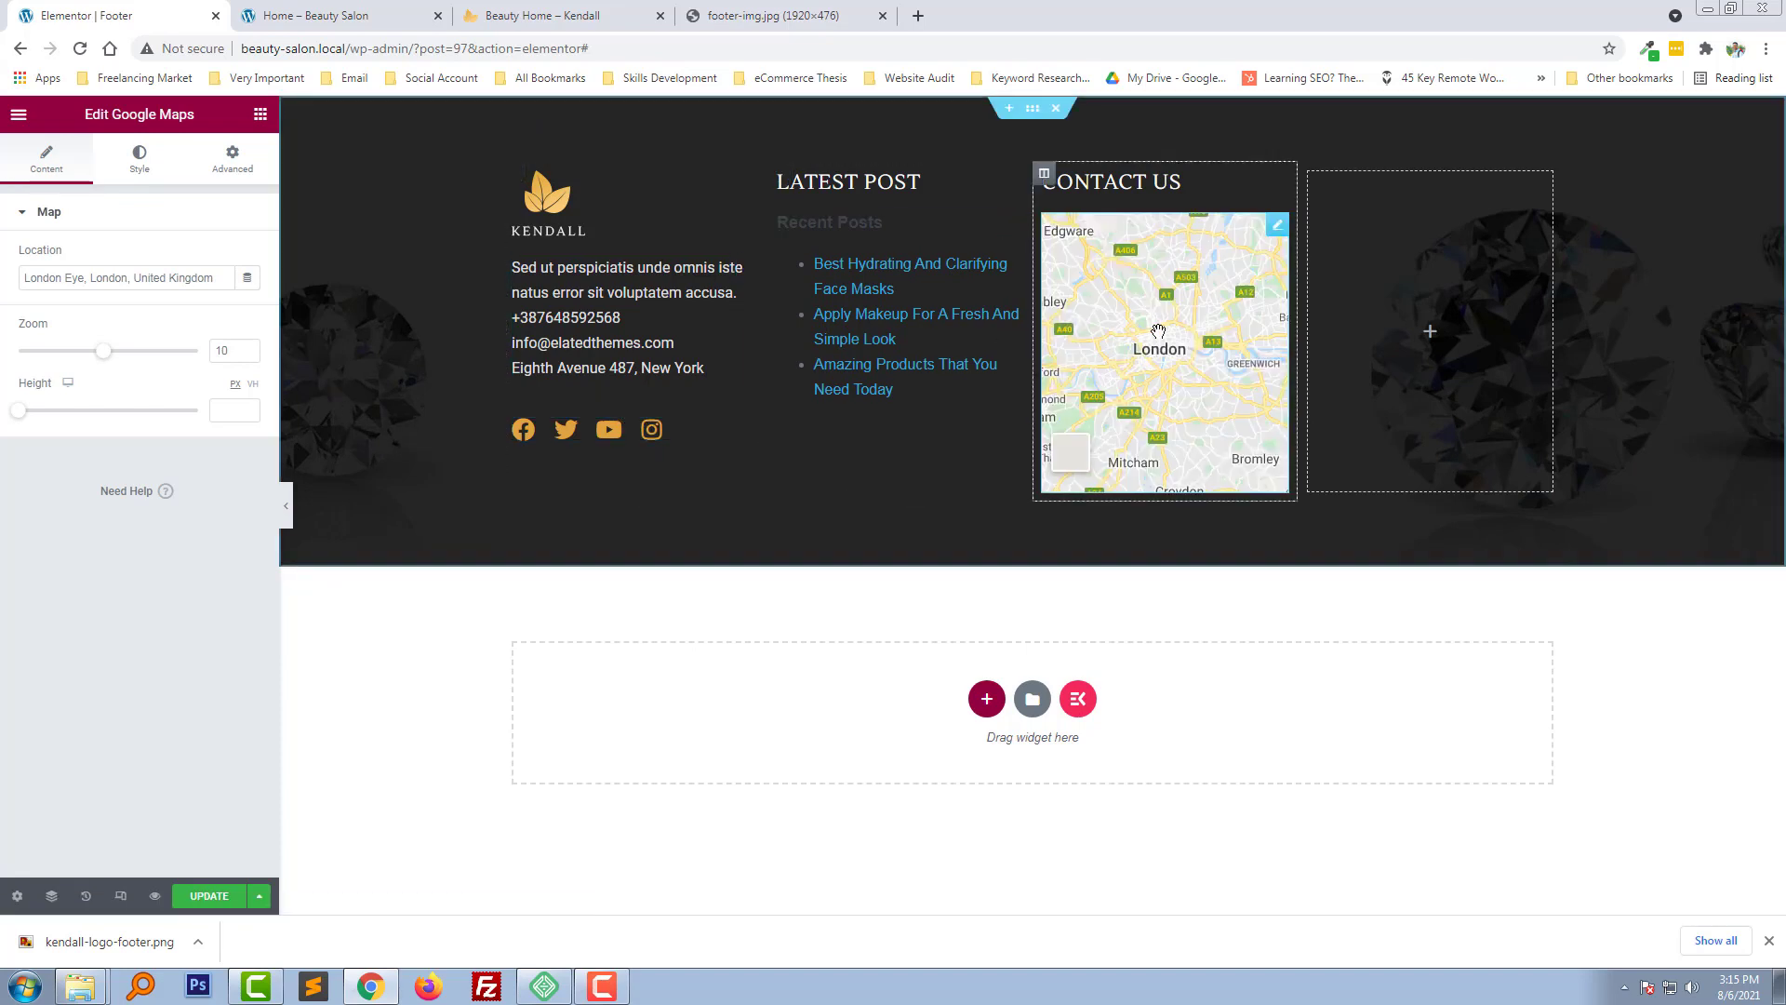
{"action": "left_click", "coordinate": [224, 411]}
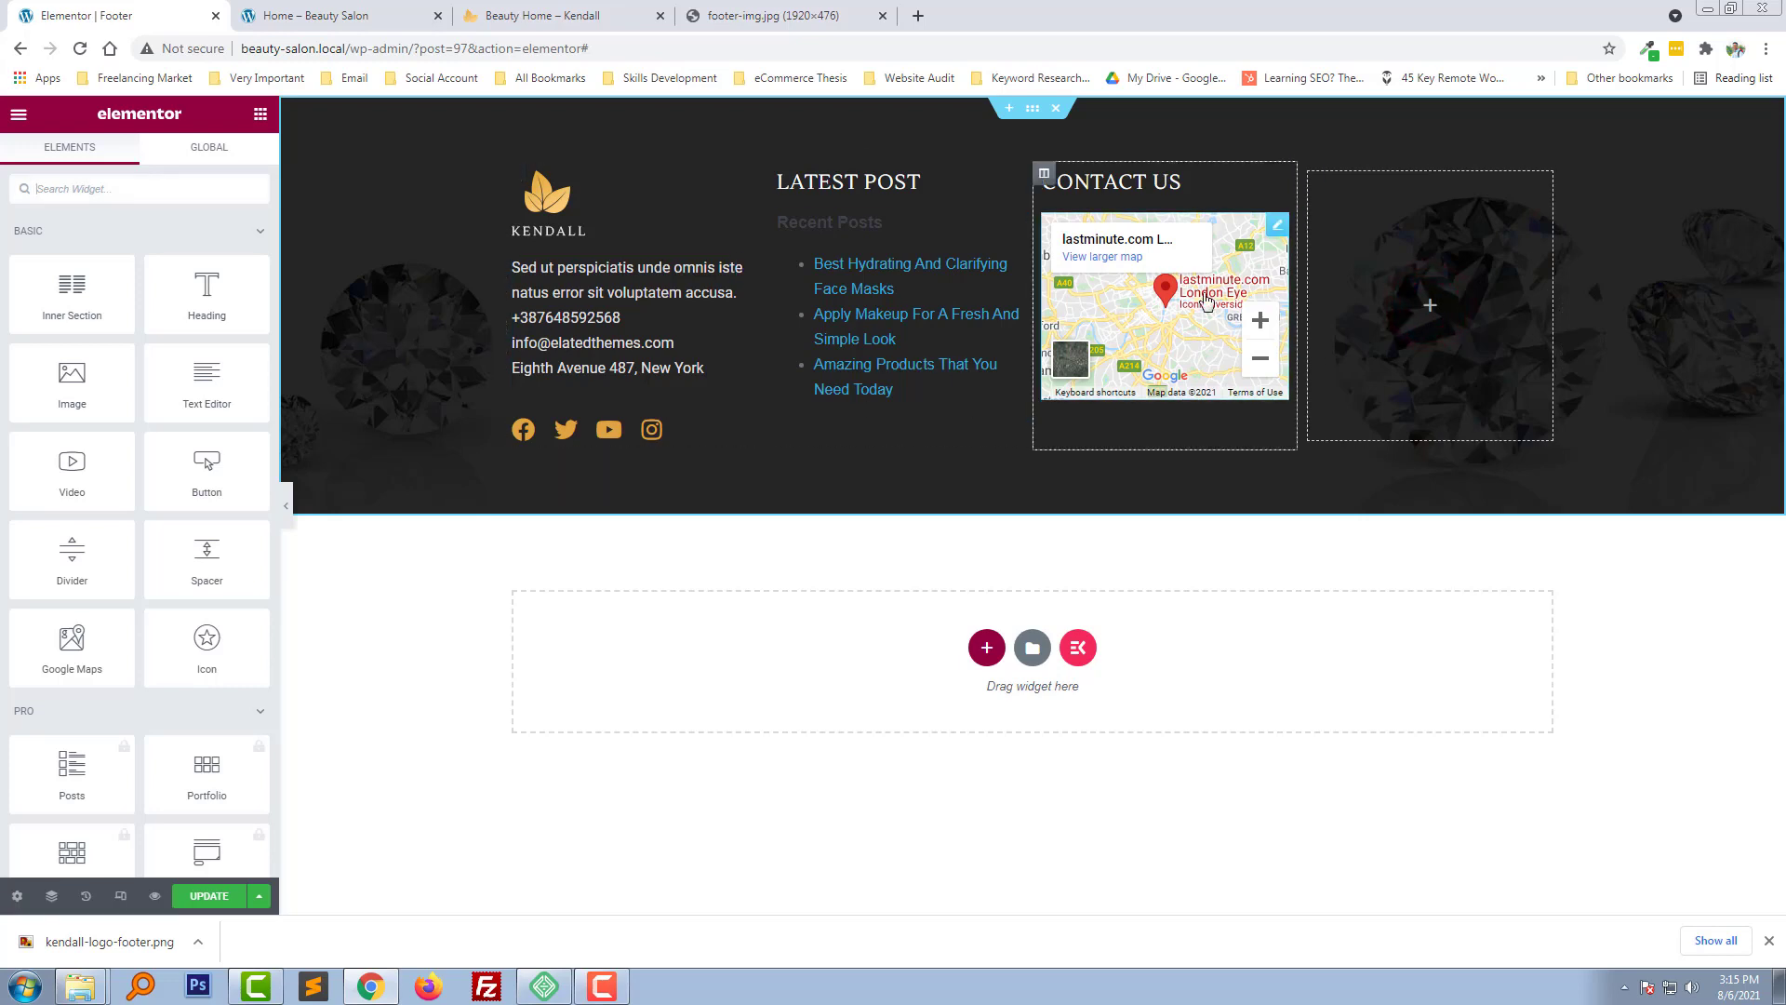
Search widgets for 'form' and retitle the map column's heading to LOCATION
{"action": "scroll", "scroll_direction": "down", "scroll_amount": 3}
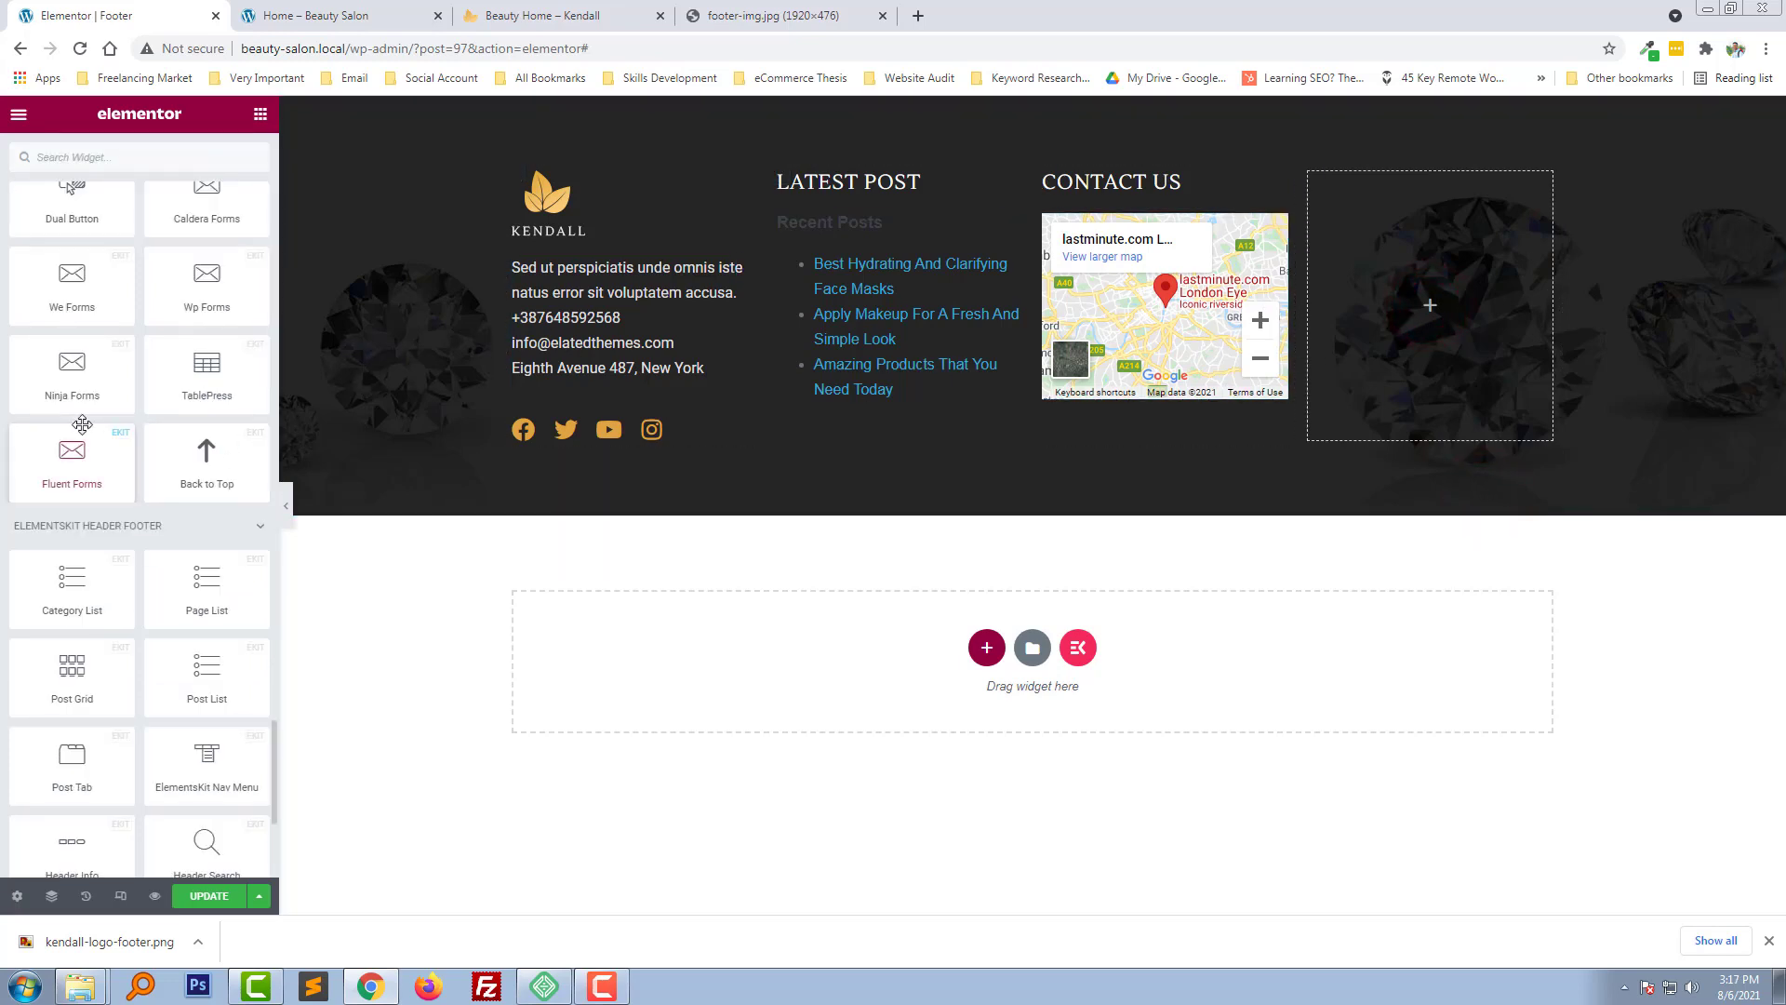
{"action": "mouse_move", "coordinate": [255, 333]}
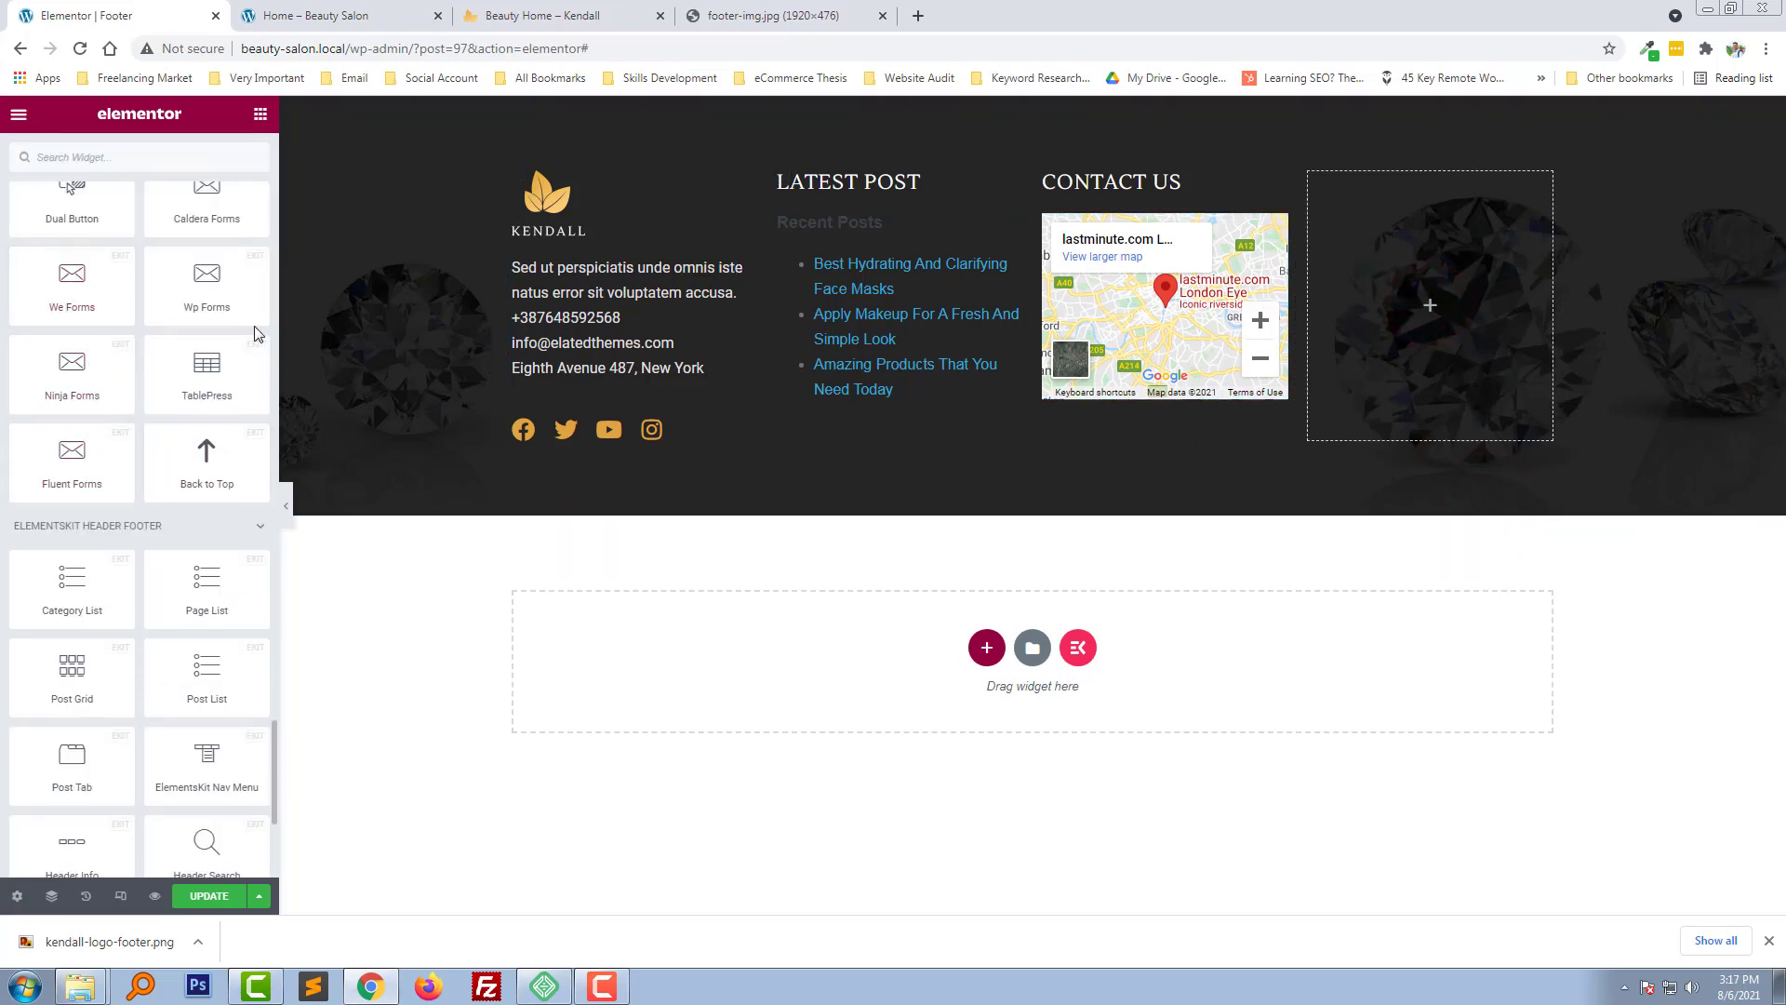
{"action": "type", "text": "form"}
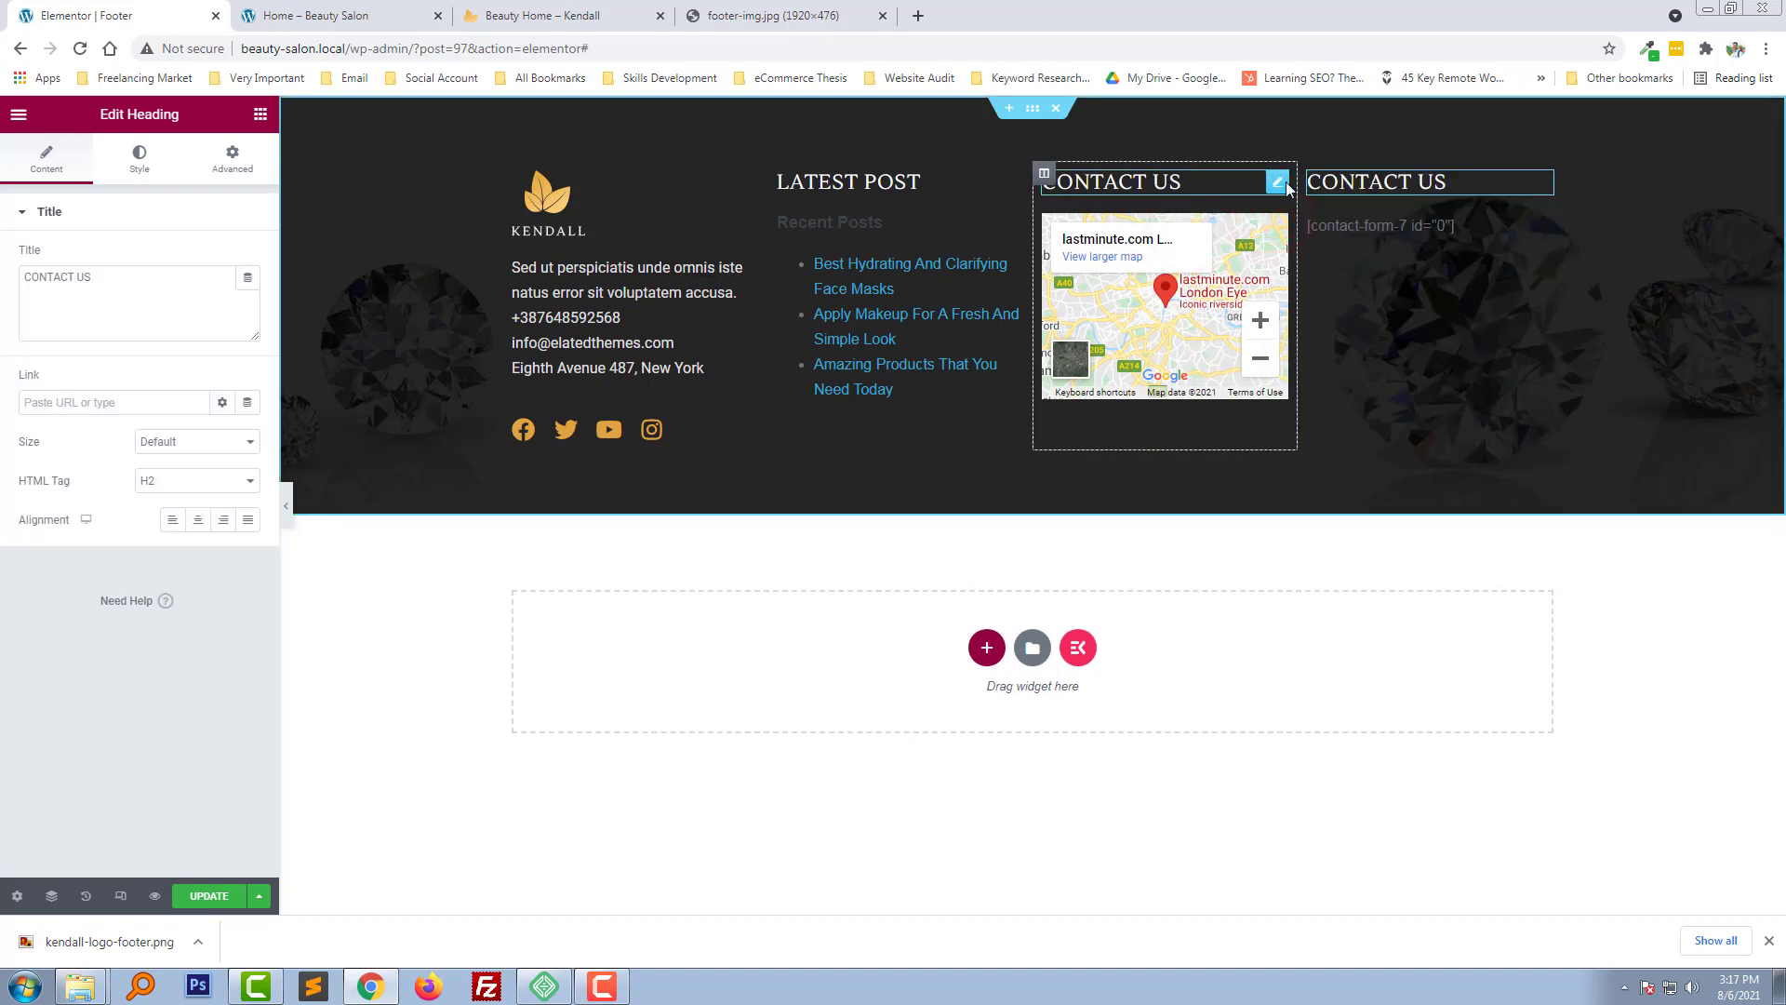
{"action": "triple_click", "coordinate": [114, 277]}
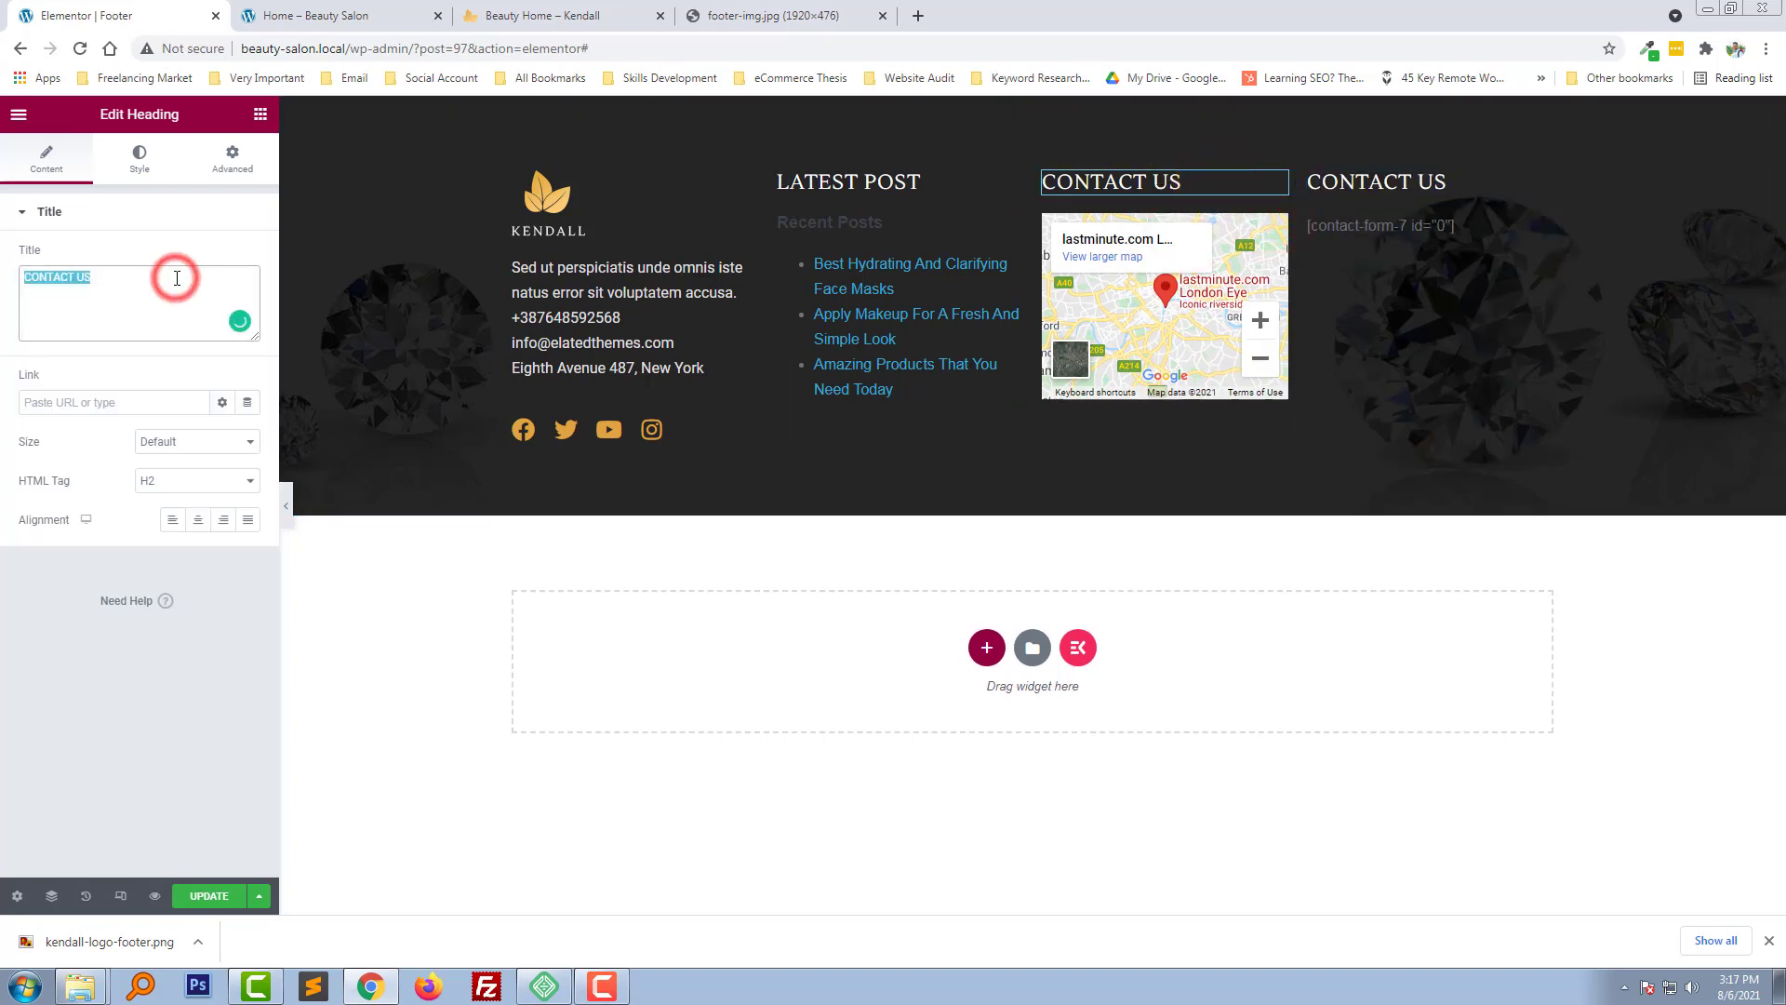
{"action": "type", "text": "Loca"}
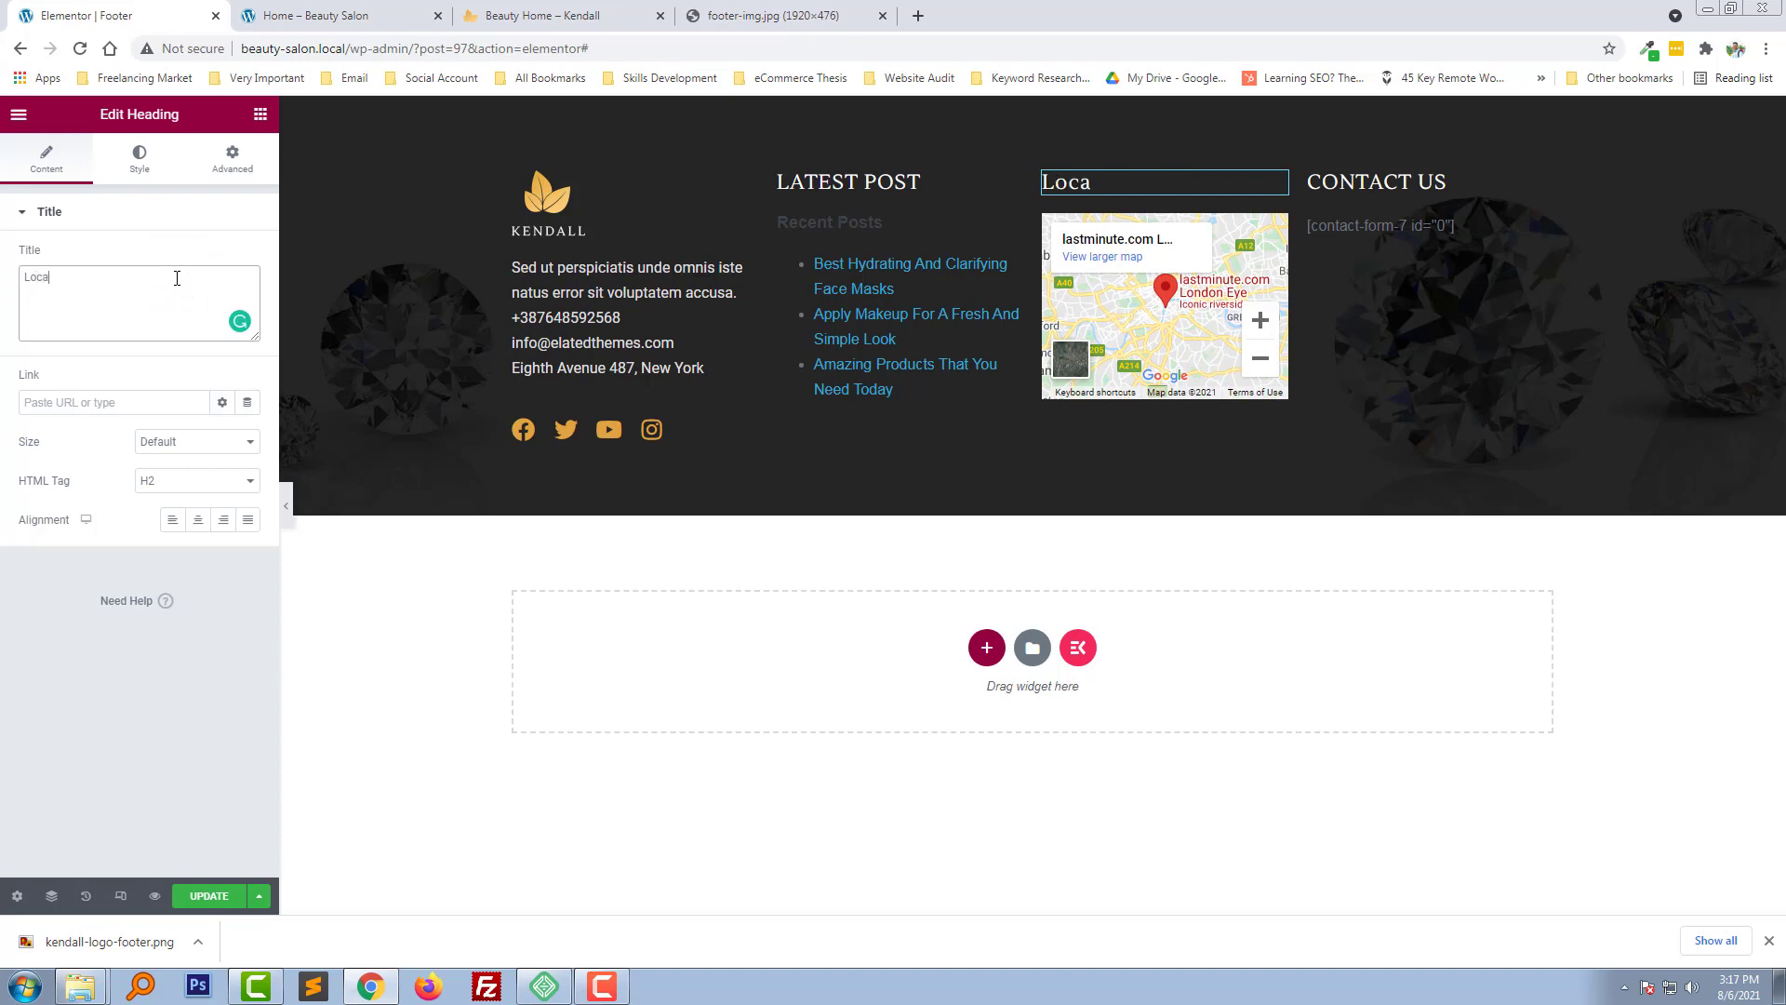
{"action": "type", "text": "tio"}
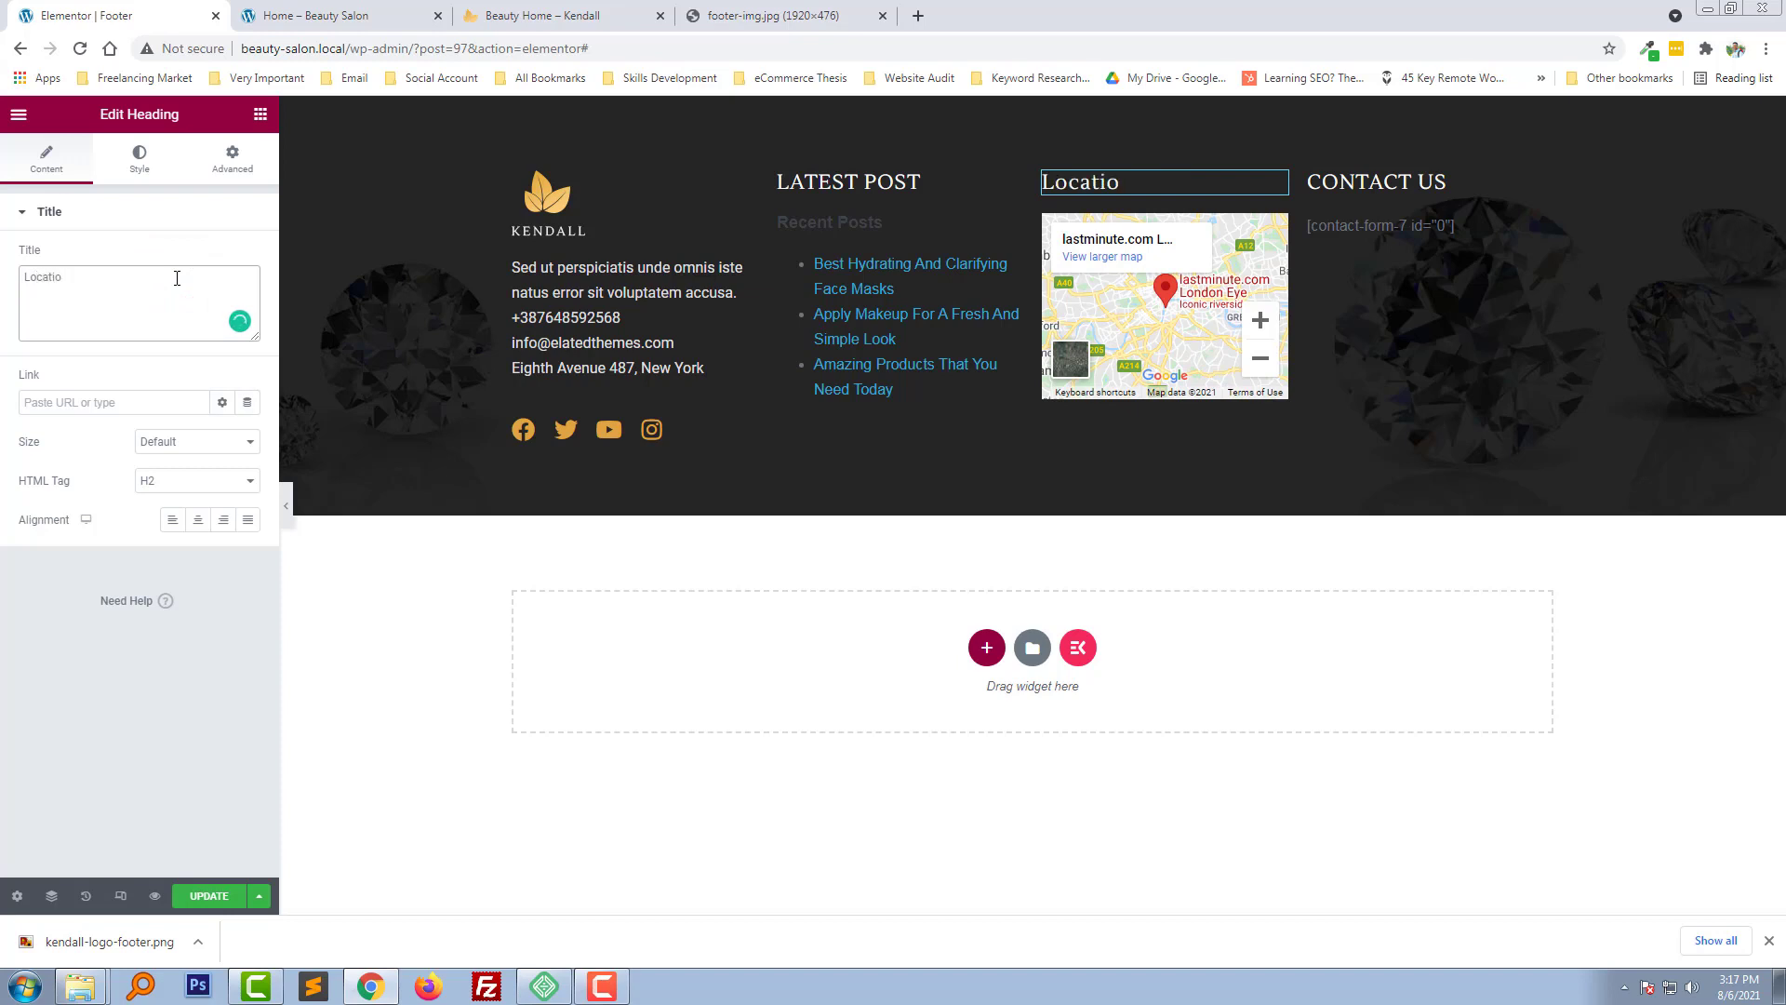
{"action": "type", "text": "n"}
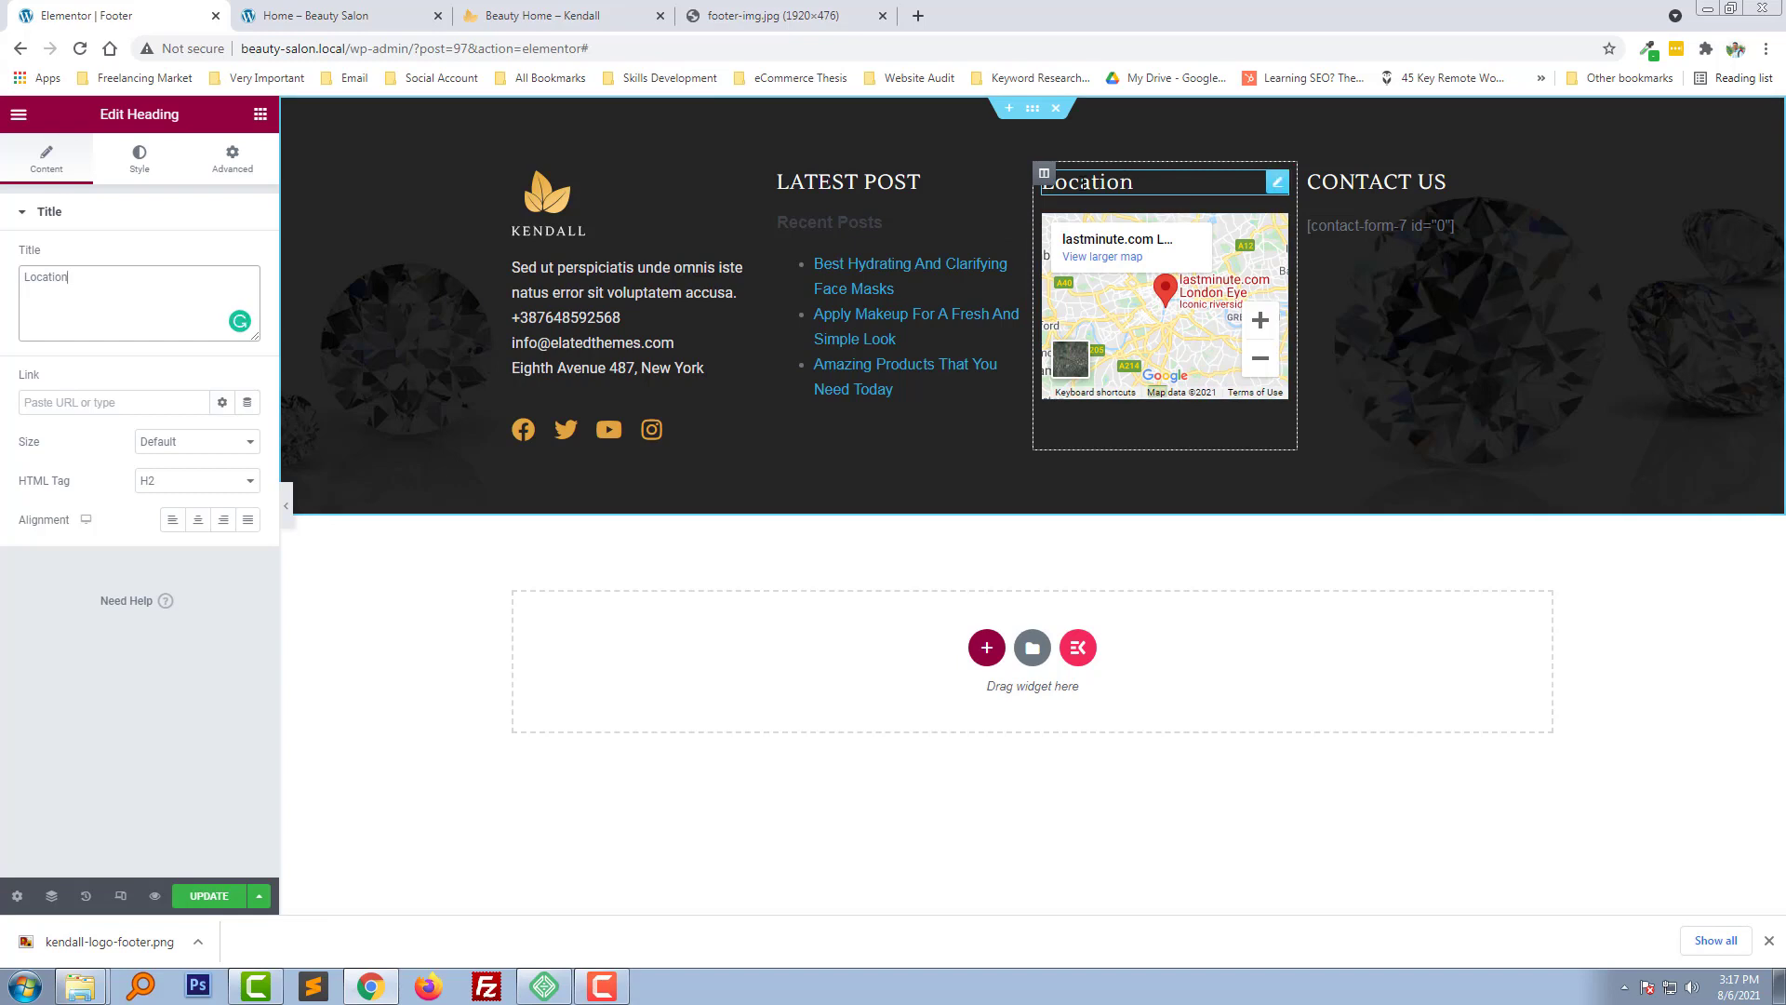
{"action": "type", "text": "LOCA"}
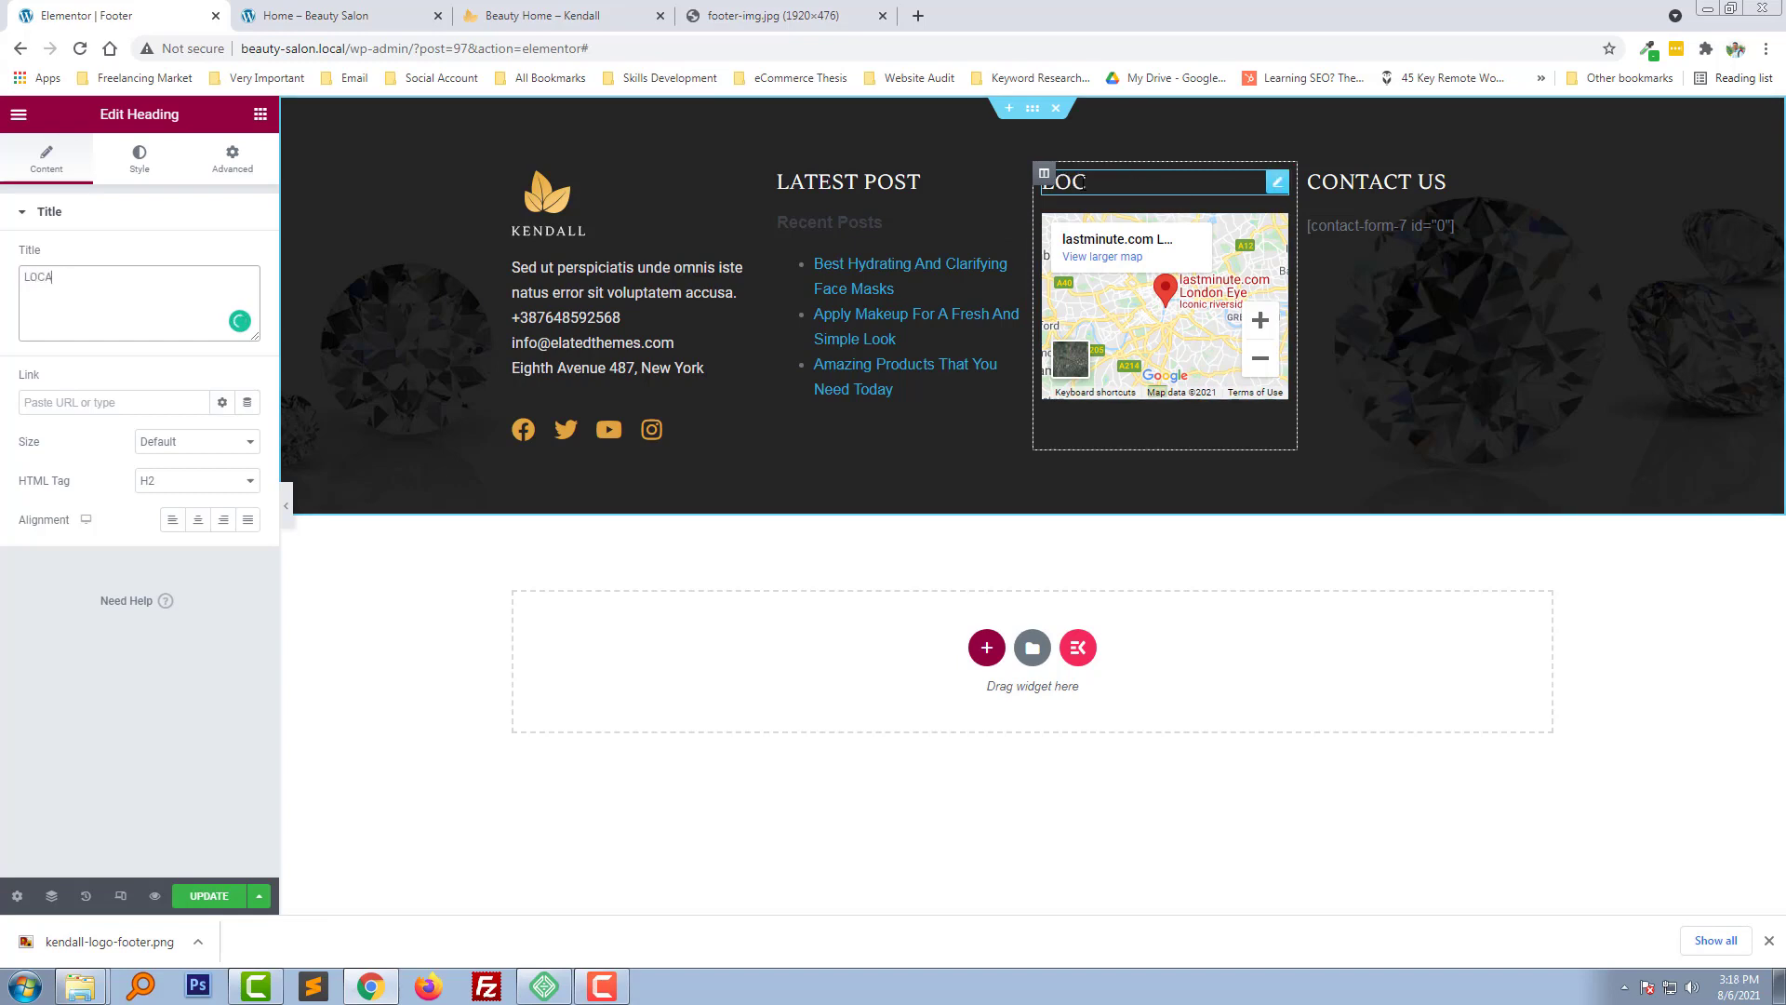
{"action": "type", "text": "TION"}
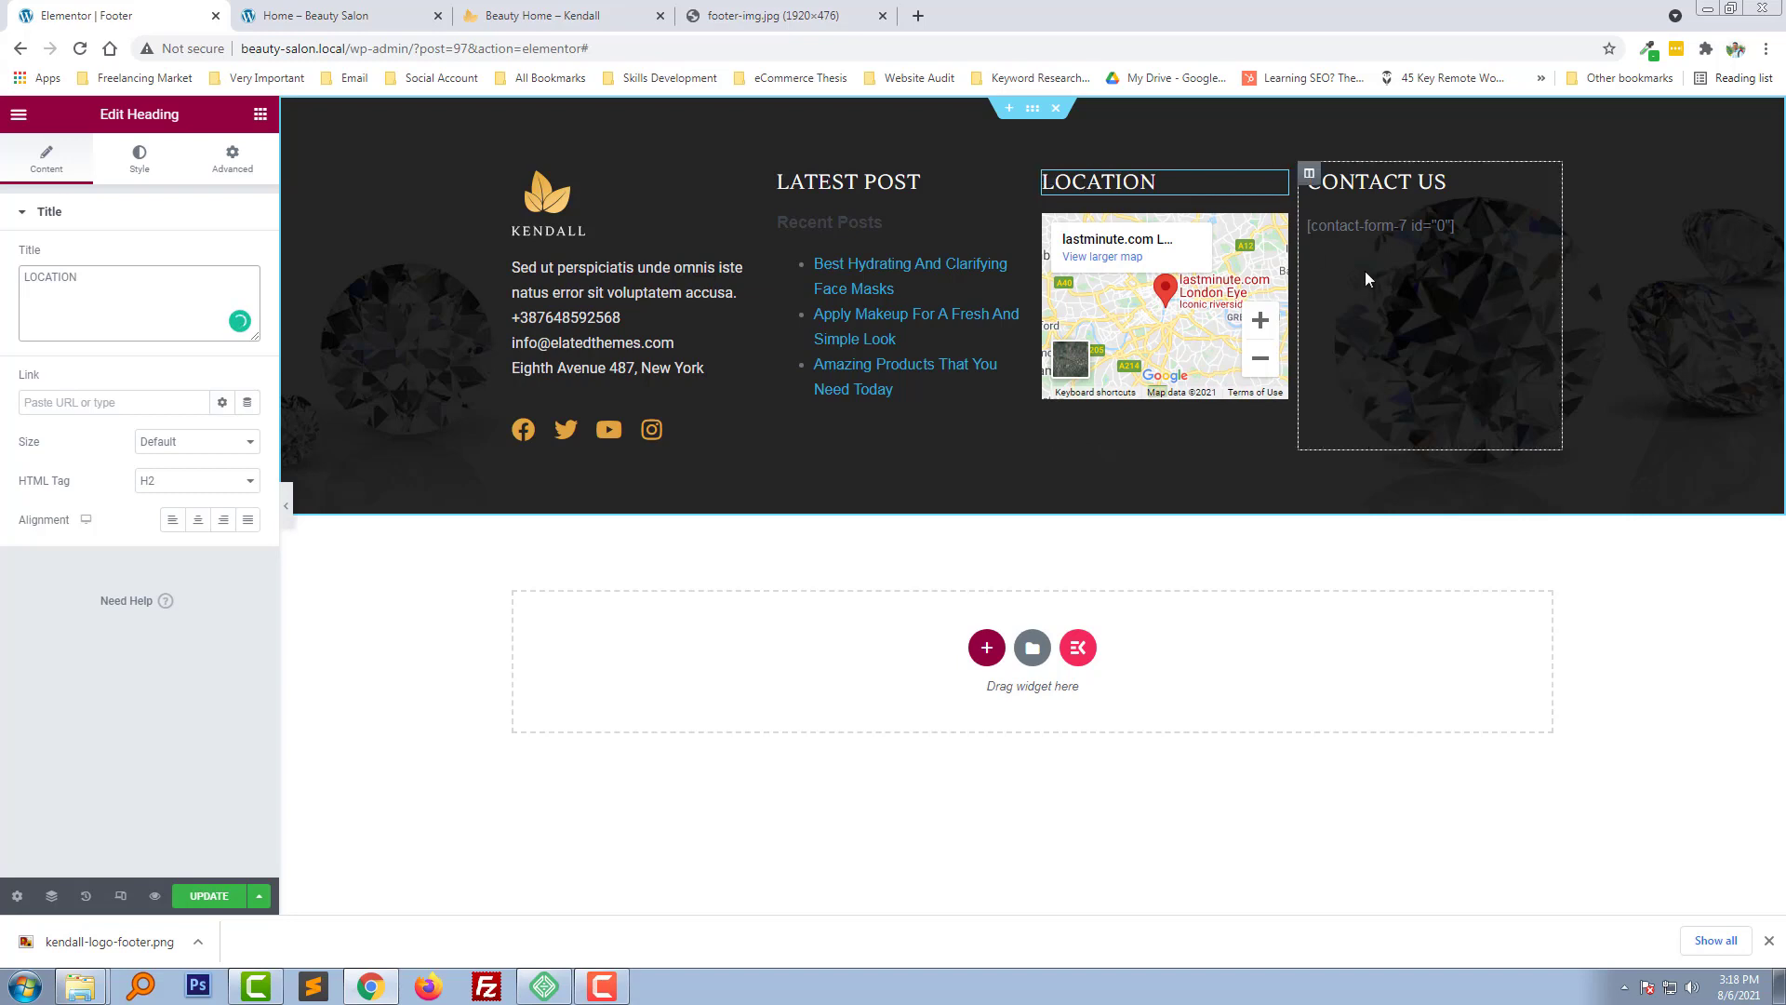
{"action": "mouse_move", "coordinate": [1390, 239]}
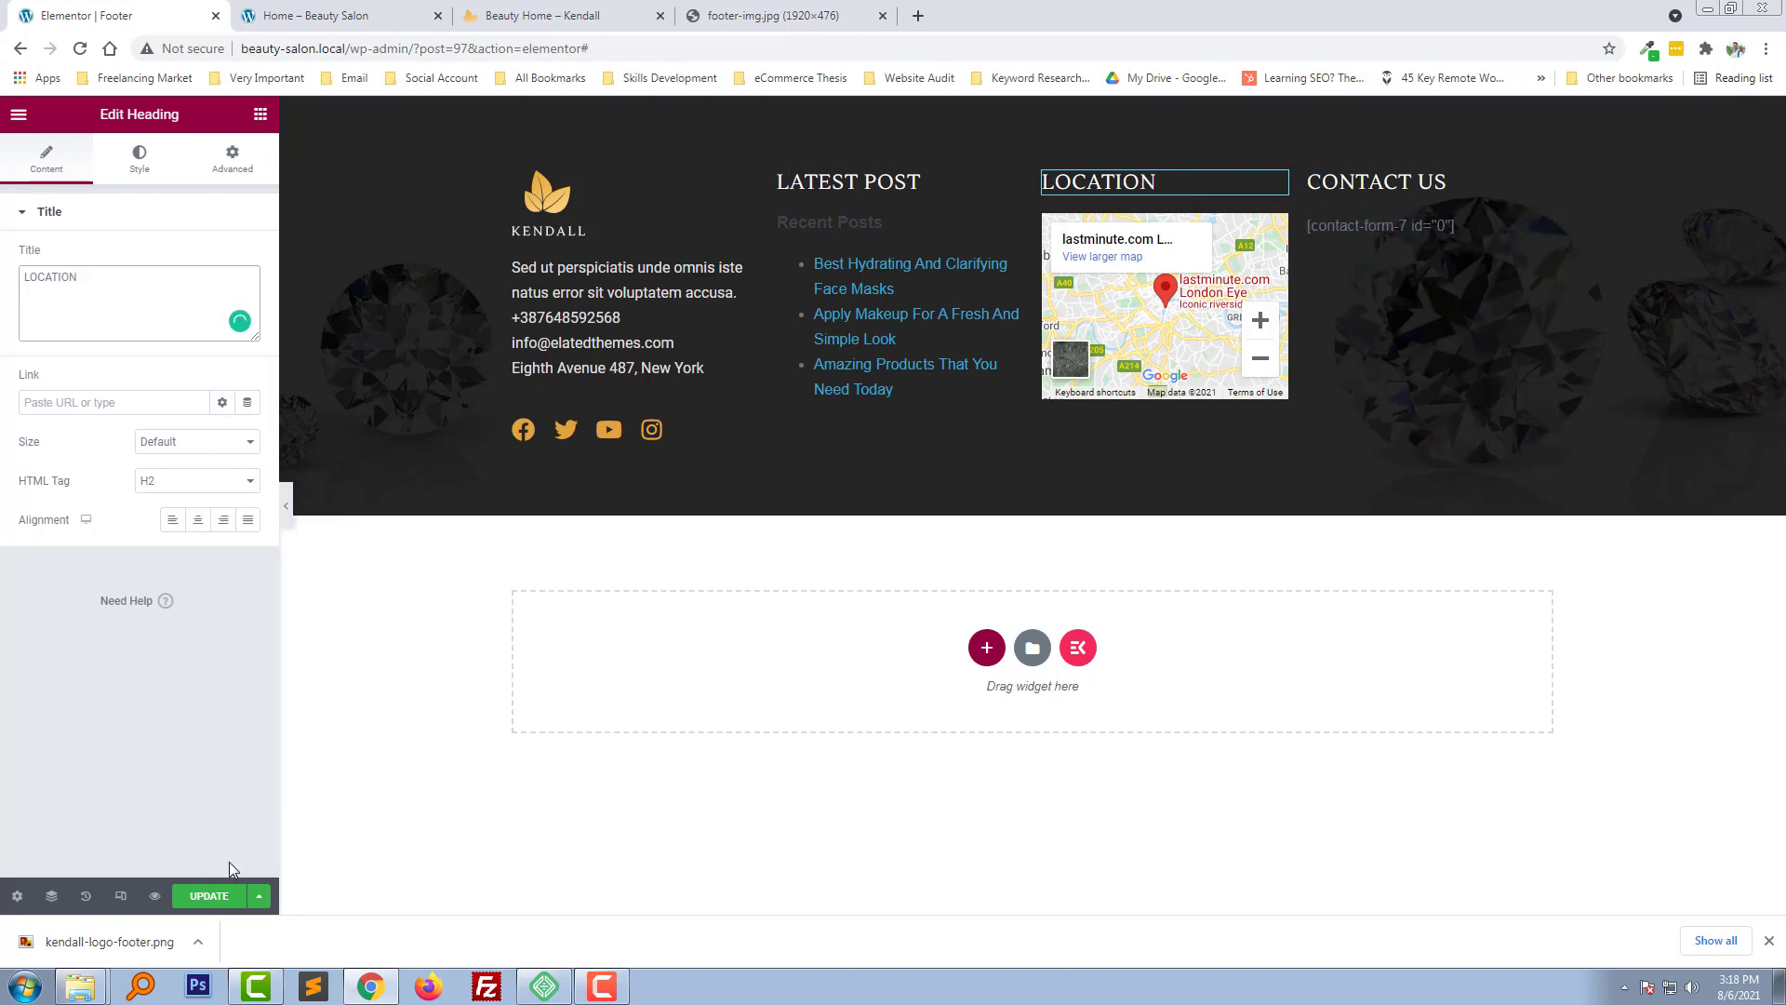
Save the footer with UPDATE, dismiss the downloads bar, and switch to the home page
{"action": "left_click", "coordinate": [209, 895]}
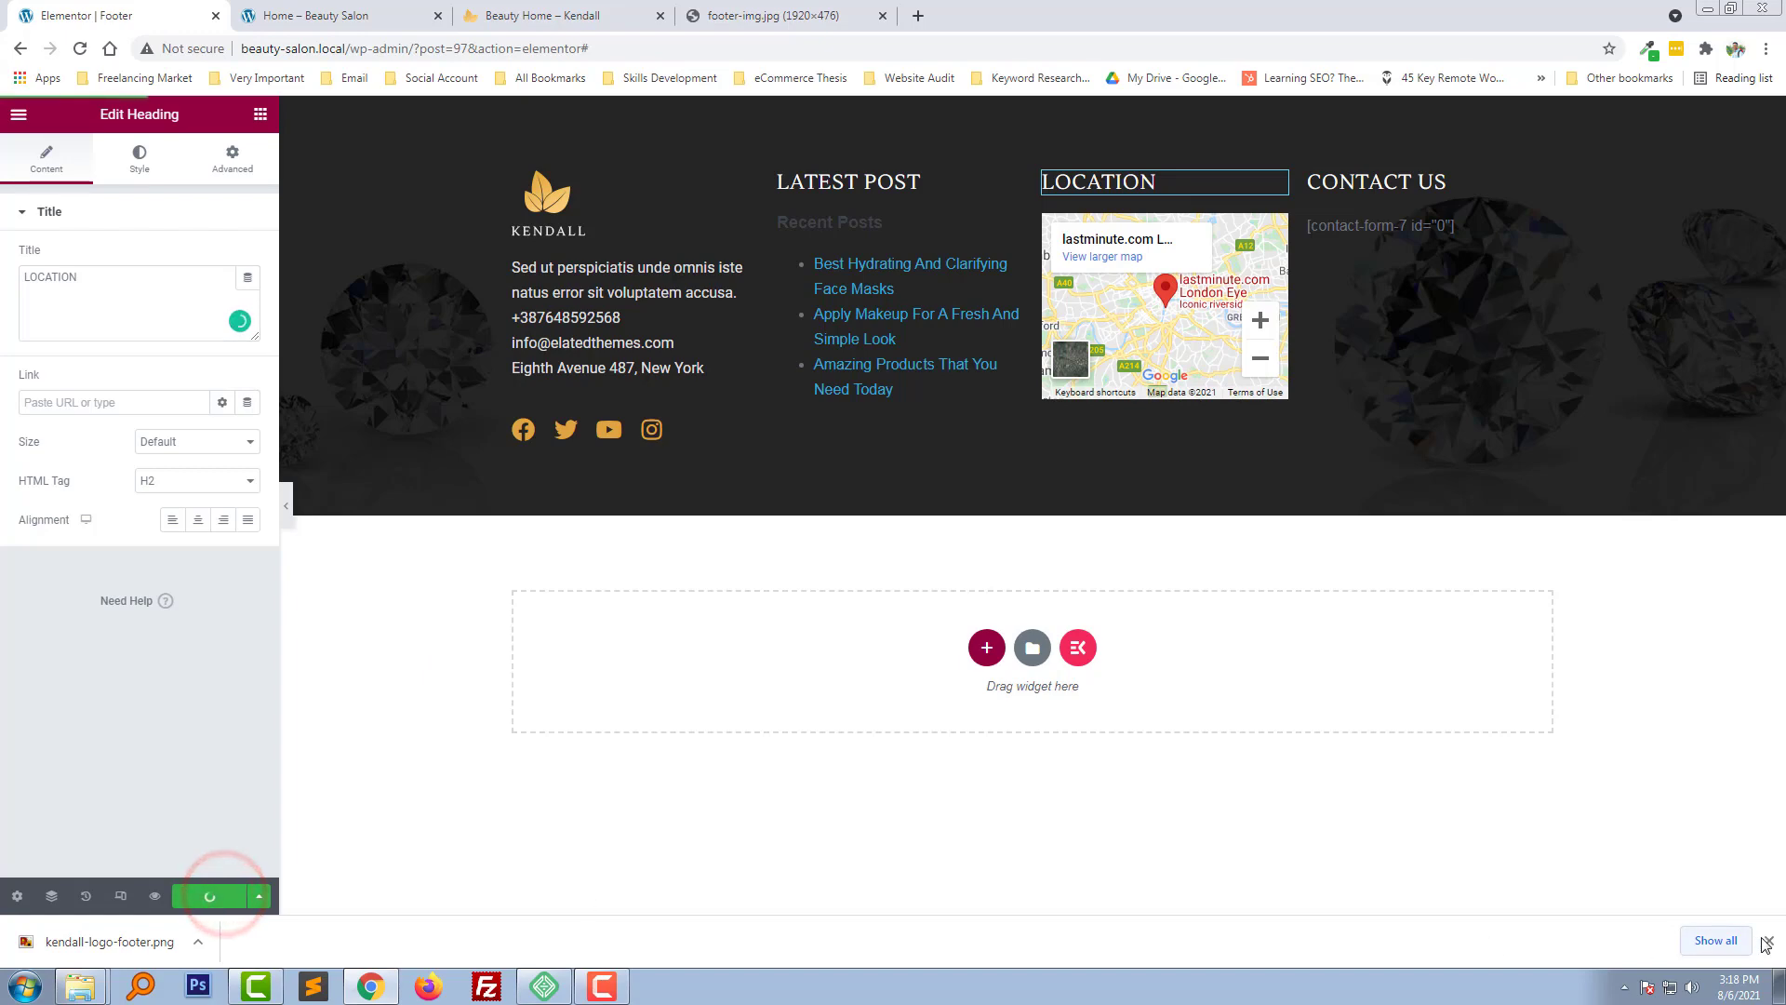
{"action": "left_click", "coordinate": [1772, 940]}
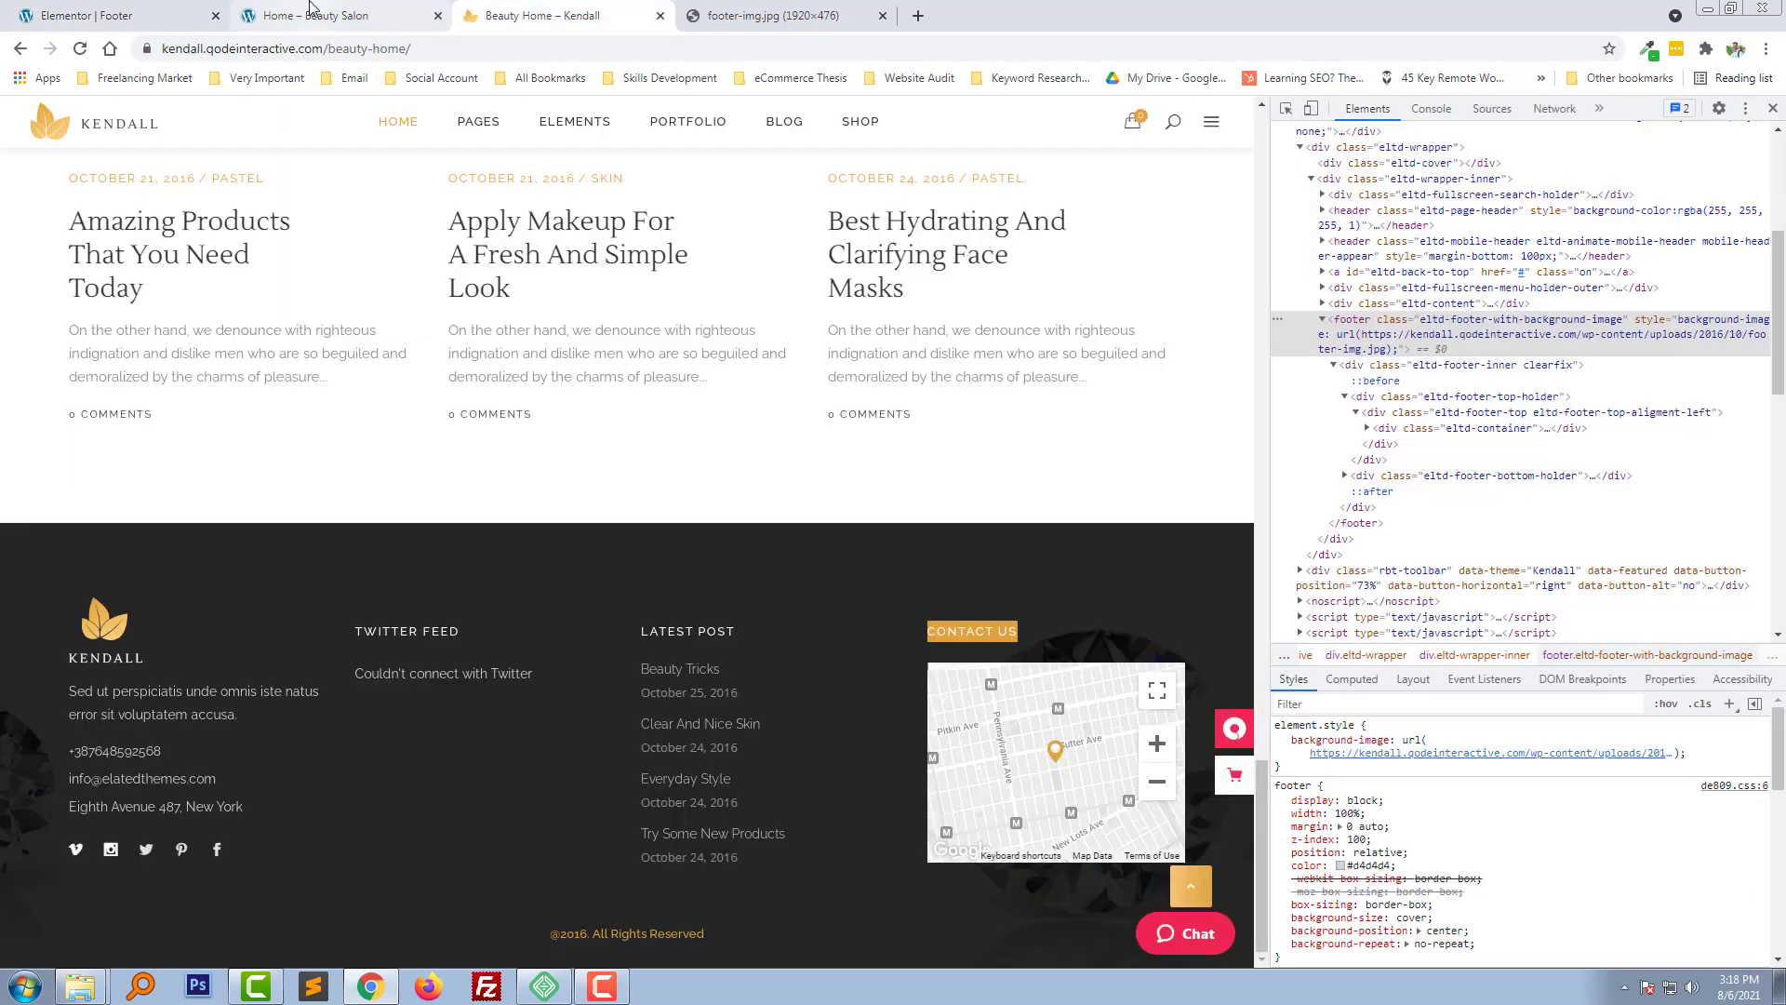
{"action": "left_click", "coordinate": [330, 16]}
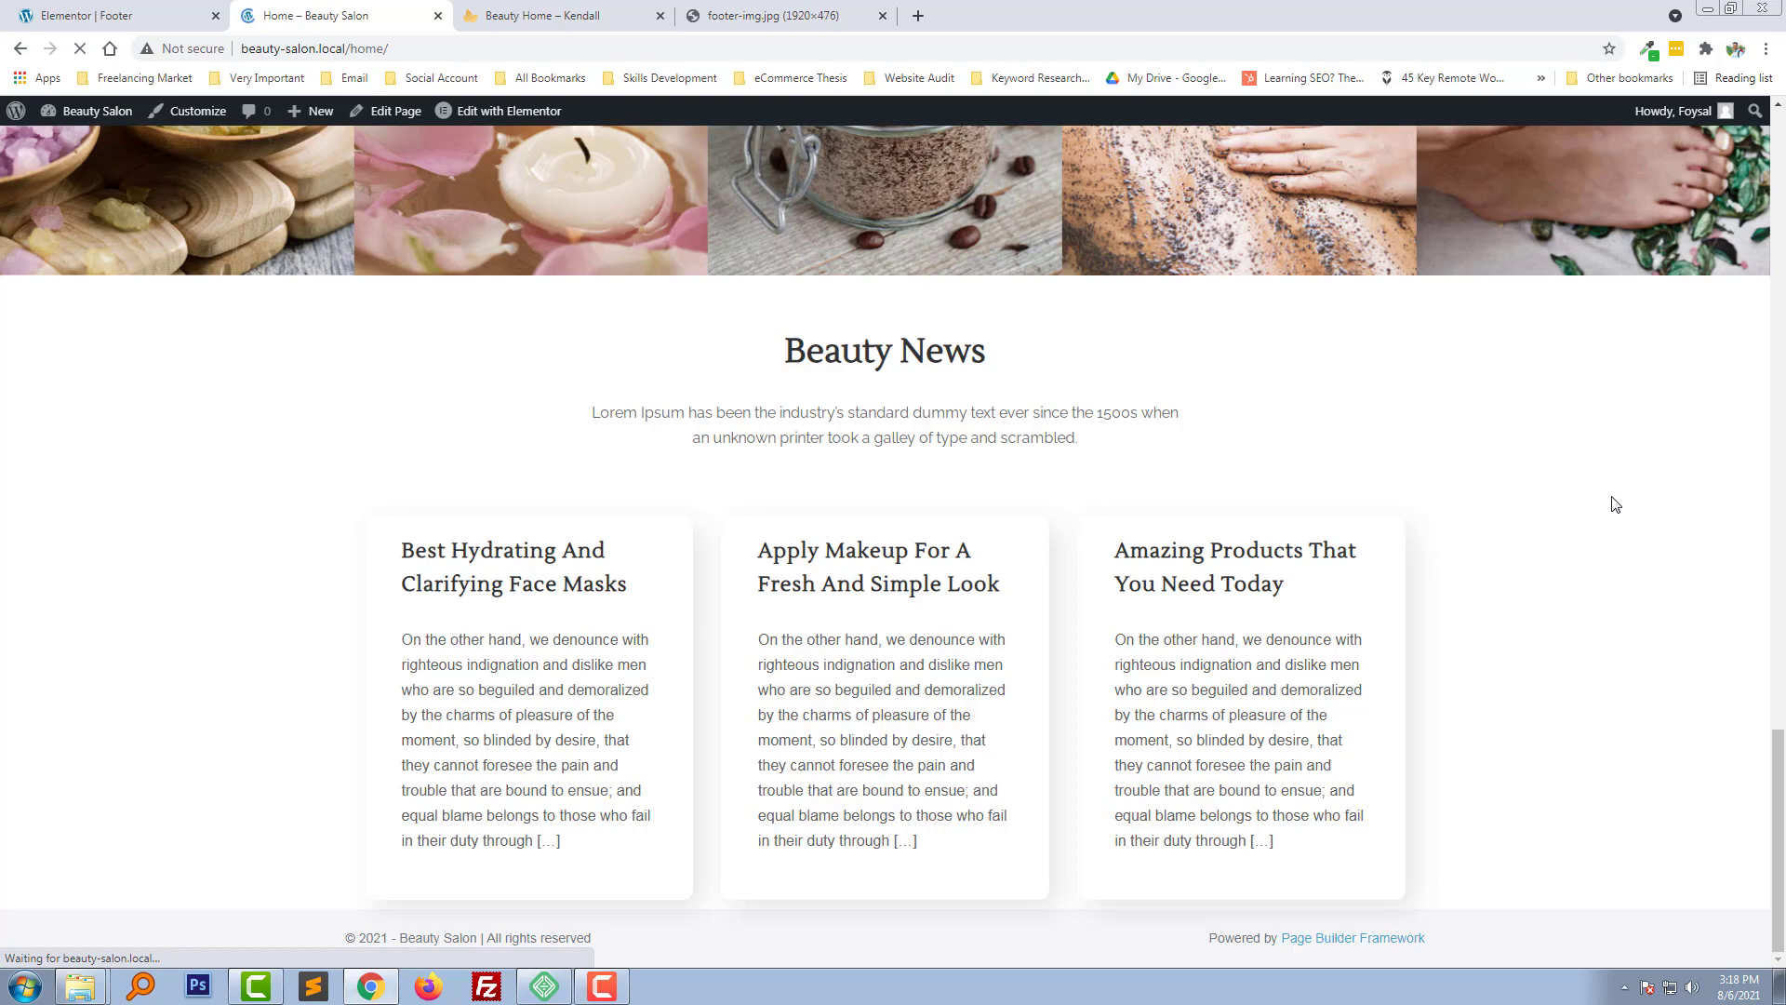
Scroll the reloaded home page down to inspect the published dark diamond footer
{"action": "scroll", "scroll_direction": "up", "scroll_amount": 3}
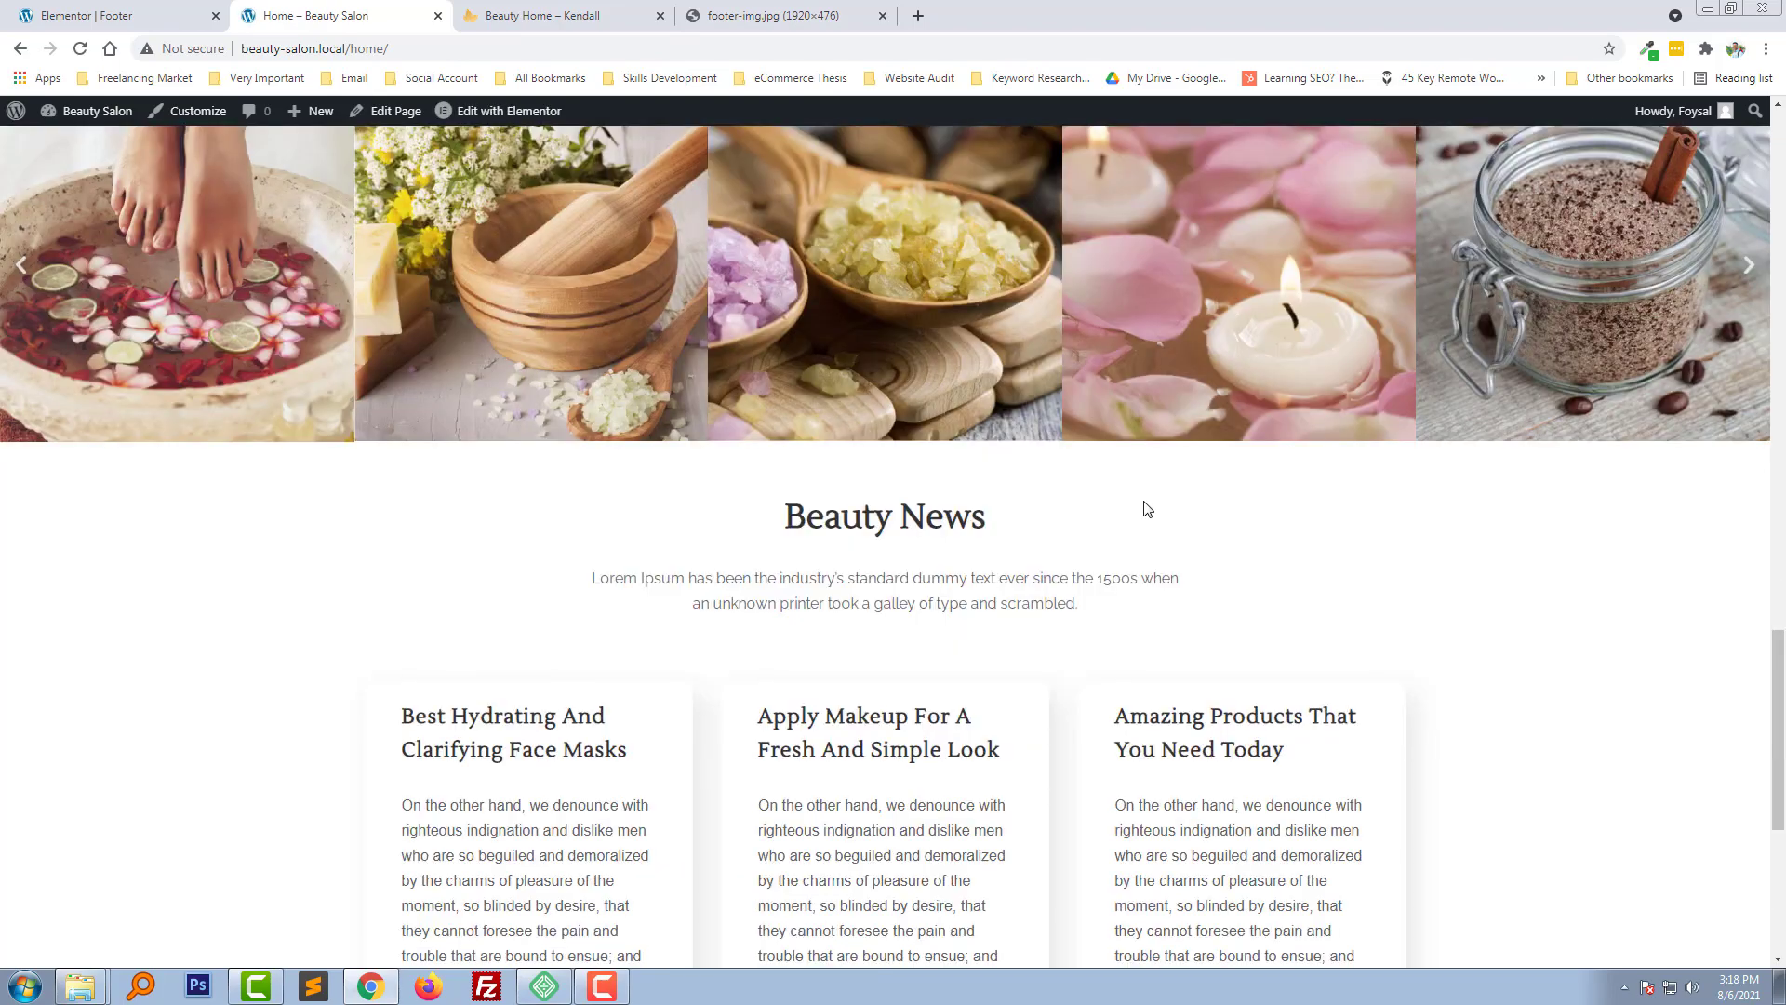
{"action": "scroll", "scroll_direction": "up", "scroll_amount": 3}
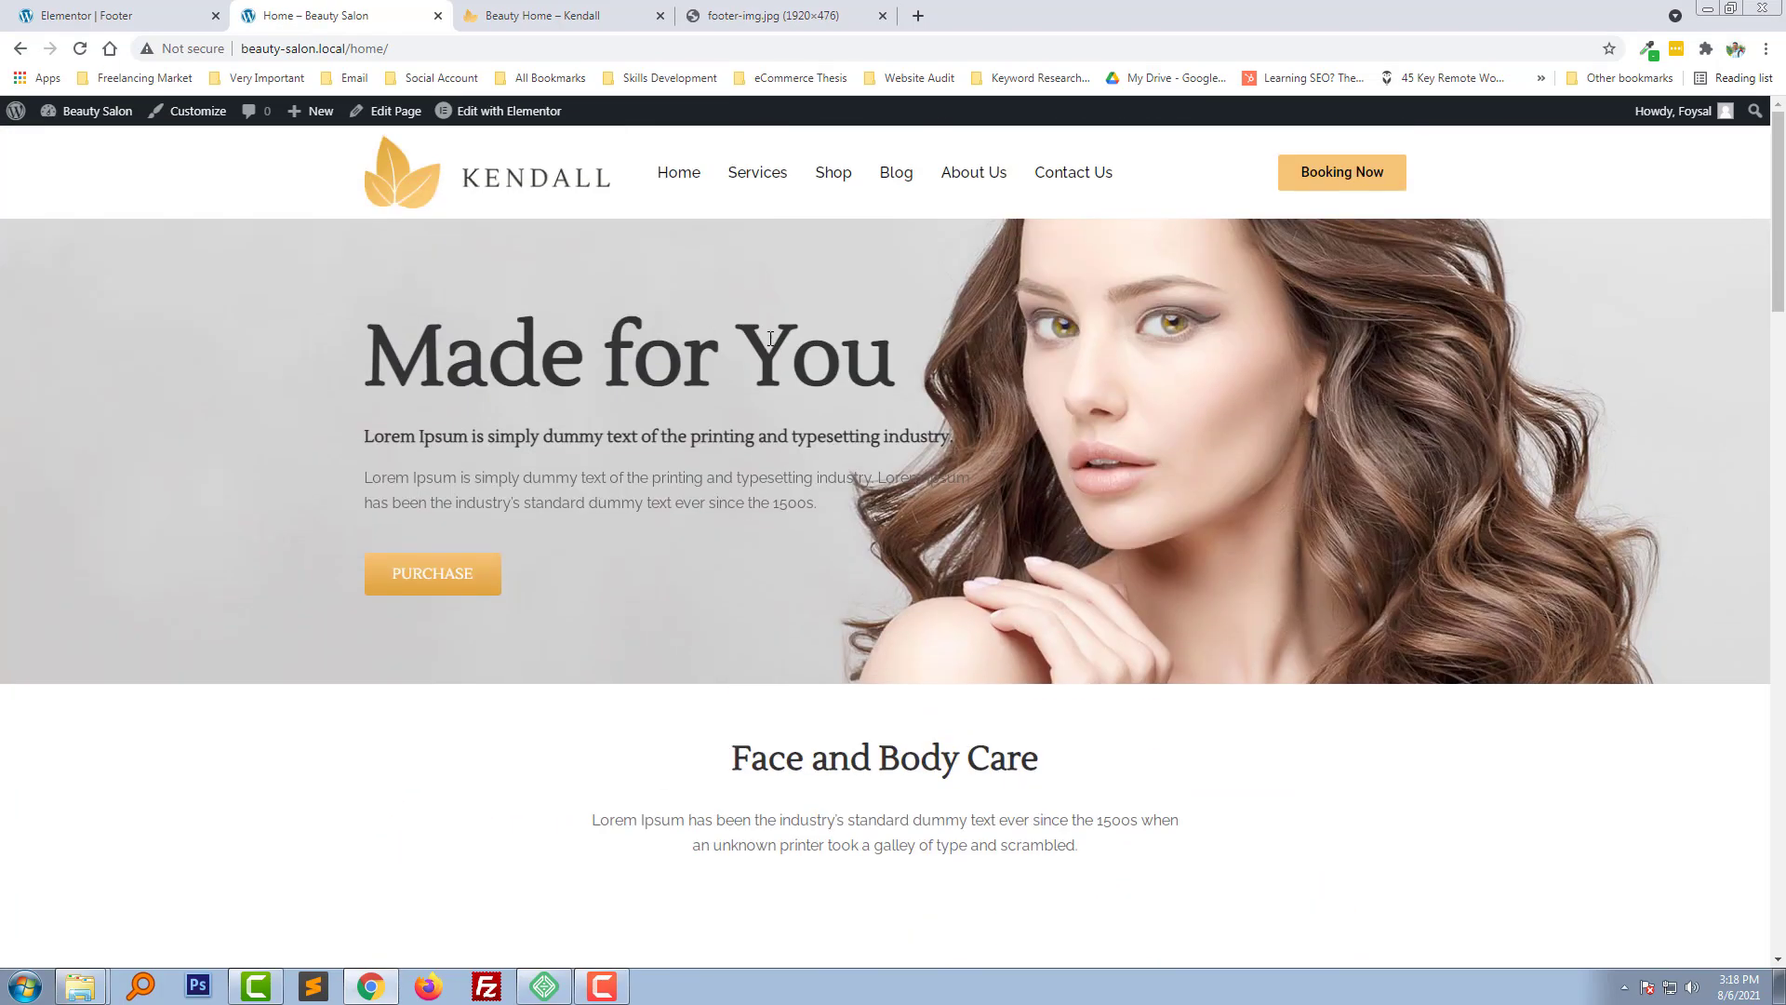
{"action": "scroll", "scroll_direction": "down", "scroll_amount": 3}
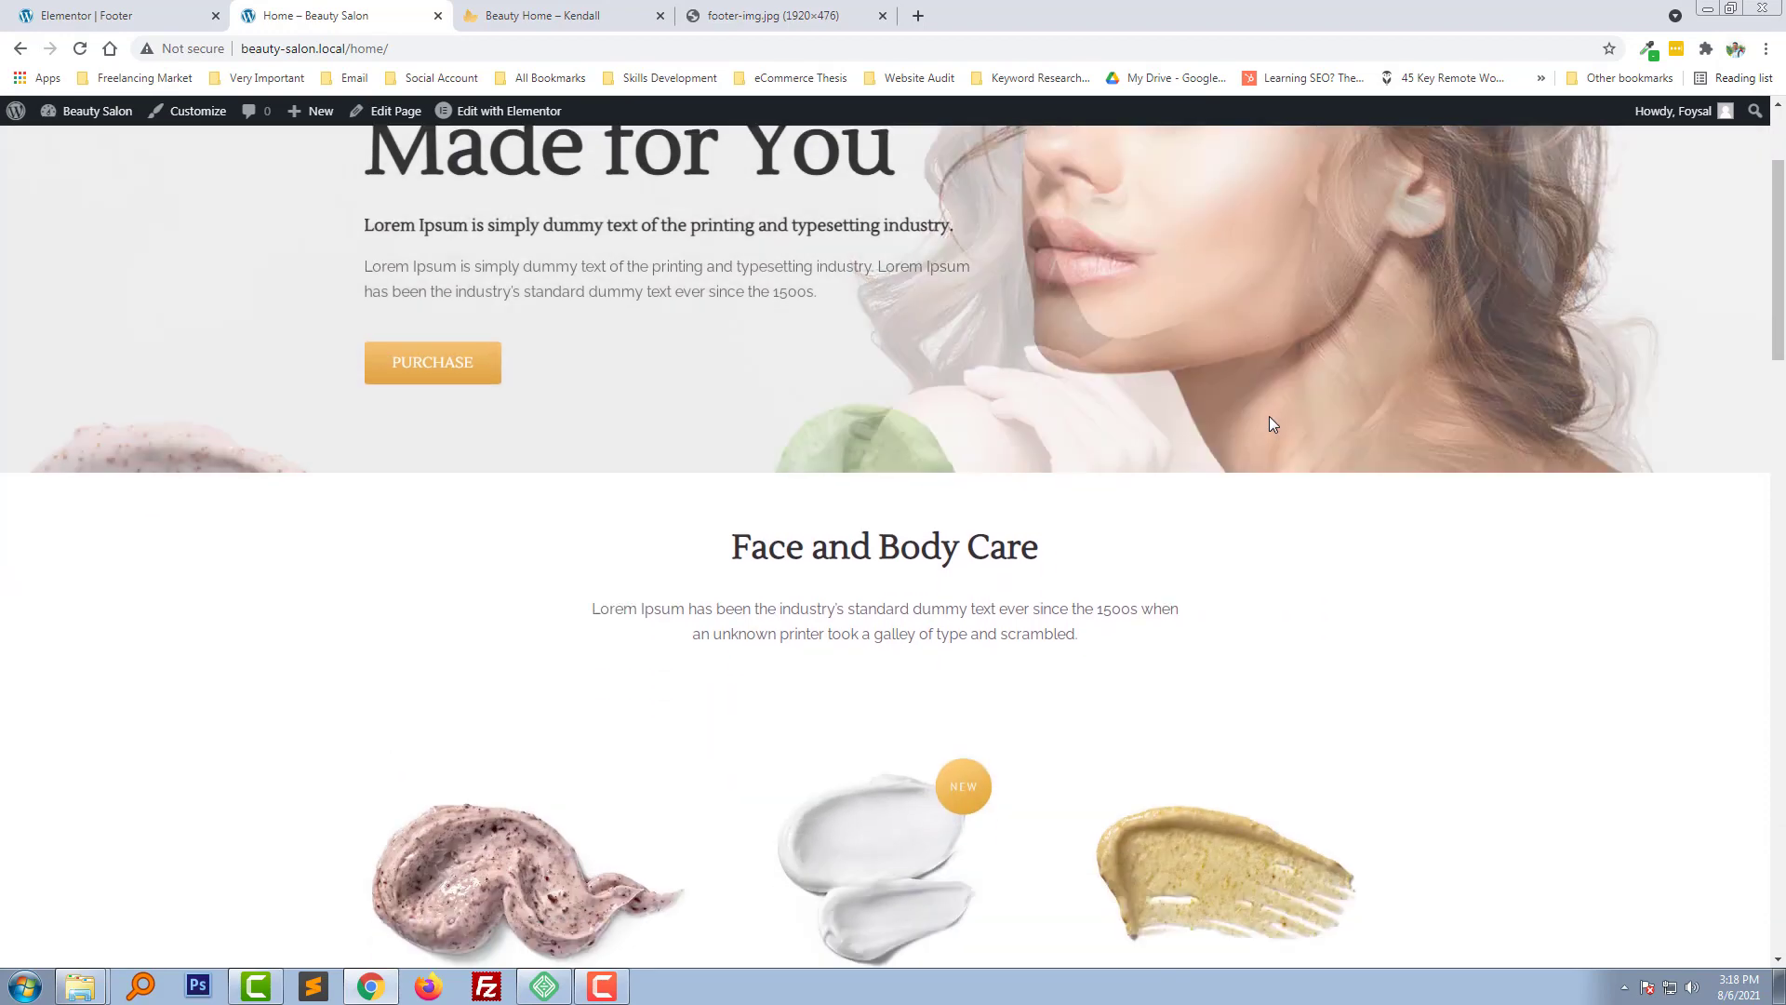
{"action": "scroll", "scroll_direction": "down", "scroll_amount": 3}
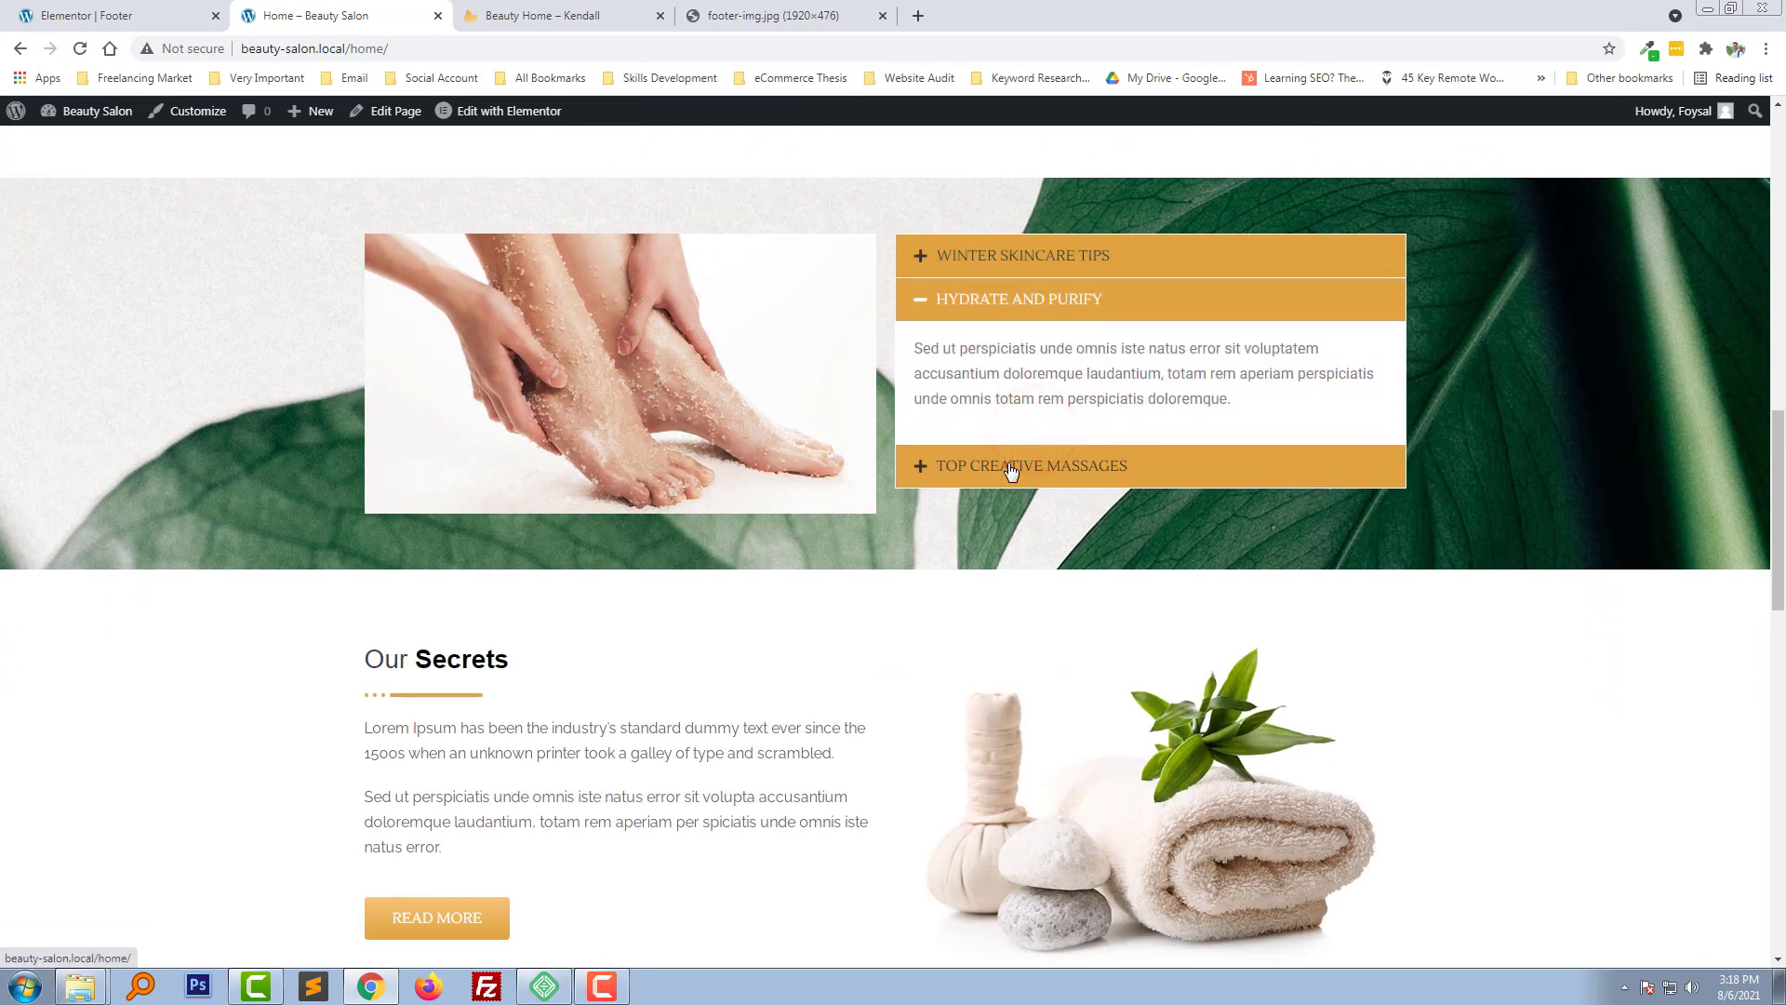
{"action": "scroll", "scroll_direction": "down", "scroll_amount": 3}
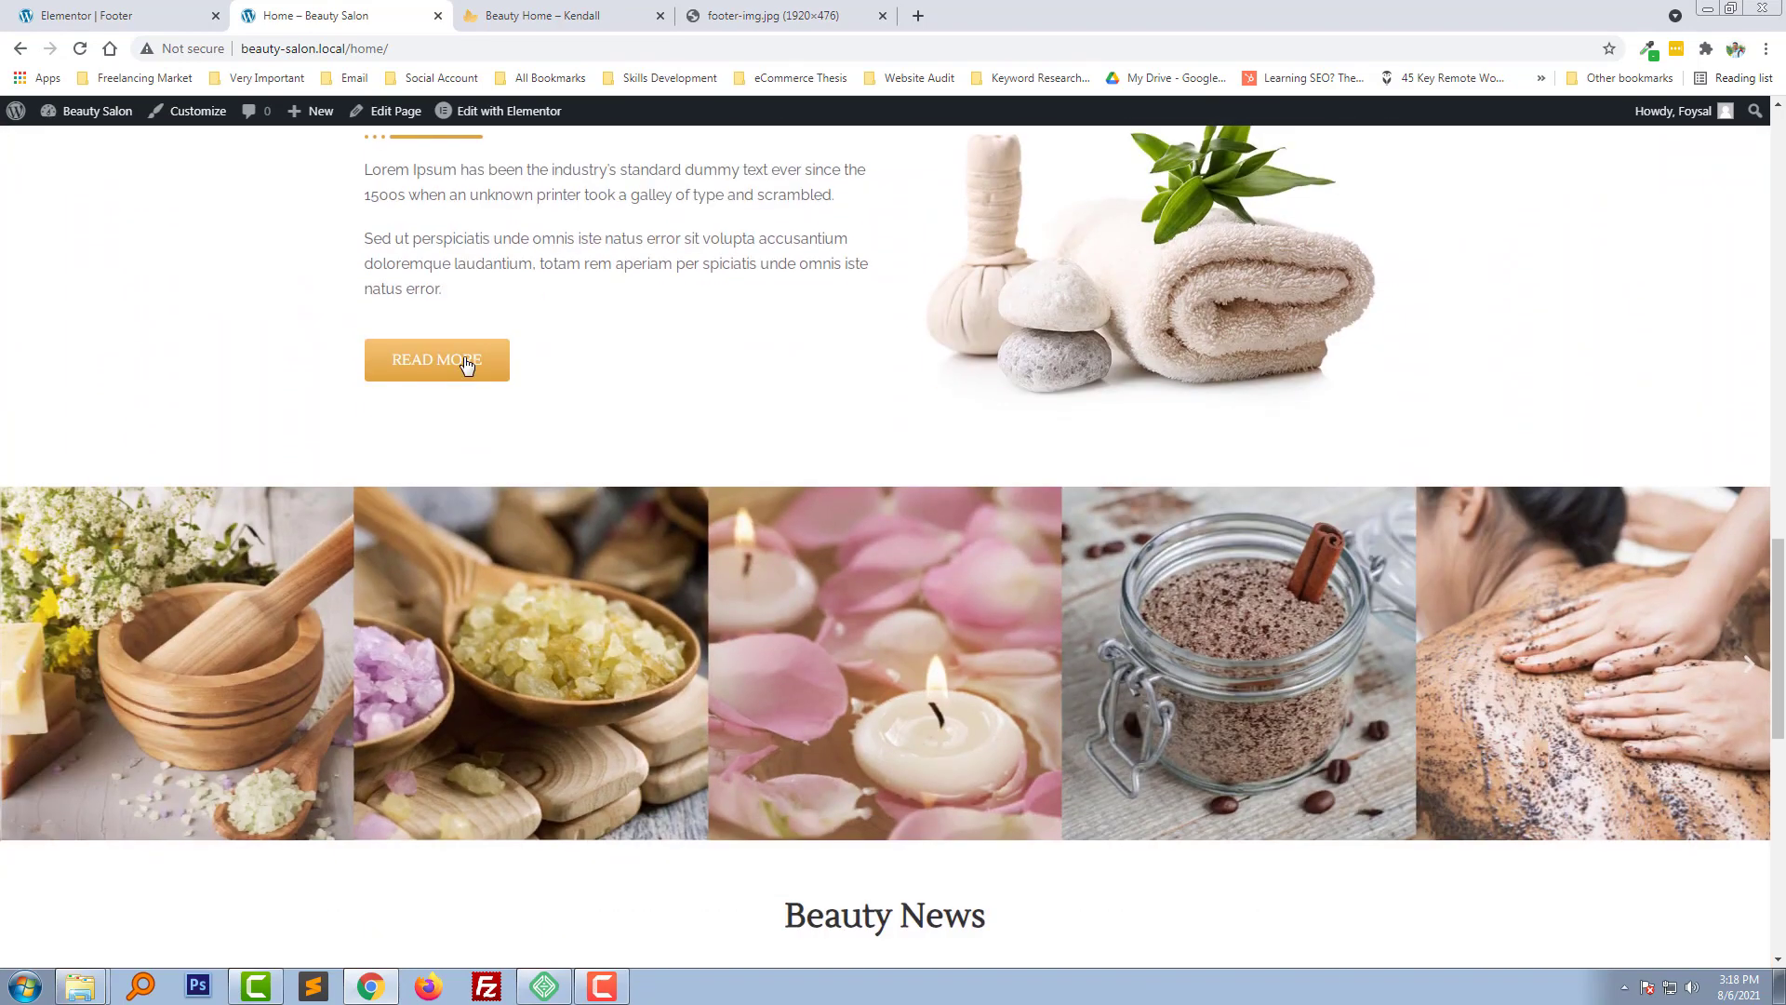
{"action": "scroll", "scroll_direction": "down", "scroll_amount": 3}
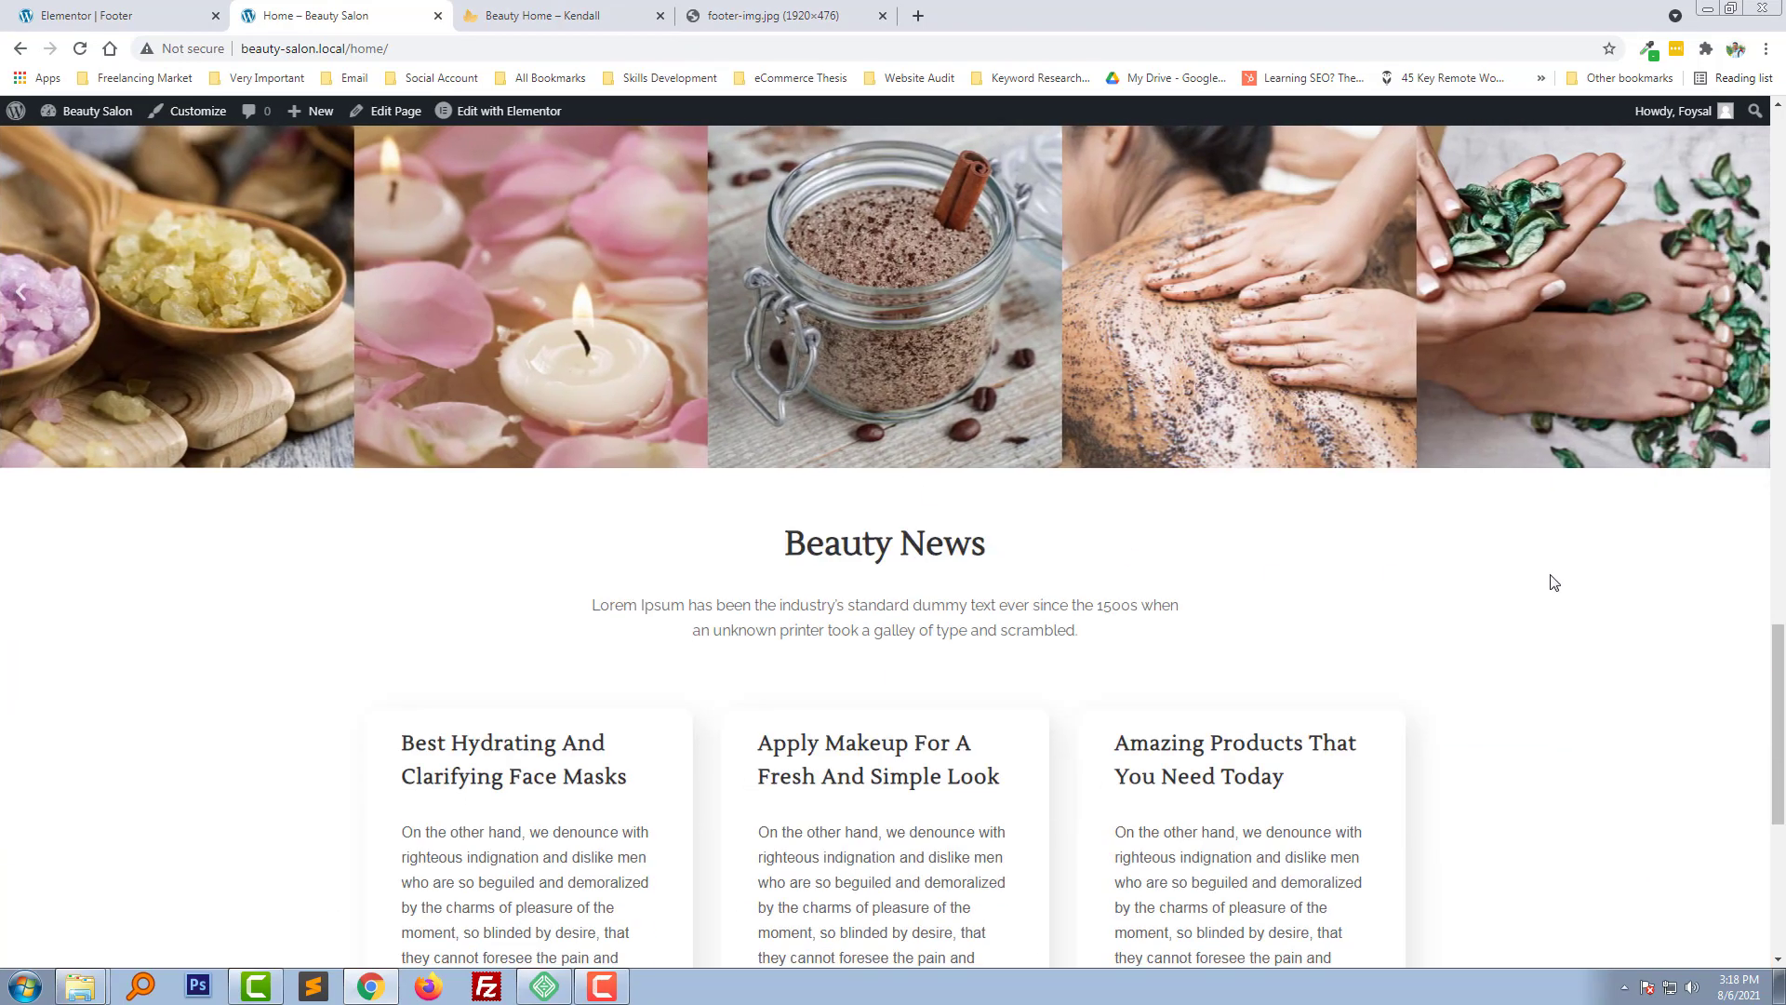
{"action": "scroll", "scroll_direction": "down", "scroll_amount": 3}
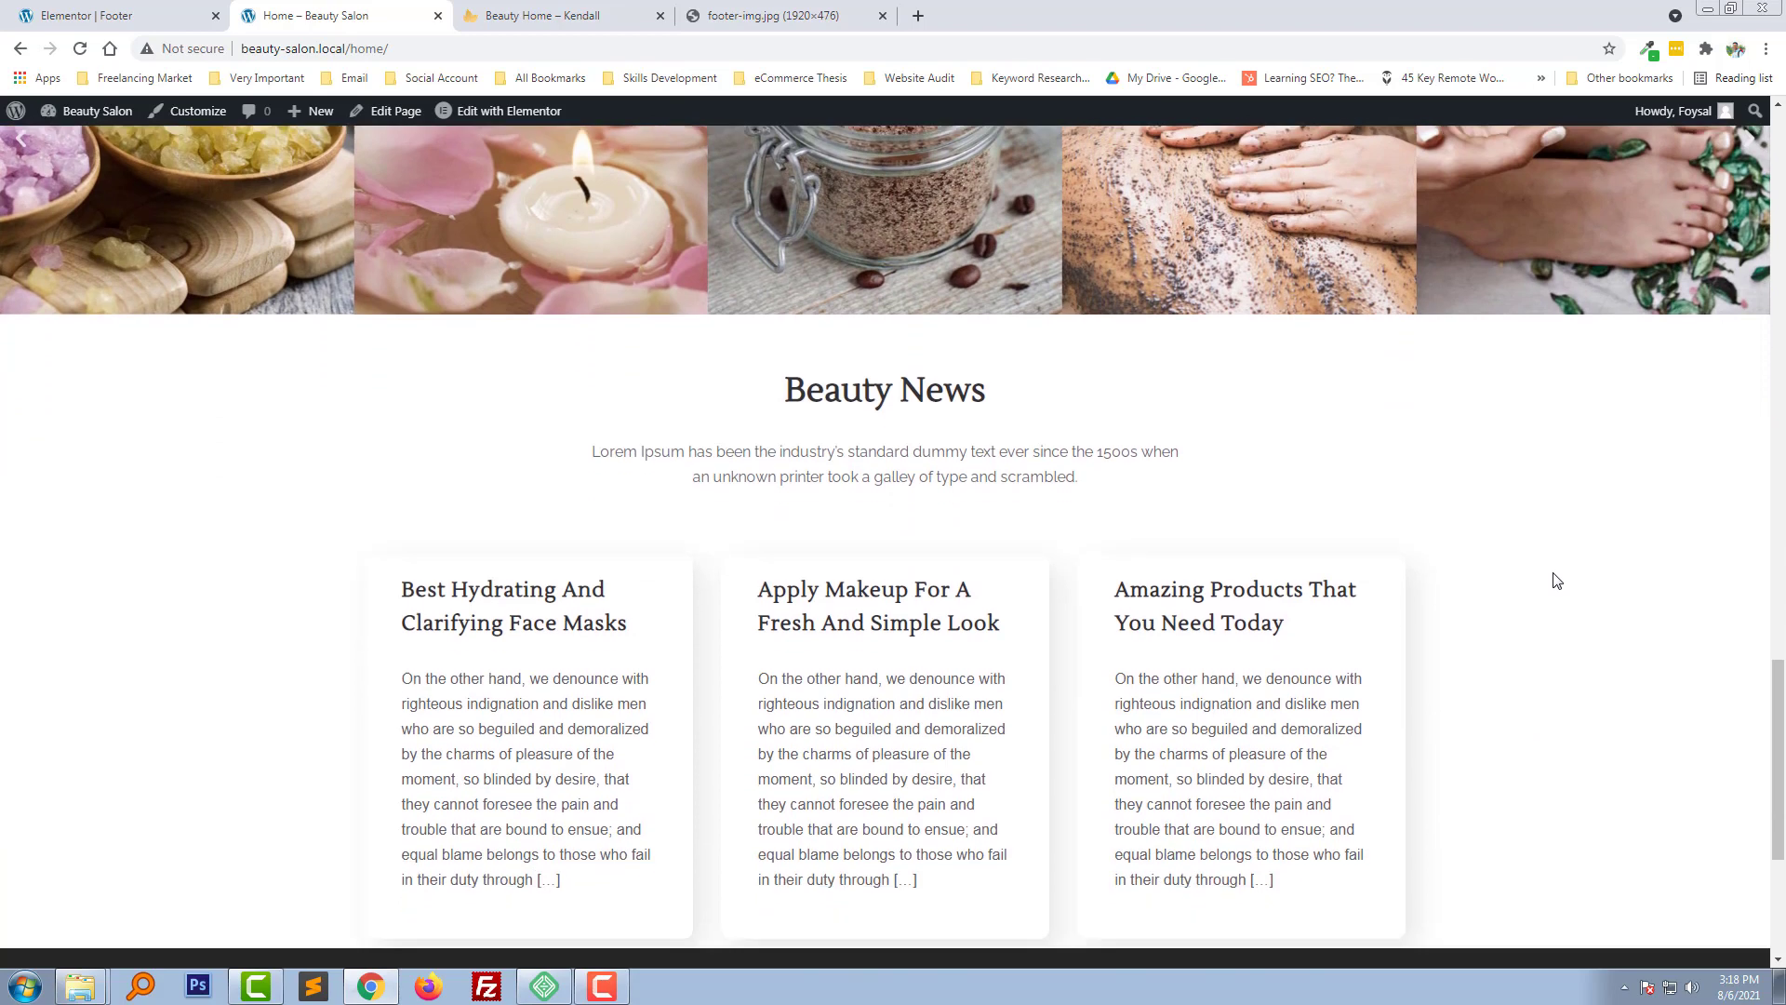
{"action": "scroll", "scroll_direction": "down", "scroll_amount": 3}
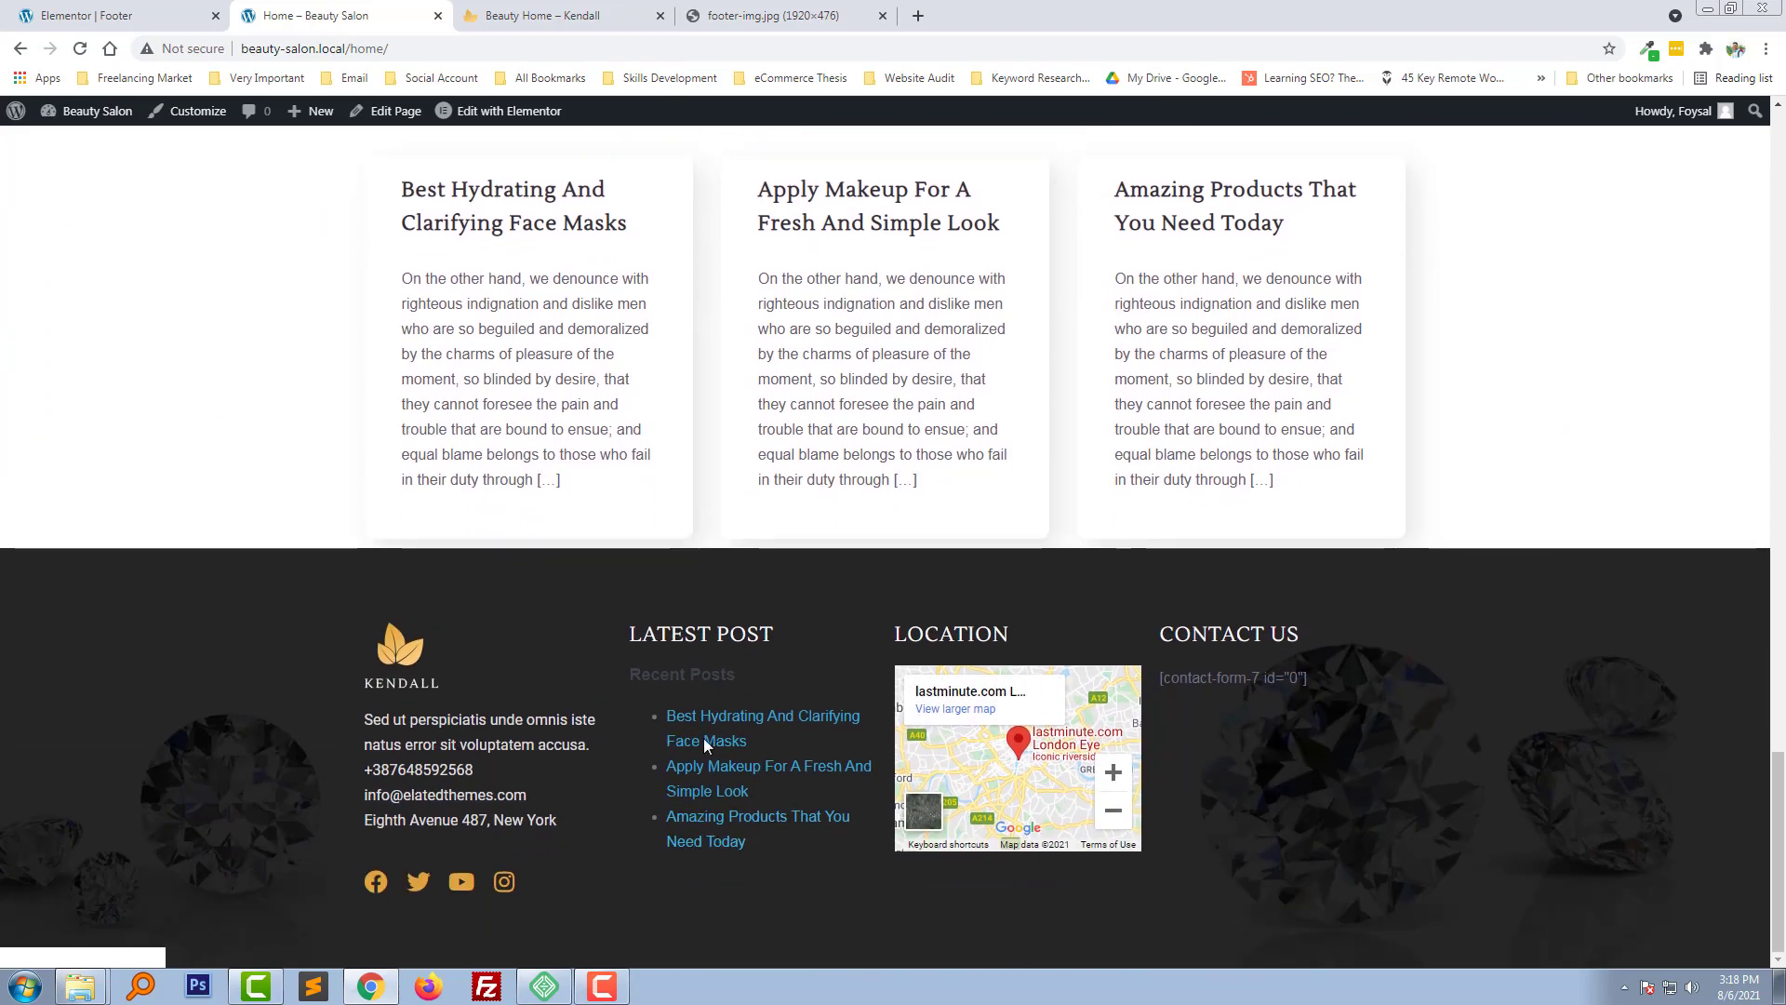
{"action": "mouse_move", "coordinate": [734, 750]}
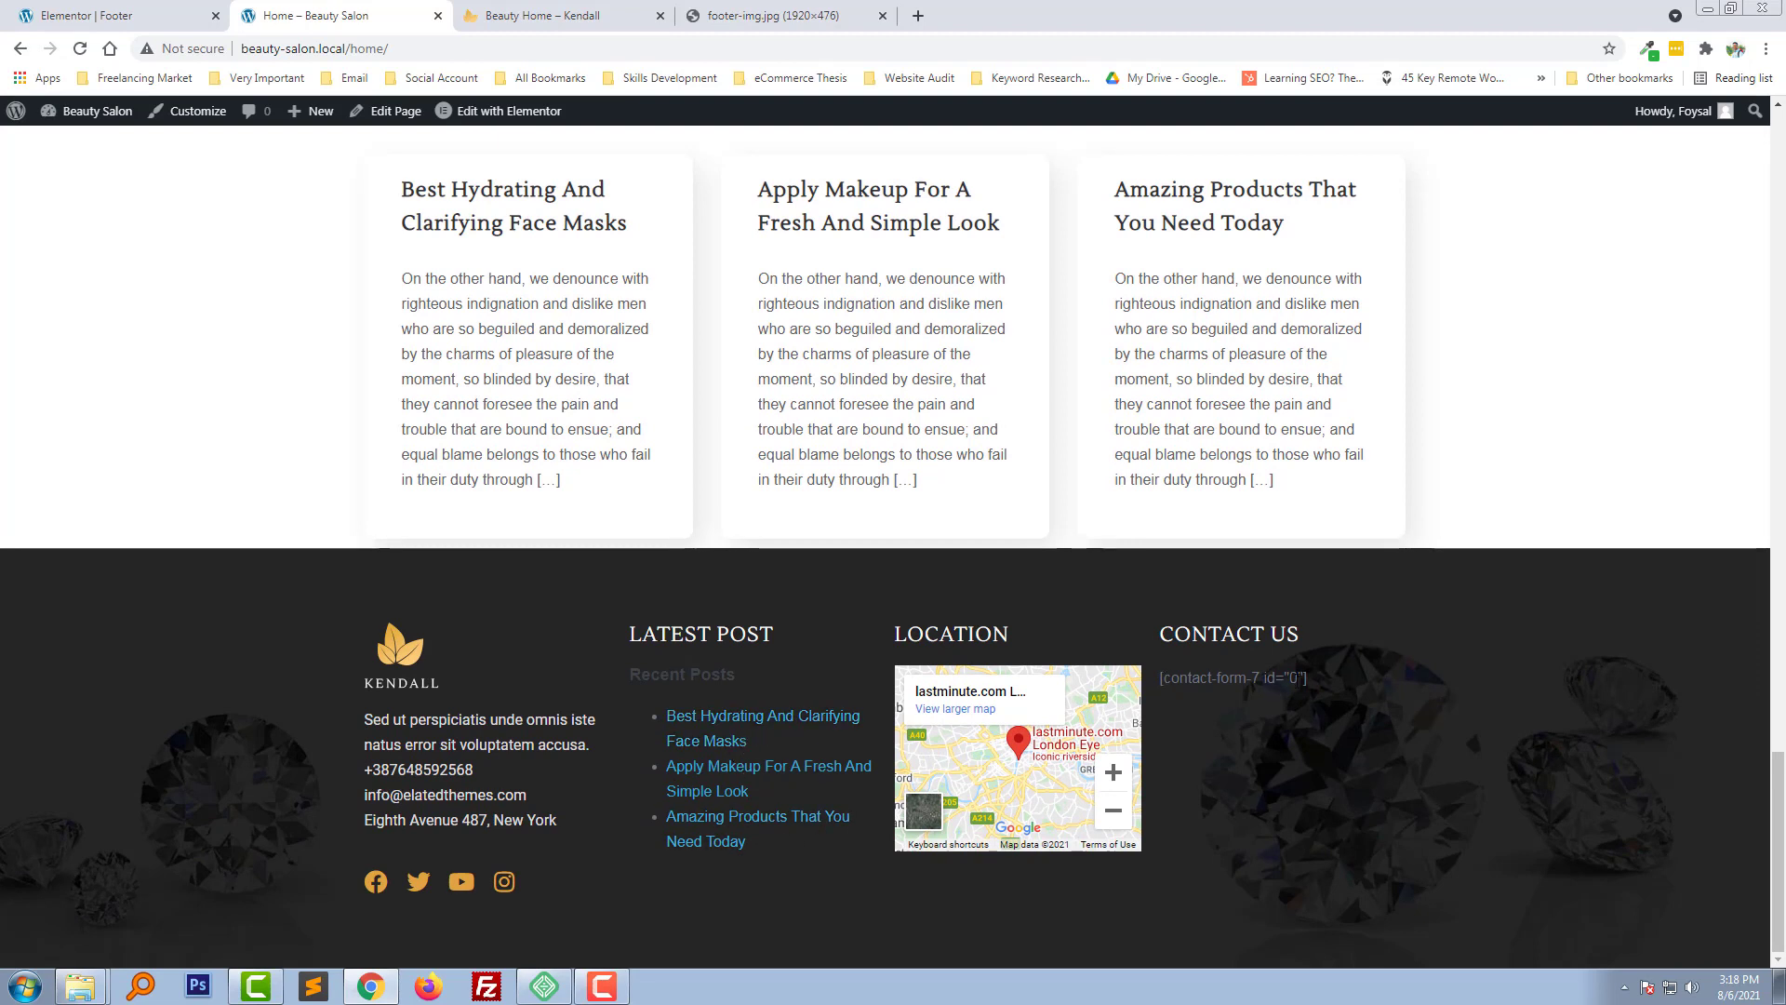
{"action": "mouse_move", "coordinate": [1377, 727]}
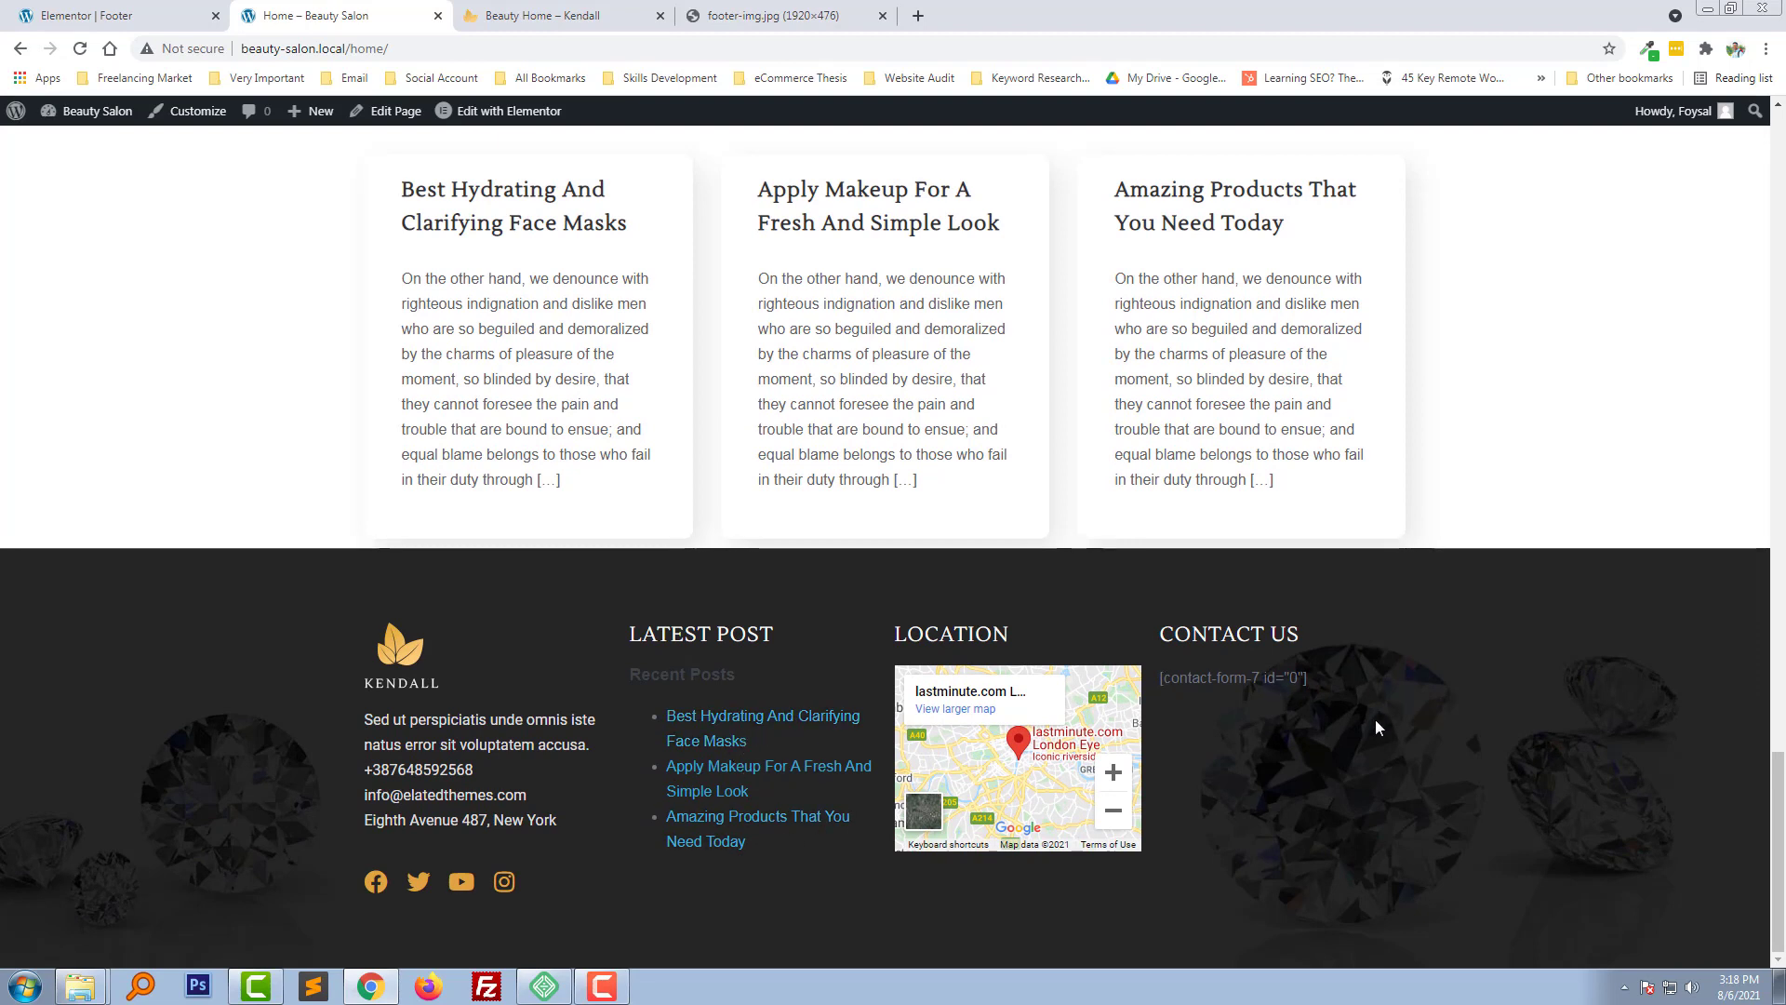